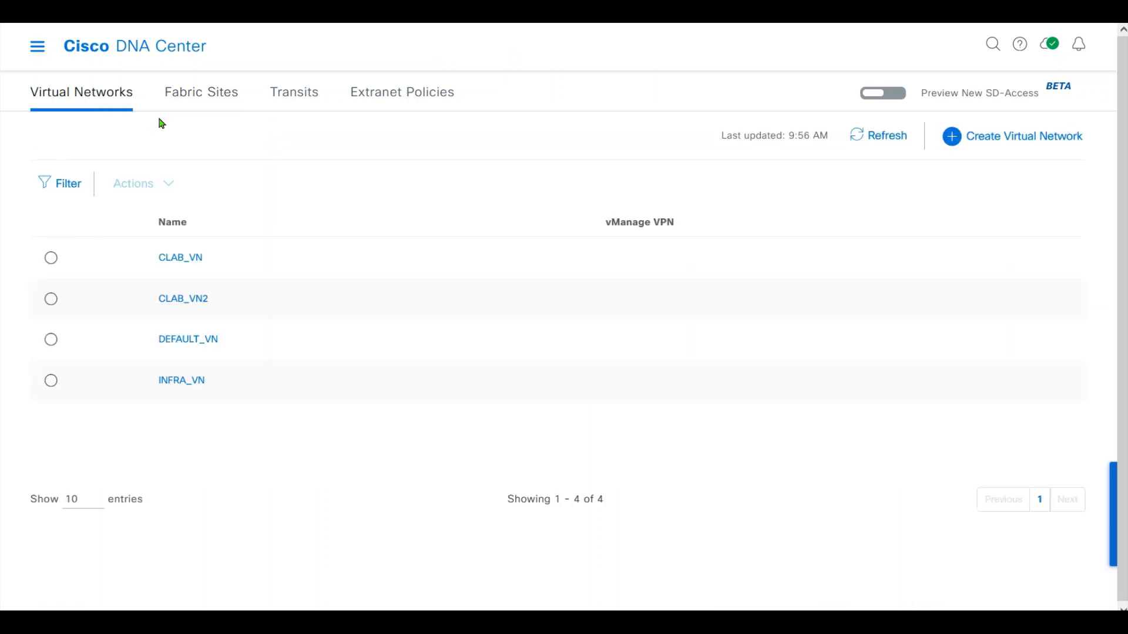
mouse_move(180, 257)
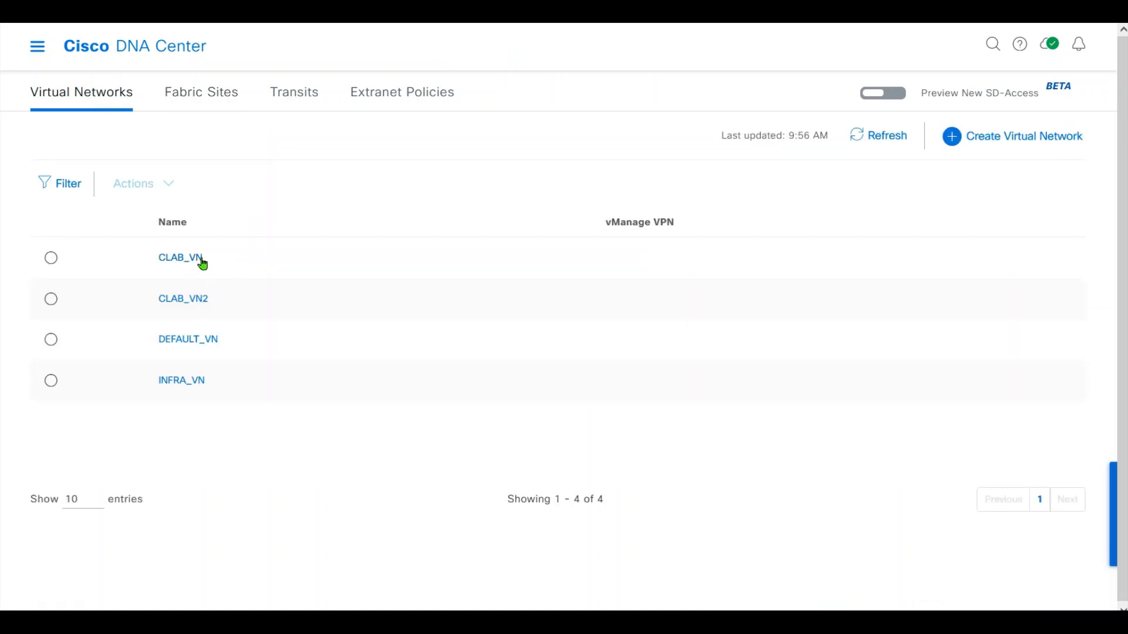
mouse_move(192, 298)
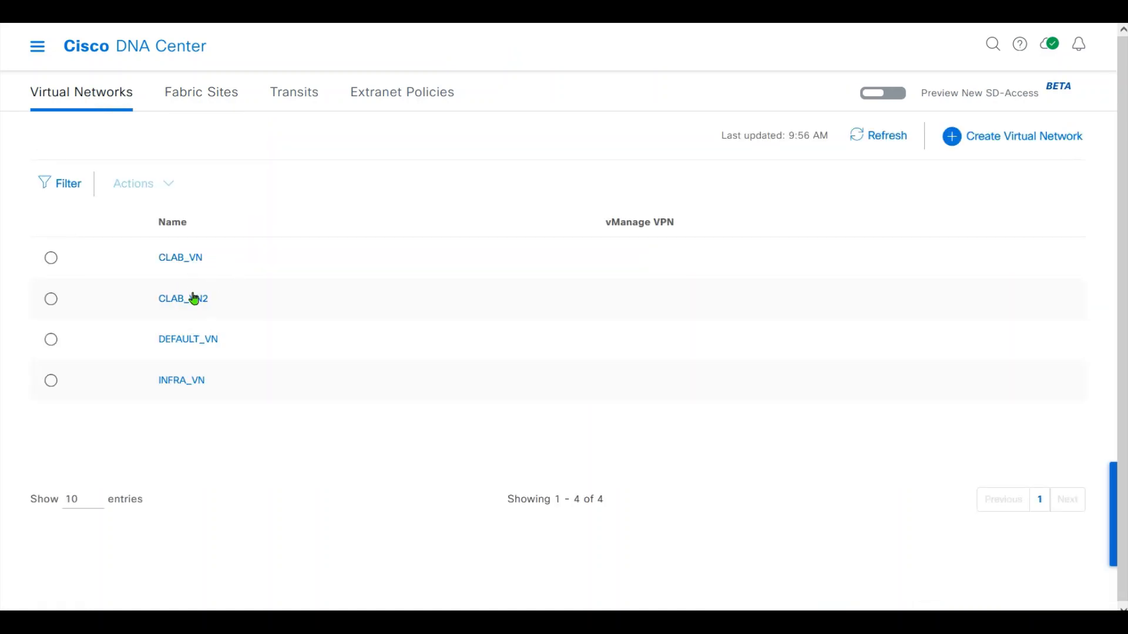
mouse_move(173, 263)
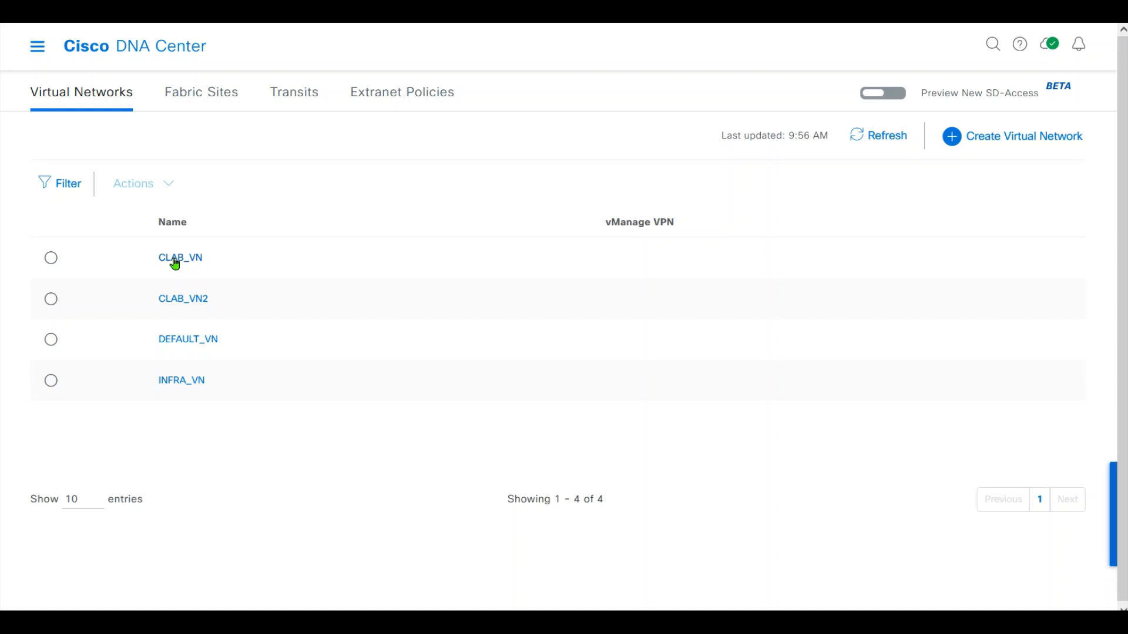
mouse_move(189, 388)
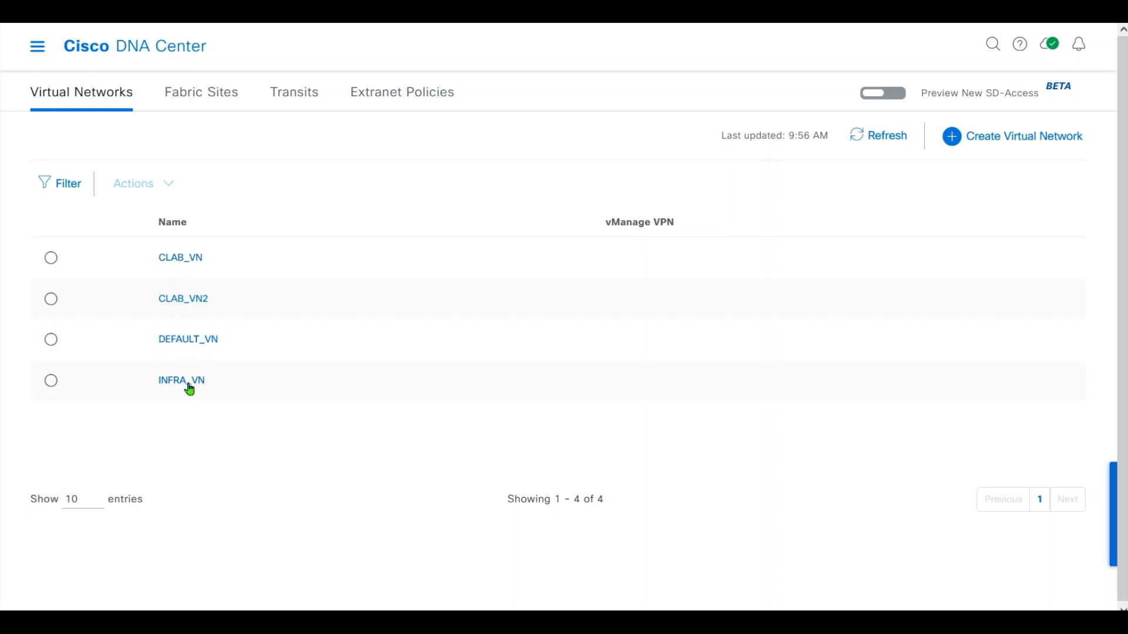
mouse_move(200, 339)
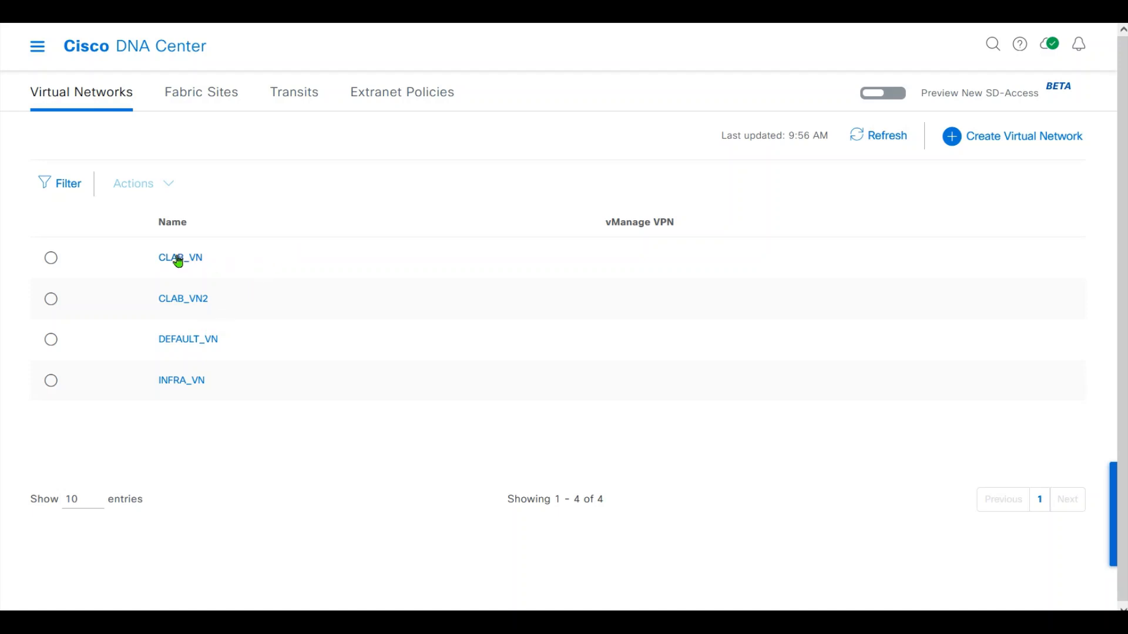
mouse_move(864, 530)
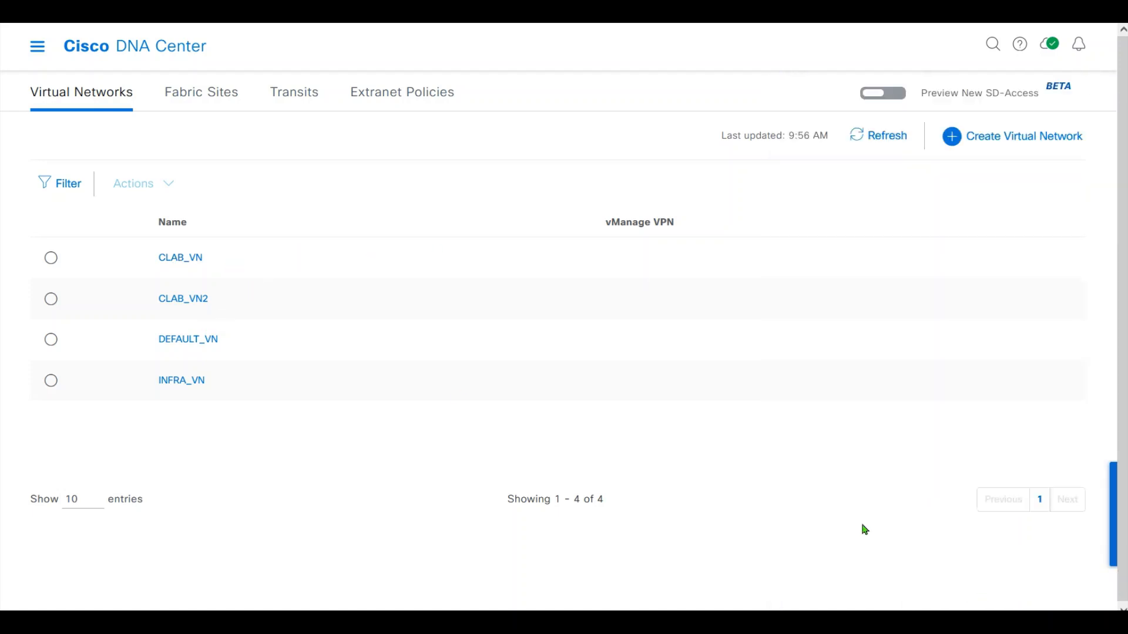
mouse_move(195, 311)
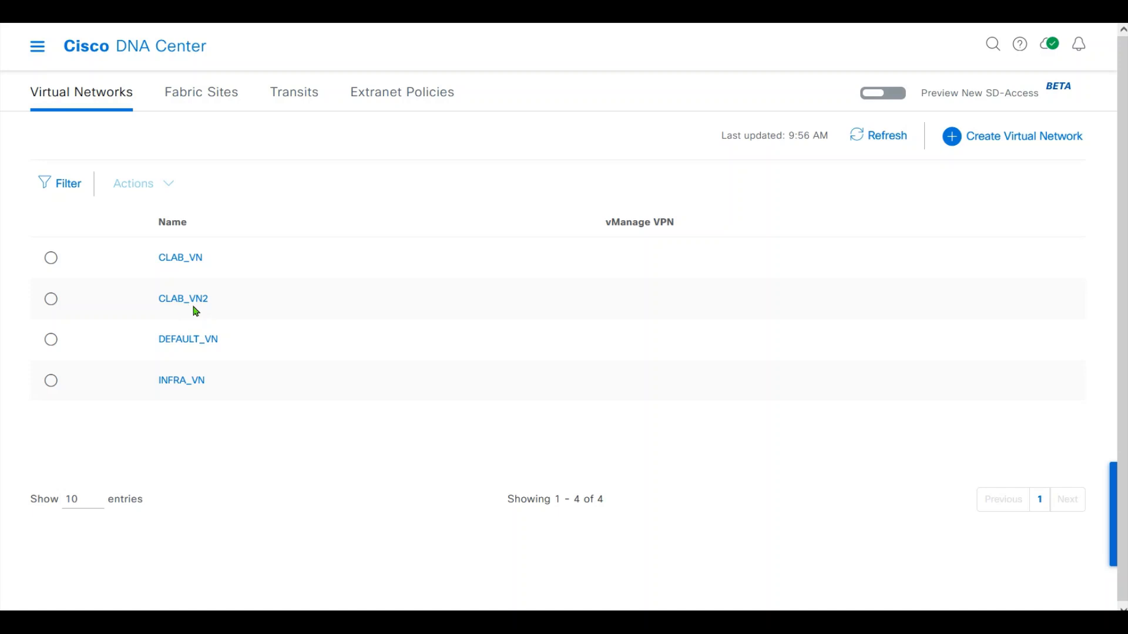
mouse_move(211, 371)
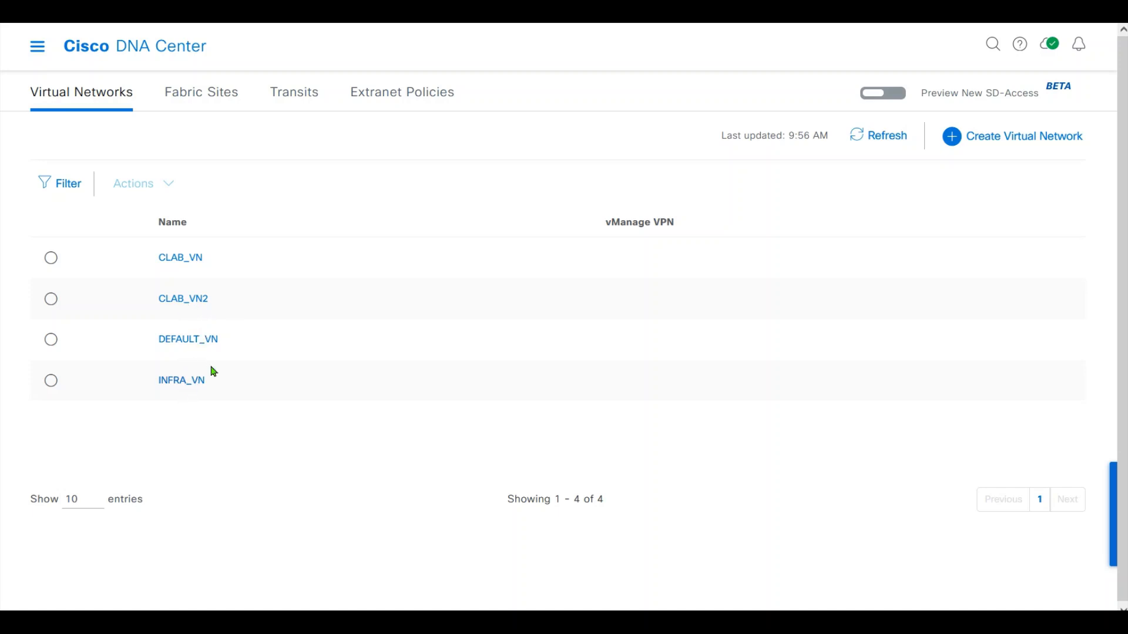
mouse_move(204, 93)
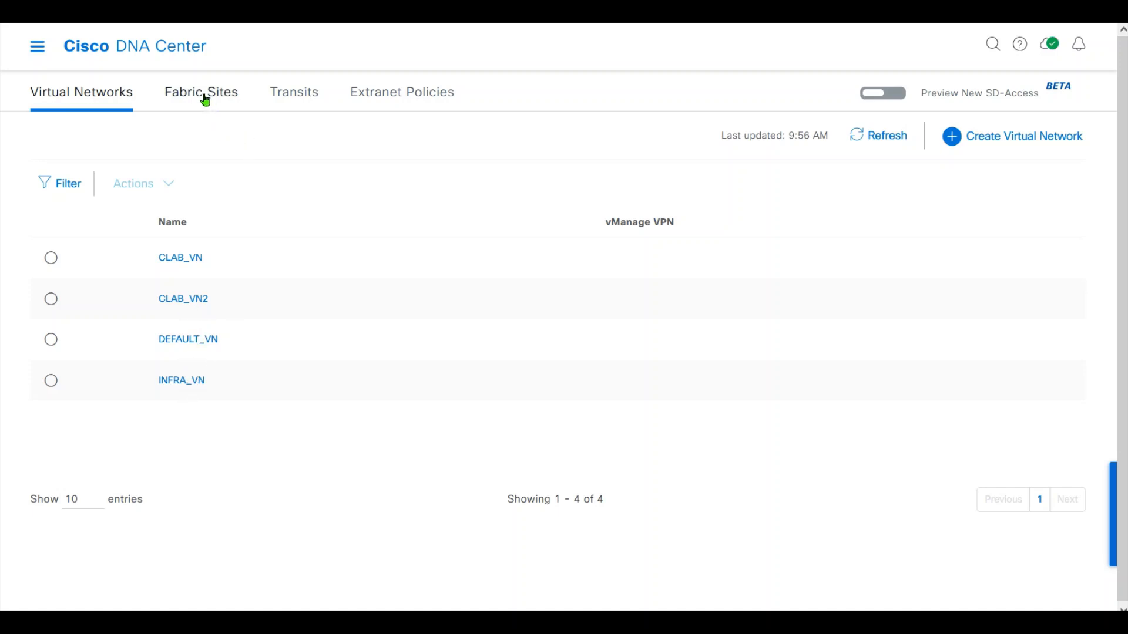
From the Fabric Sites list, open Floor 5 to see Border-1, Edge-1, Edge-2 and Fusion-A
left_click(202, 92)
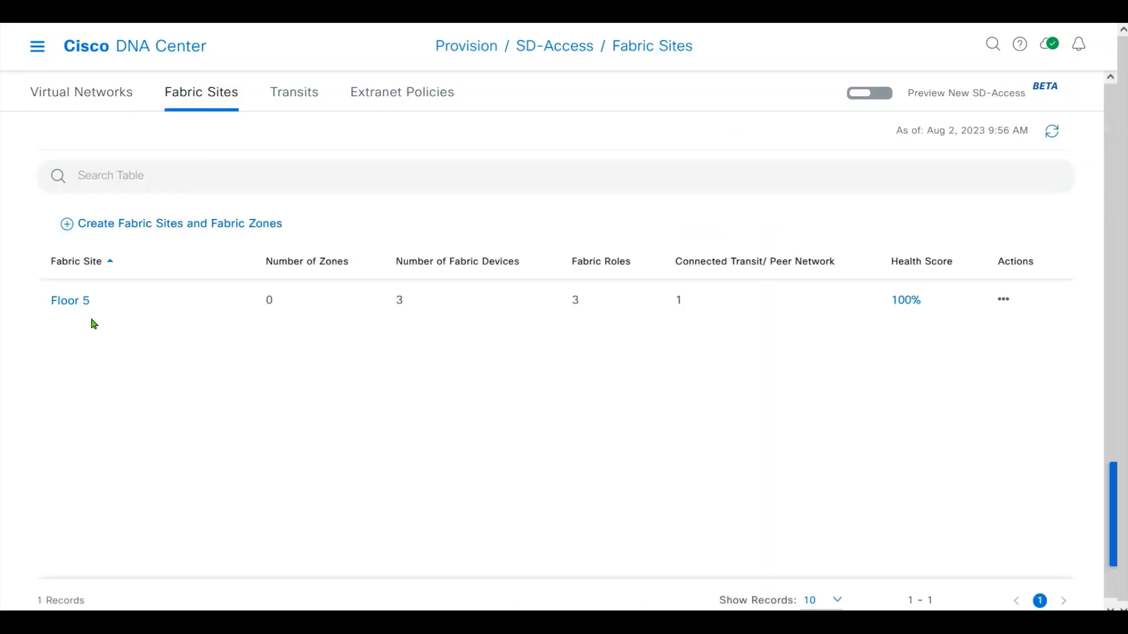
left_click(70, 300)
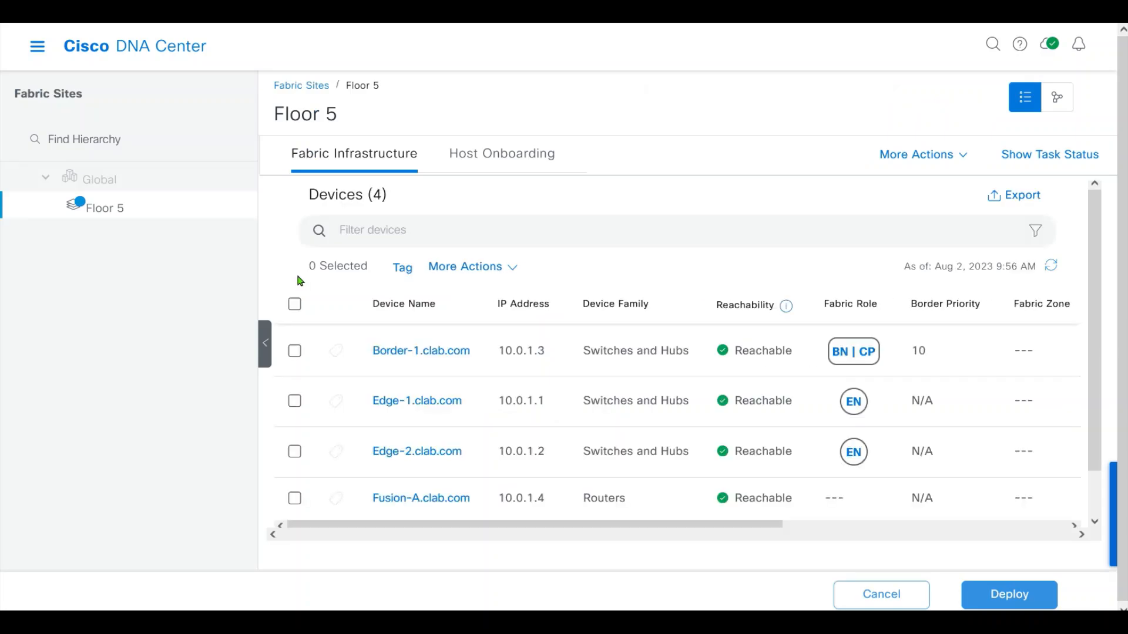
mouse_move(572, 83)
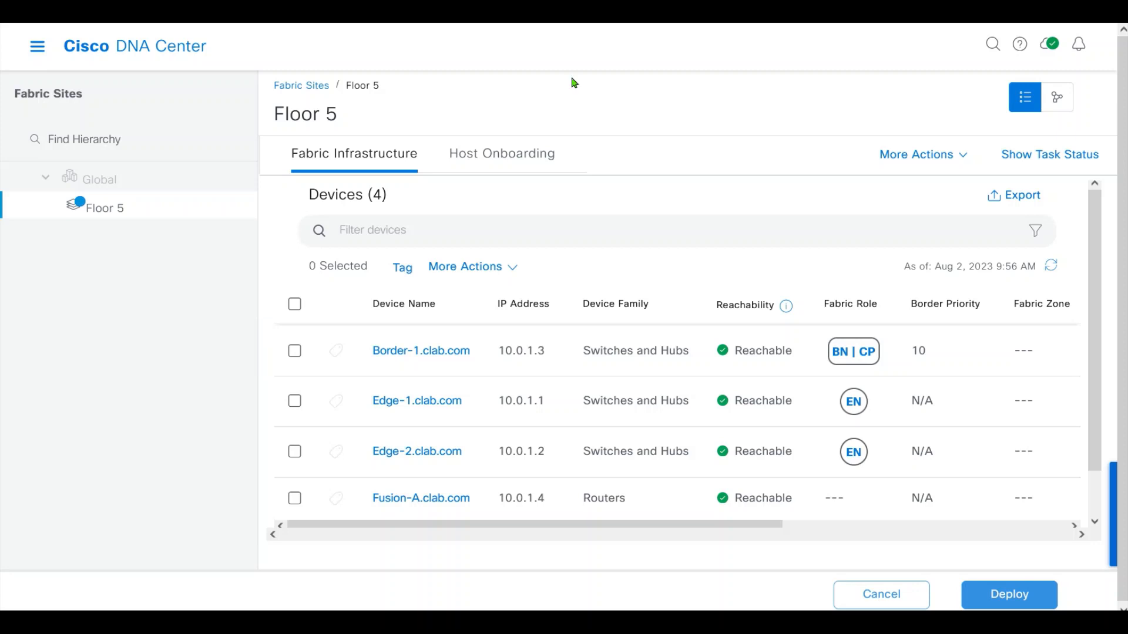
Show Floor 5's host onboarding virtual networks: CLAB_VN, CLAB_VN2, DEFAULT_VN and INFRA_VN
left_click(501, 153)
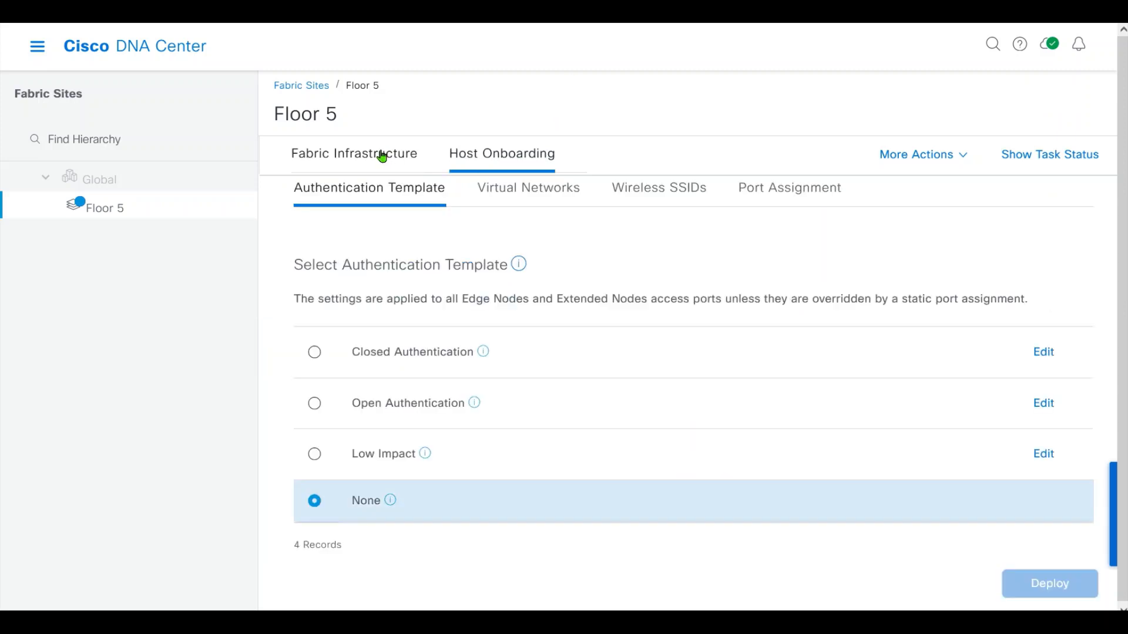
mouse_move(506, 283)
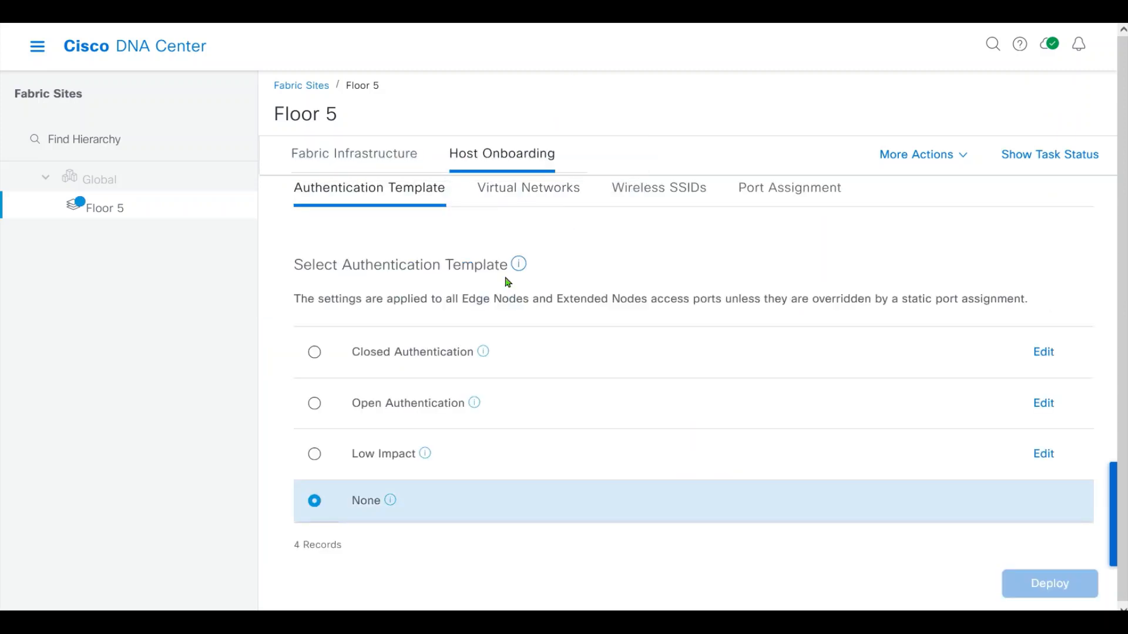
mouse_move(392, 273)
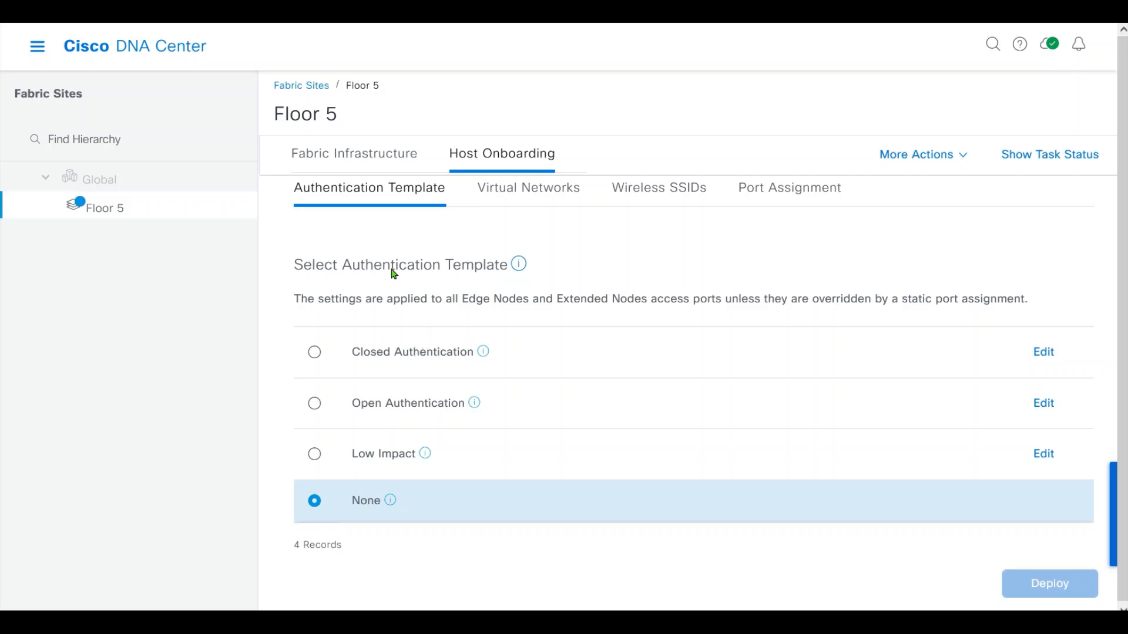
mouse_move(386, 538)
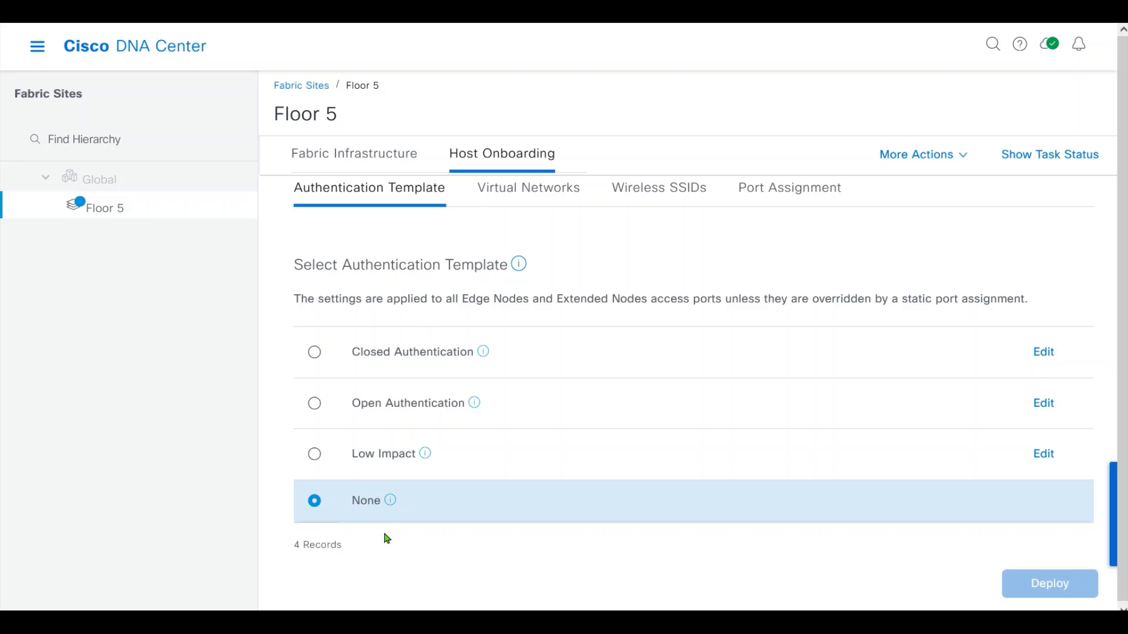
mouse_move(391, 500)
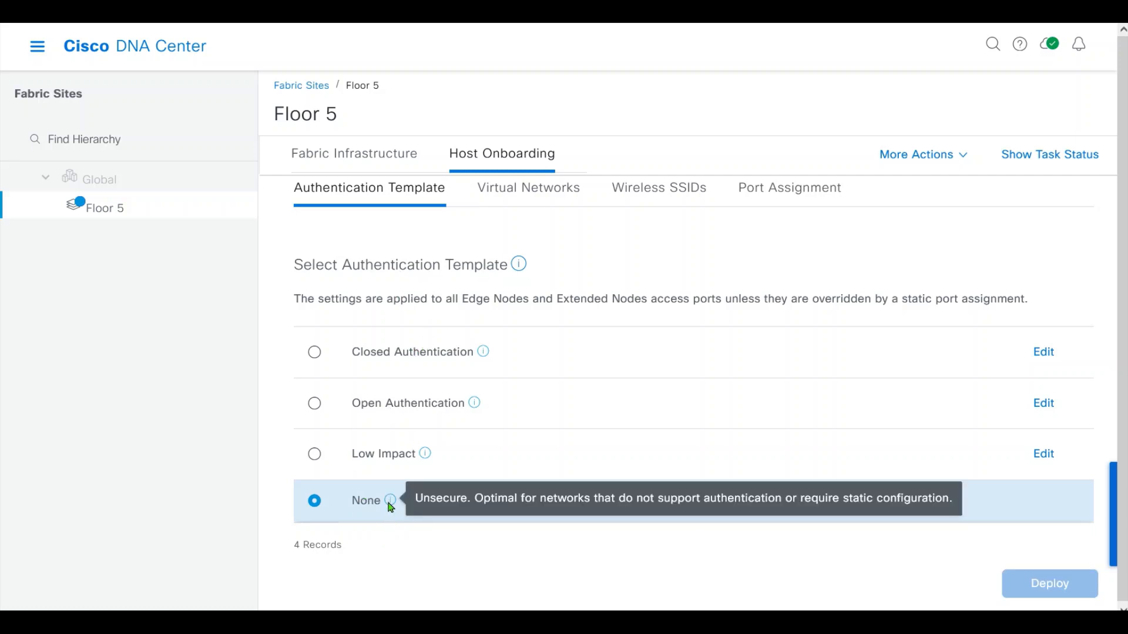
left_click(528, 188)
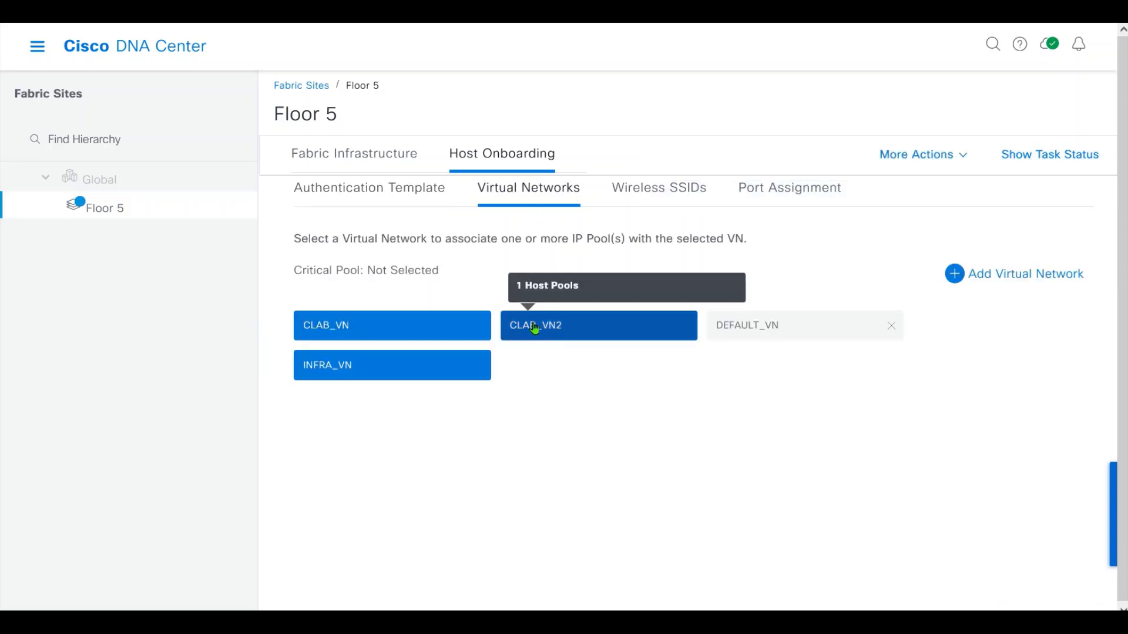
Inspect CLAB_VN's pools win7pool1 (VLAN 1024) and win7pool2 (VLAN 1023)
left_click(326, 325)
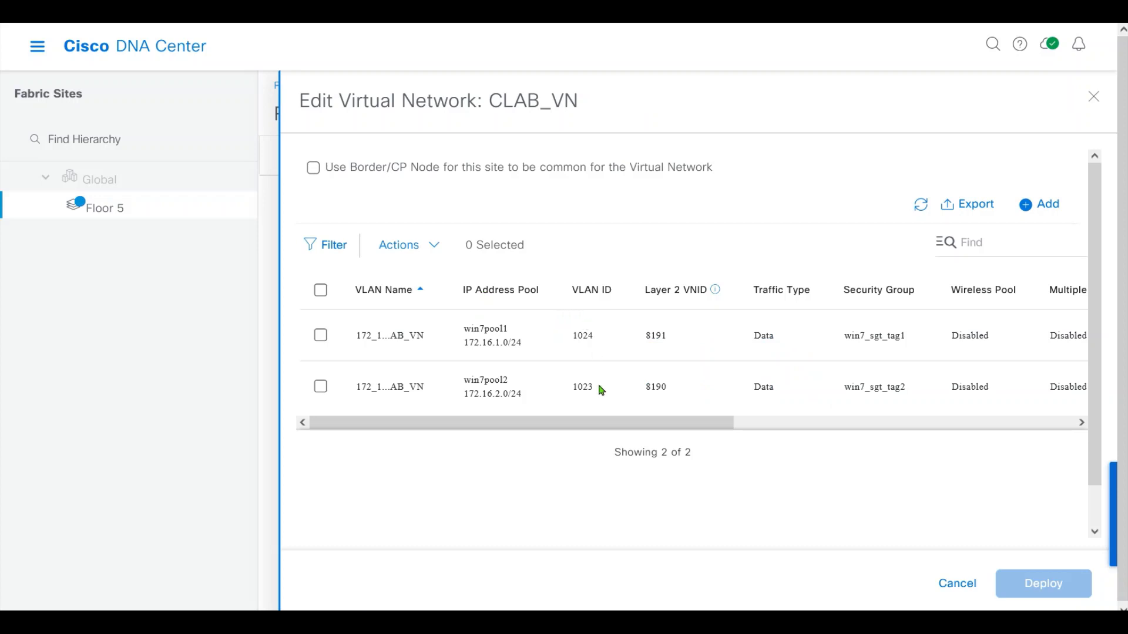
scroll("right", 3)
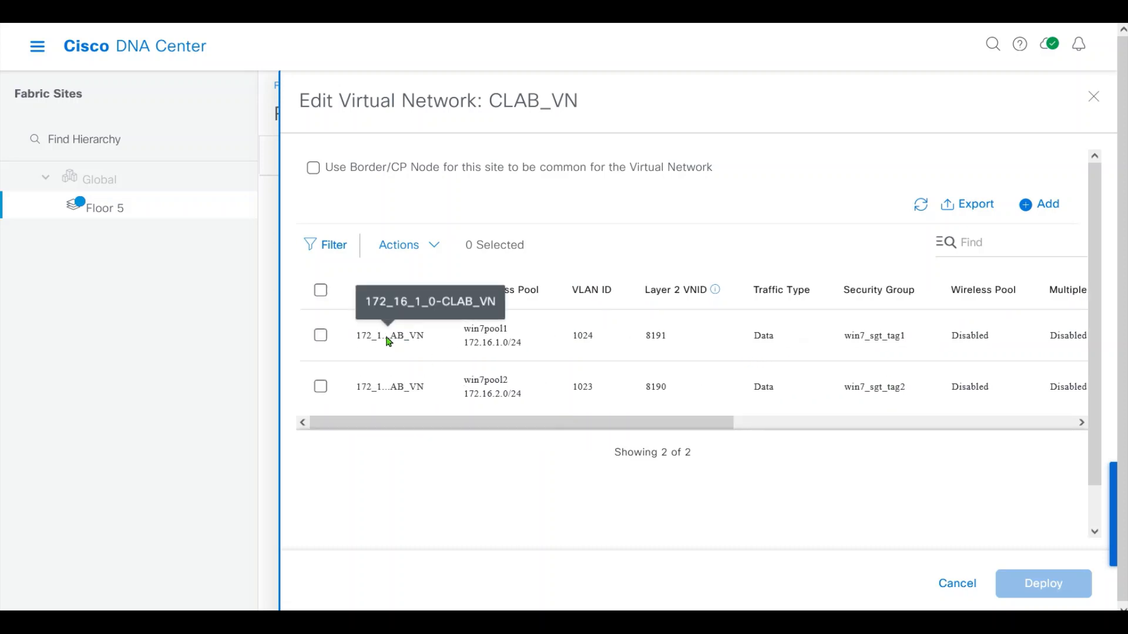
mouse_move(394, 389)
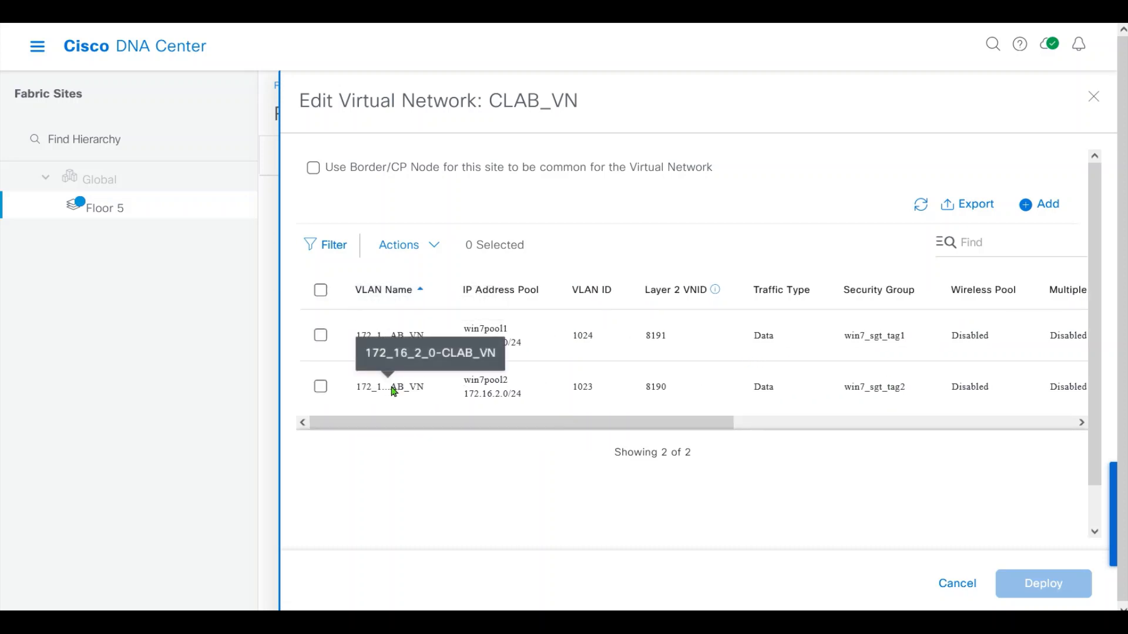
mouse_move(542, 178)
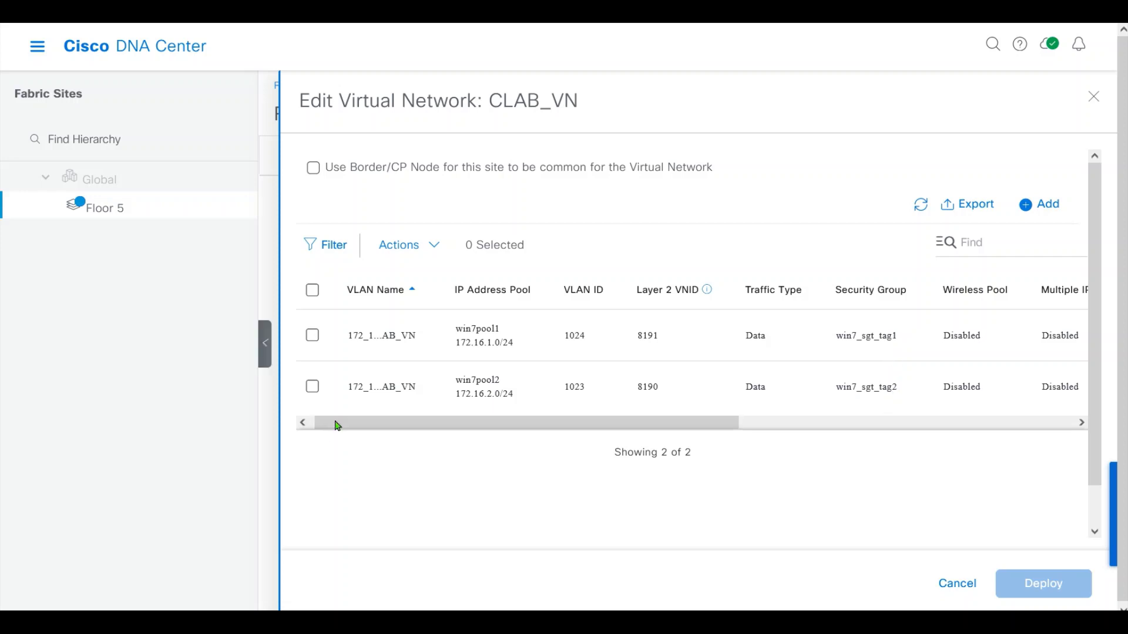
mouse_move(720, 467)
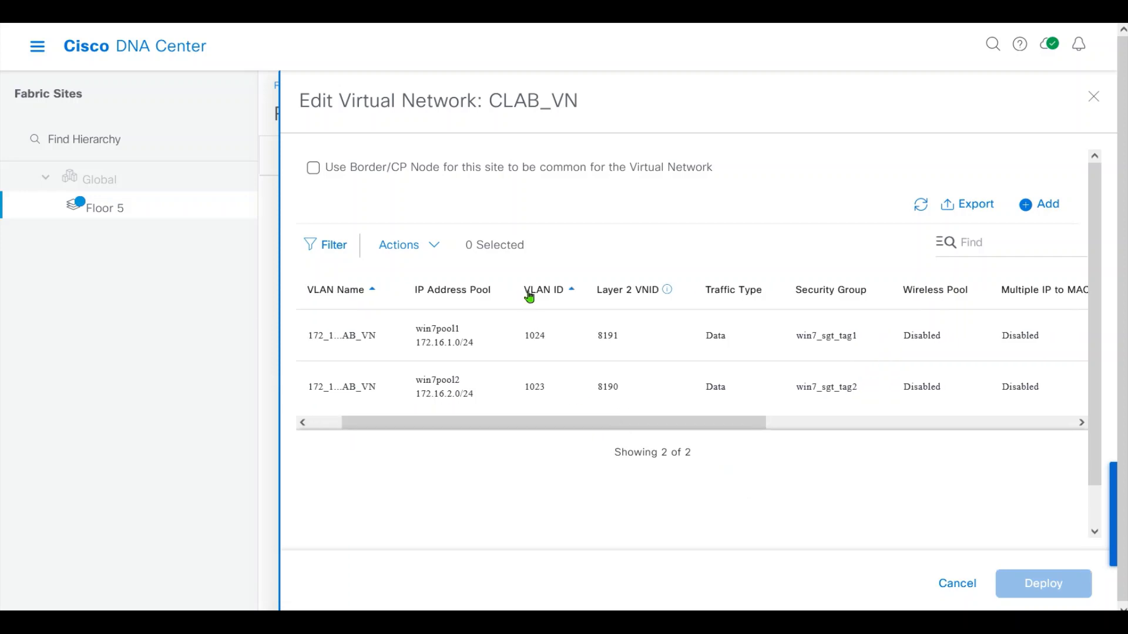
left_click(630, 289)
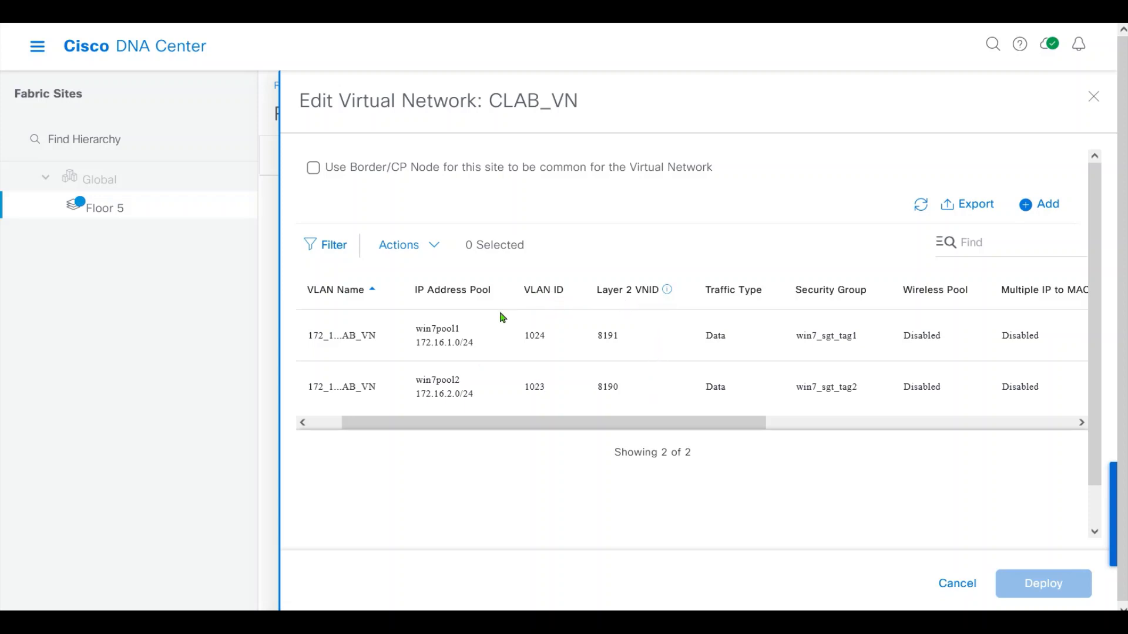
mouse_move(958, 589)
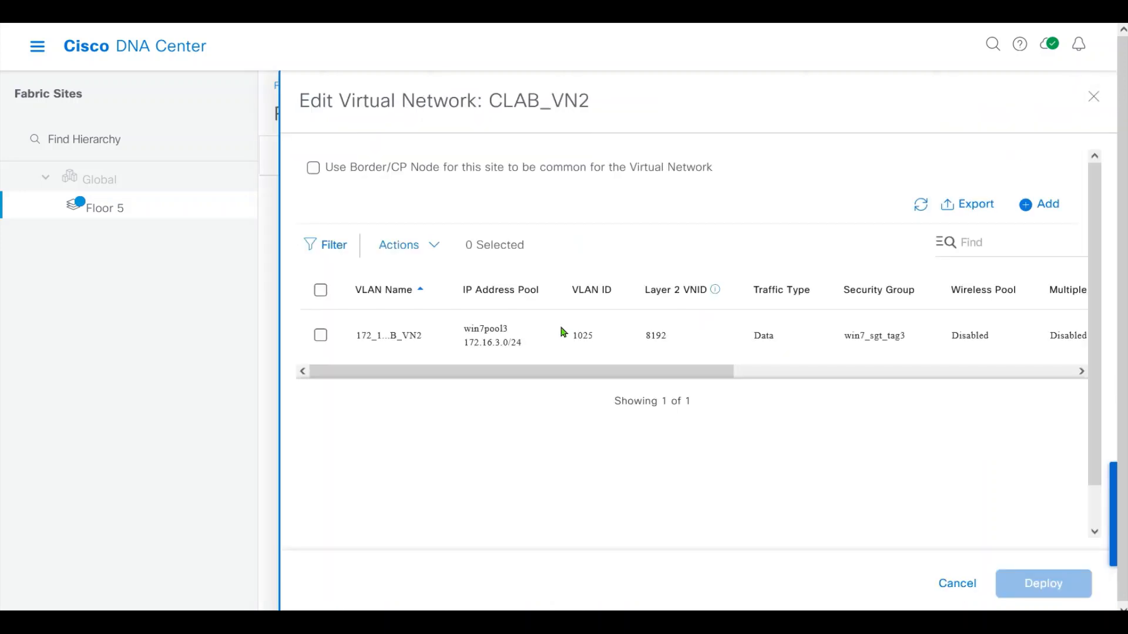
mouse_move(525, 370)
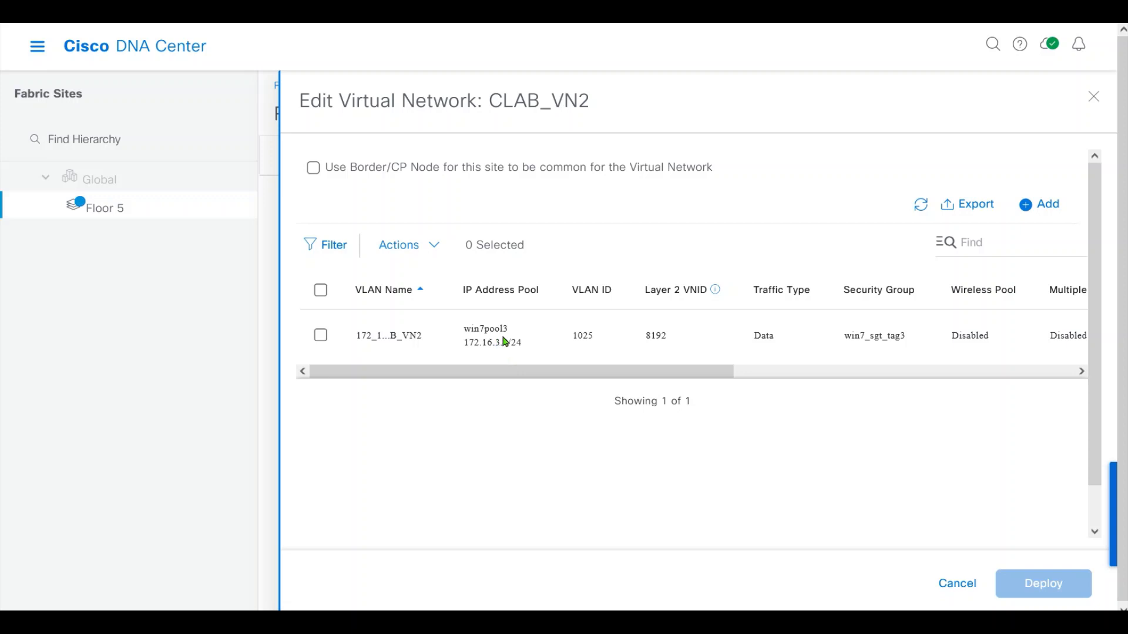
Scroll CLAB_VN2's pool table to check win7pool3 (172.16.3.0/24, VLAN 1025)
scroll("right", 3)
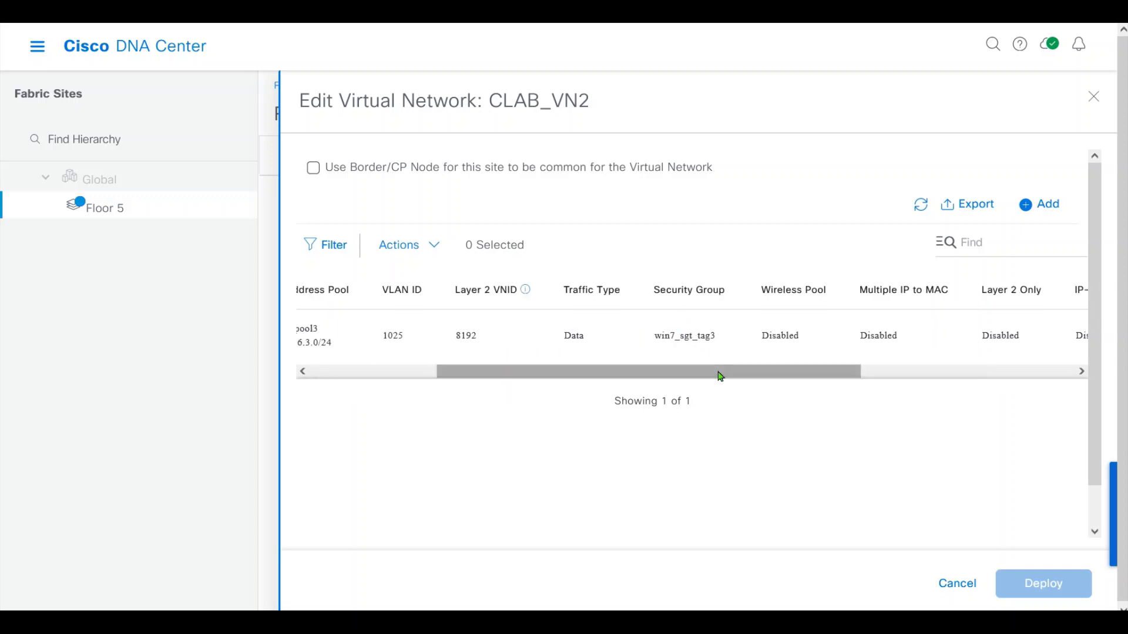
scroll("left", 3)
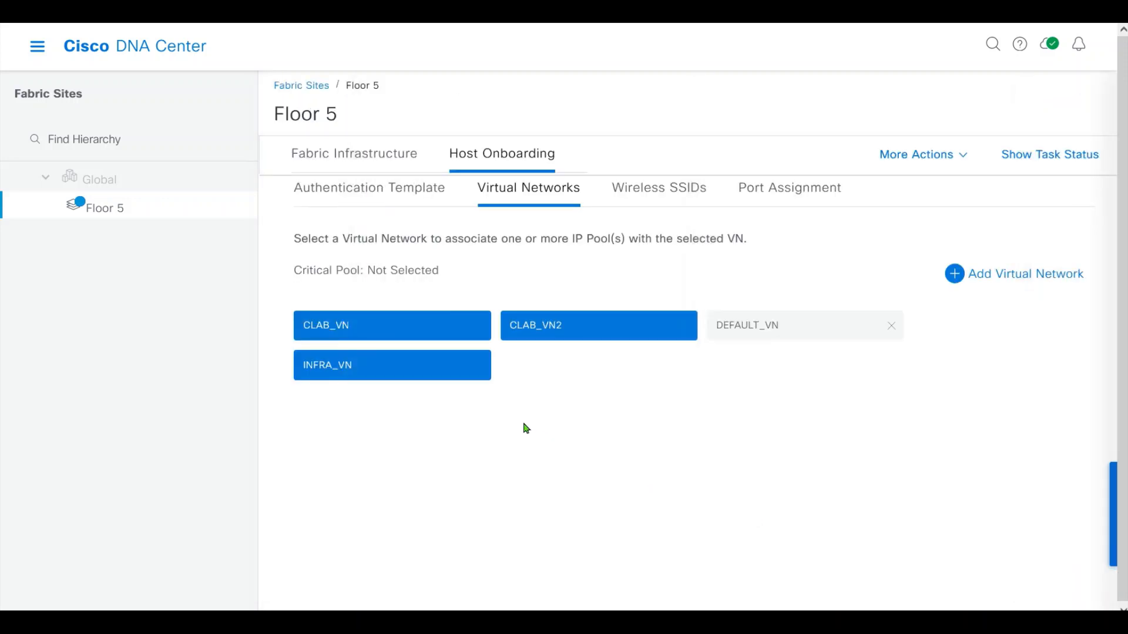
Review INFRA_VN's ap_pool and ex_pool sorted by Layer 2 VNID, then cancel without deploying
left_click(391, 365)
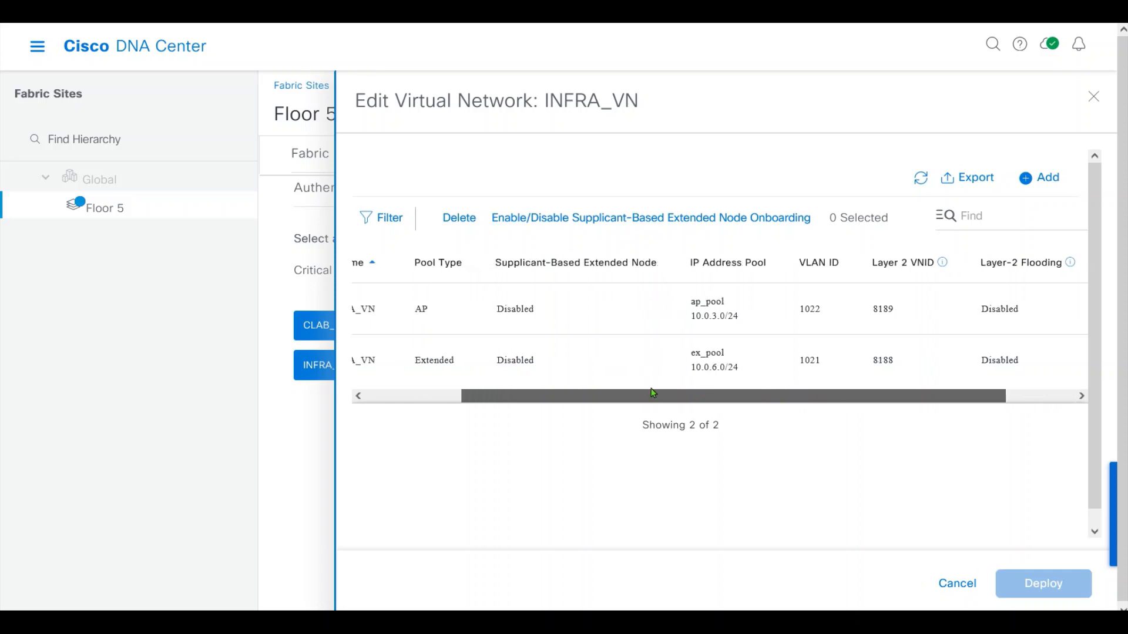
scroll("left", 3)
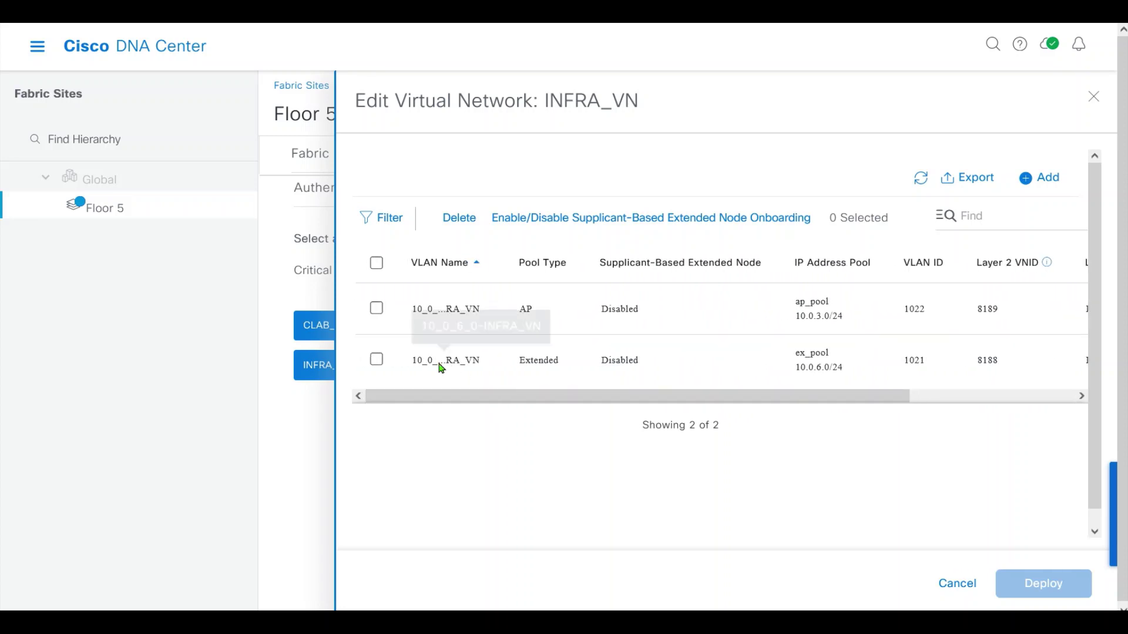
mouse_move(474, 368)
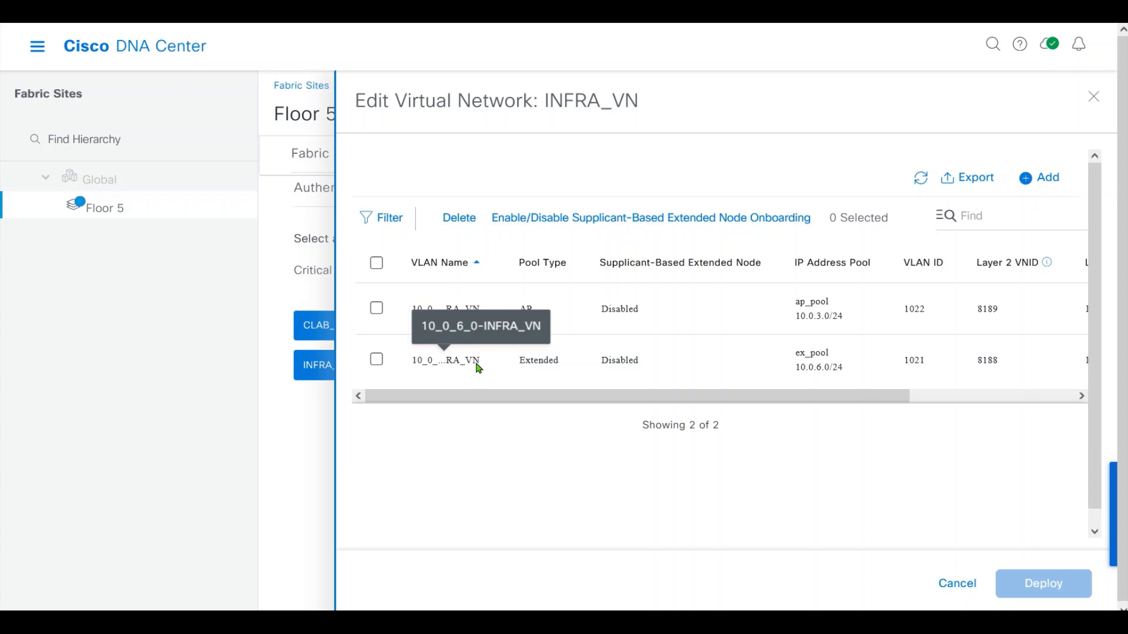
mouse_move(824, 390)
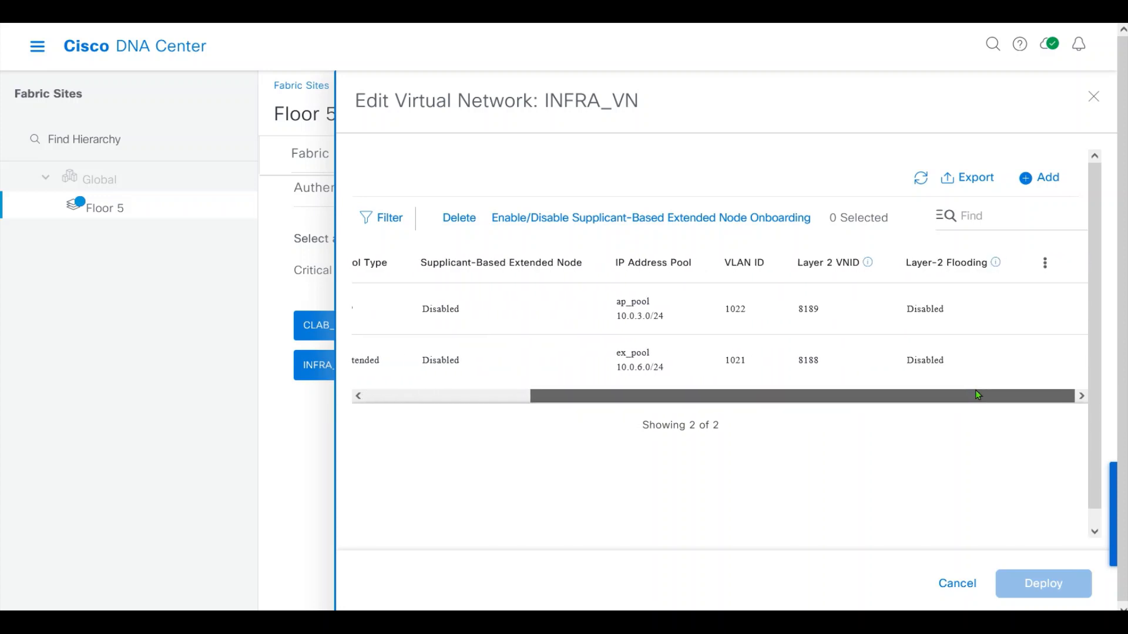
left_click(827, 262)
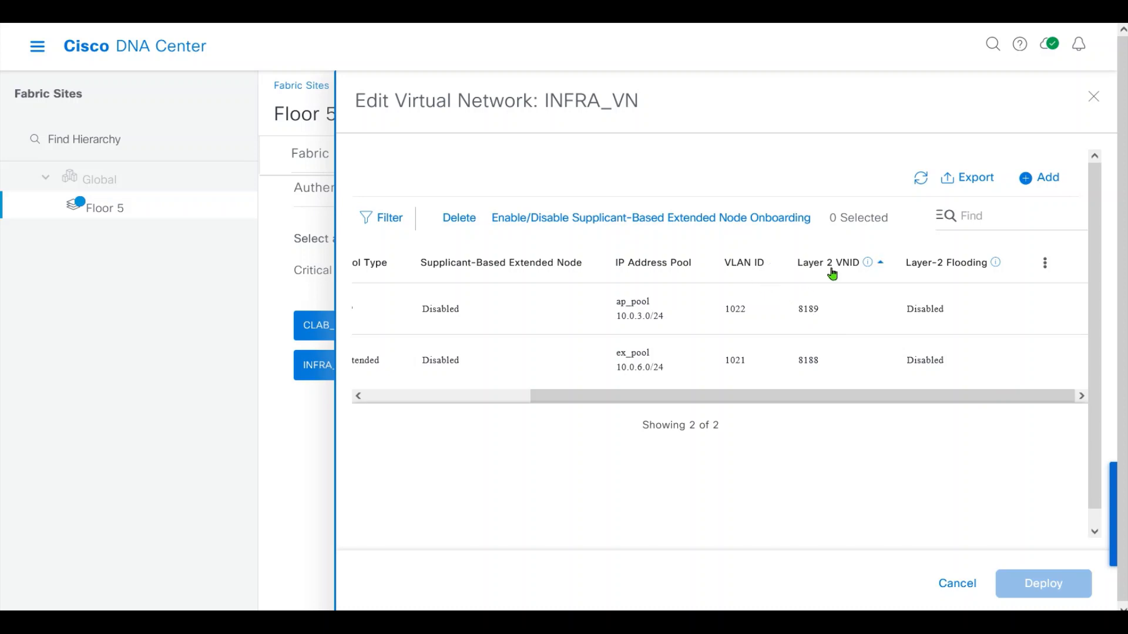
mouse_move(811, 381)
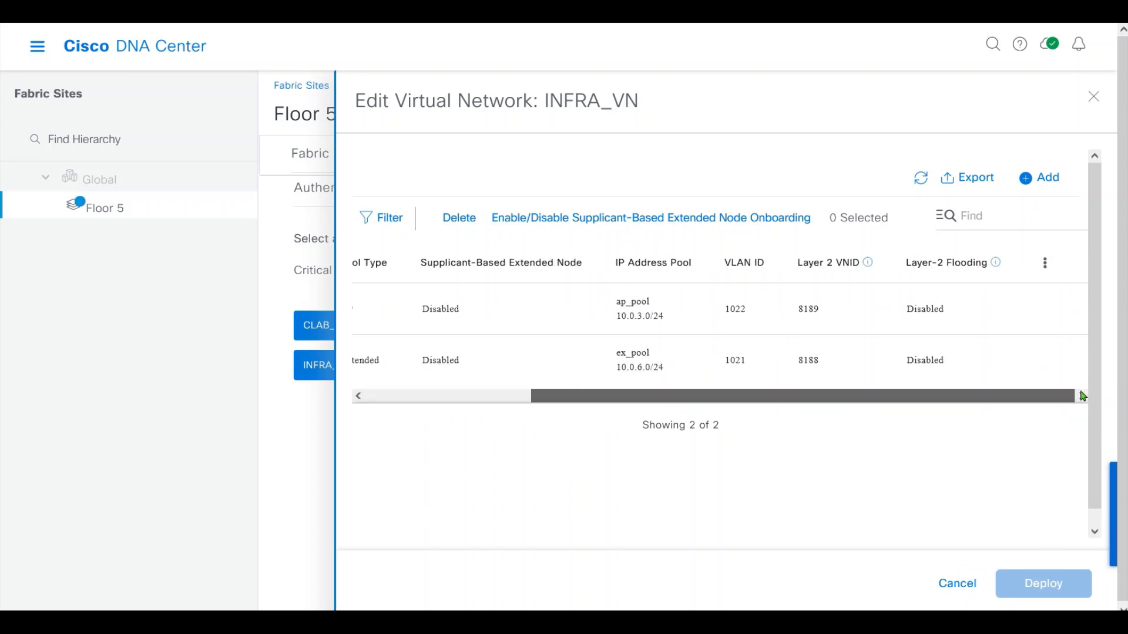
scroll("left", 3)
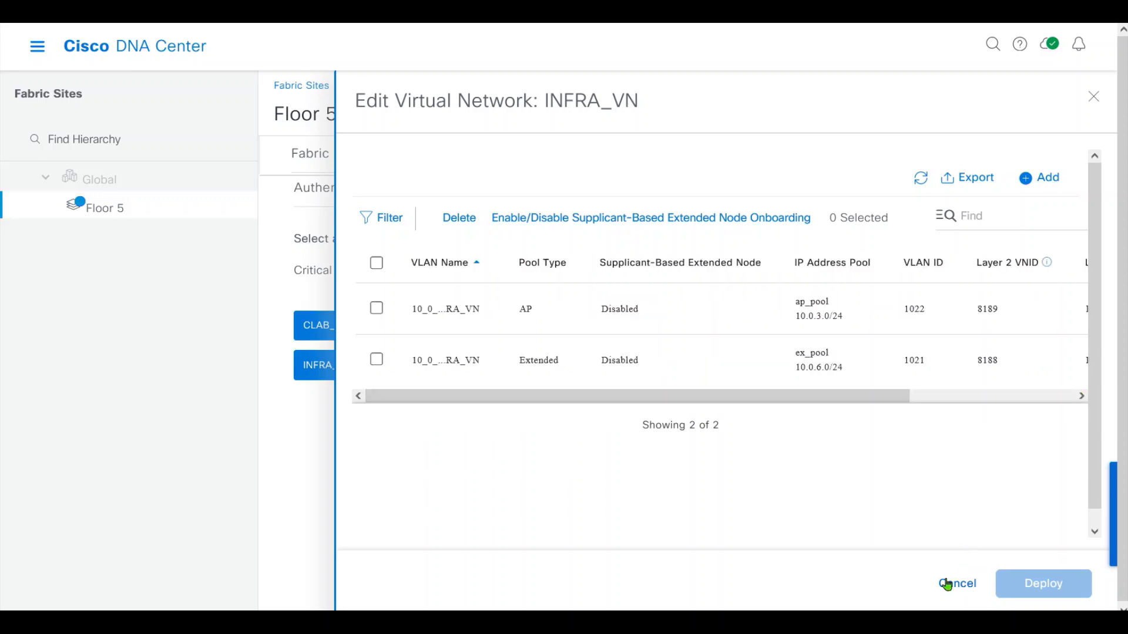
left_click(958, 583)
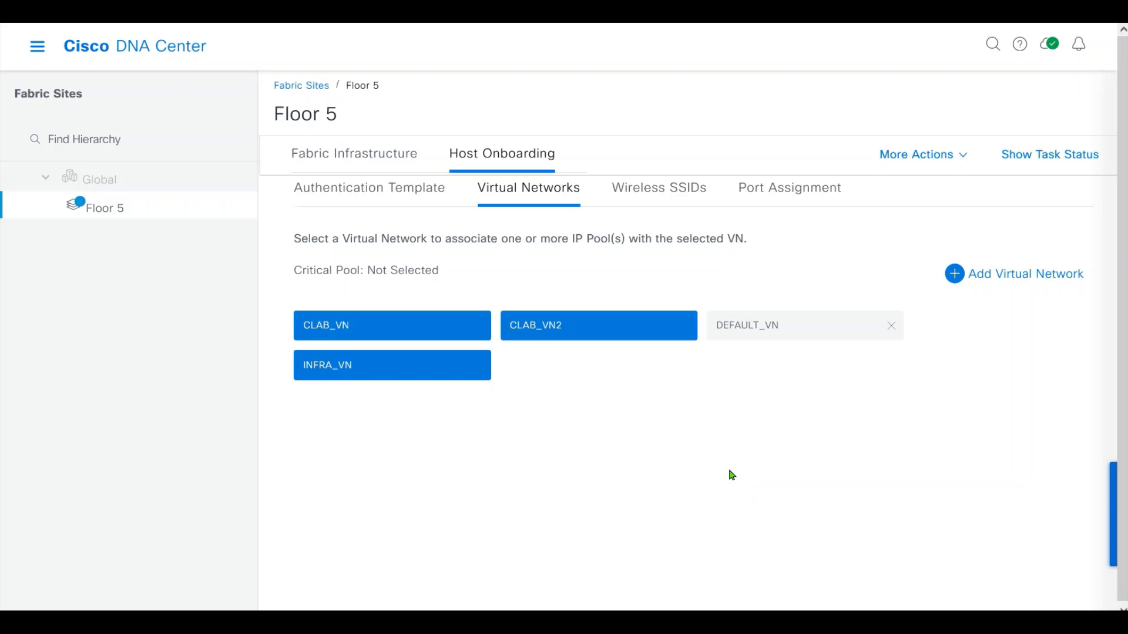
Launch Command Runner from the main navigation's Tools menu
left_click(37, 46)
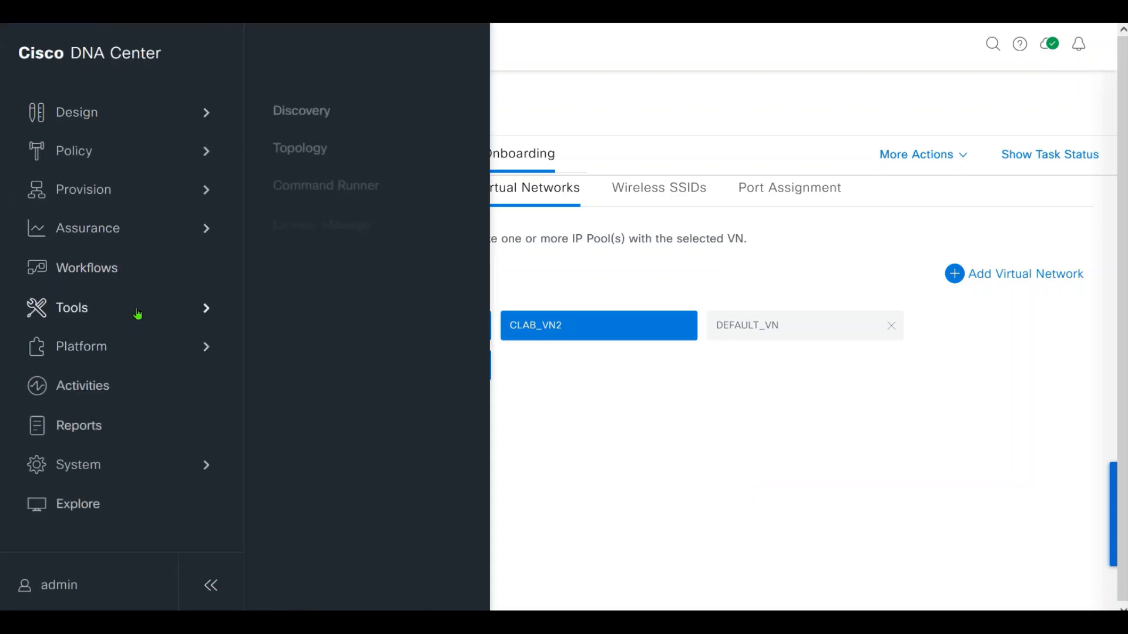
left_click(325, 185)
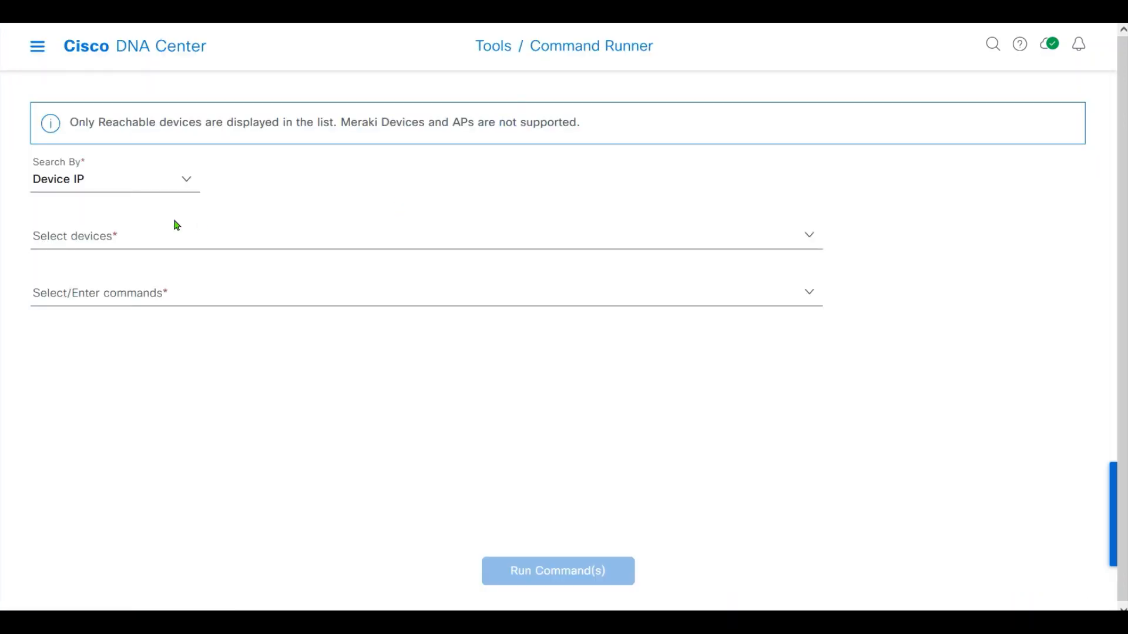
mouse_move(576, 52)
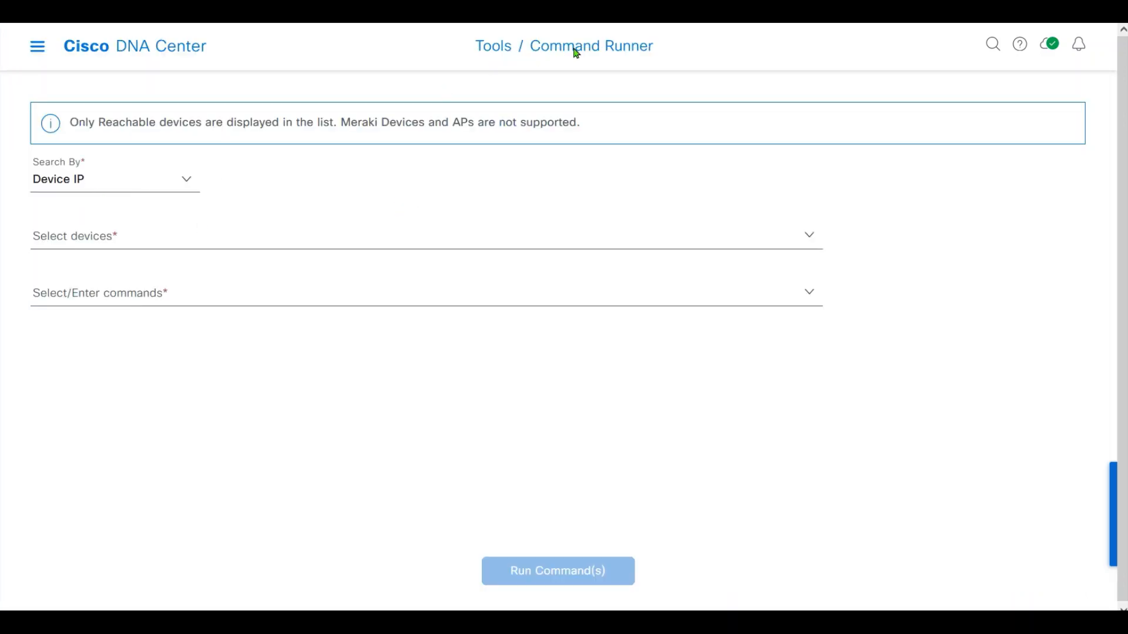
Target Border-1 and queue the 'show run | begin vrf' command
left_click(424, 235)
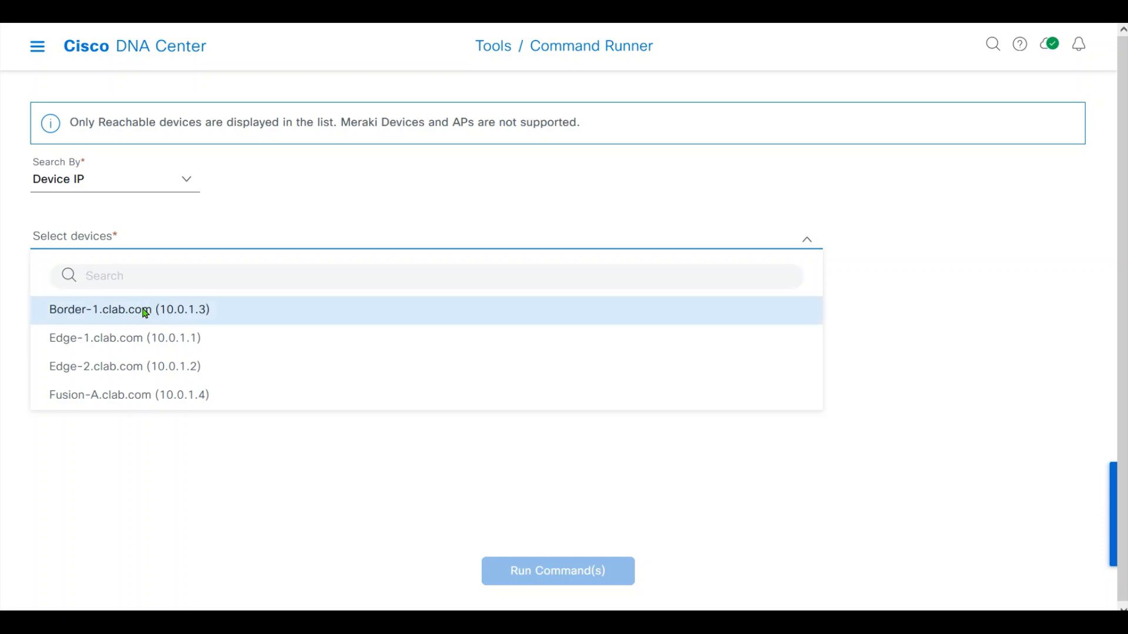
left_click(126, 366)
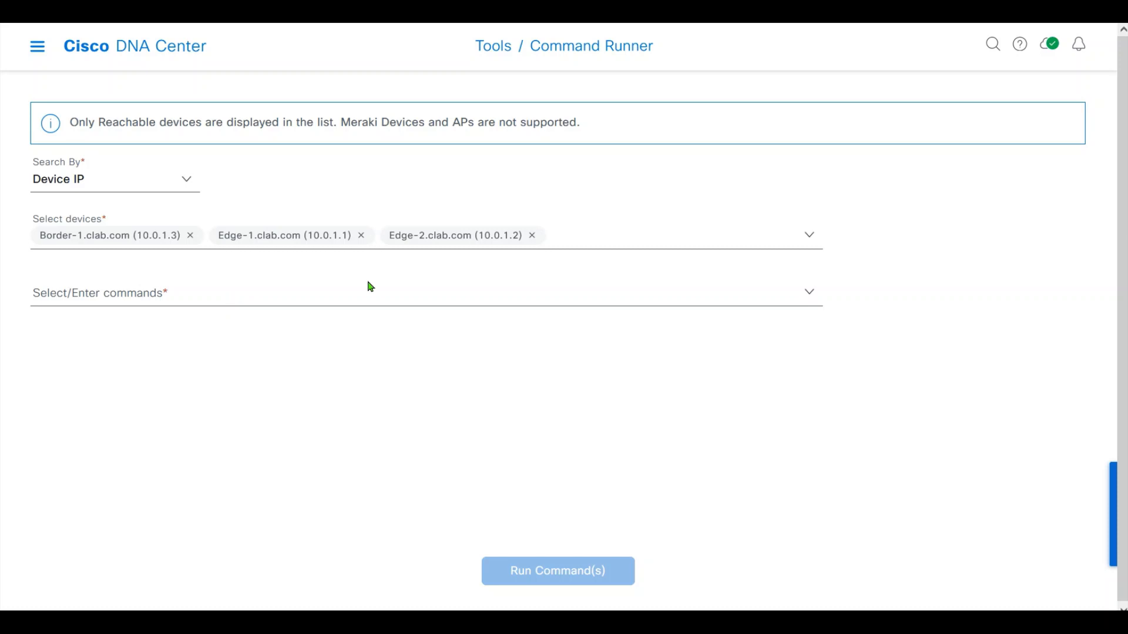
left_click(424, 292)
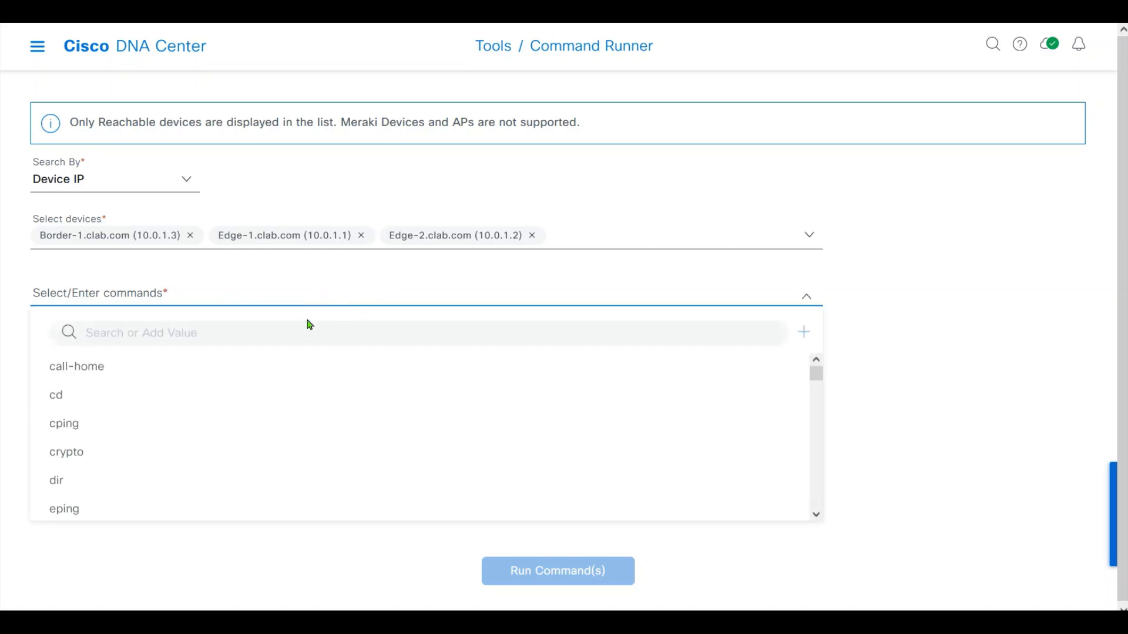
type("show ru")
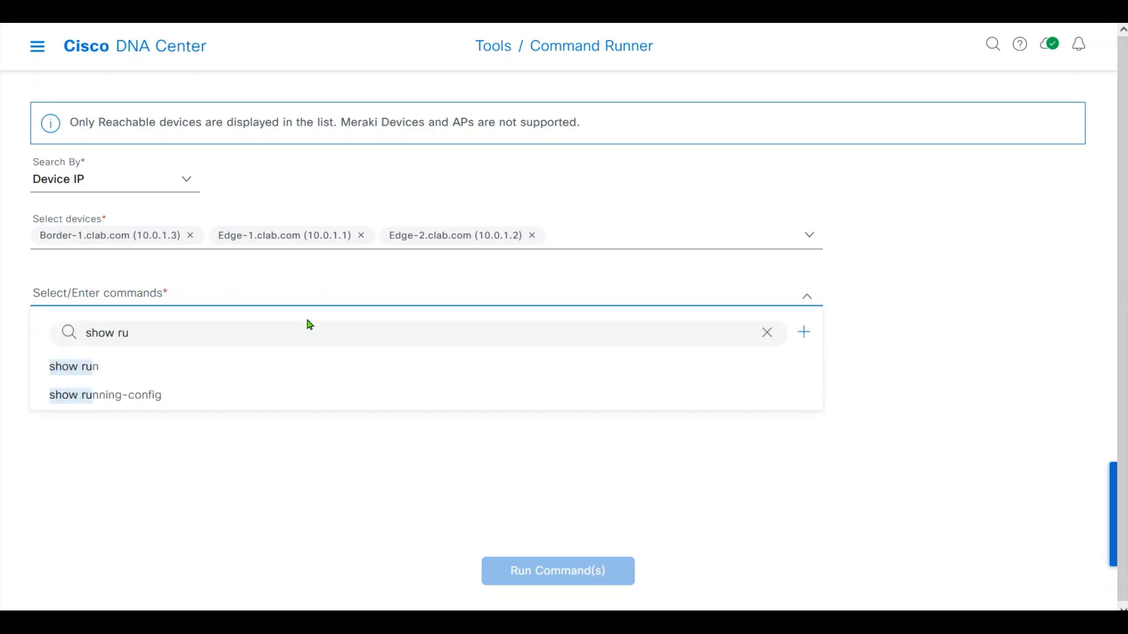
type("| begin |")
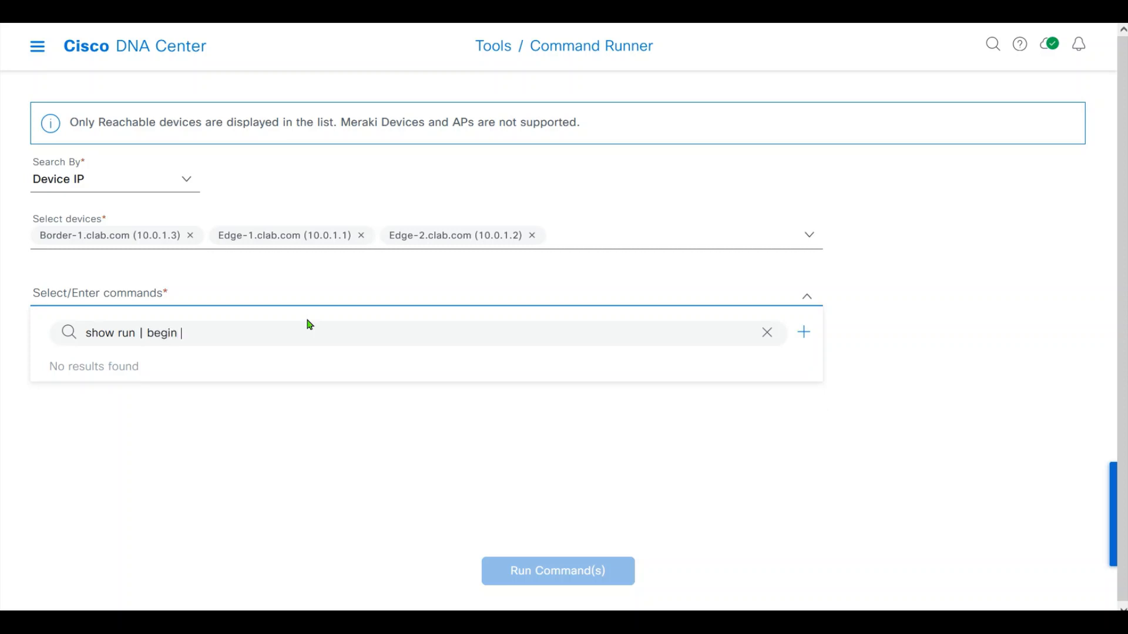
type("vrf")
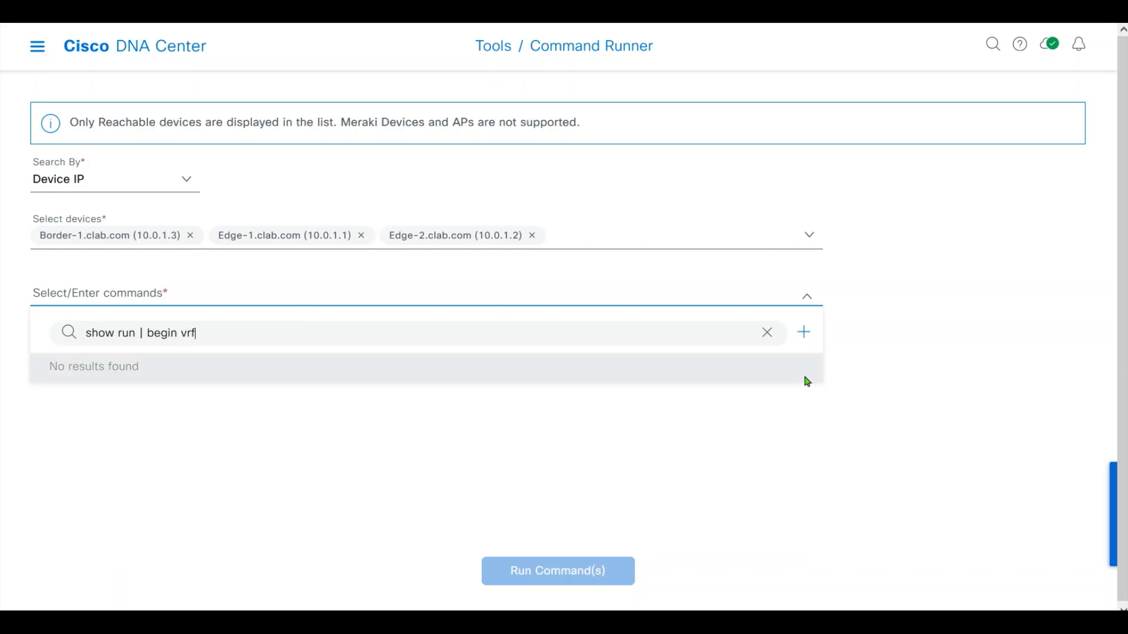
left_click(804, 331)
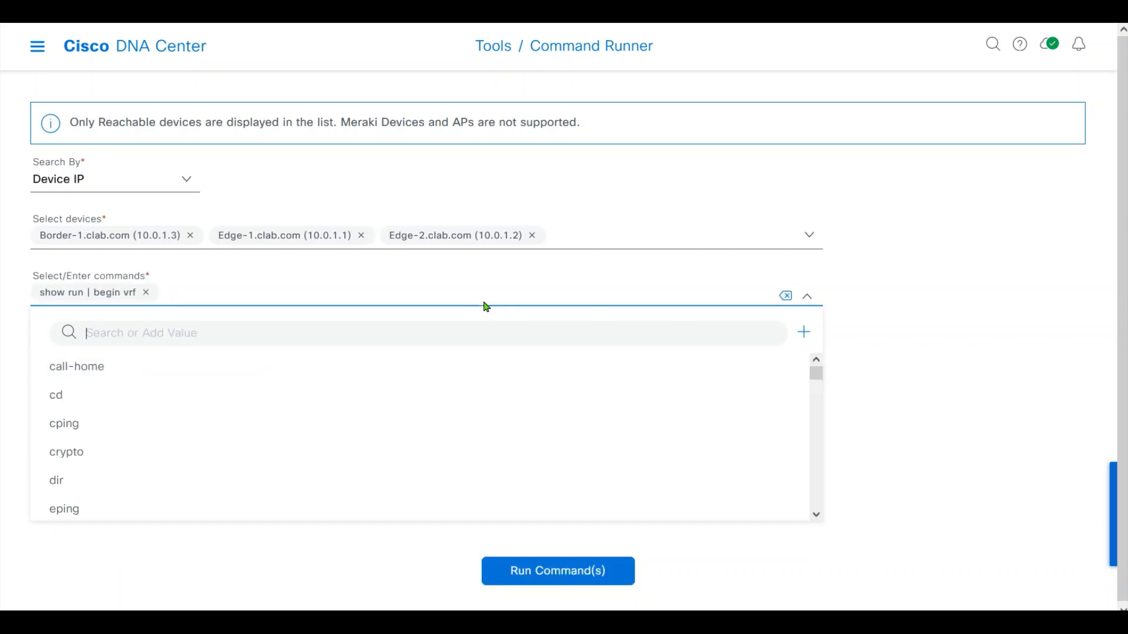
Queue the 'show run | sec lisp' and 'show run | sec vlan' commands
type("show run | sec")
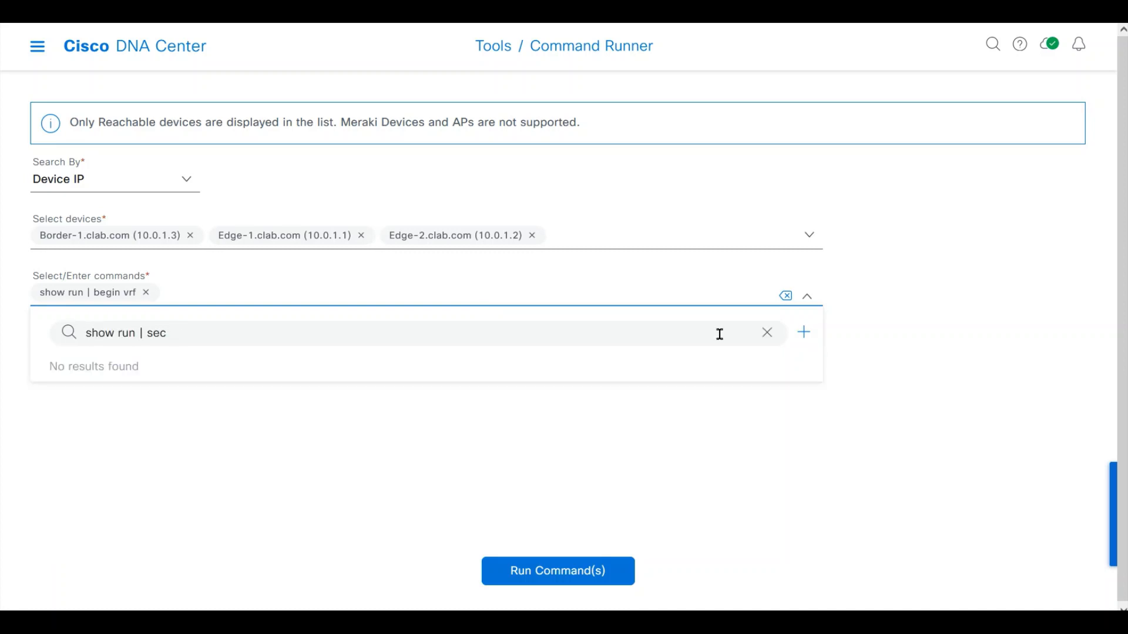
type("lisp")
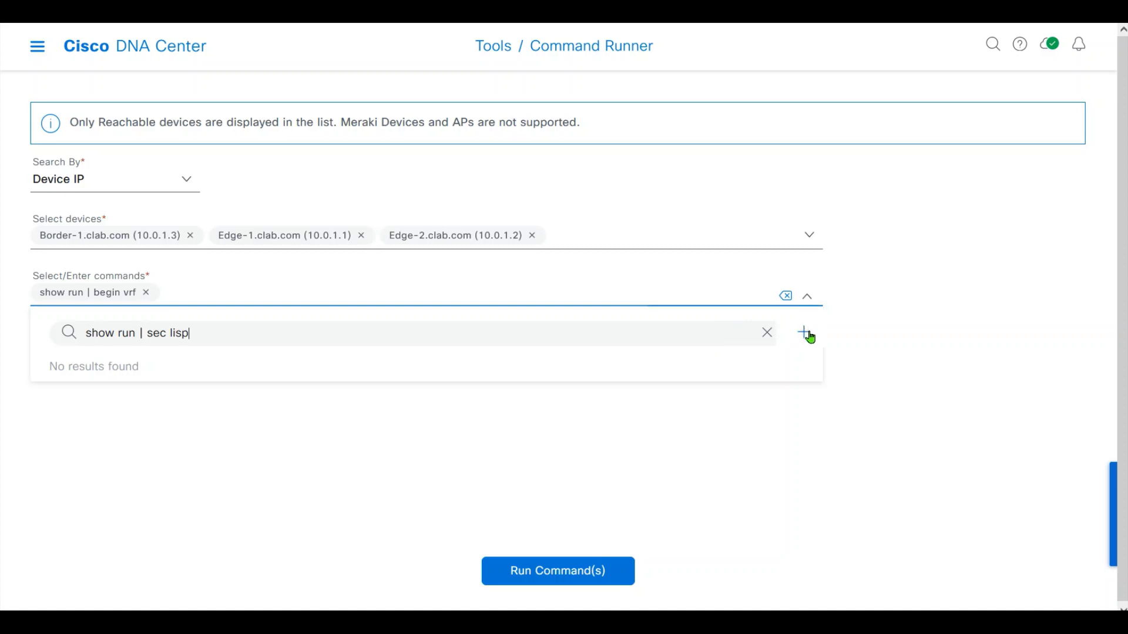
left_click(803, 333)
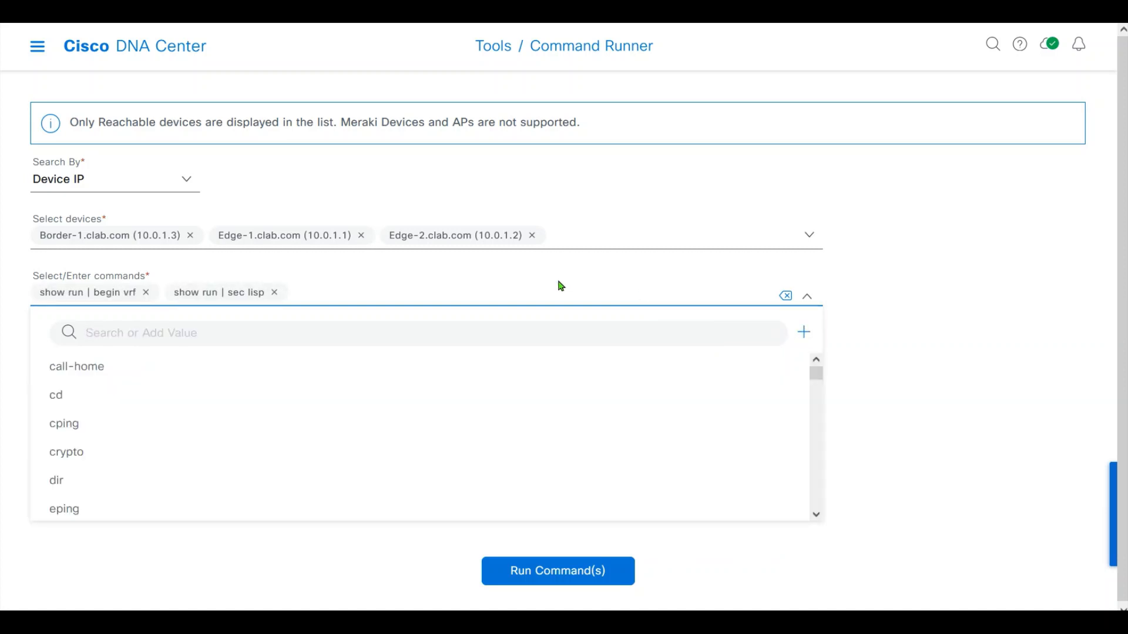
type("show run | sec vlan")
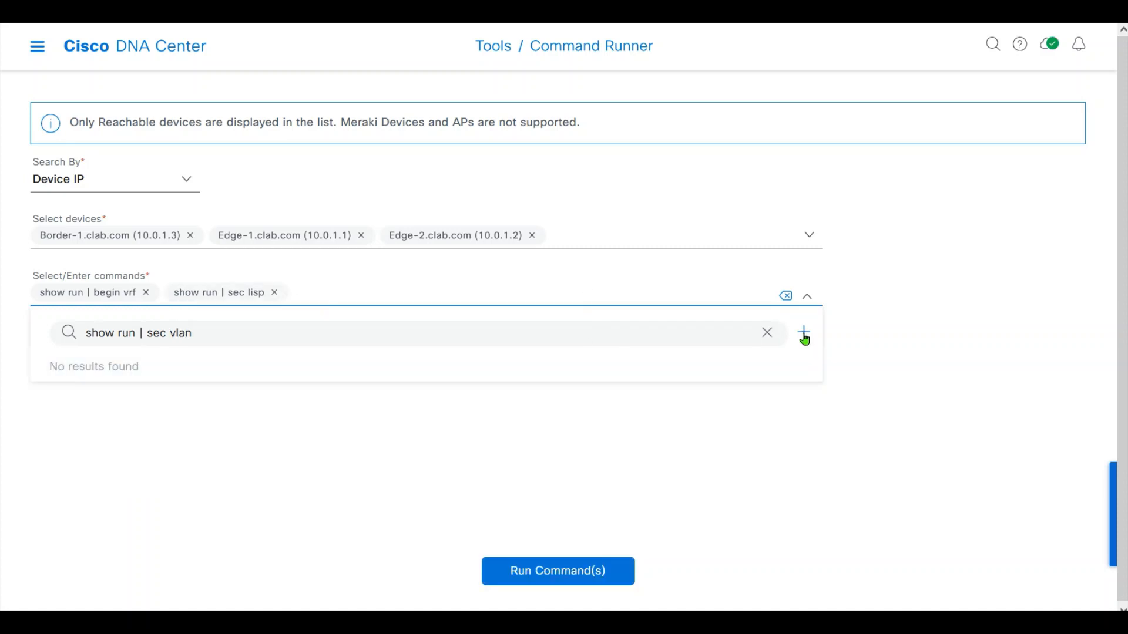
left_click(804, 333)
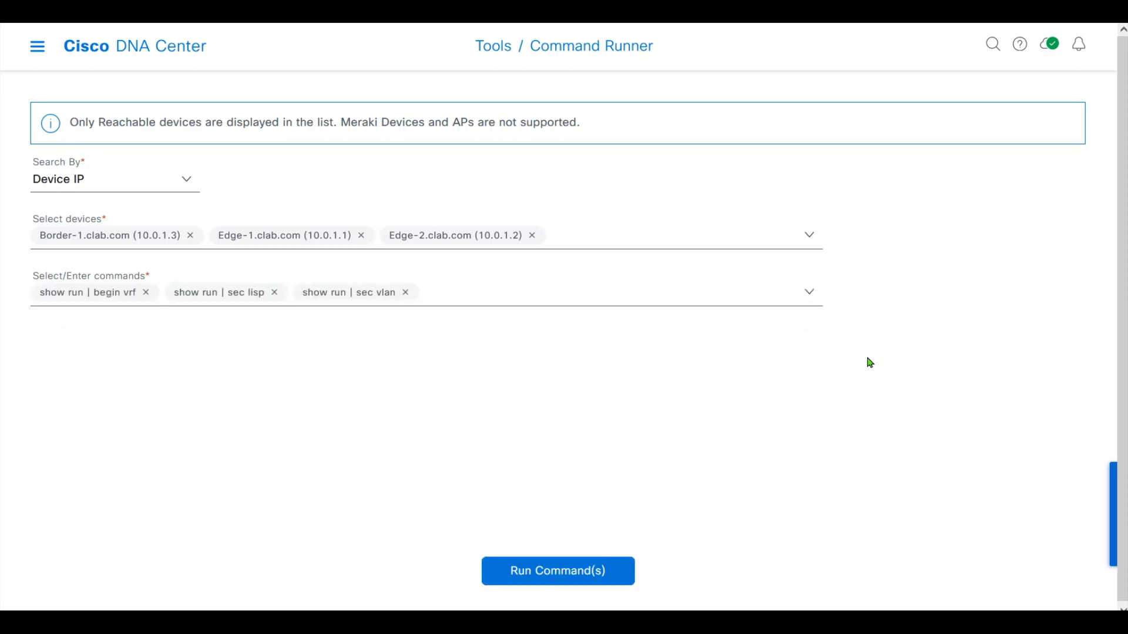
mouse_move(729, 445)
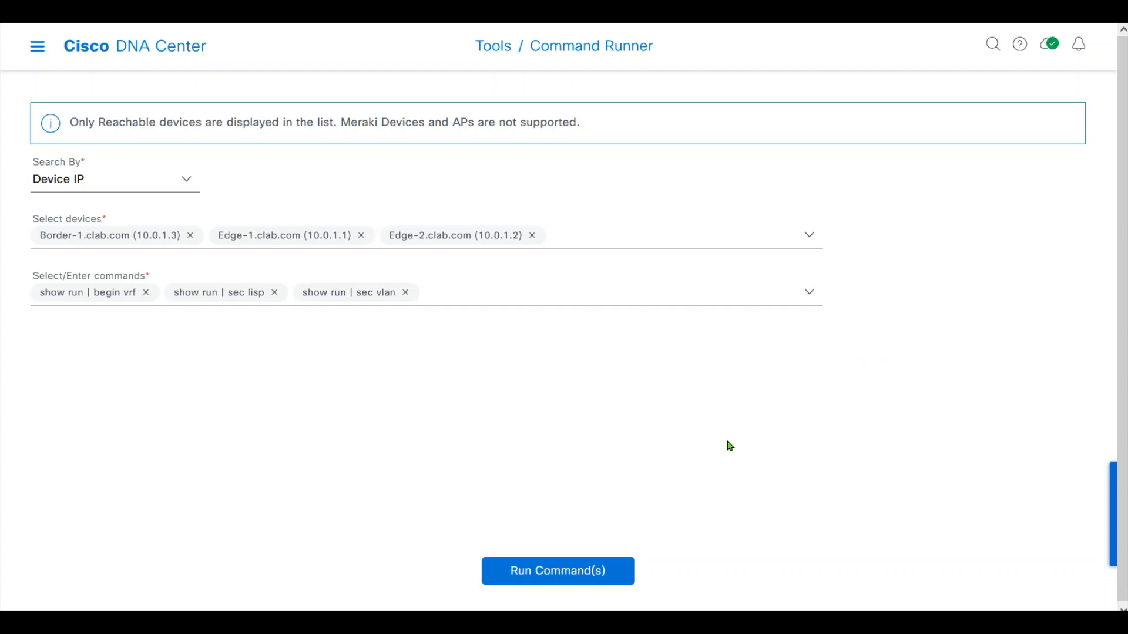
mouse_move(717, 445)
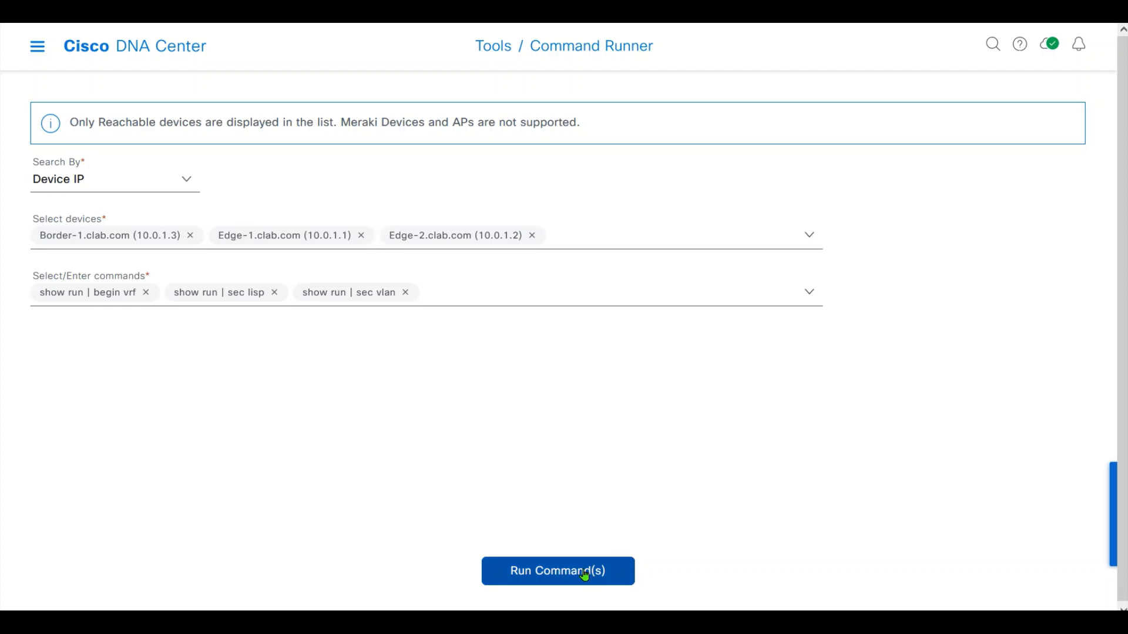
Run the commands on the three devices and view Border-1's begin vrf output
left_click(558, 571)
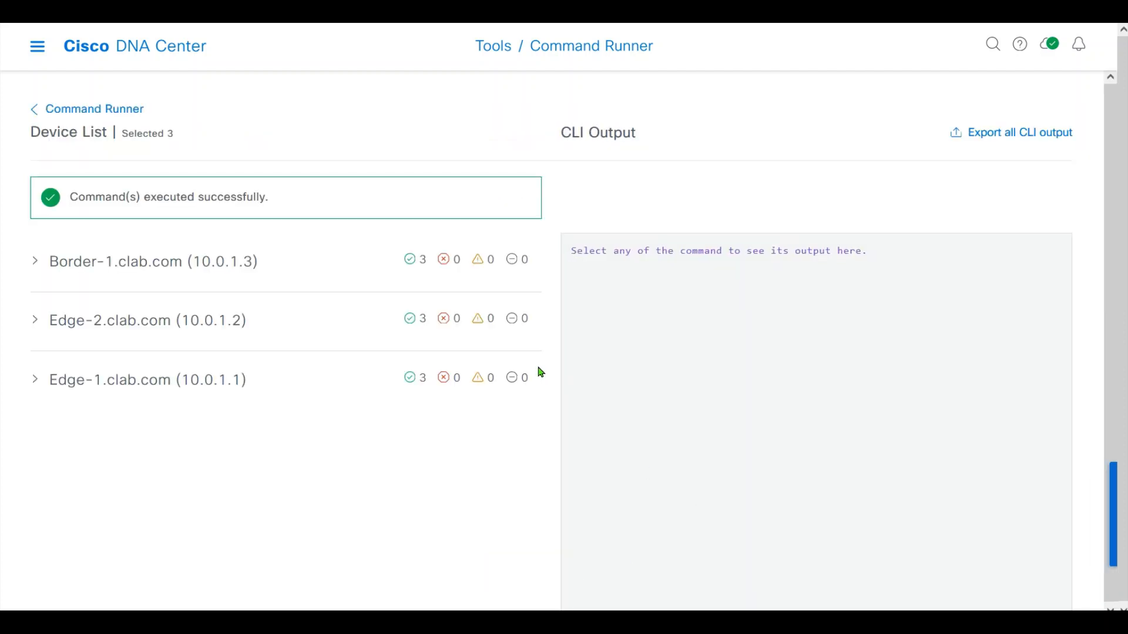
mouse_move(66, 283)
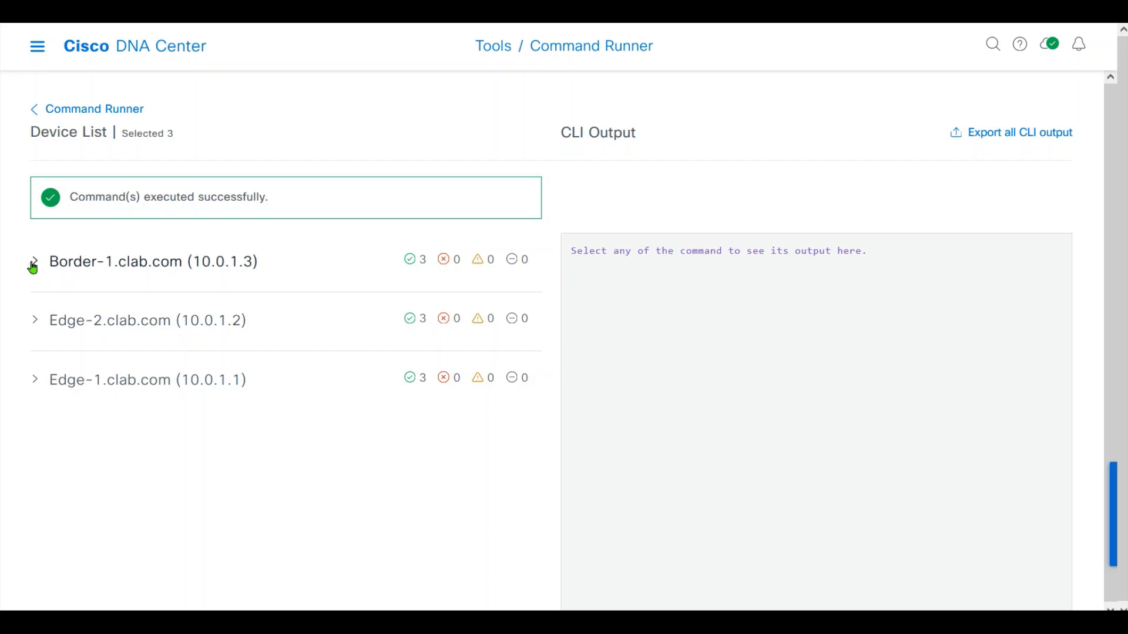
left_click(34, 261)
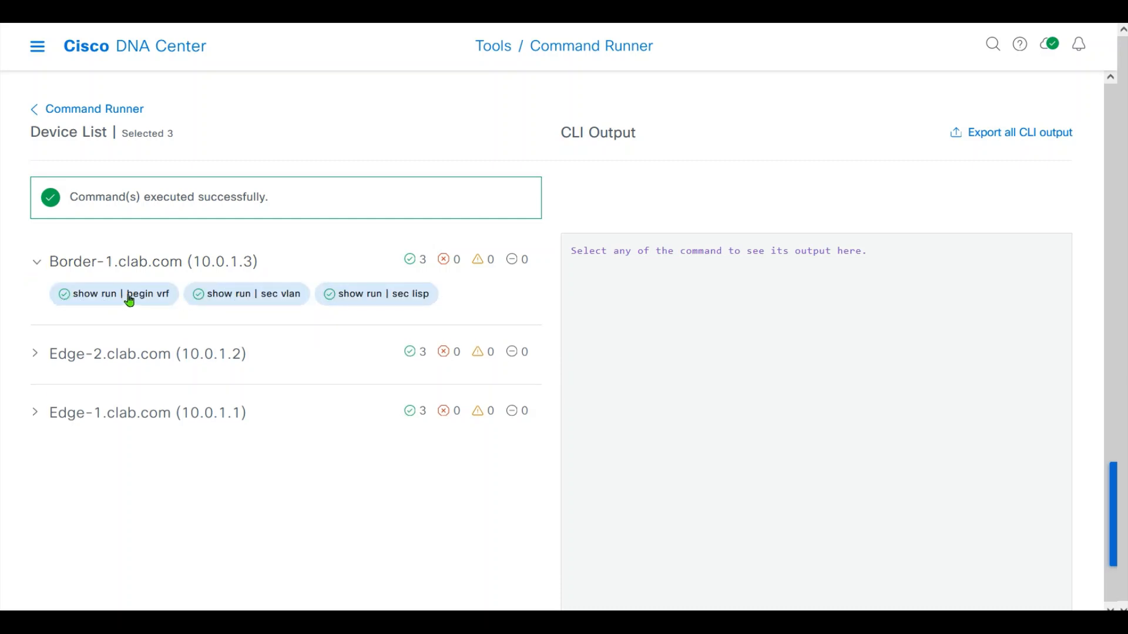
left_click(114, 294)
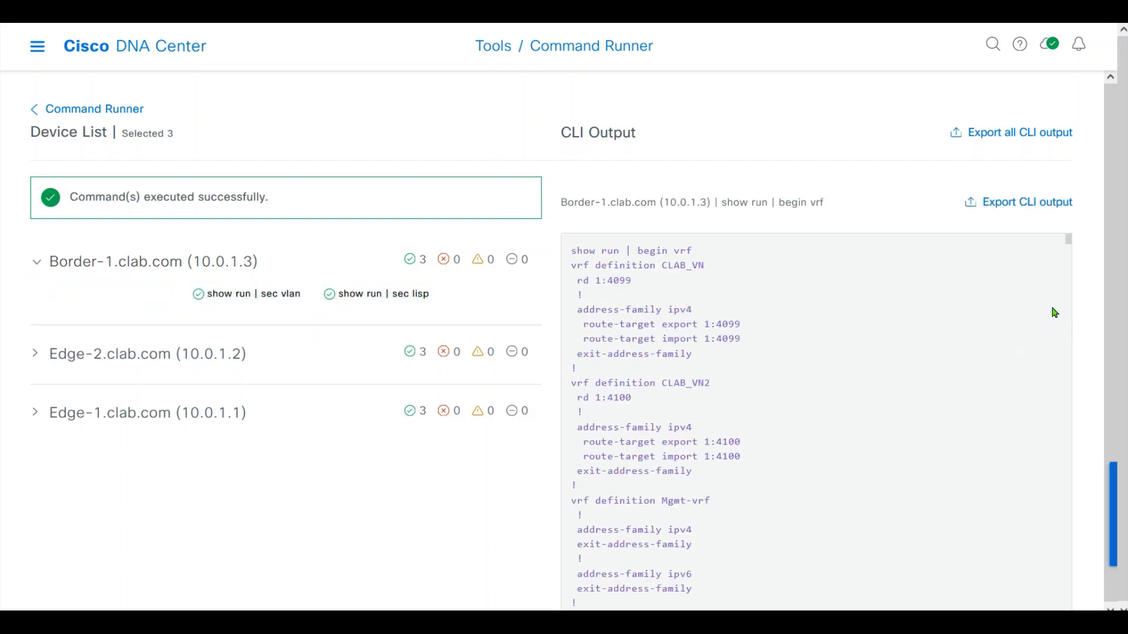
left_click(112, 292)
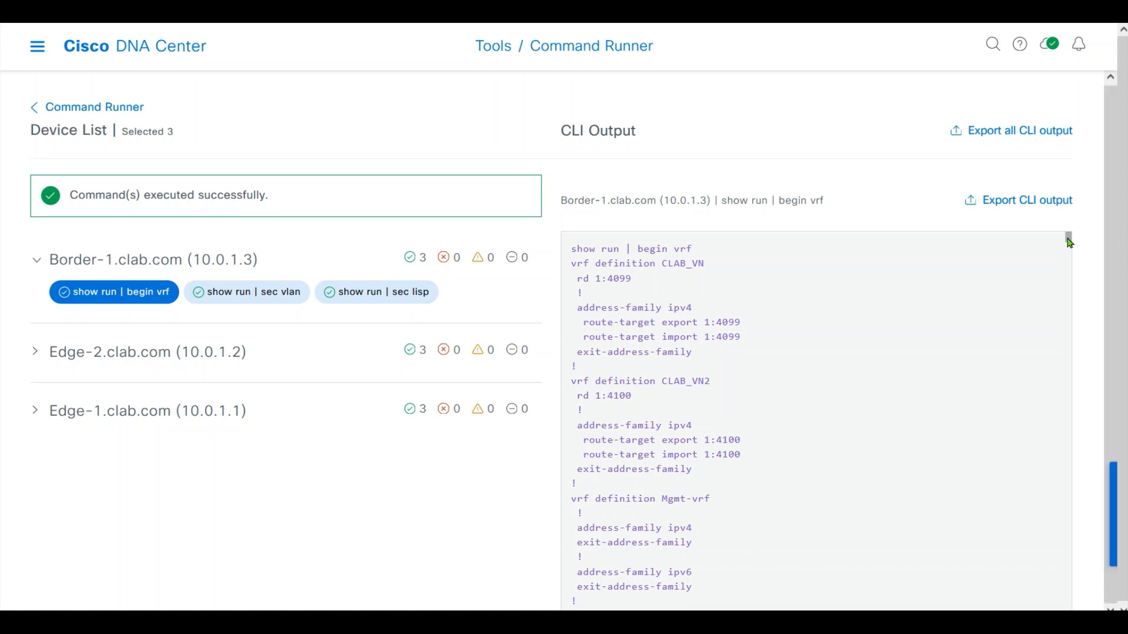
scroll("down", 3)
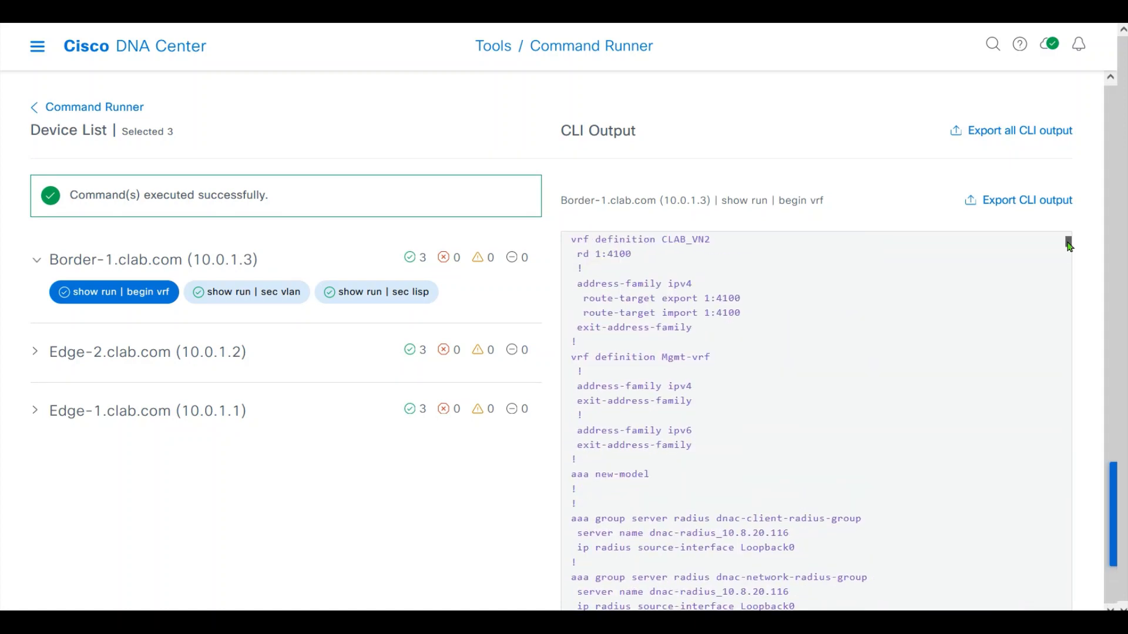
scroll("up", 3)
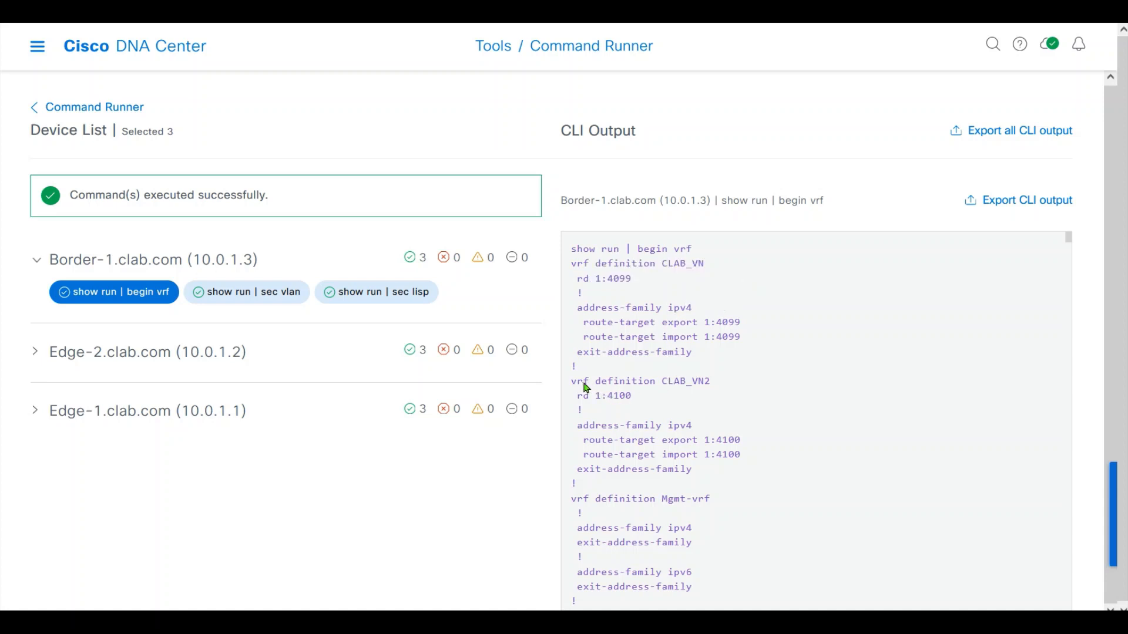
mouse_move(746, 440)
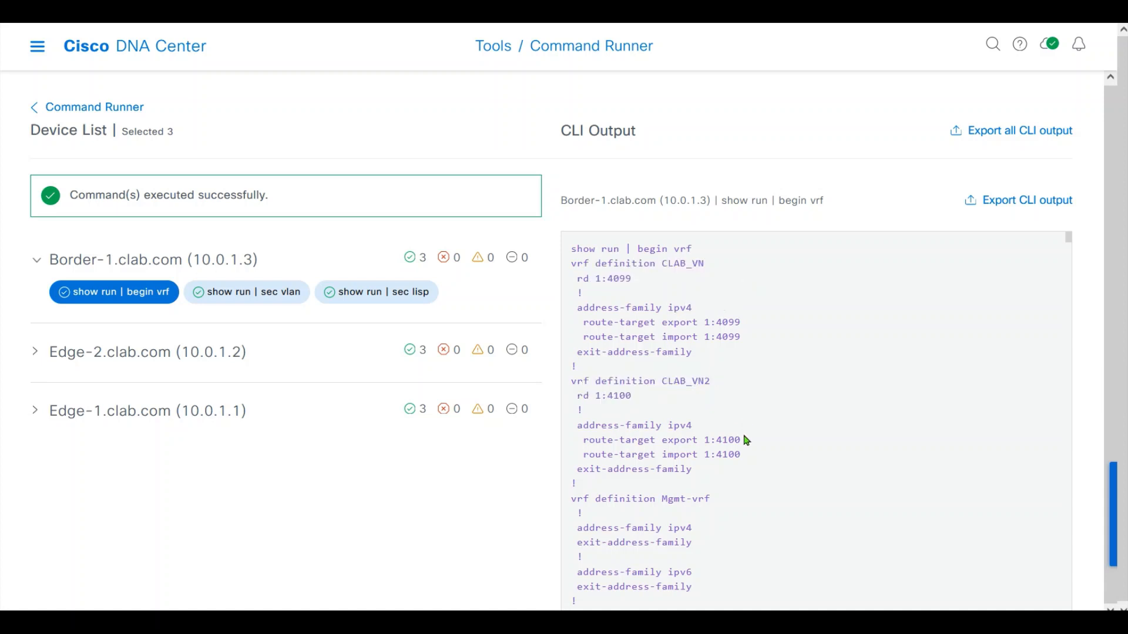
View the begin vrf output for Edge-2 and Edge-1
left_click(35, 352)
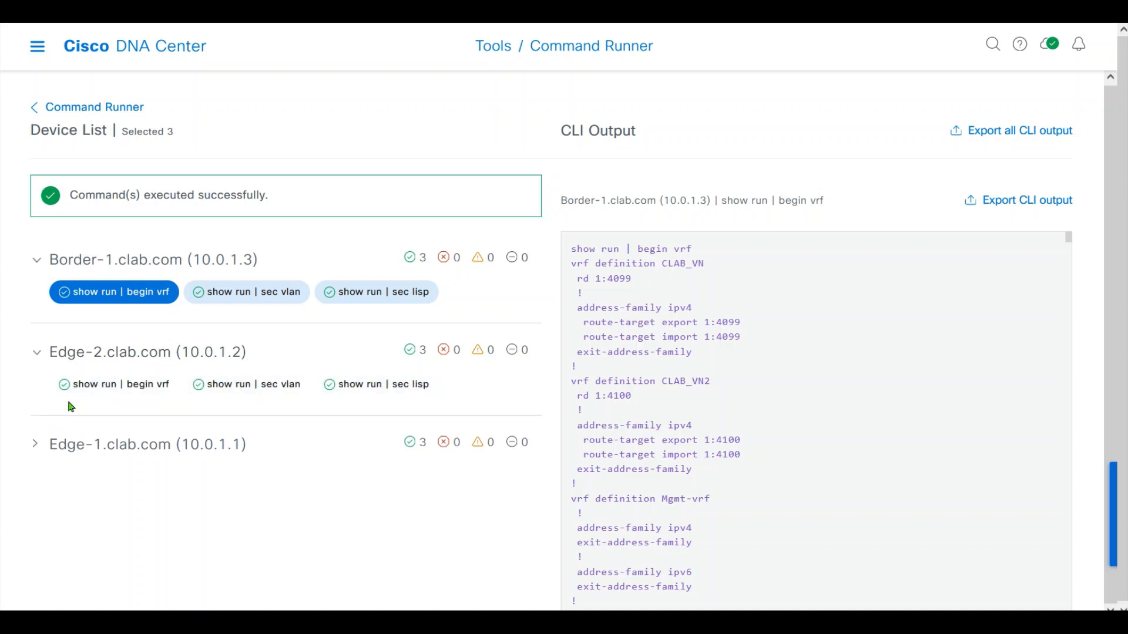
left_click(113, 383)
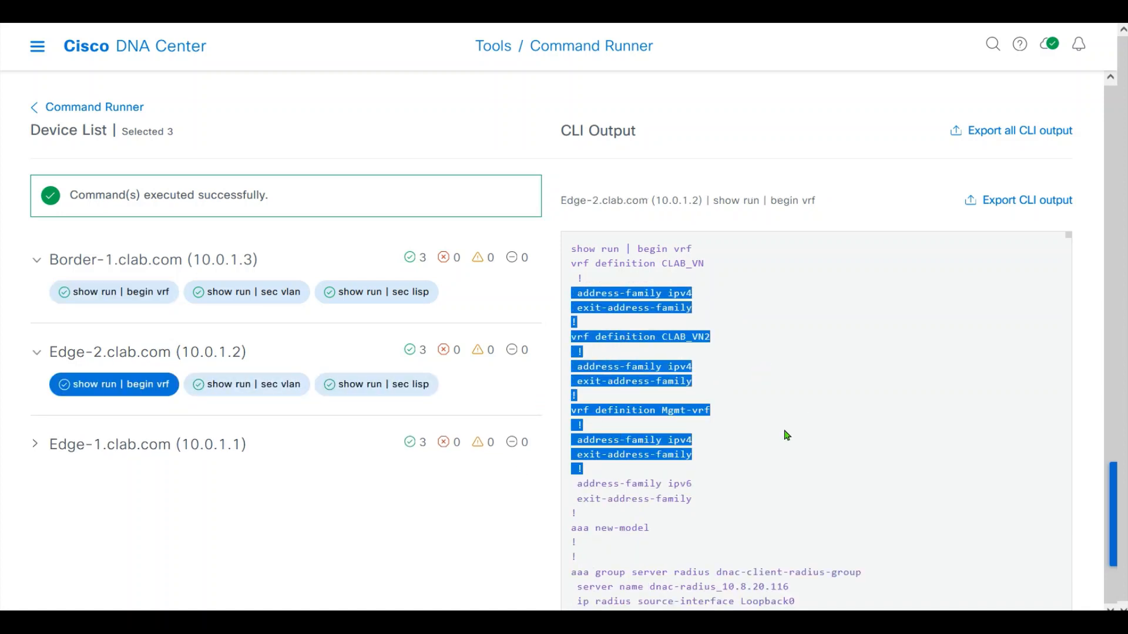
left_click(113, 476)
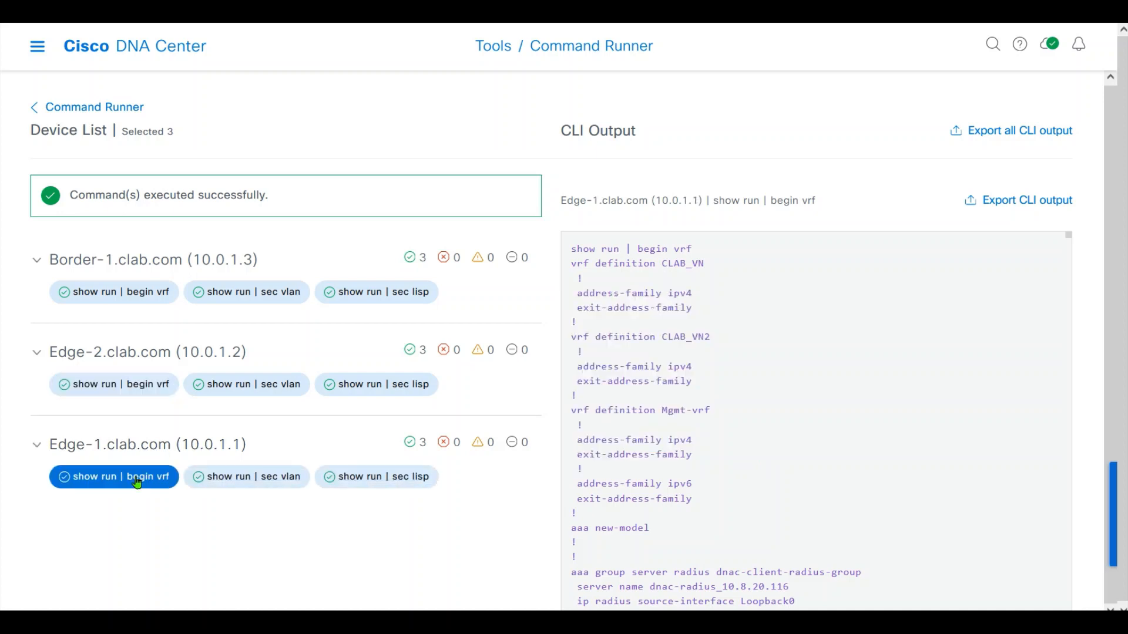
mouse_move(727, 423)
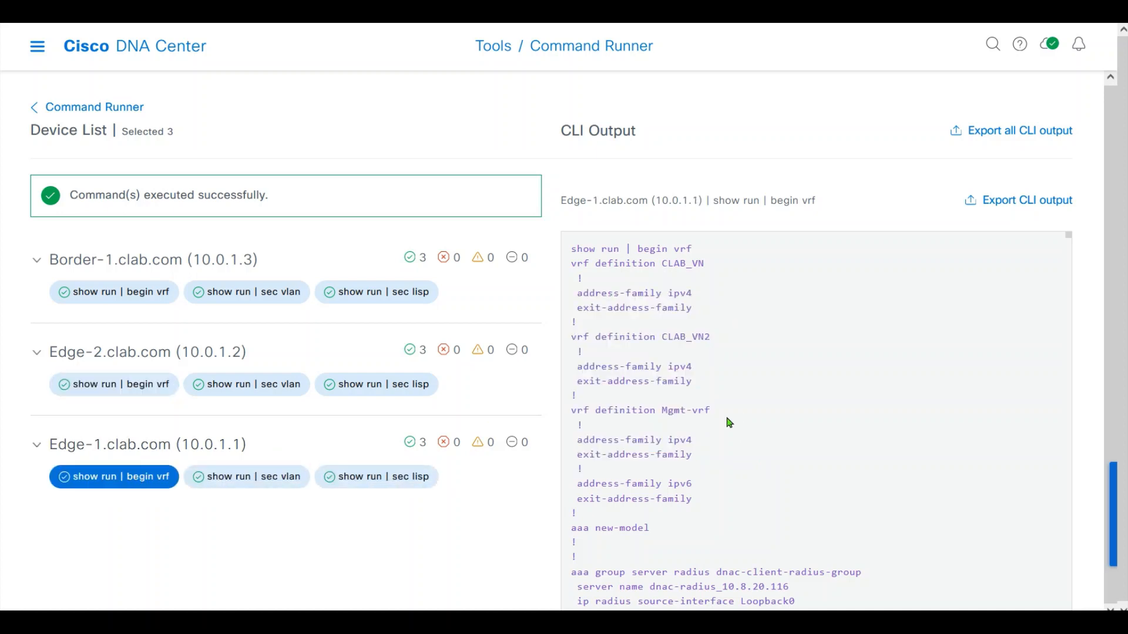
Show Border-1's 'show run | sec vlan' output and highlight the VLAN 3001/3002 lines
left_click(247, 291)
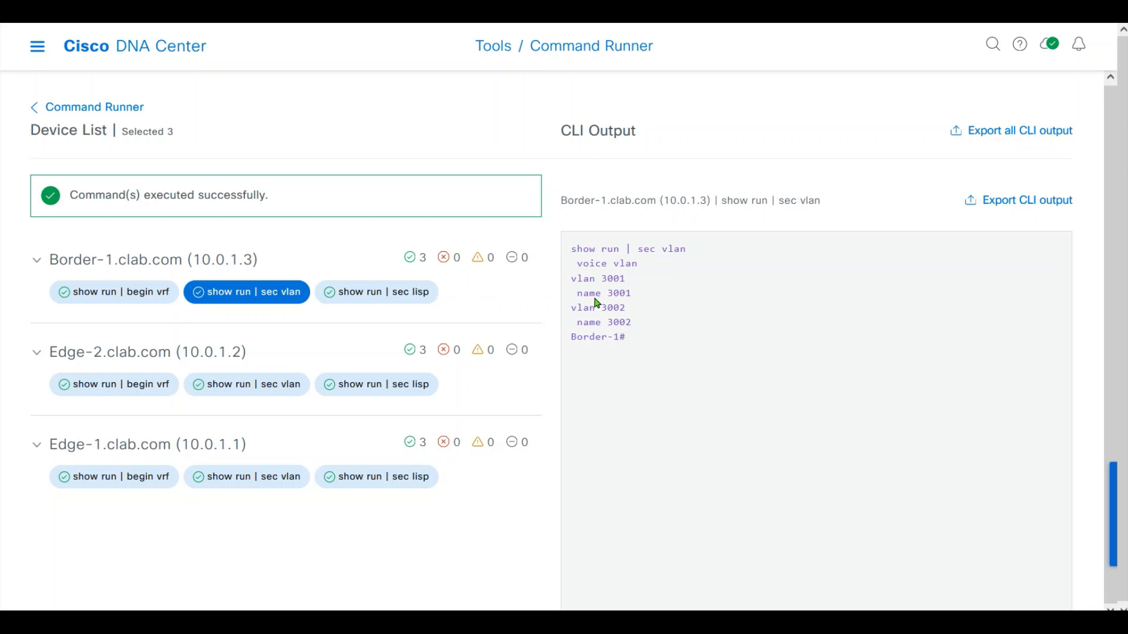
mouse_move(616, 267)
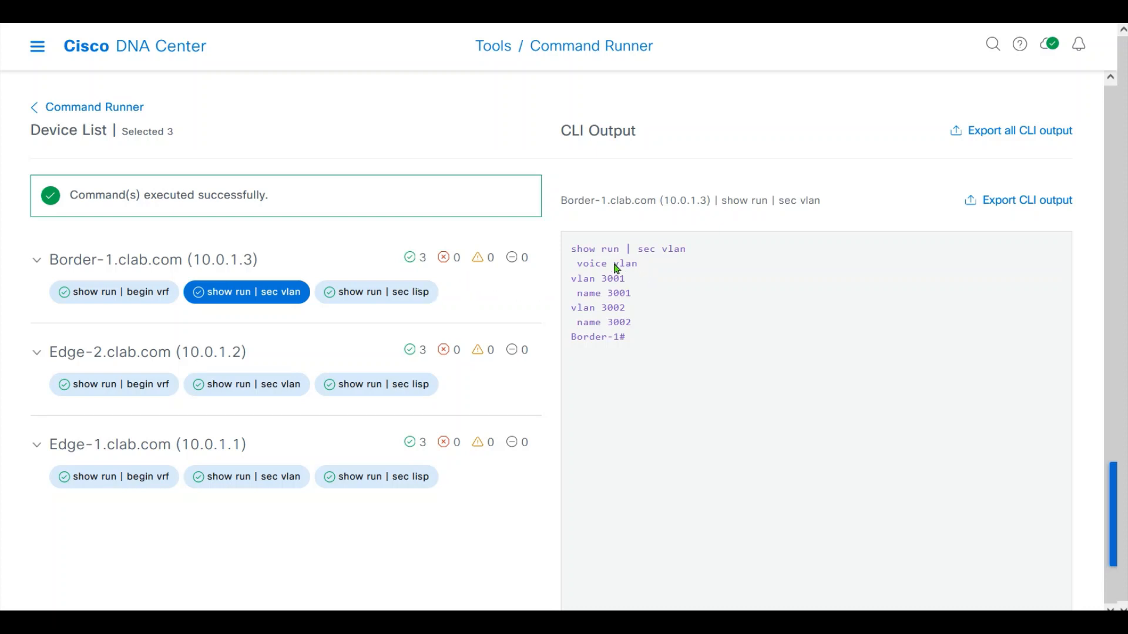
double_click(603, 279)
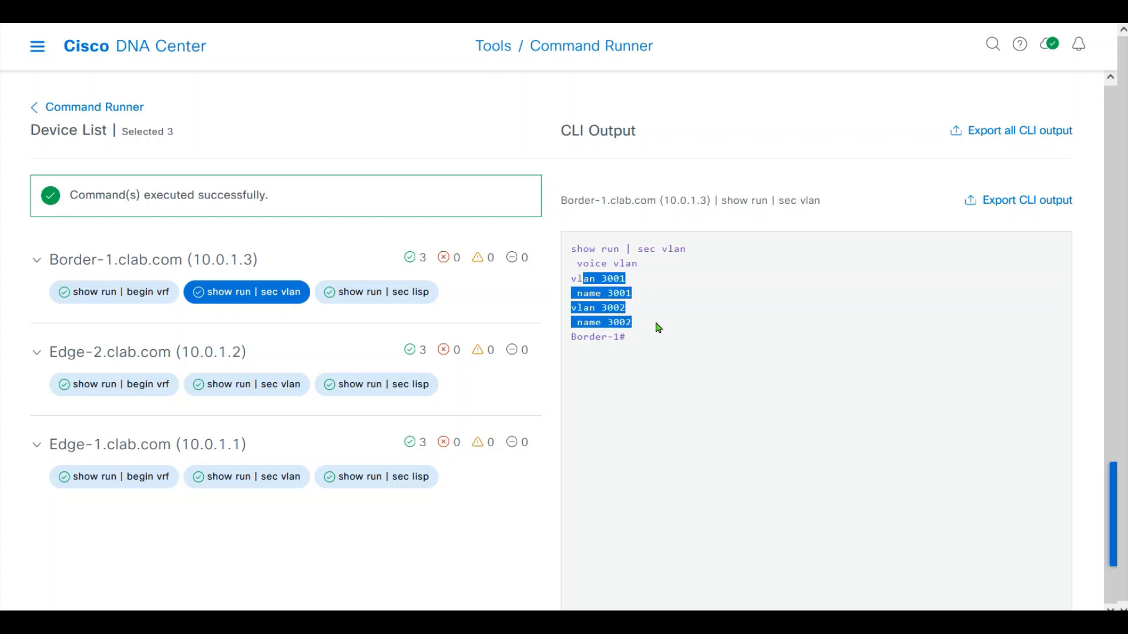
mouse_move(990, 294)
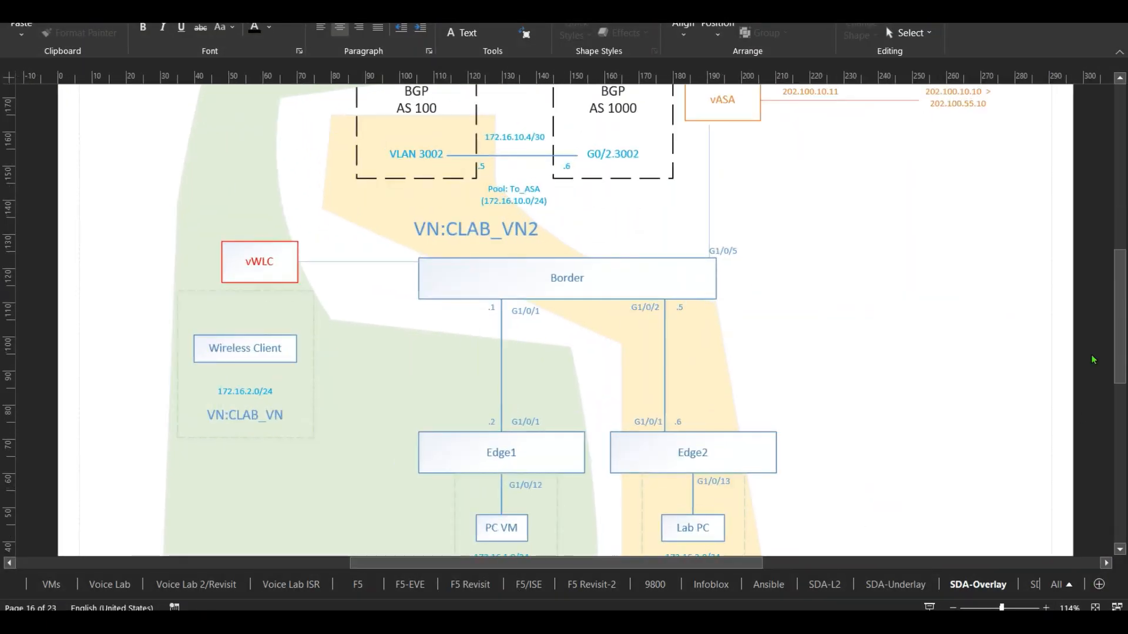
Scroll up the SDA-Overlay page to the AS 100/AS 1000 BGP peerings over VLANs 3001/3002
scroll("up", 3)
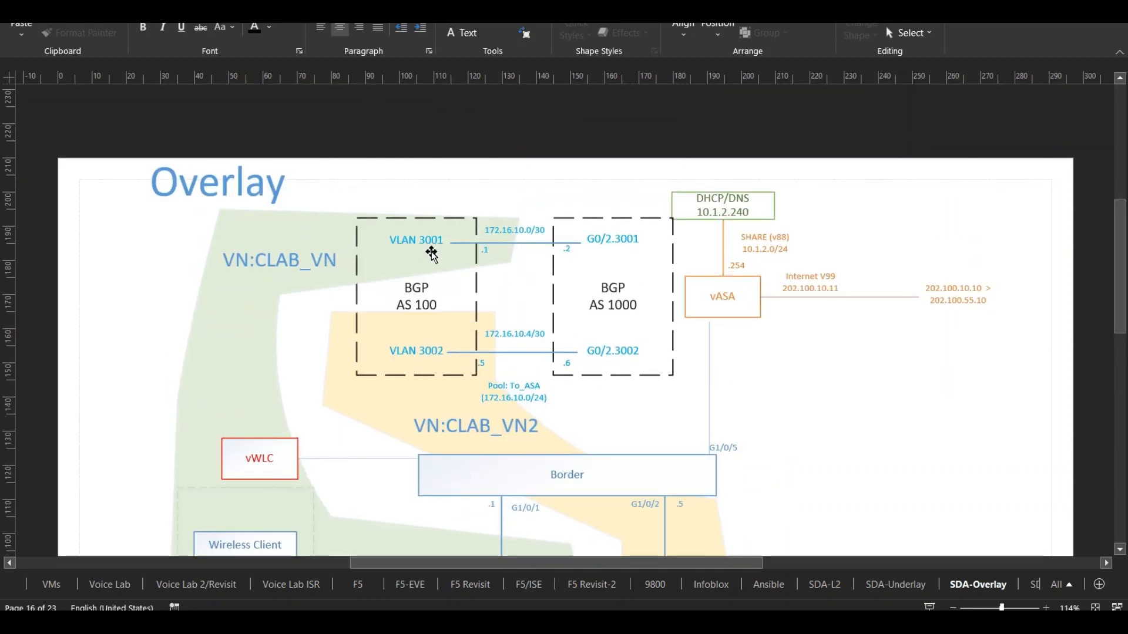
mouse_move(405, 256)
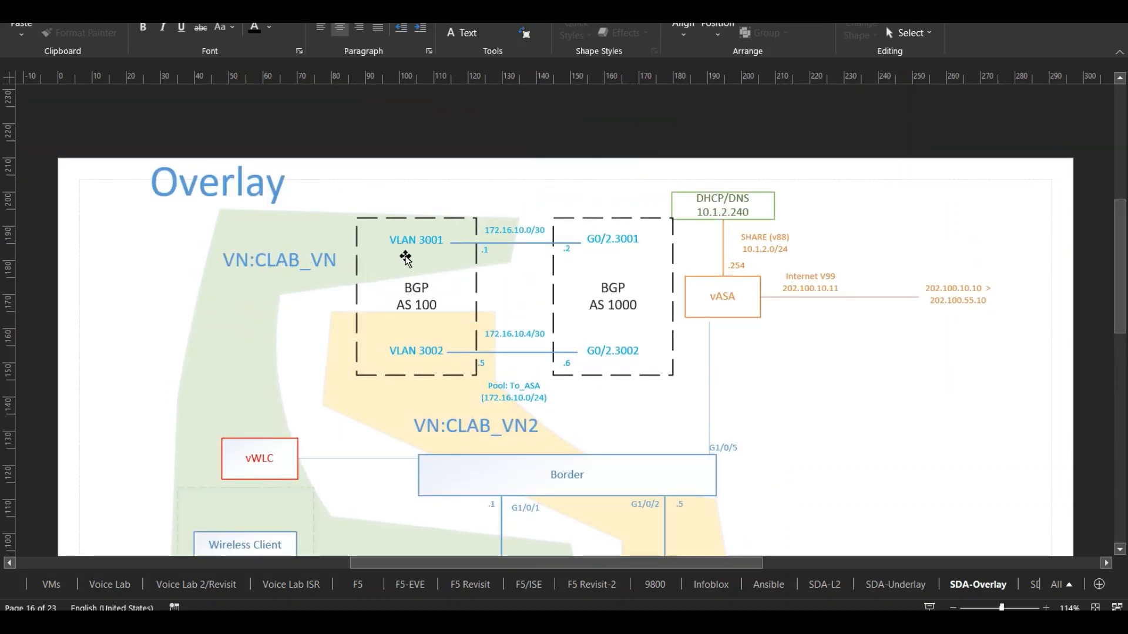
mouse_move(546, 246)
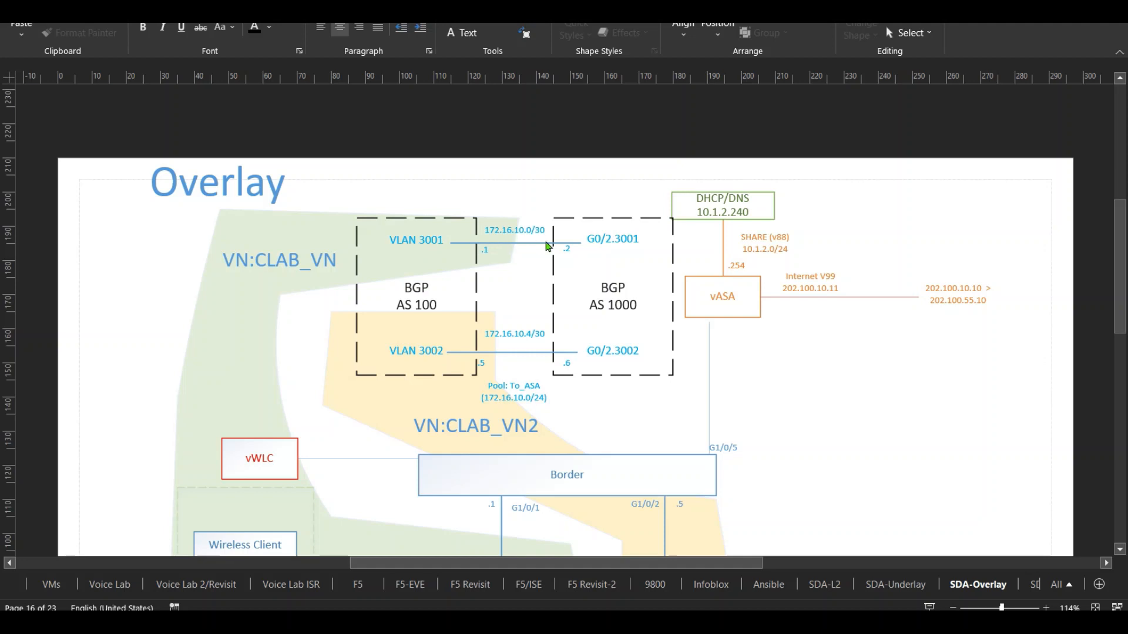
mouse_move(756, 301)
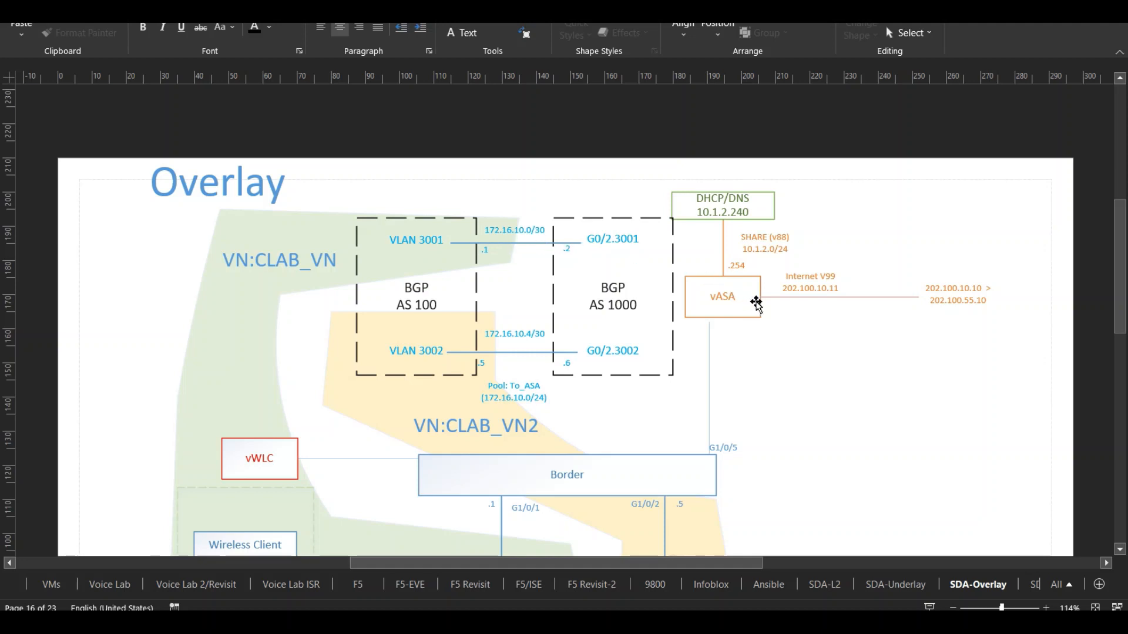
mouse_move(723, 299)
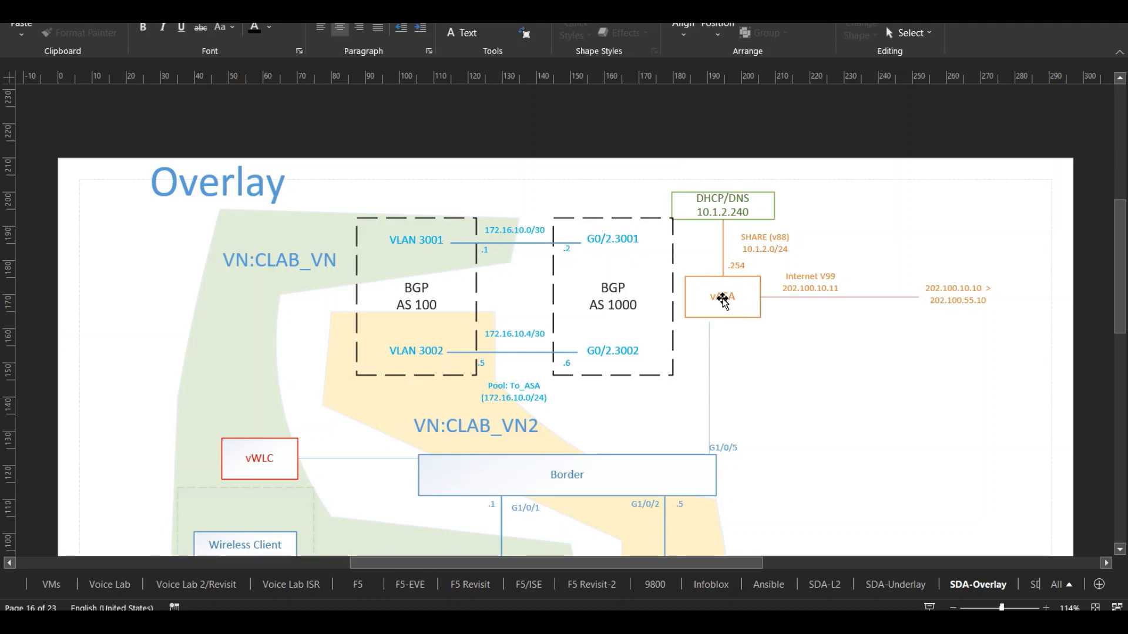
mouse_move(480, 394)
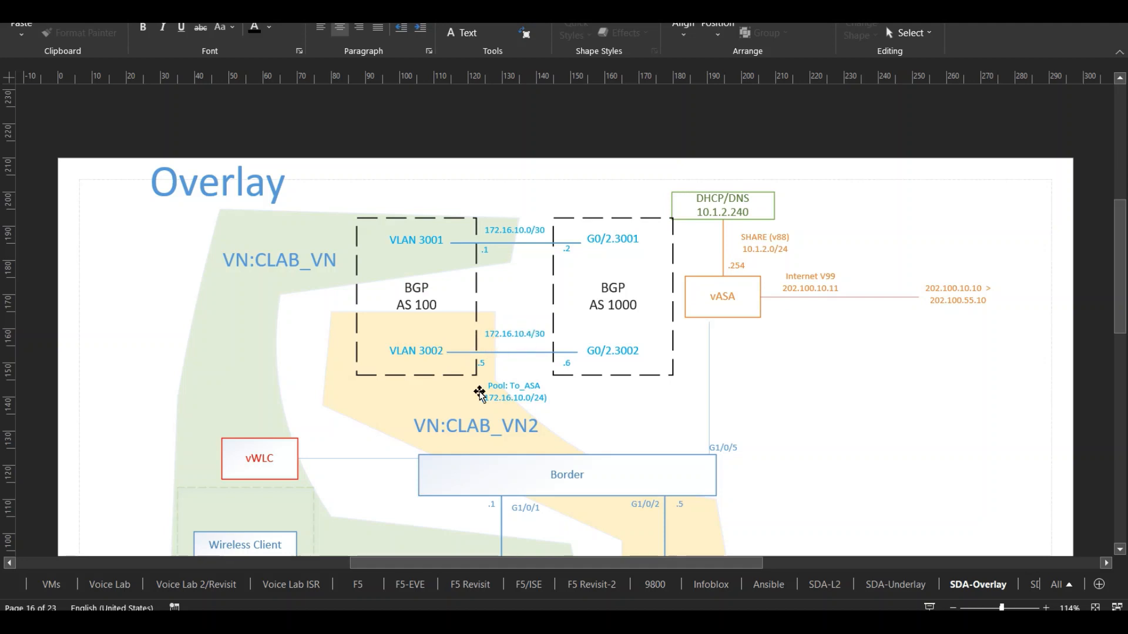
mouse_move(470, 378)
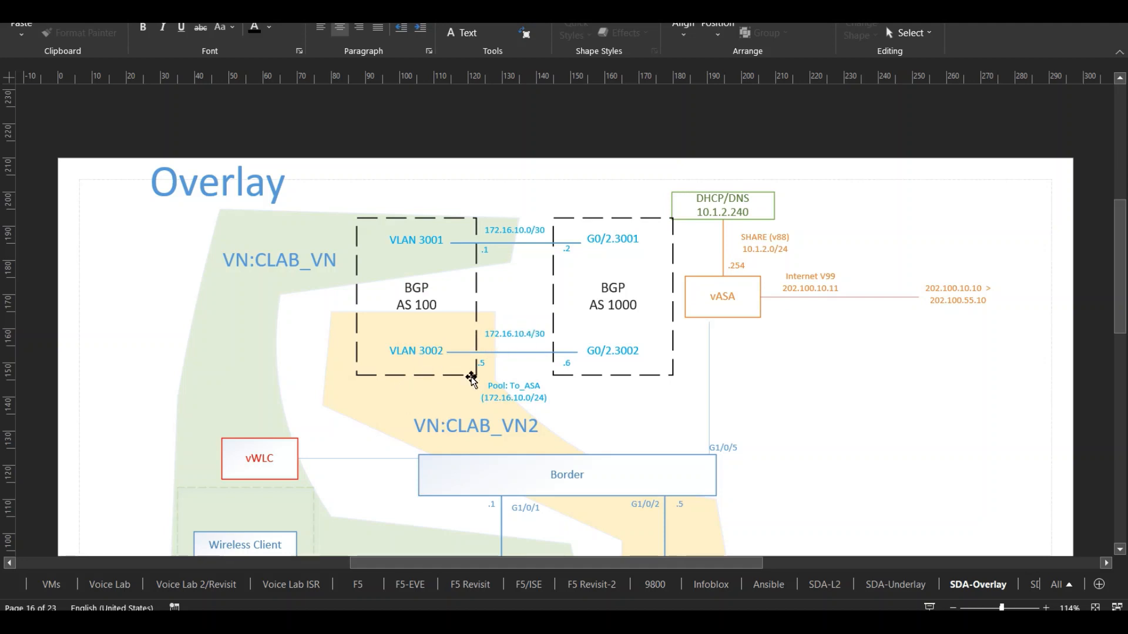
mouse_move(459, 433)
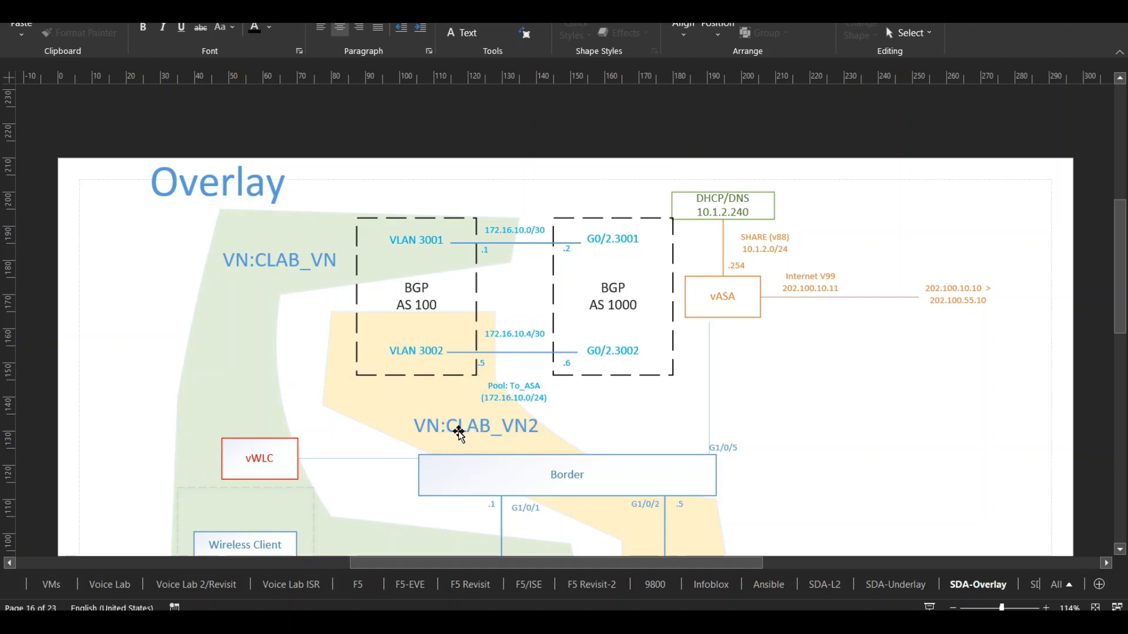
mouse_move(467, 345)
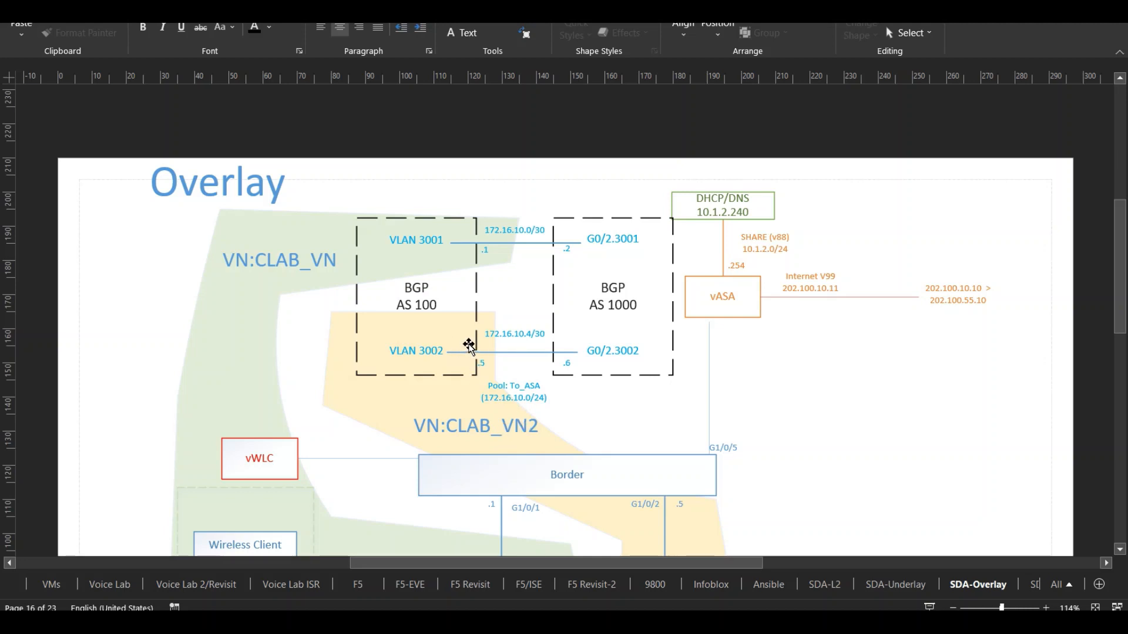
mouse_move(734, 305)
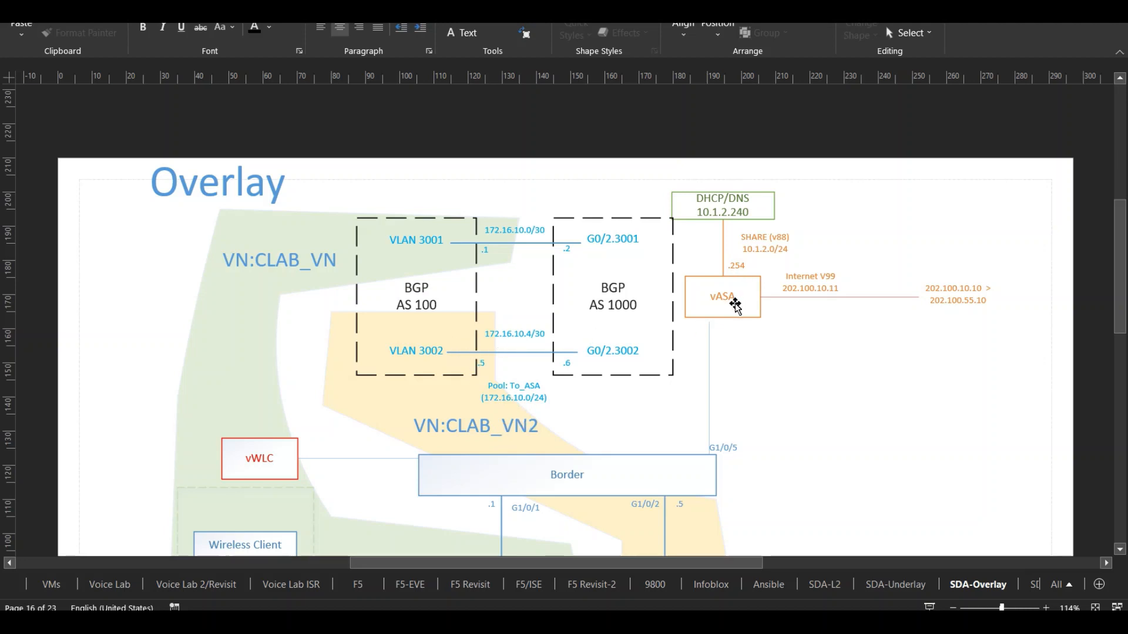
mouse_move(669, 346)
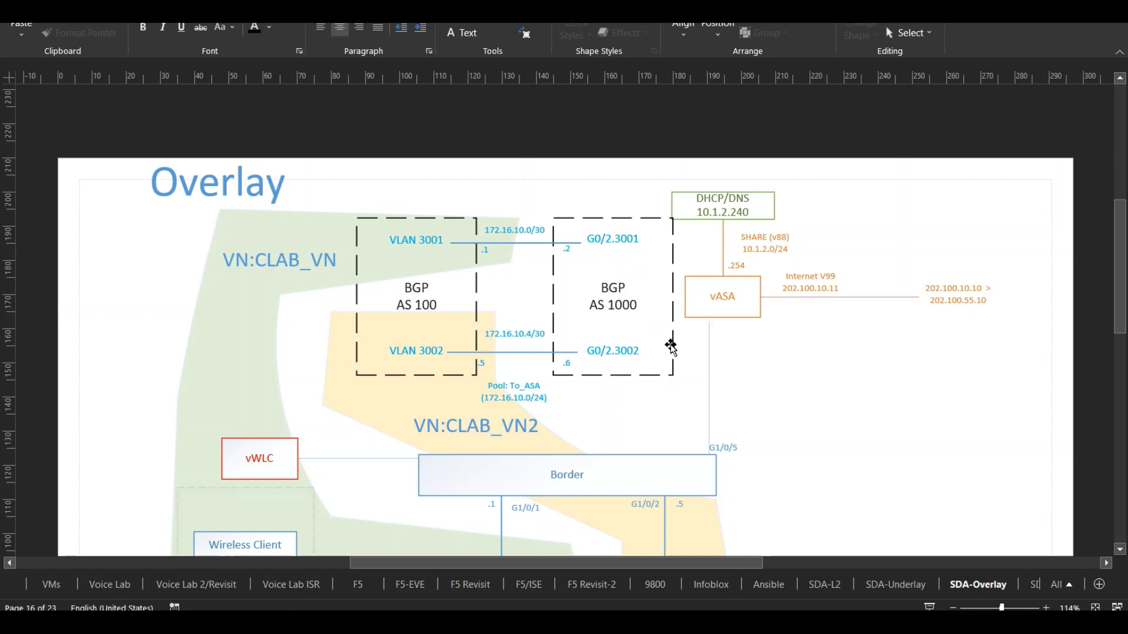
mouse_move(480, 244)
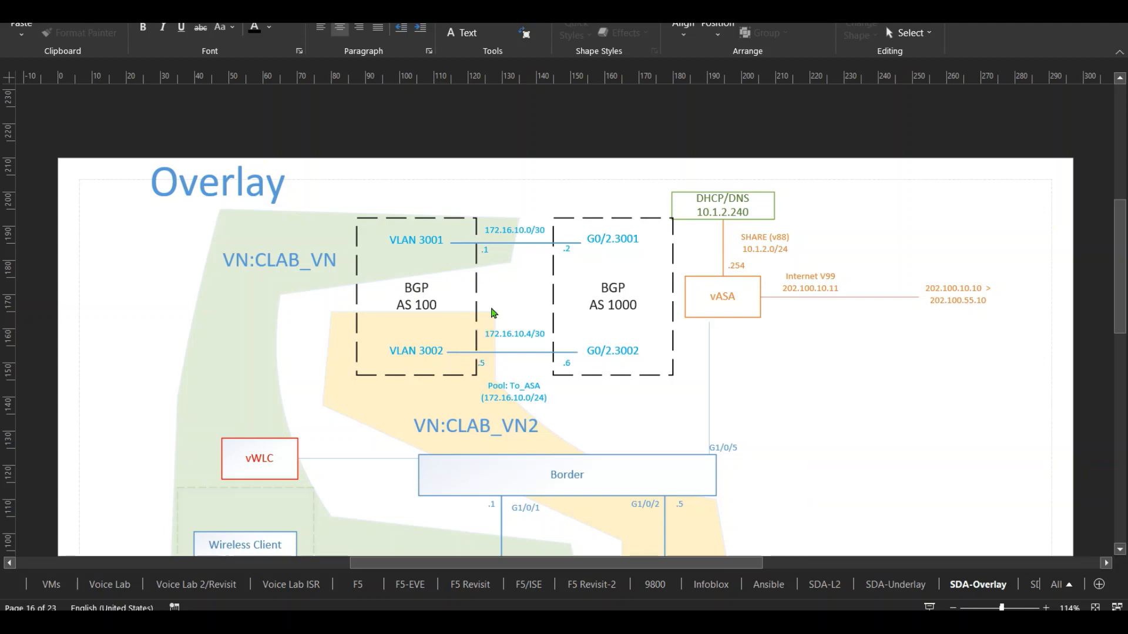
mouse_move(509, 371)
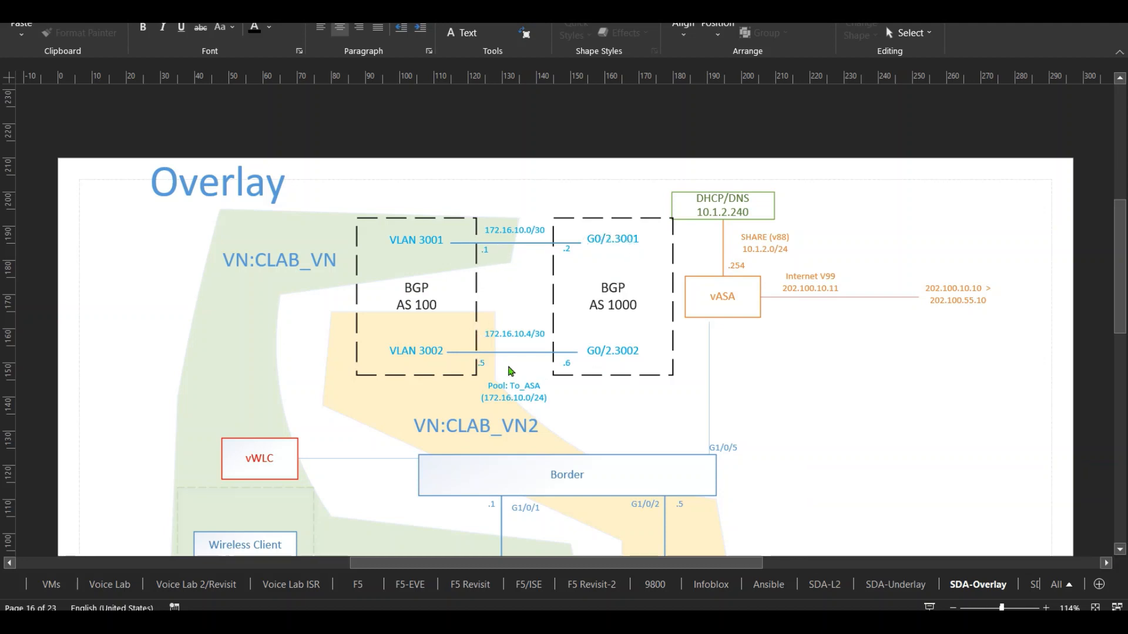
mouse_move(611, 340)
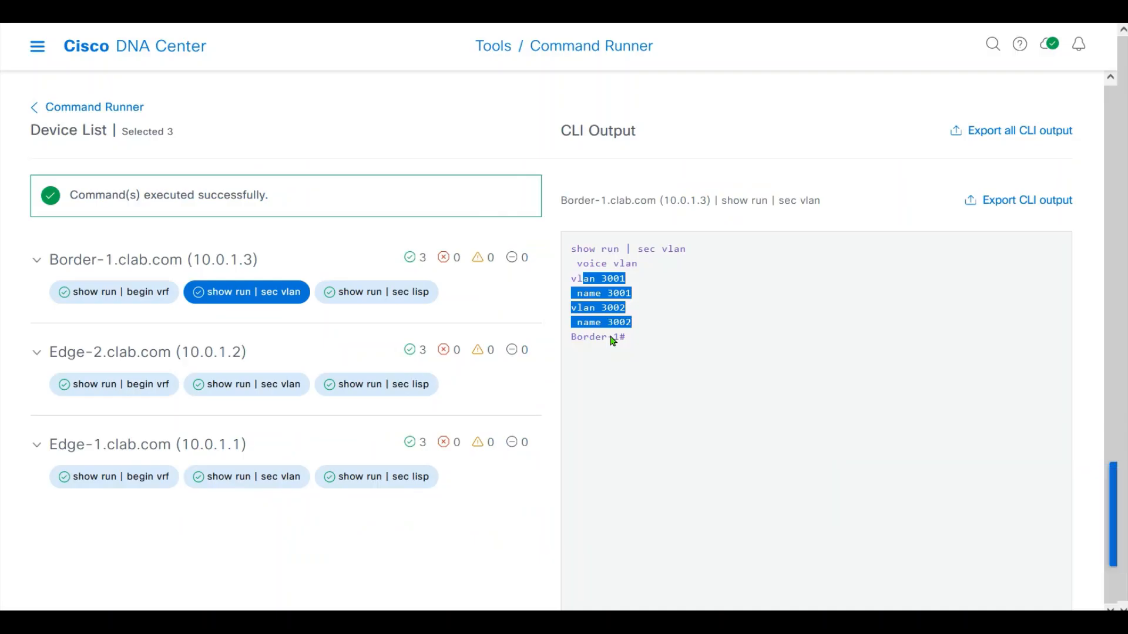
Show the 'show run | sec vlan' output for Edge-2, then Edge-1, listing VLANs 1021–1025 and 2046
left_click(246, 385)
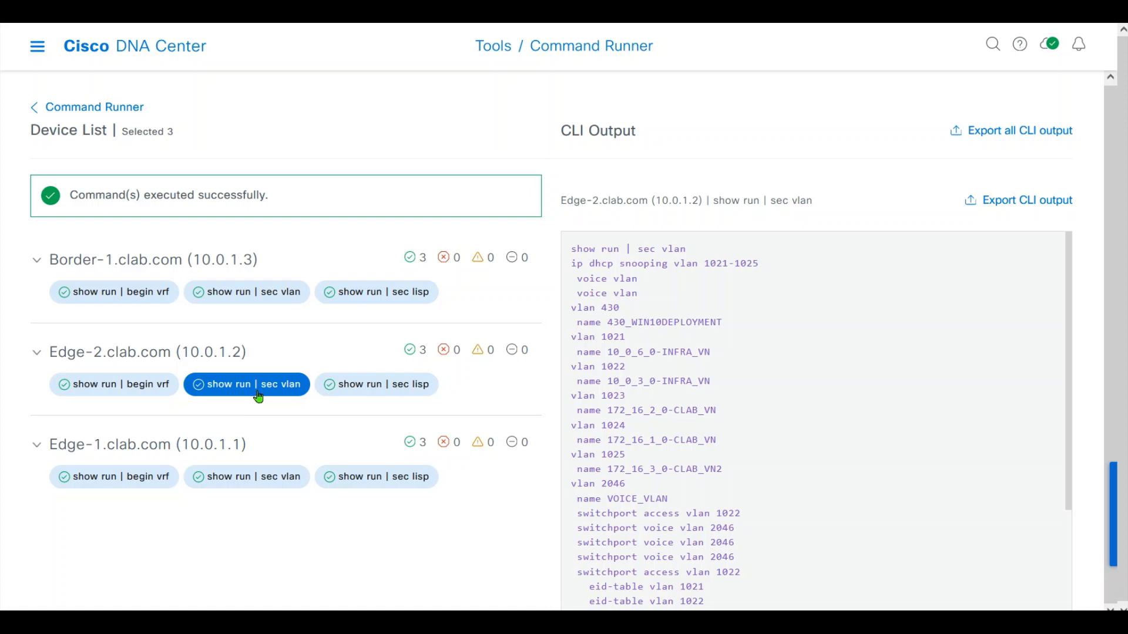
mouse_move(710, 499)
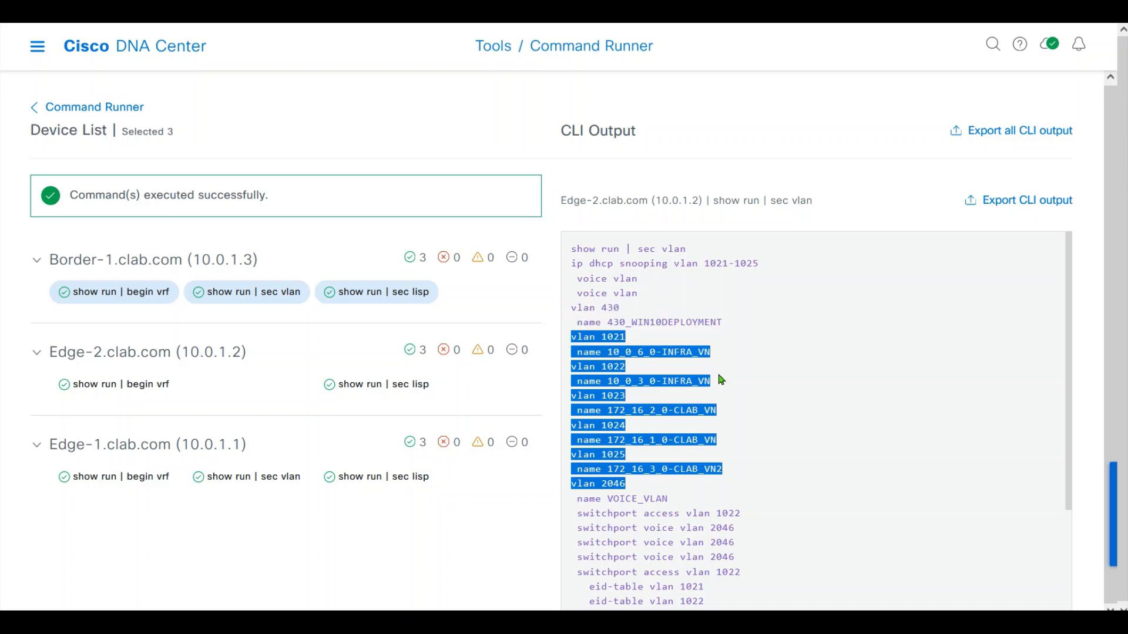
mouse_move(730, 429)
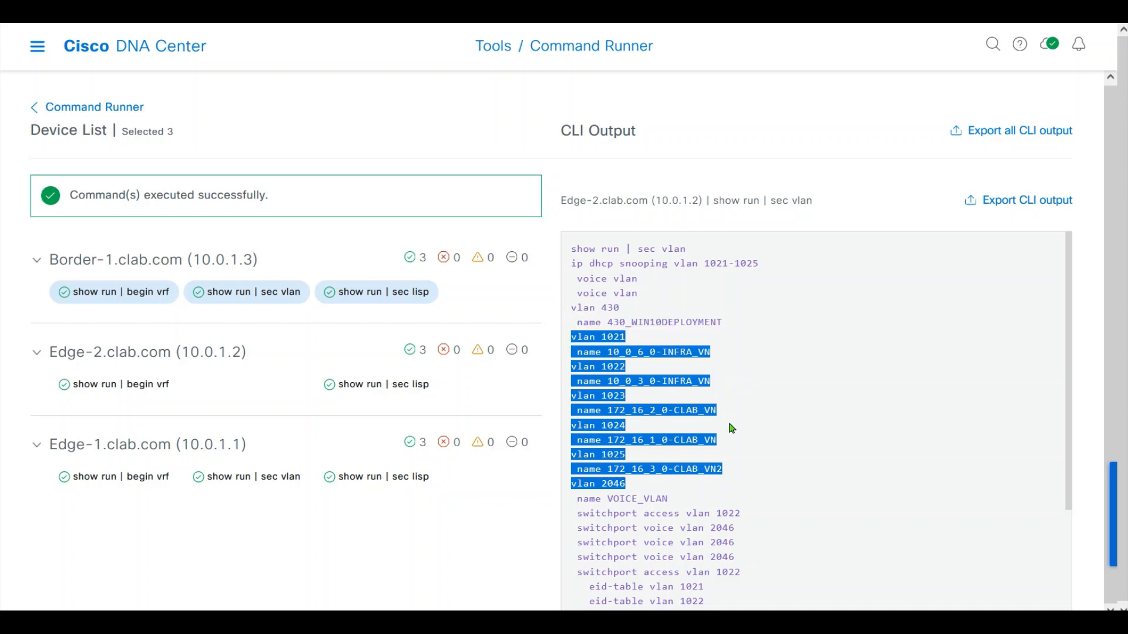
mouse_move(742, 470)
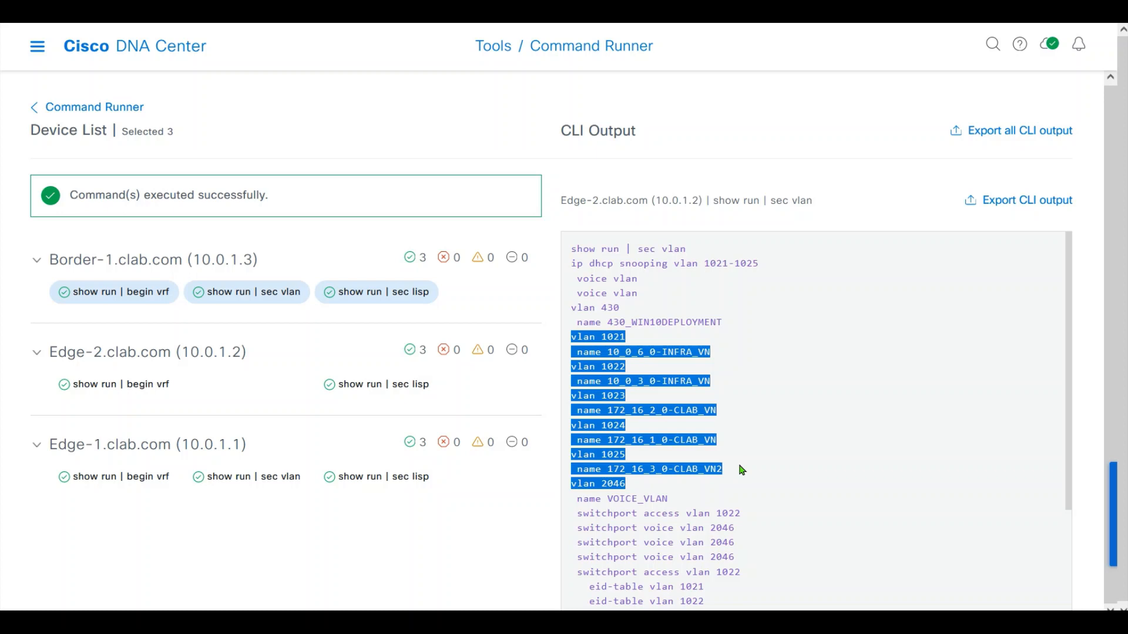
left_click(246, 383)
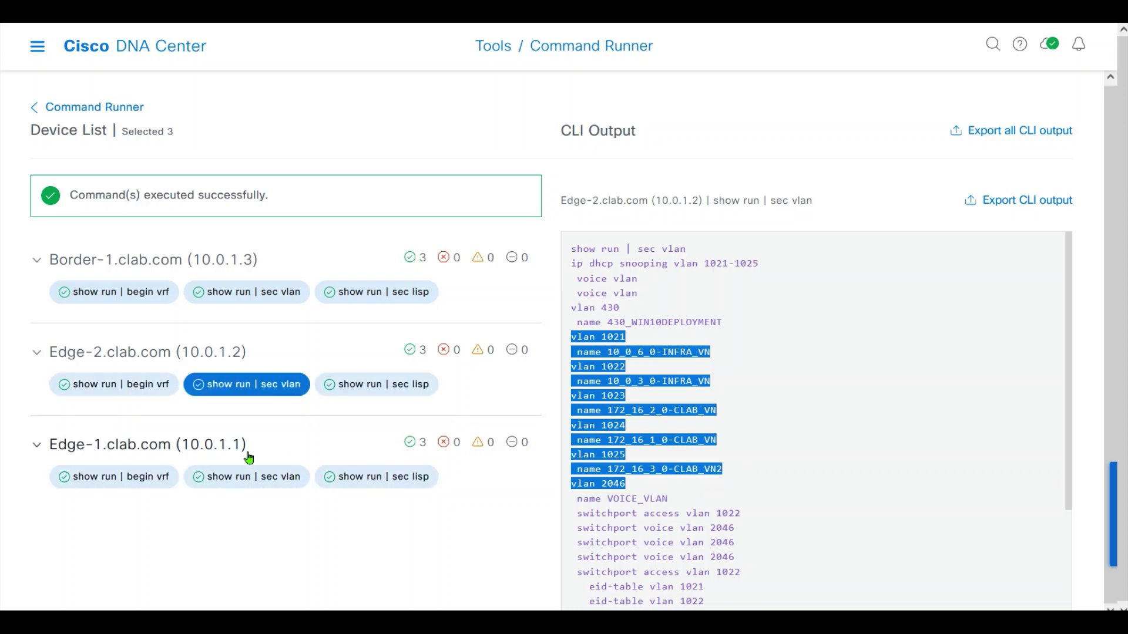
left_click(246, 476)
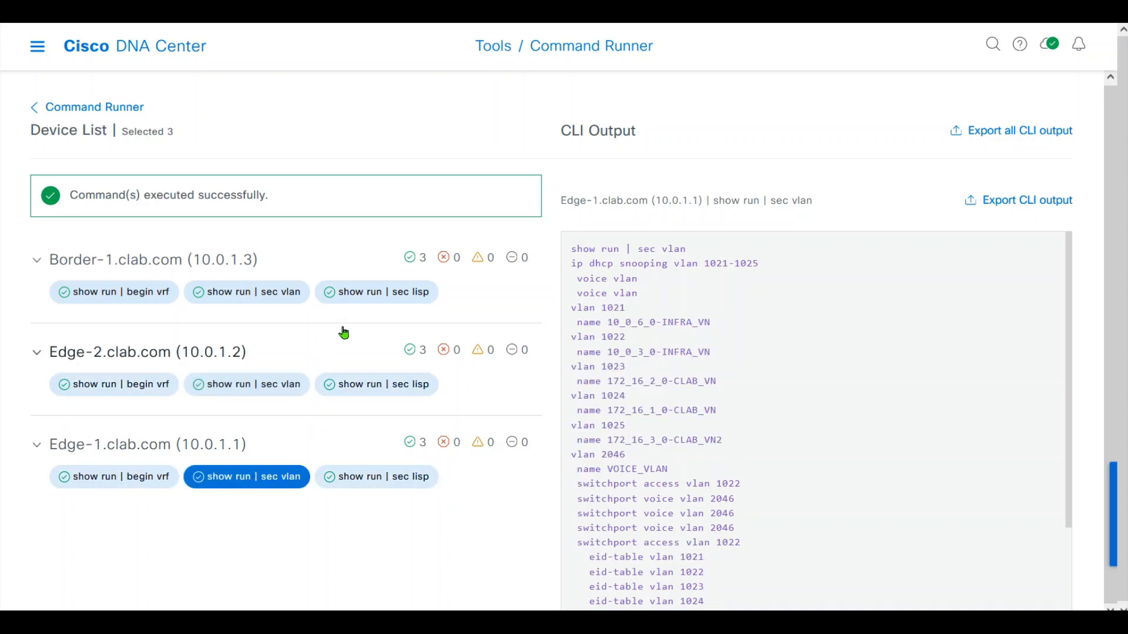
mouse_move(376, 299)
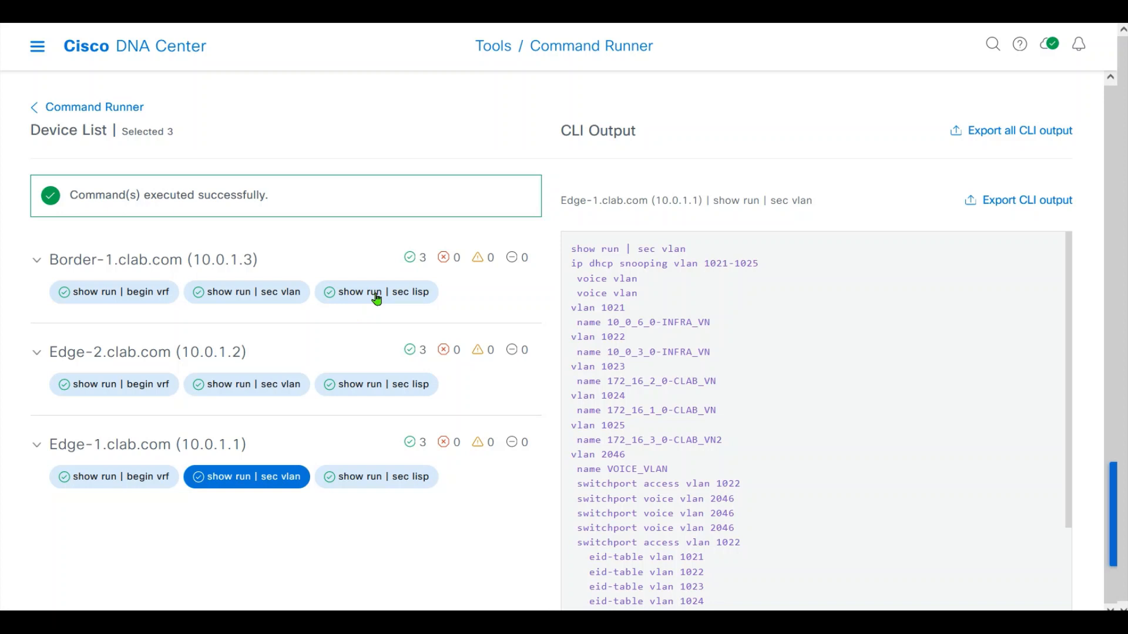
Display Border-1's 'show run | sec lisp' output with map-server 10.0.1.3 and proxy-etr/proxy-itr settings
left_click(375, 292)
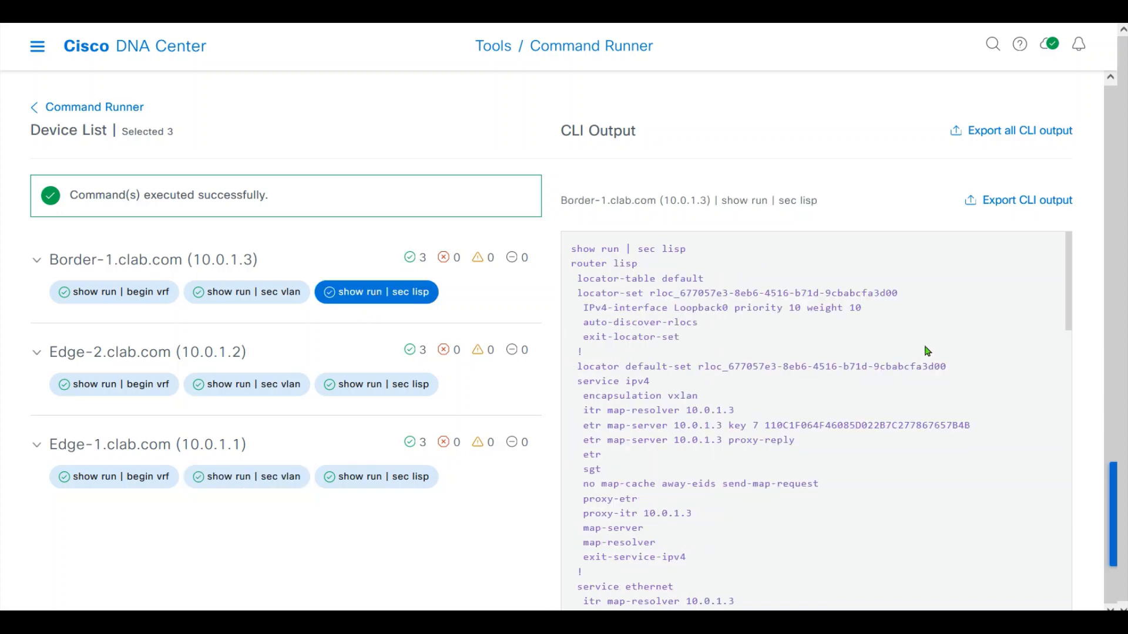
mouse_move(906, 360)
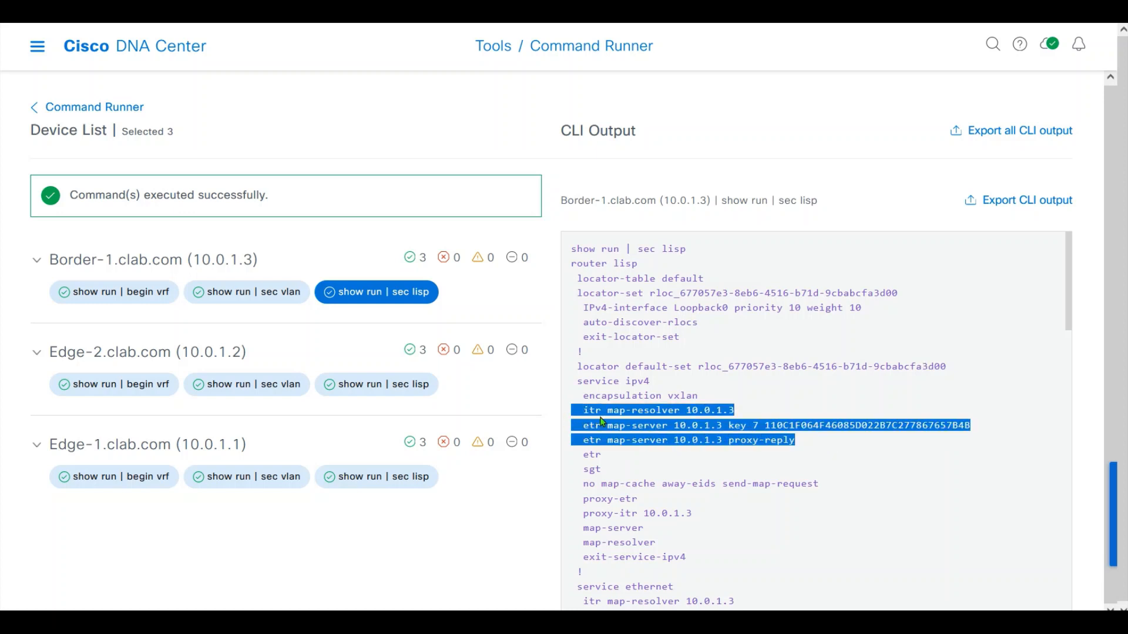
mouse_move(688, 419)
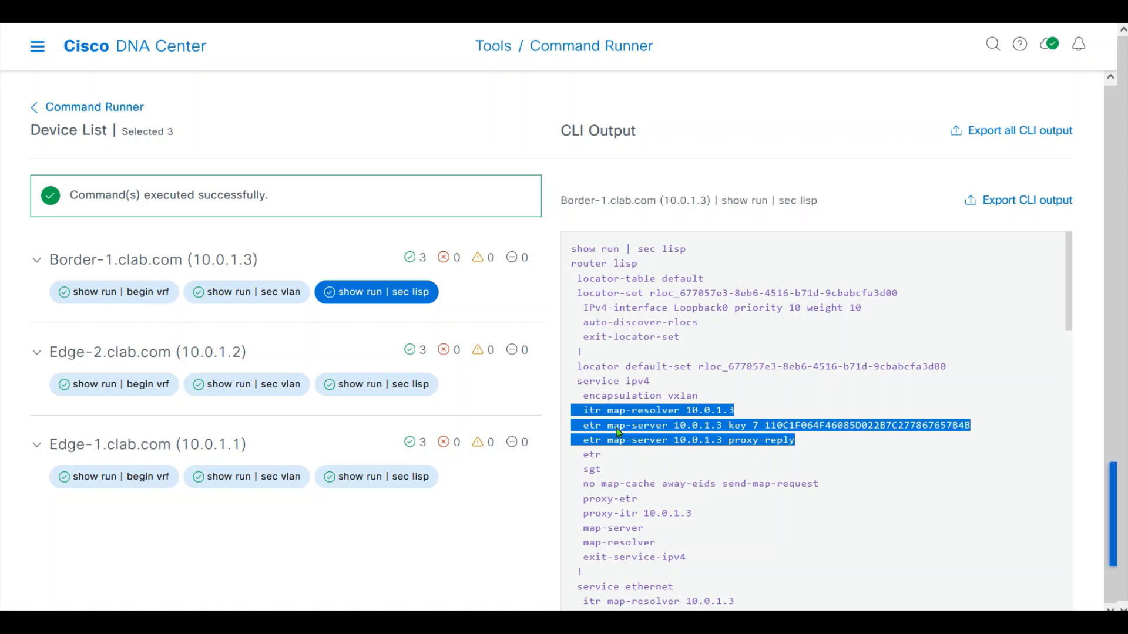
mouse_move(830, 442)
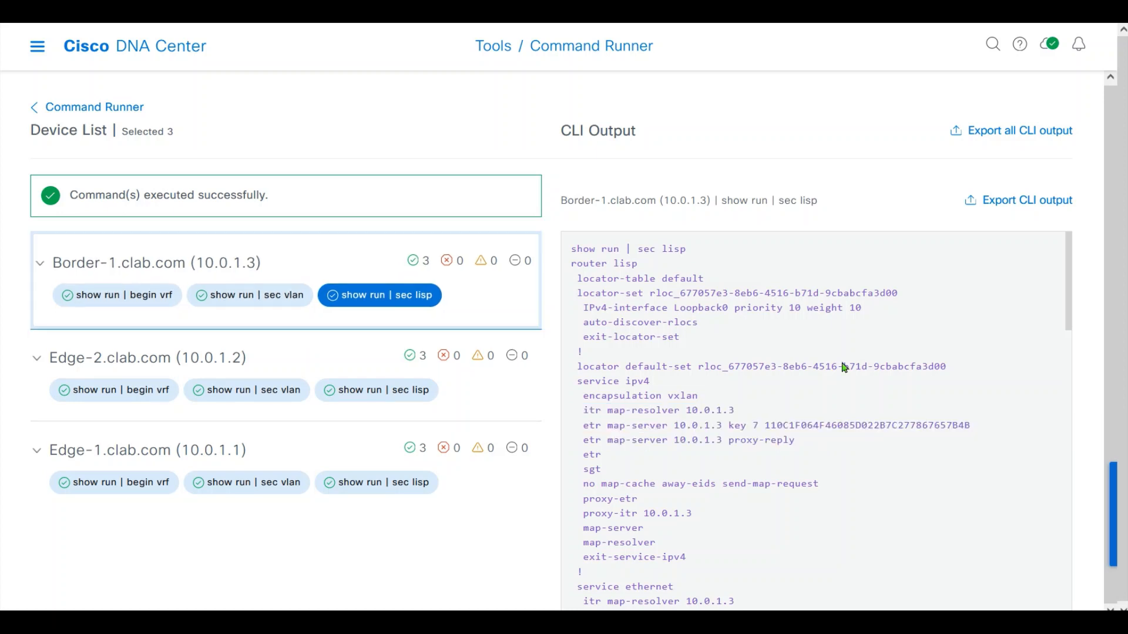
mouse_move(859, 388)
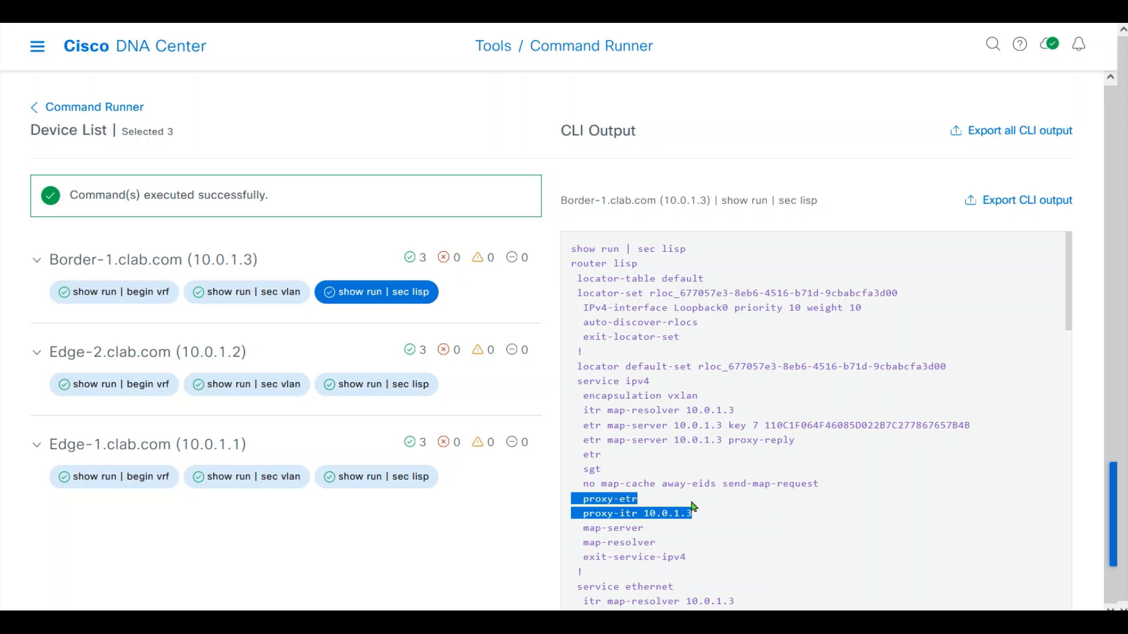
mouse_move(711, 510)
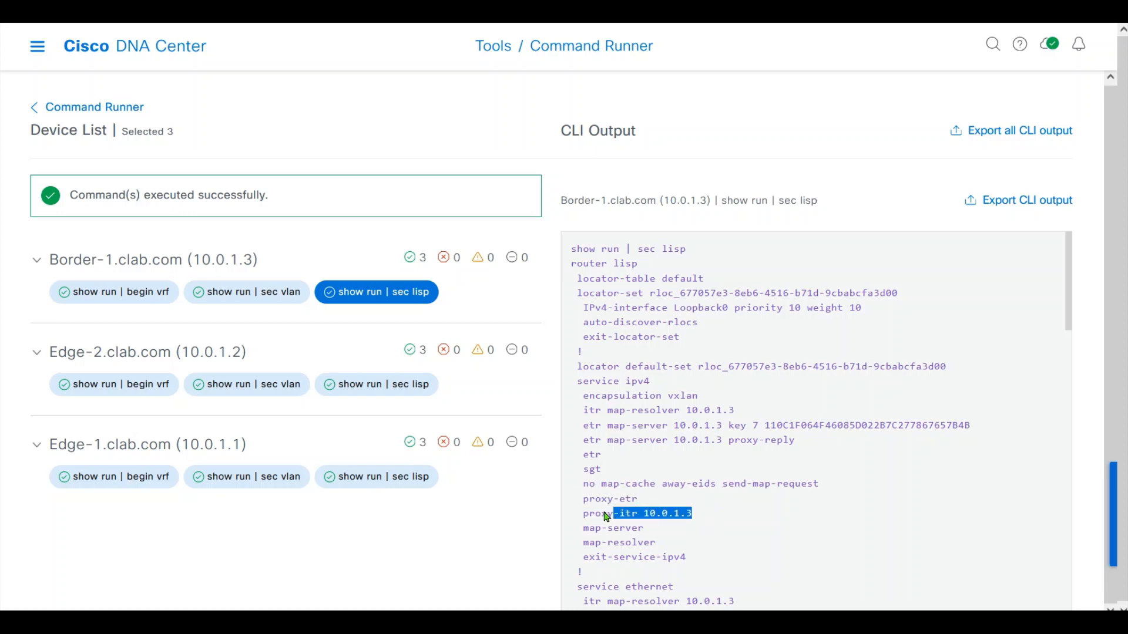
left_click(712, 483)
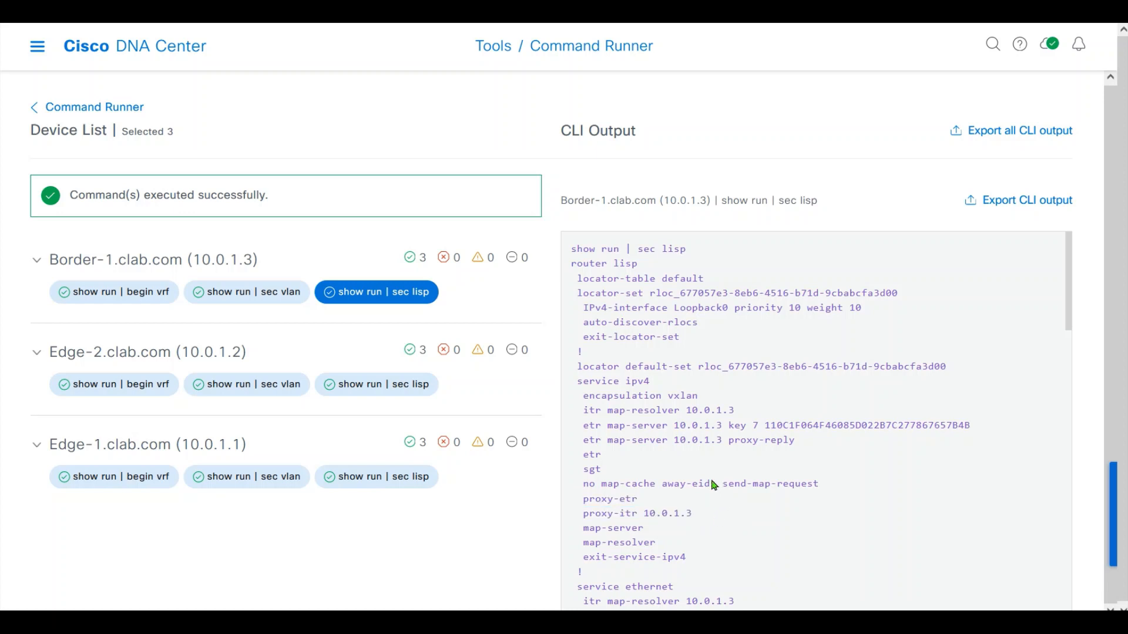
Scroll through Edge-2's LISP output to check map-resolver and map-server 10.0.1.3, then open Edge-1's
left_click(376, 385)
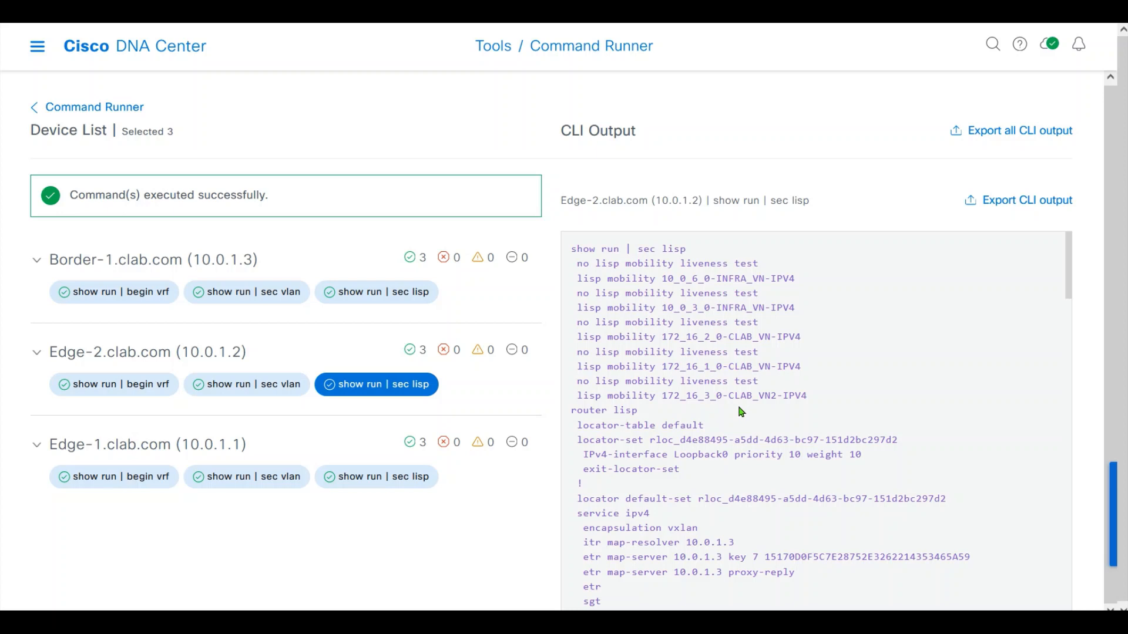
mouse_move(1073, 271)
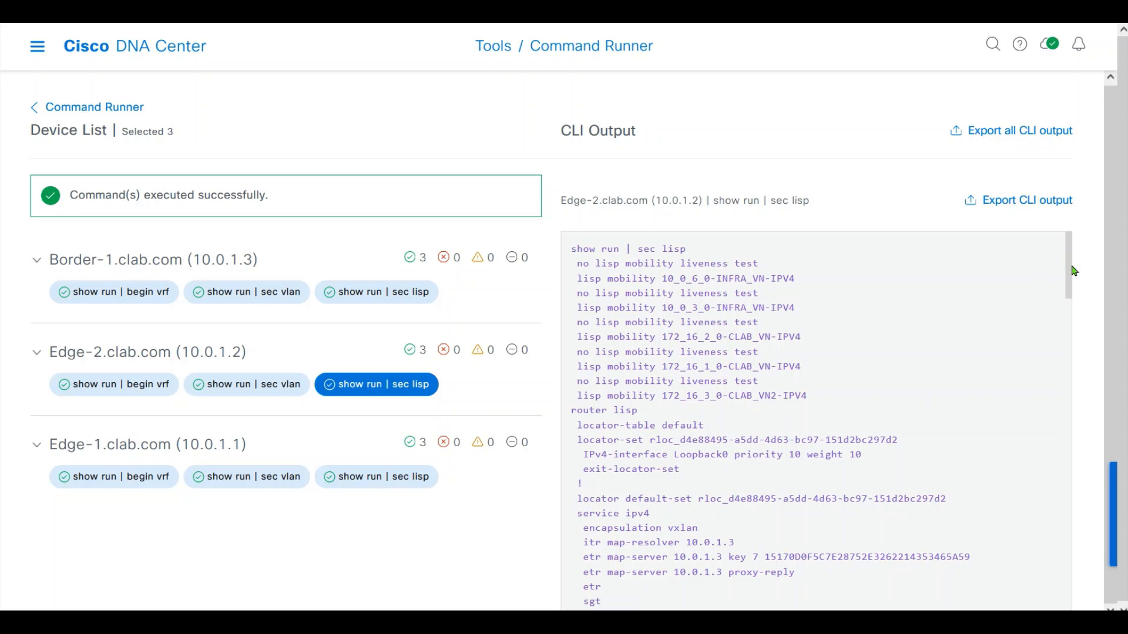
scroll("down", 3)
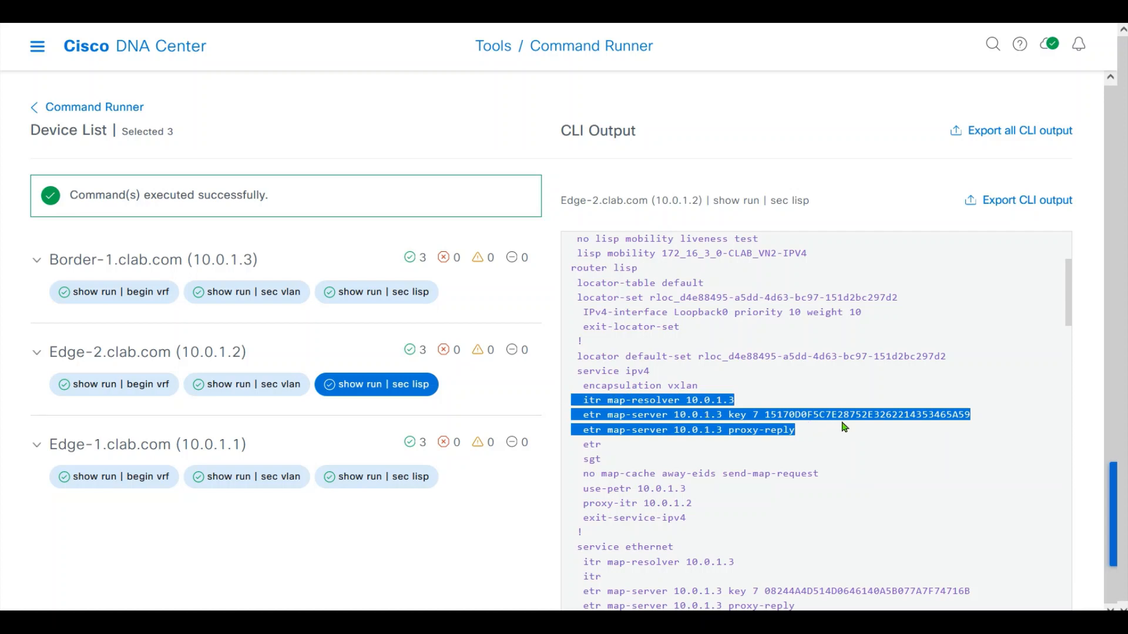
mouse_move(622, 407)
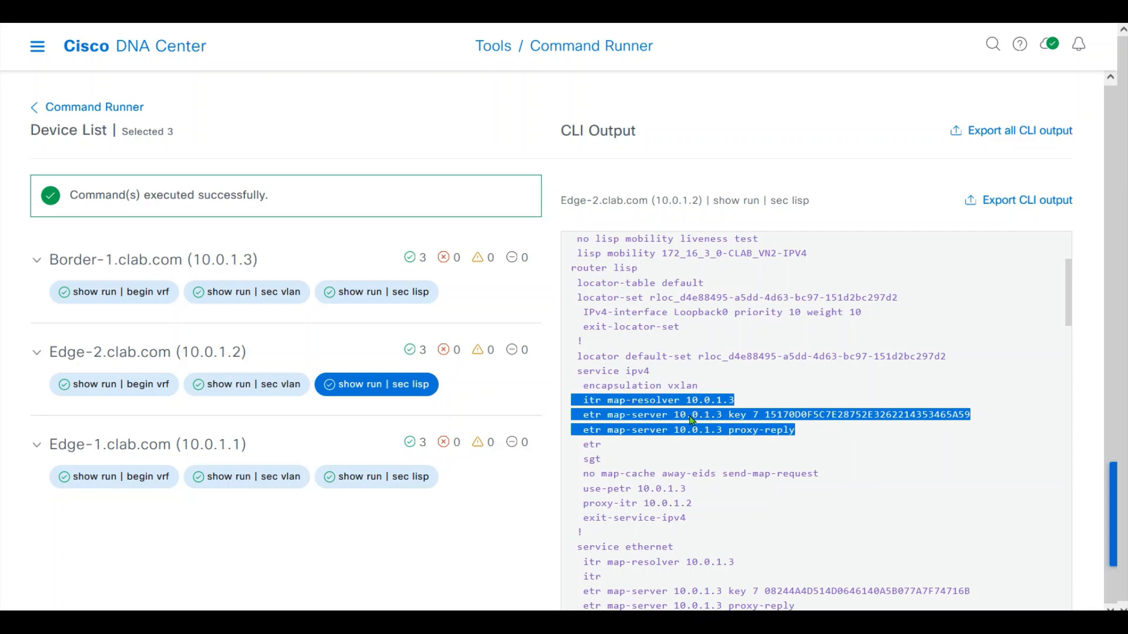
mouse_move(775, 433)
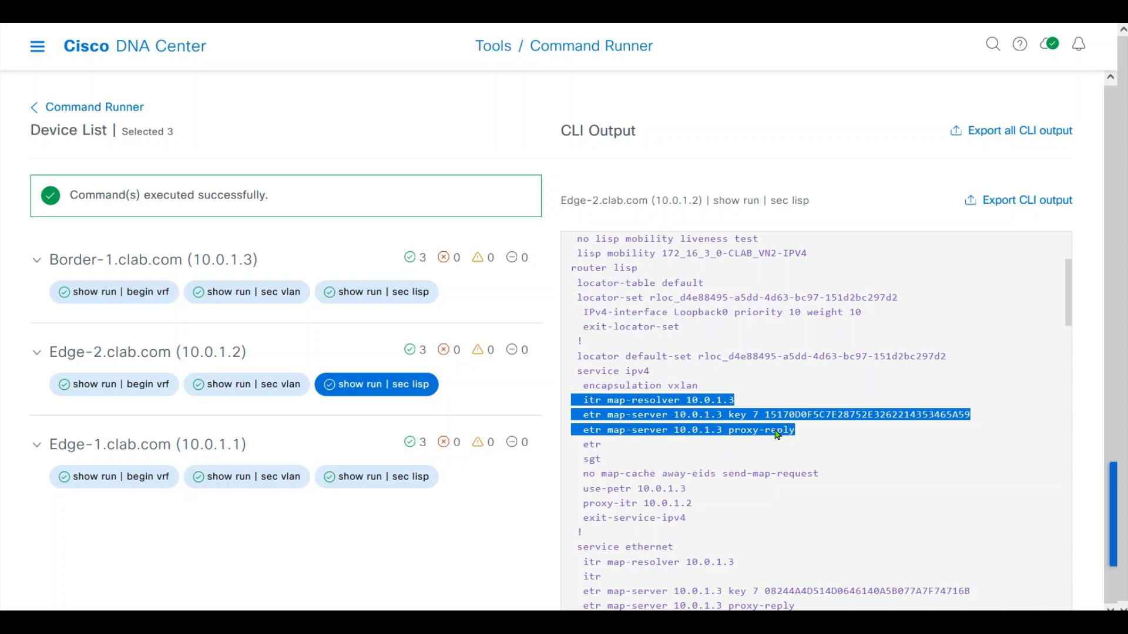
mouse_move(1068, 295)
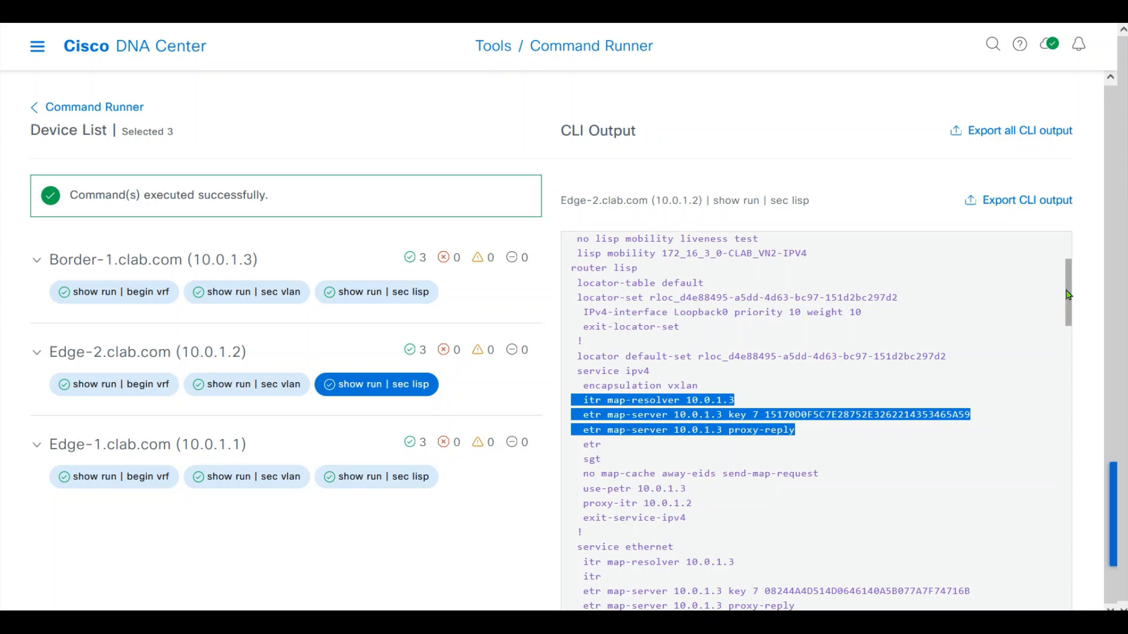
scroll("down", 3)
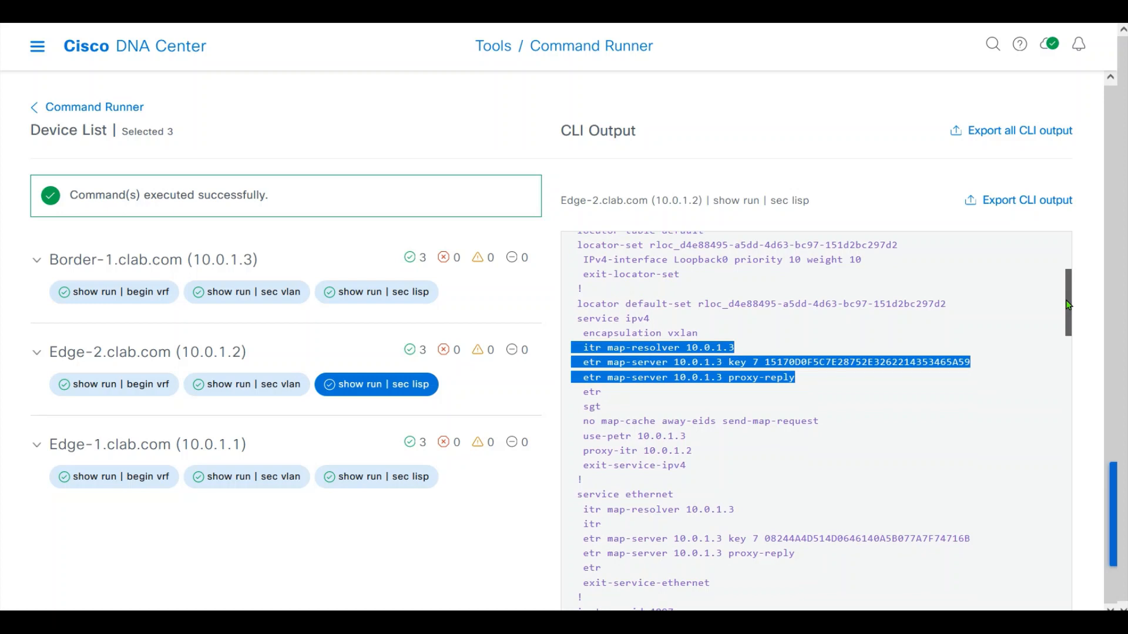
scroll("down", 3)
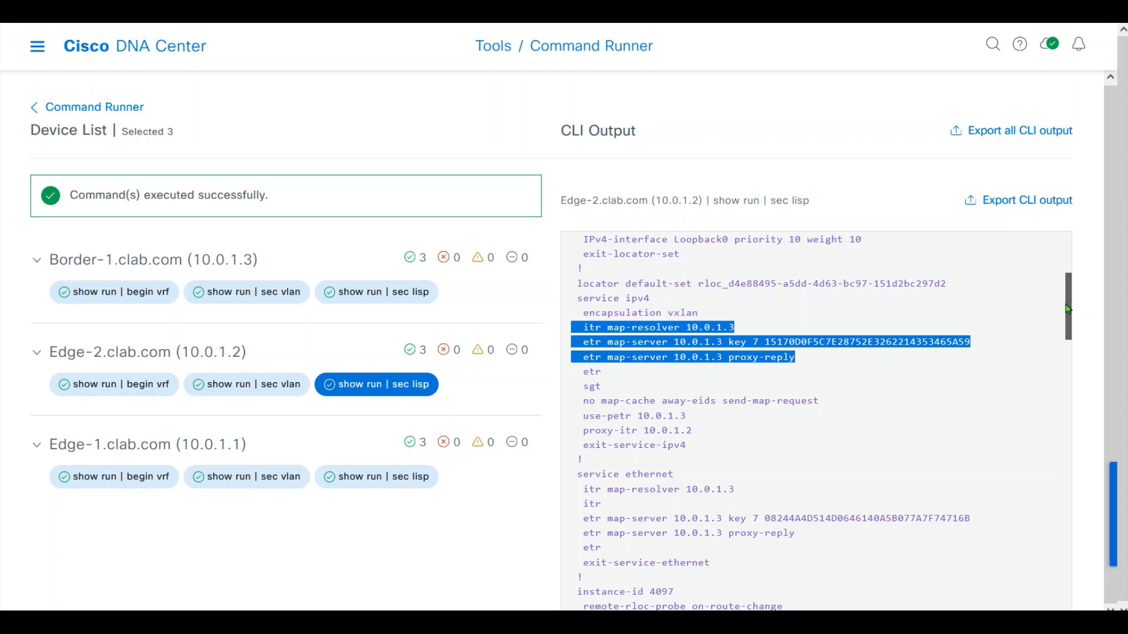
scroll("down", 3)
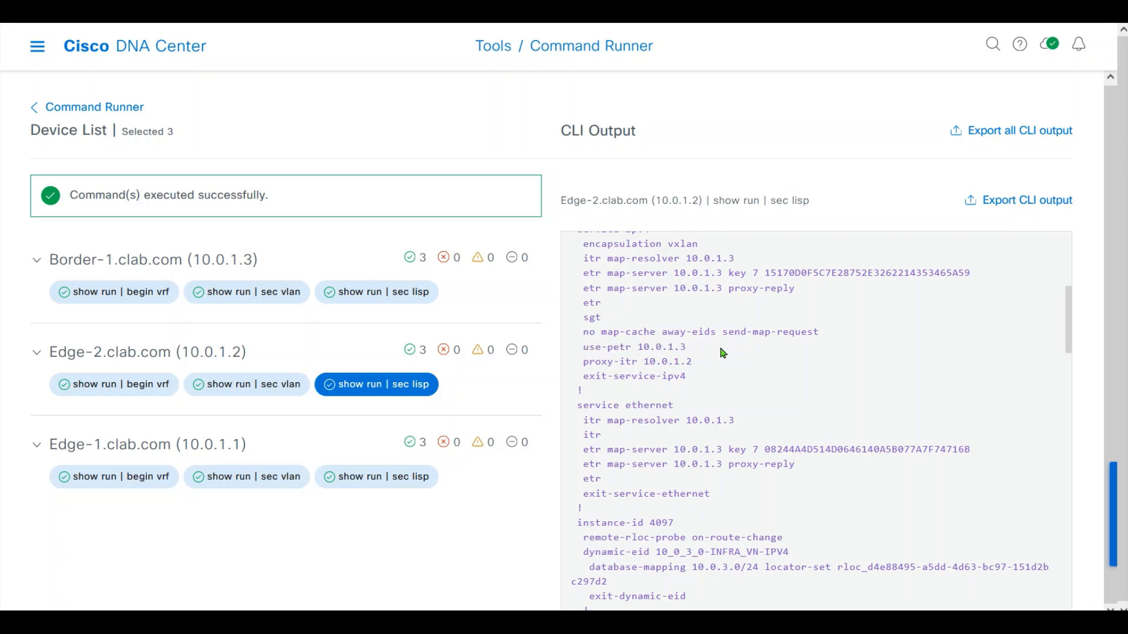
mouse_move(403, 490)
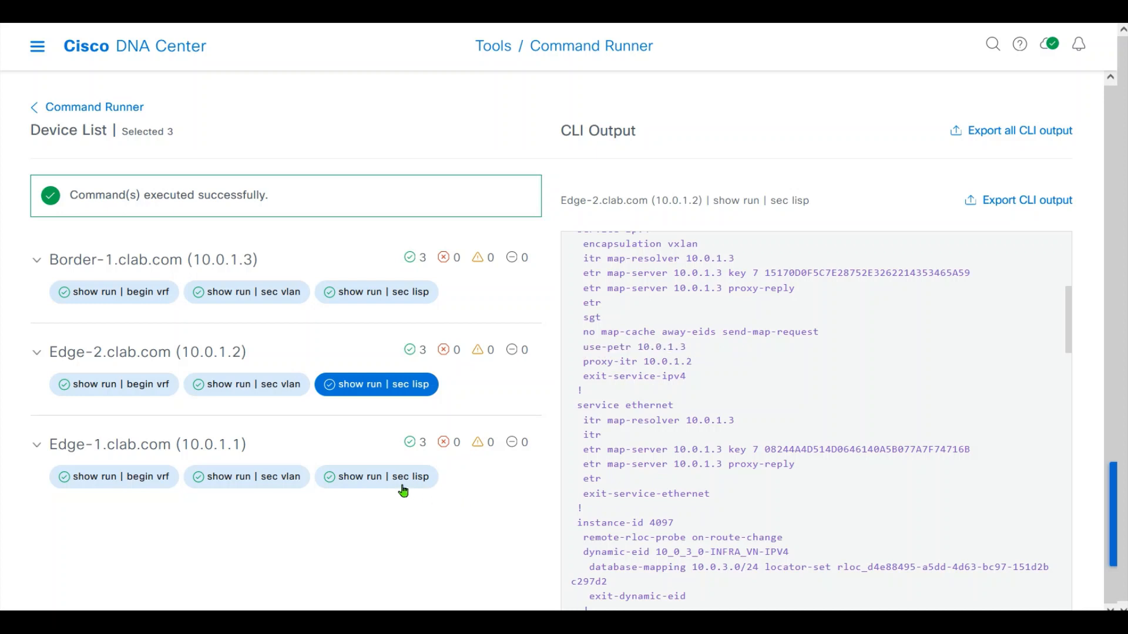
left_click(376, 477)
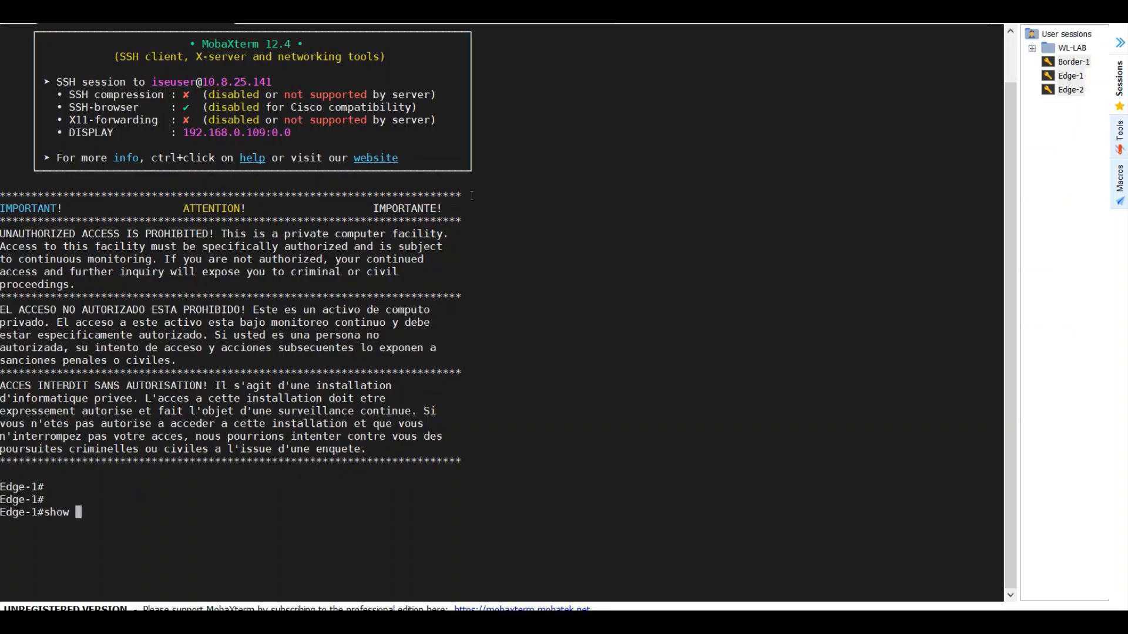
Run 'show cts environment-data' in the Edge-1, Edge-2 and Border-1 sessions
type("cts environment-data")
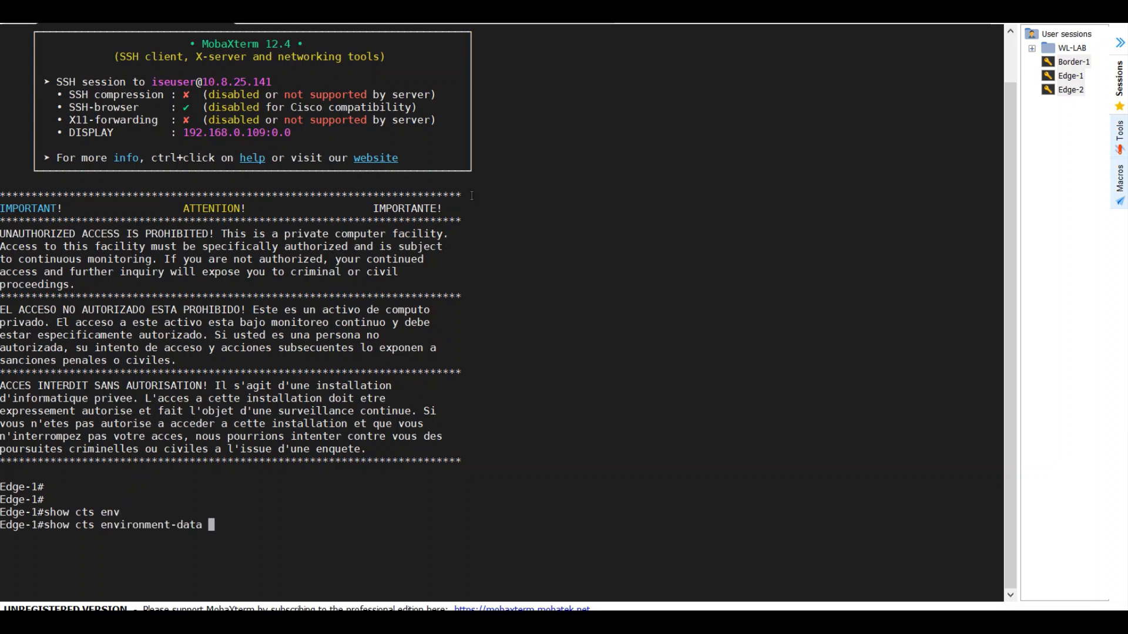
key("Return")
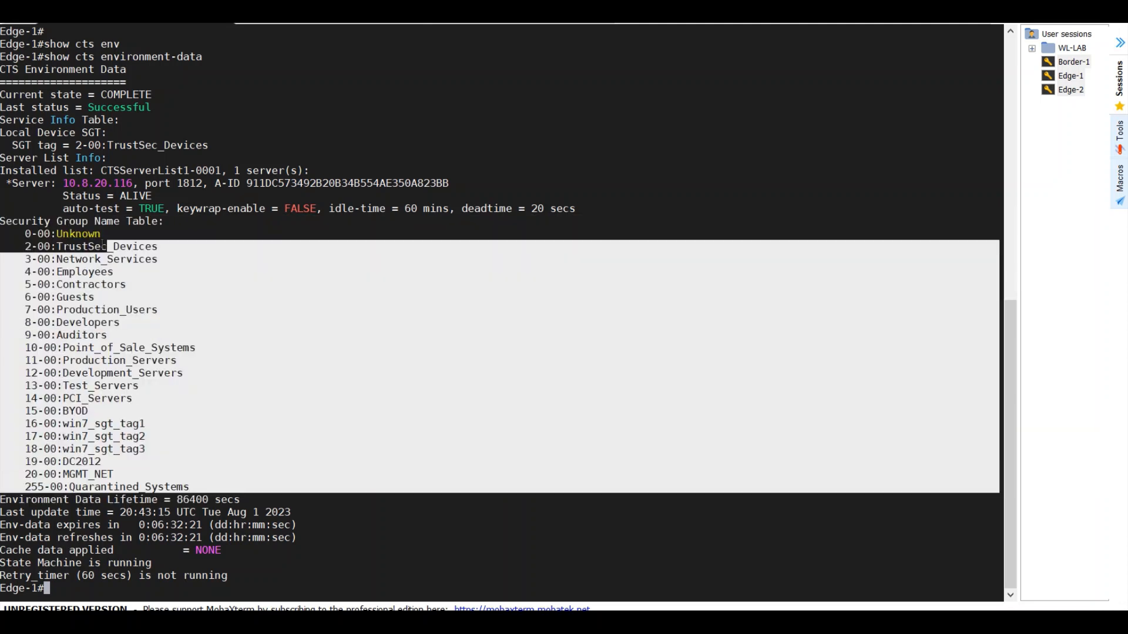
left_click(1071, 90)
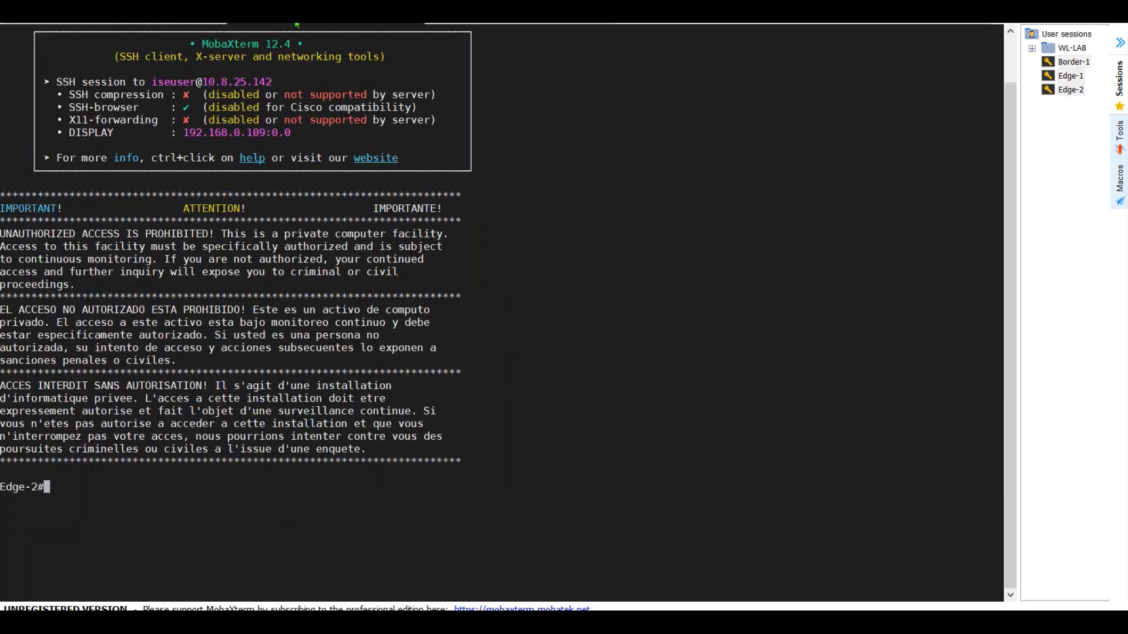
type("show cts environment-data")
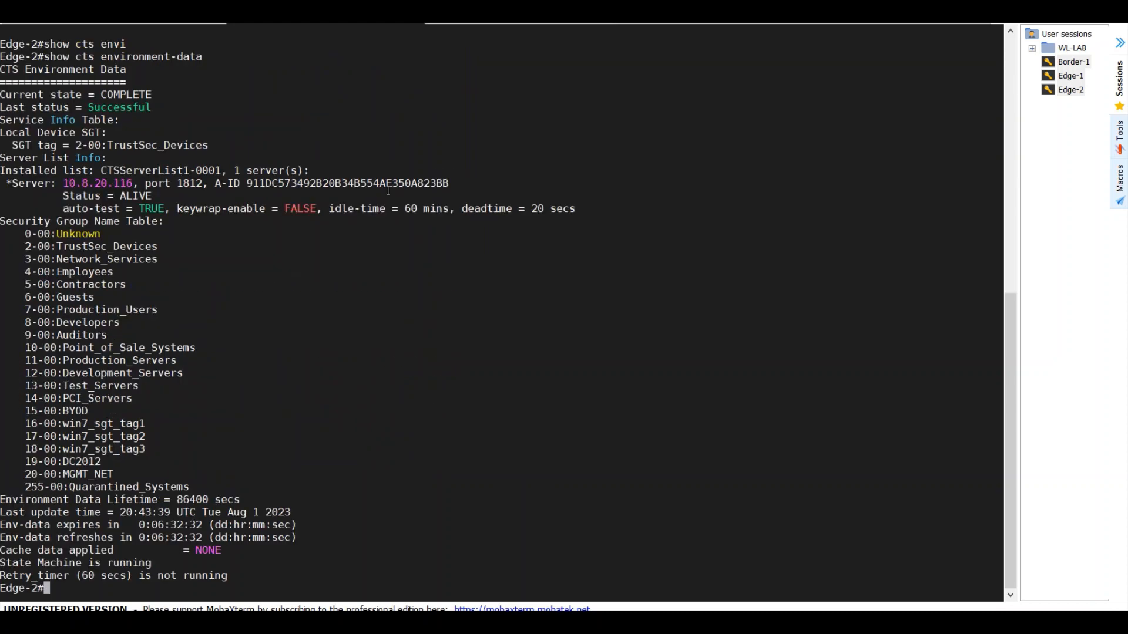
left_click(1072, 61)
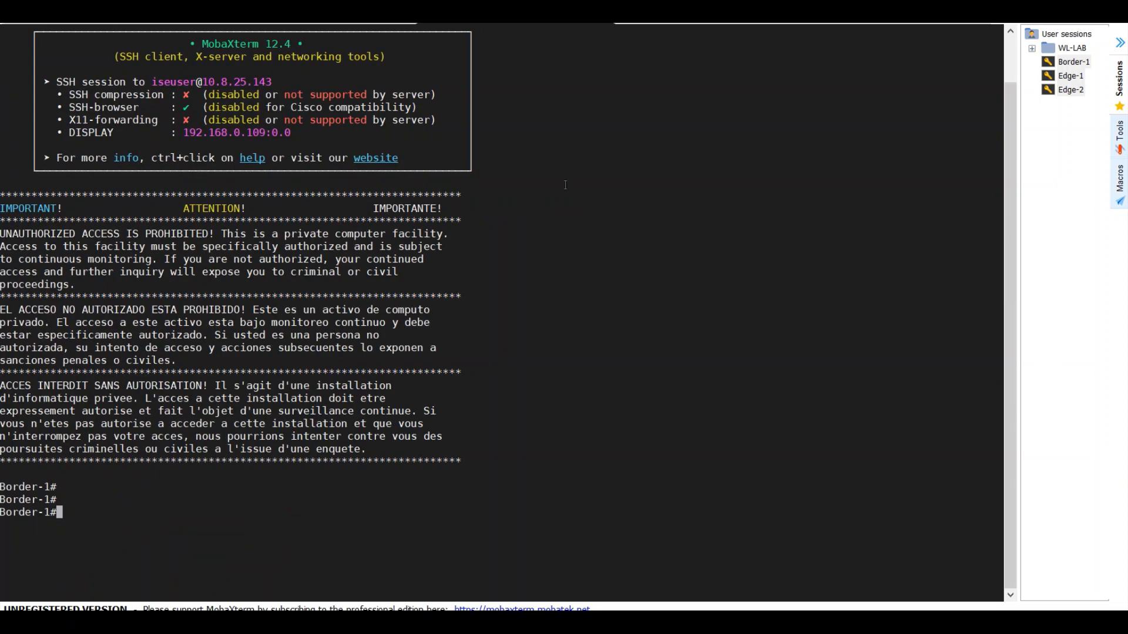
type("show ct")
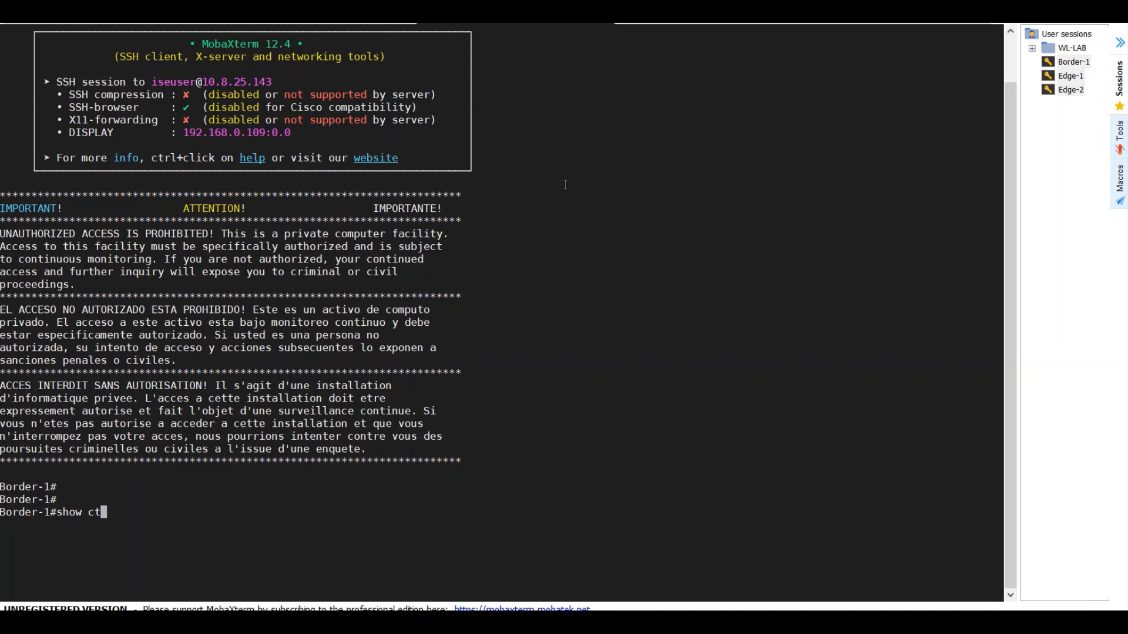
type("s environment-data")
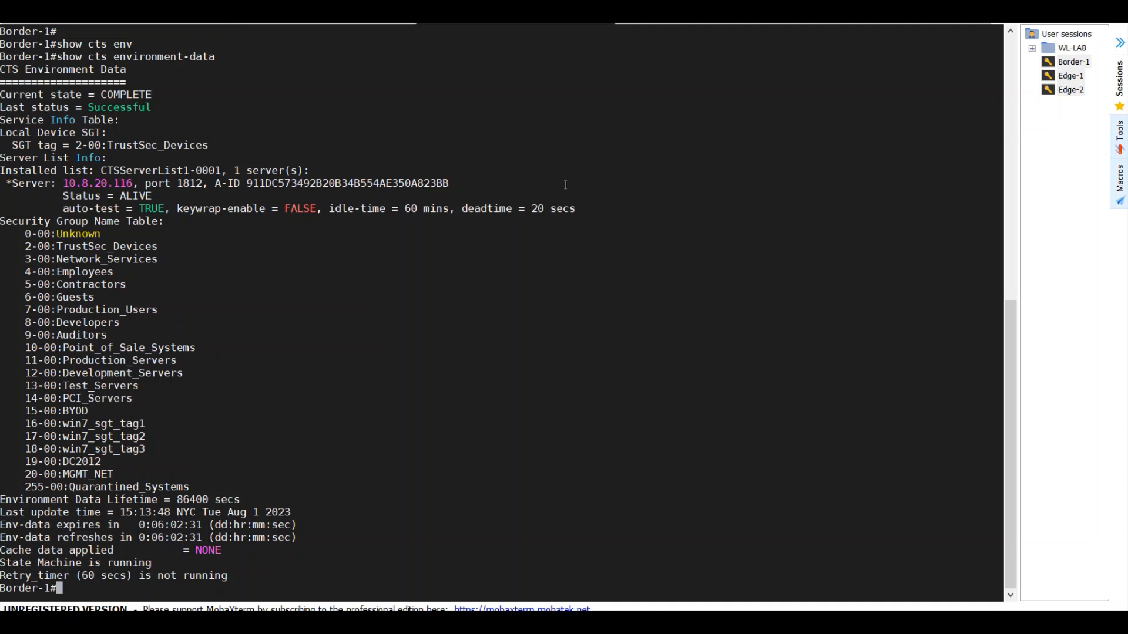
Run 'show run | sec bgp' on Border-1 and highlight the CLAB_VN2 network lines
type("show run |")
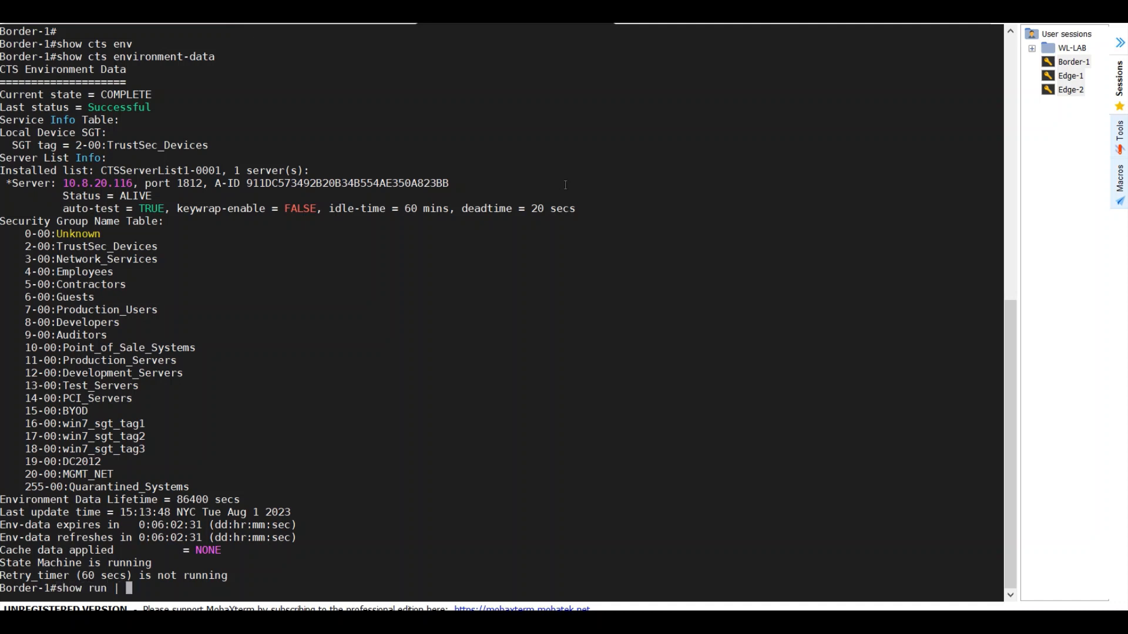
type("sec bg")
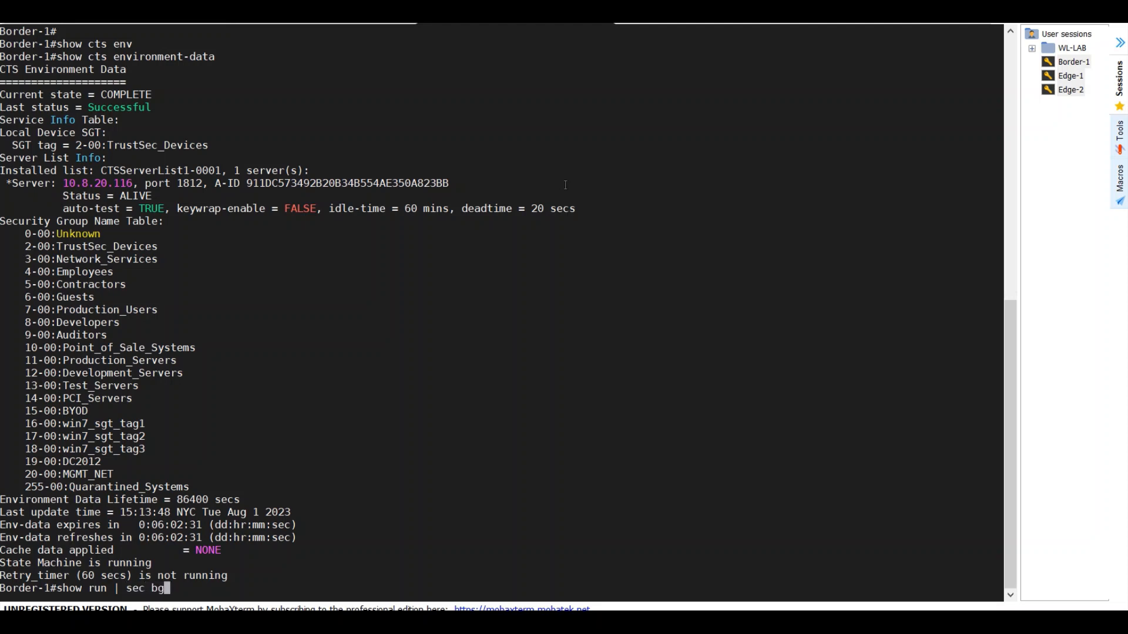
key("Return")
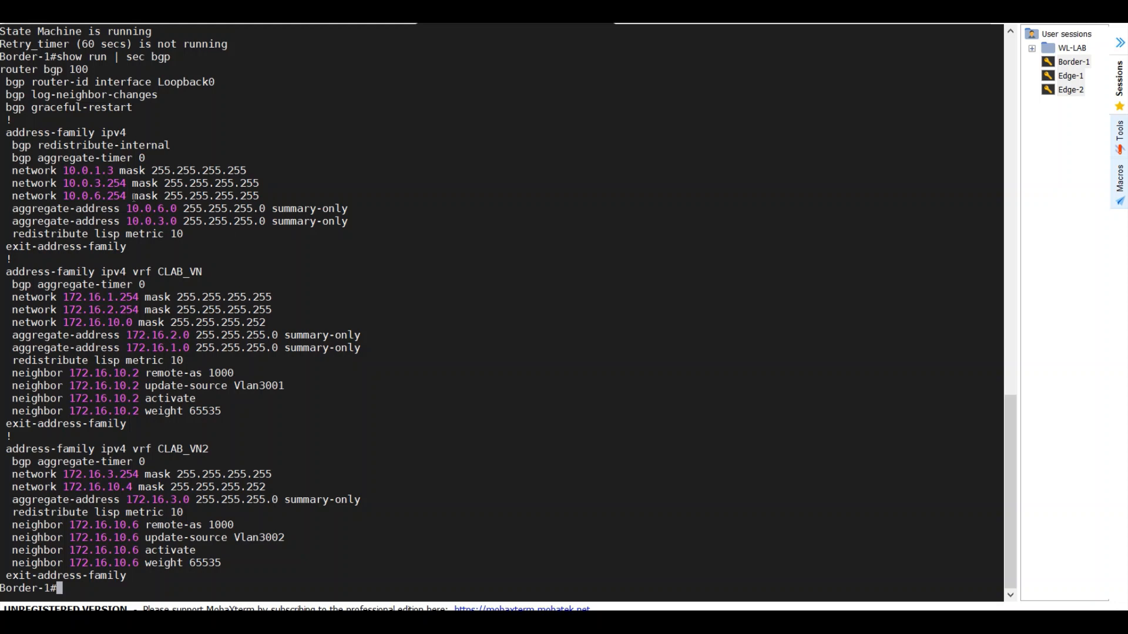
left_click_drag(11, 183, 252, 233)
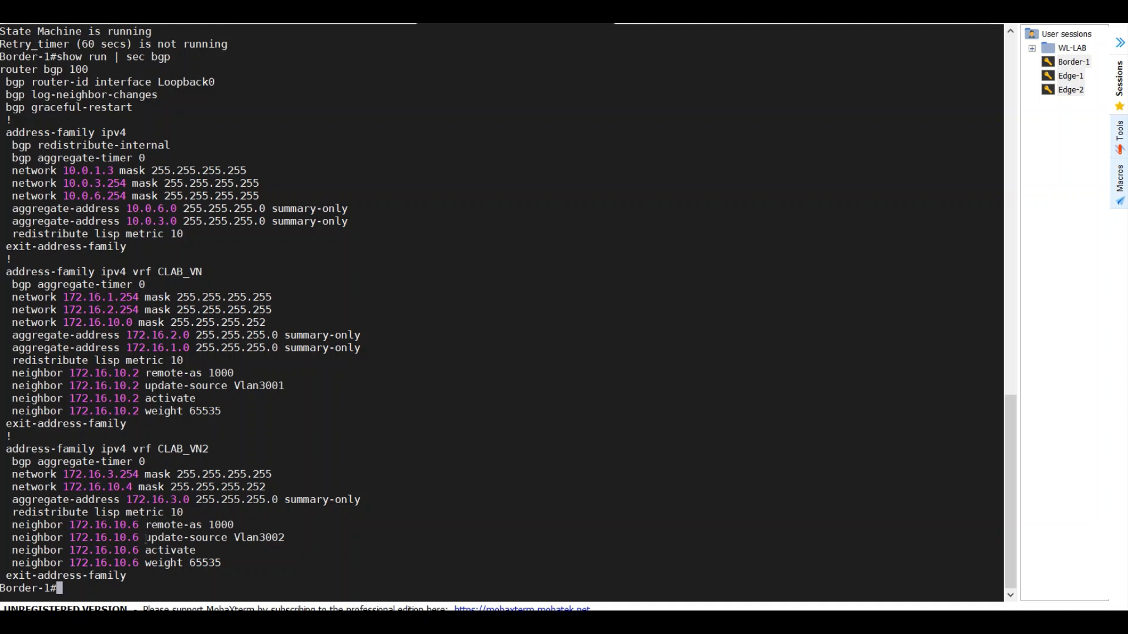
double_click(186, 537)
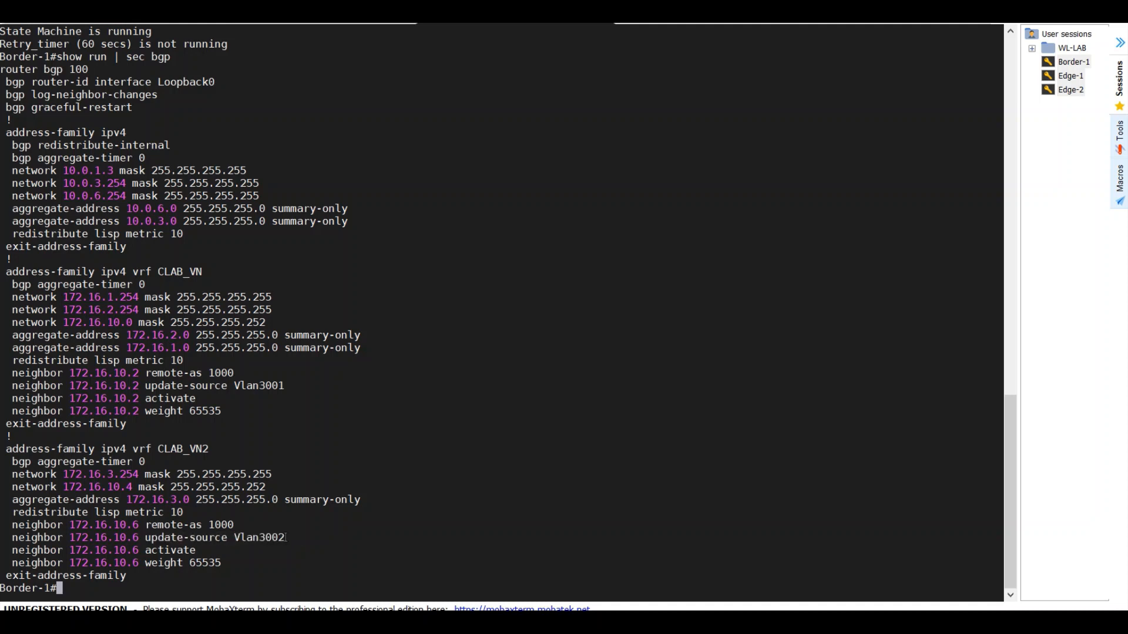
mouse_move(324, 534)
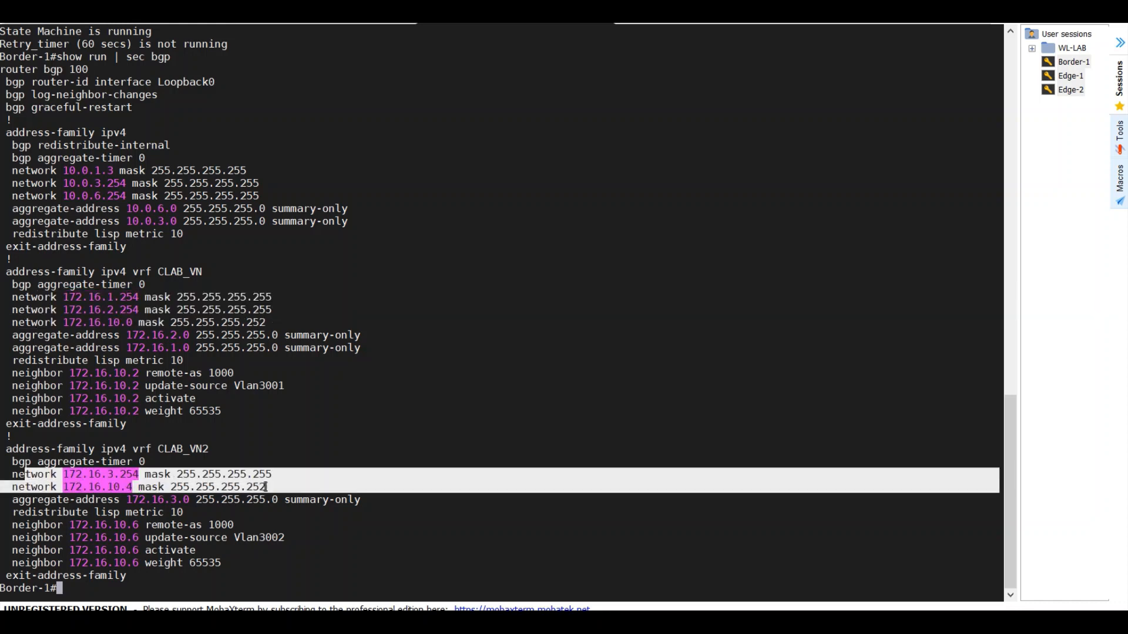
left_click(288, 464)
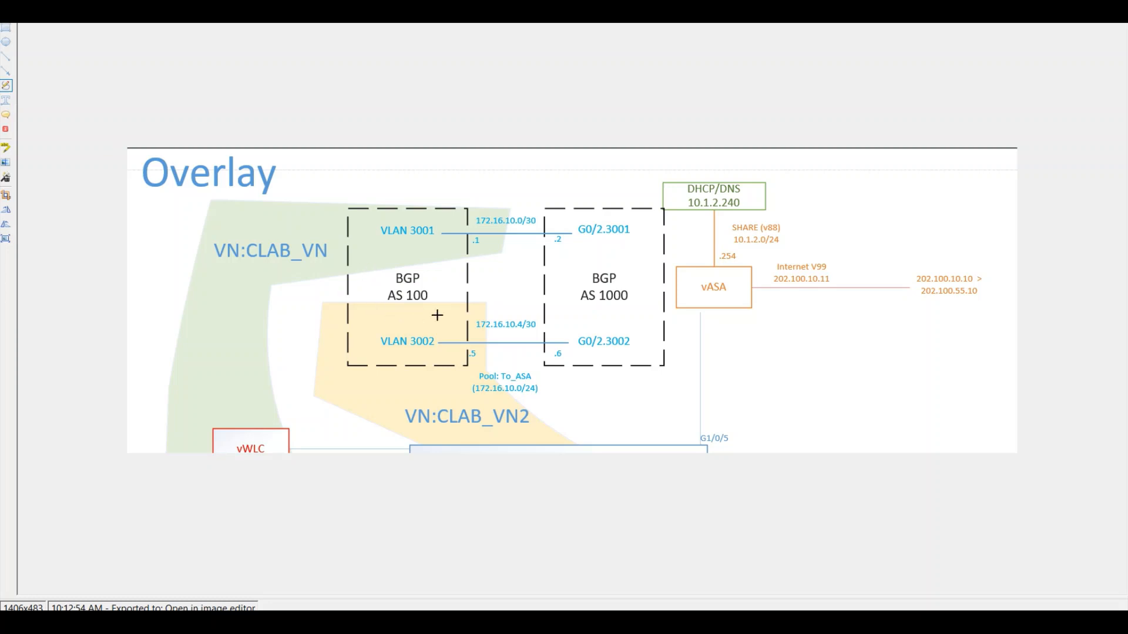
mouse_move(458, 278)
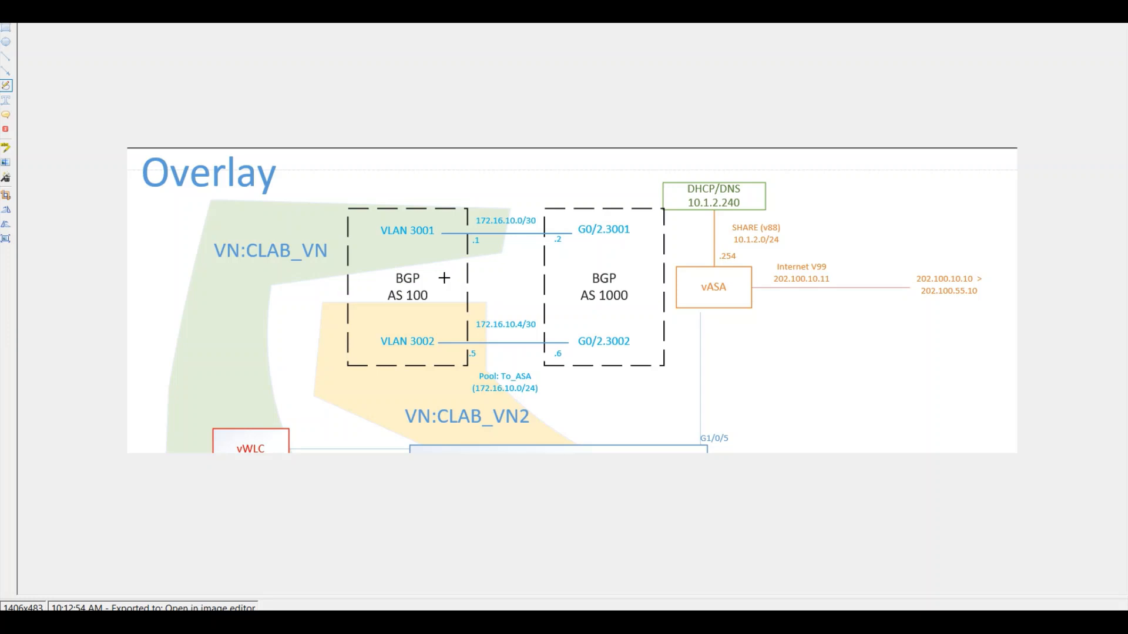
mouse_move(465, 215)
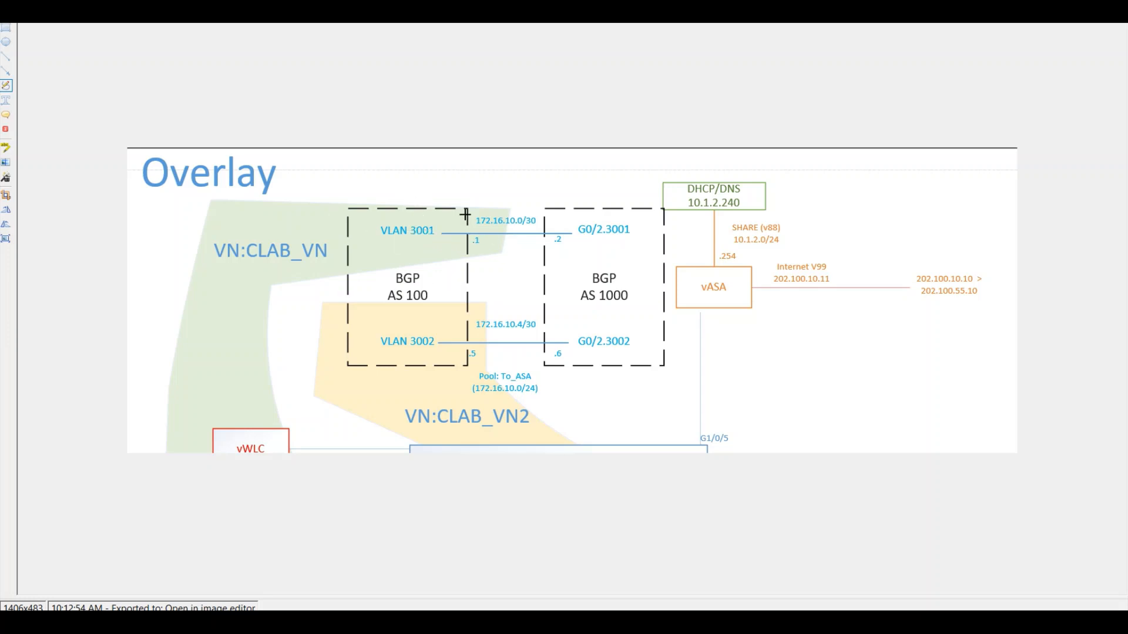
mouse_move(754, 297)
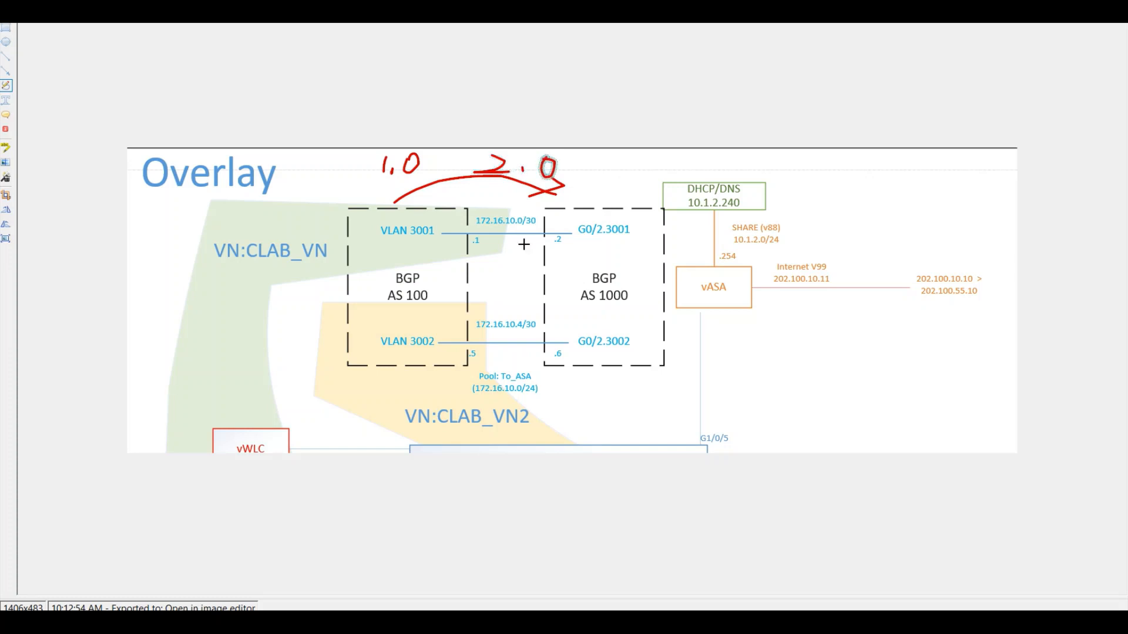
mouse_move(402, 245)
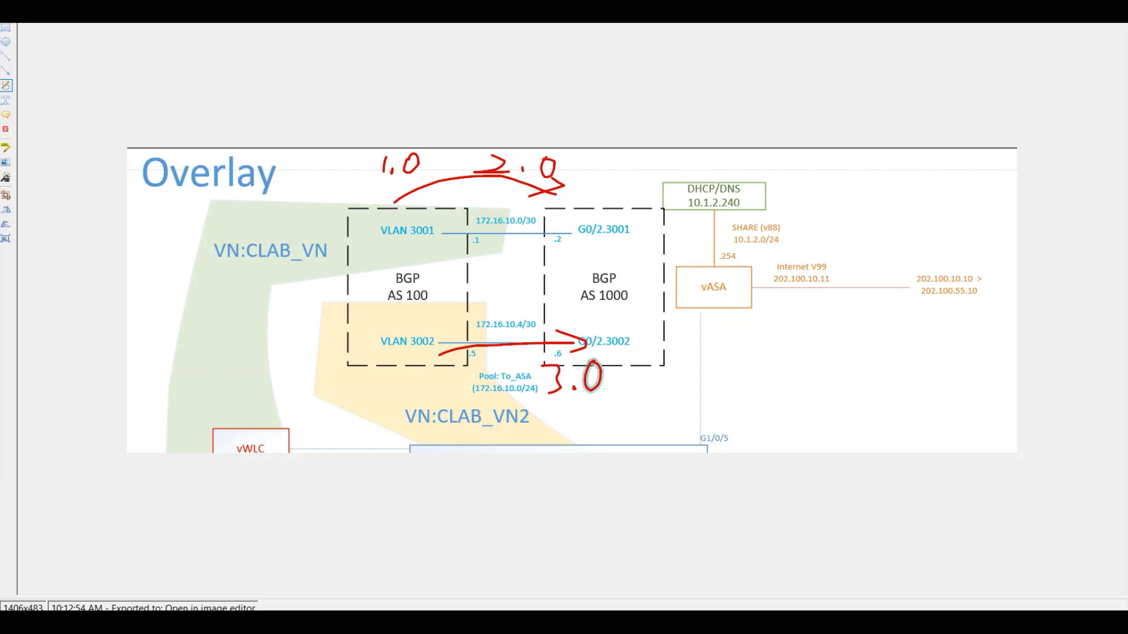
mouse_move(590, 195)
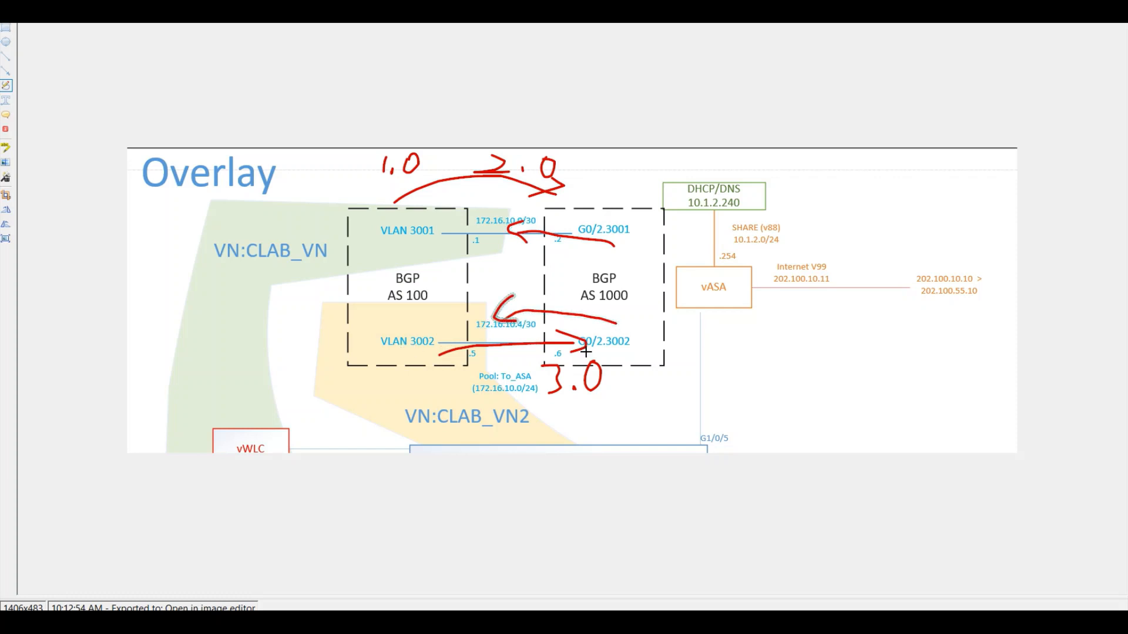
mouse_move(798, 295)
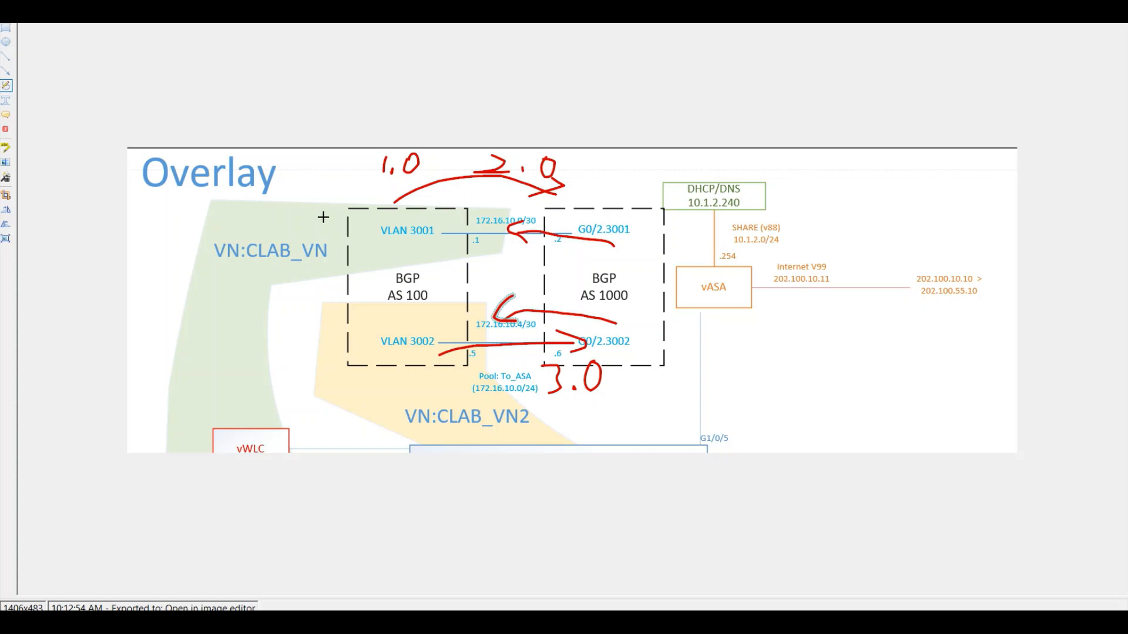
mouse_move(363, 213)
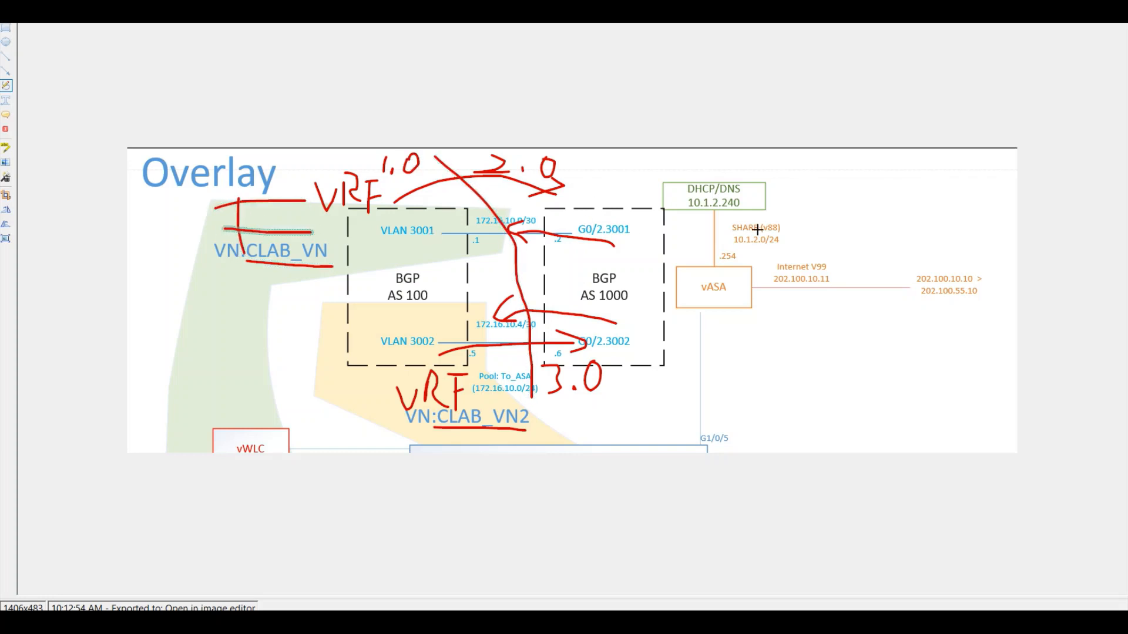
mouse_move(735, 233)
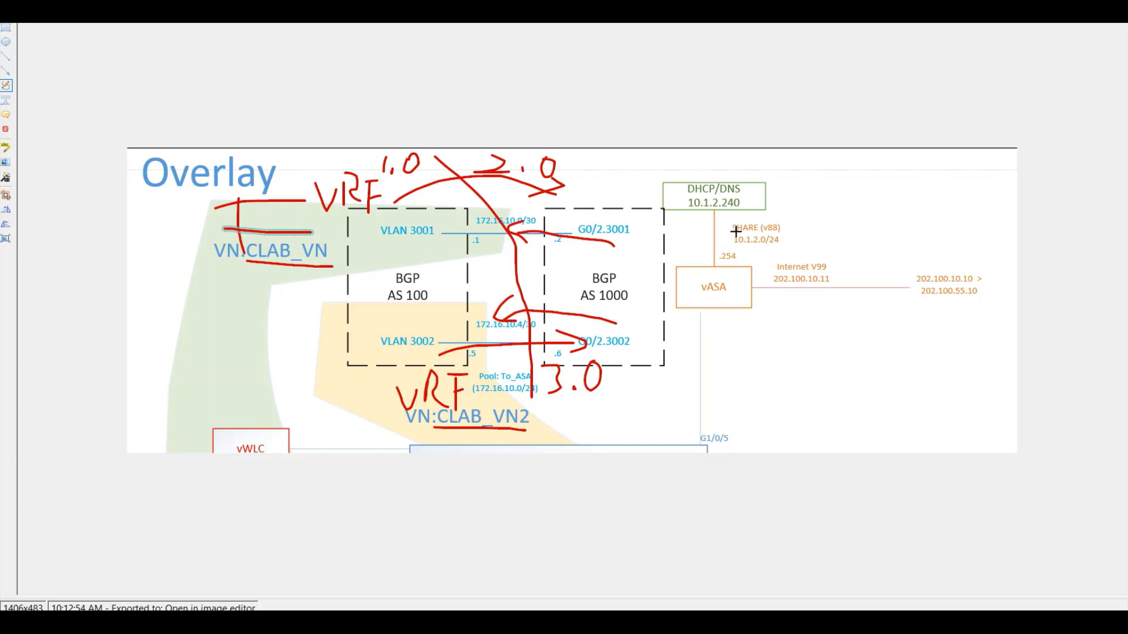
mouse_move(729, 235)
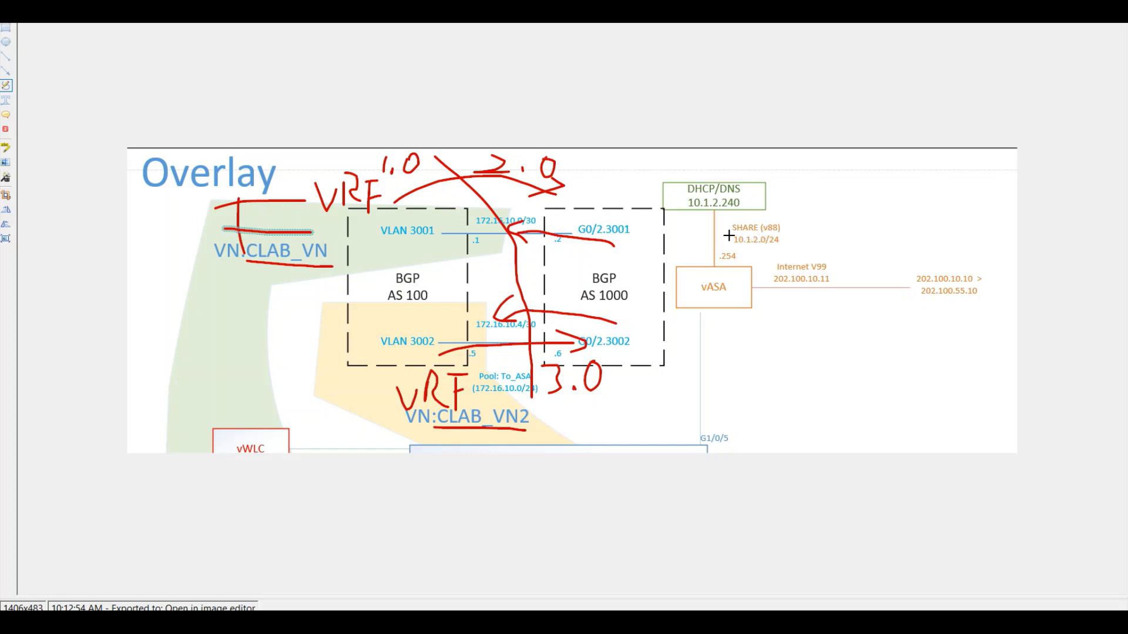
mouse_move(761, 258)
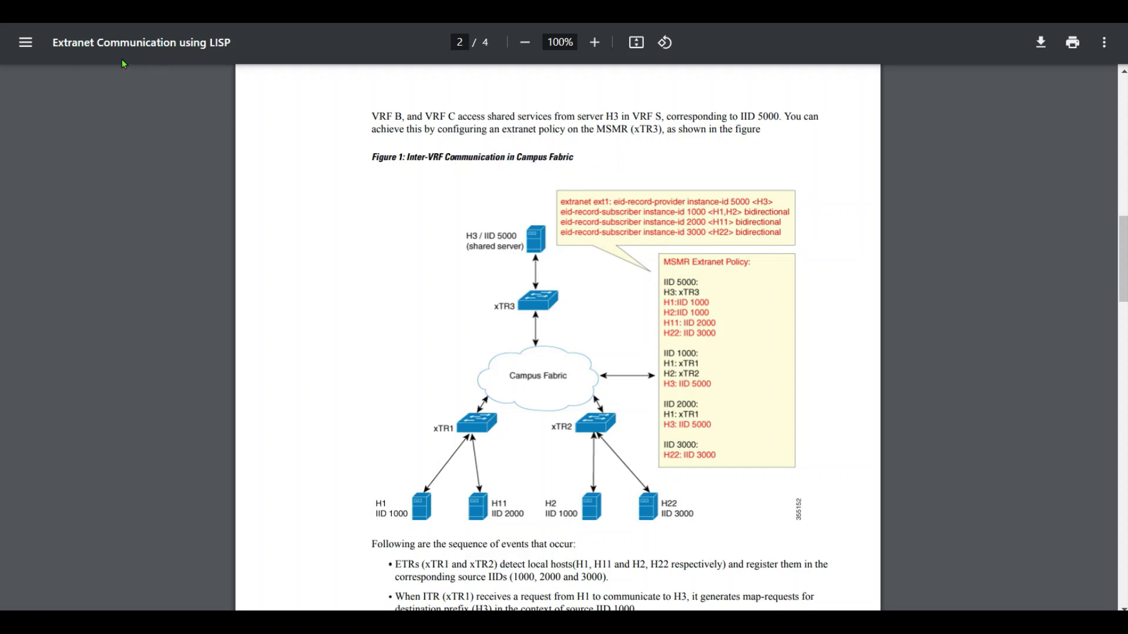
mouse_move(103, 48)
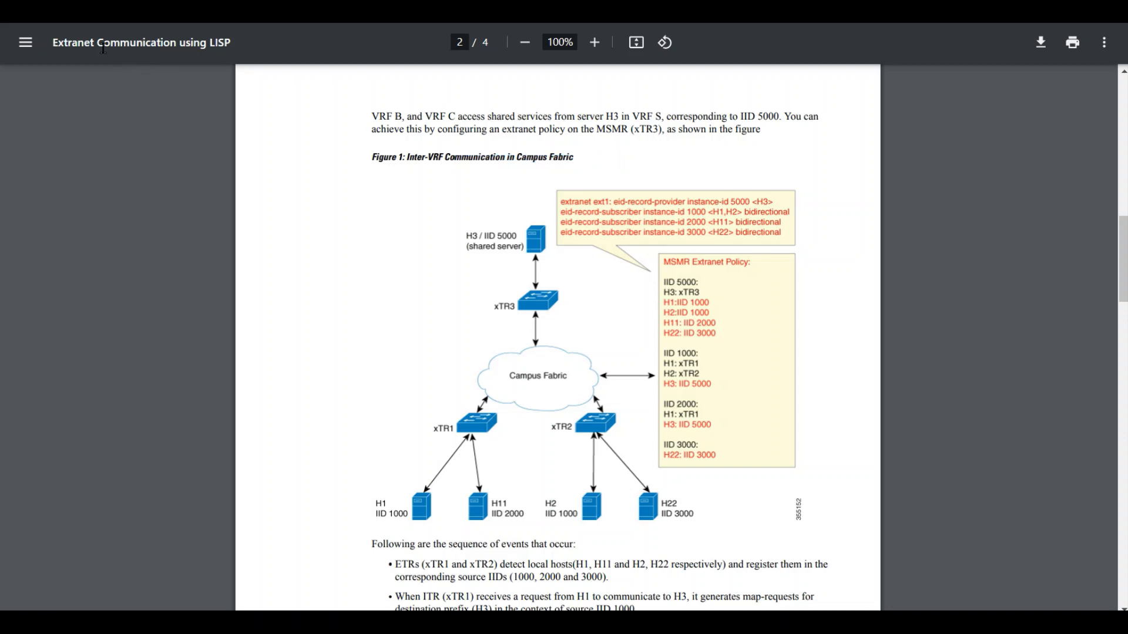
mouse_move(929, 357)
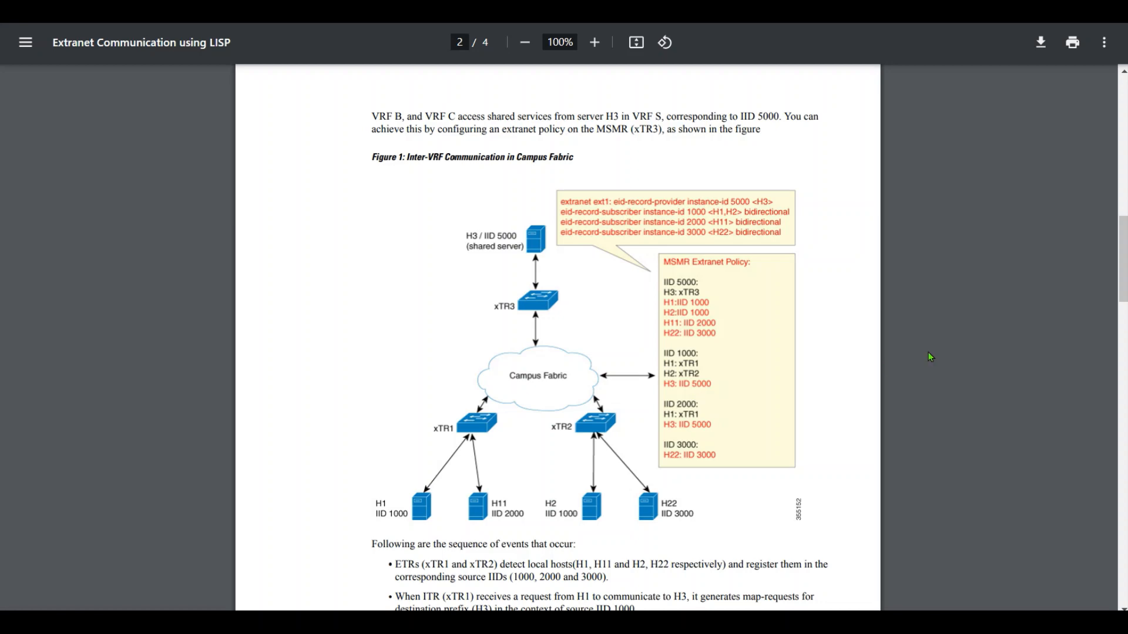
Scroll page 2 of the LISP extranet PDF to Figure 1 and its sequence of events
scroll("down", 3)
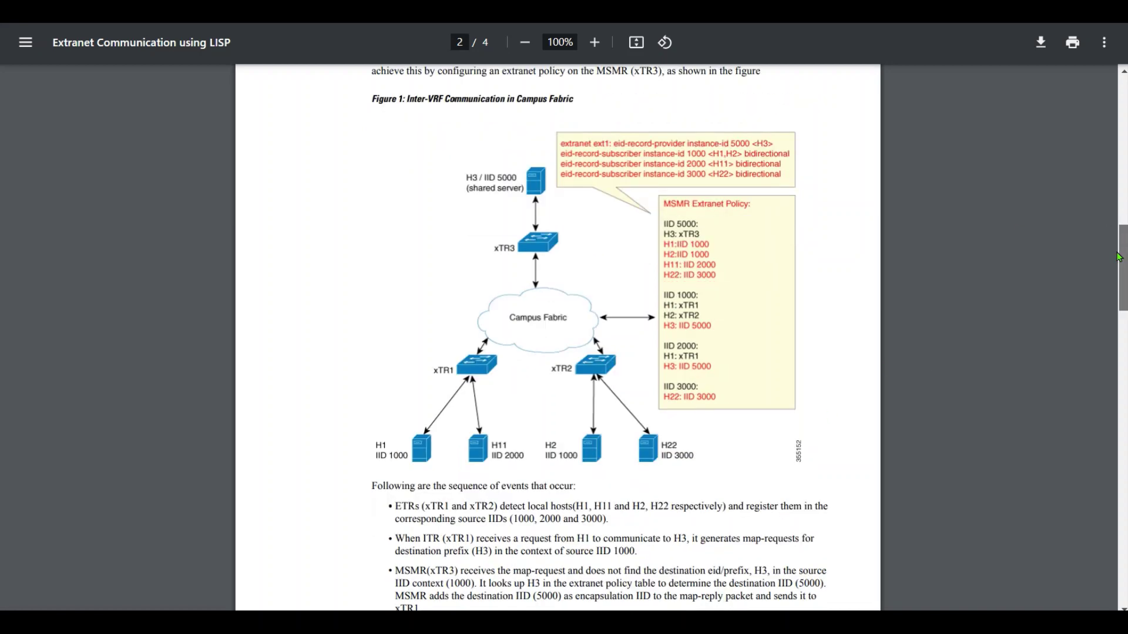
scroll("down", 3)
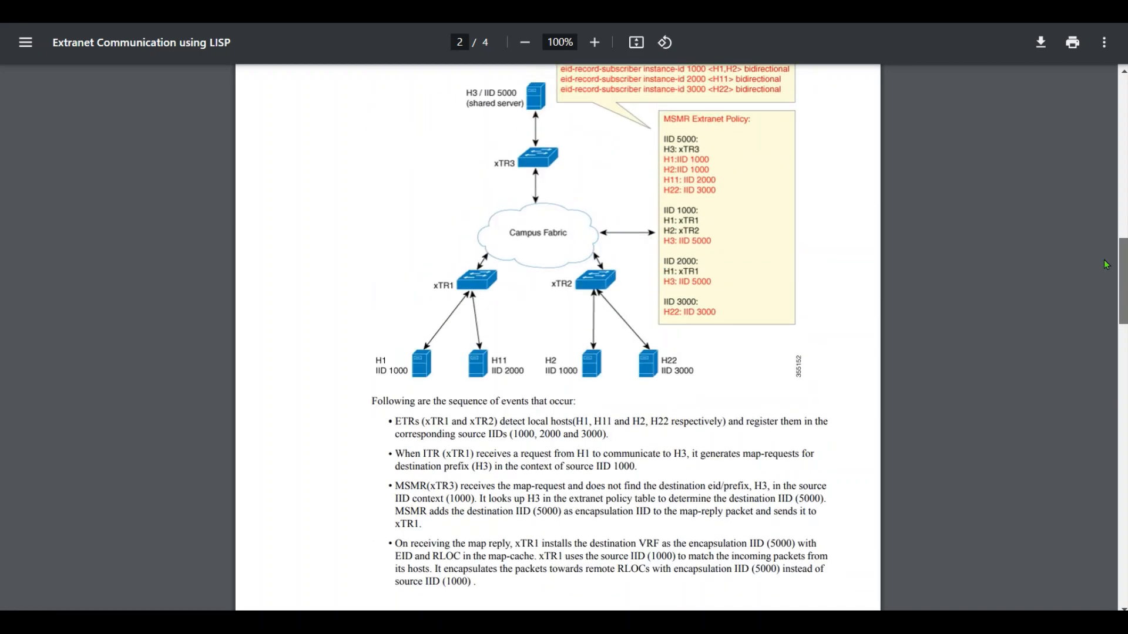
scroll("up", 3)
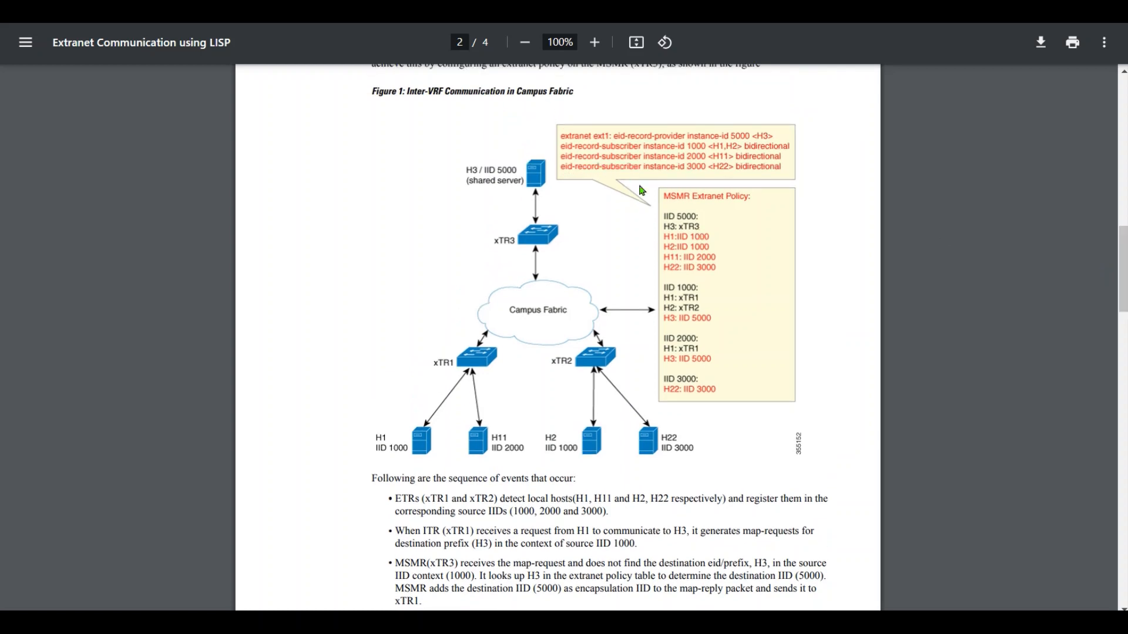
mouse_move(1121, 251)
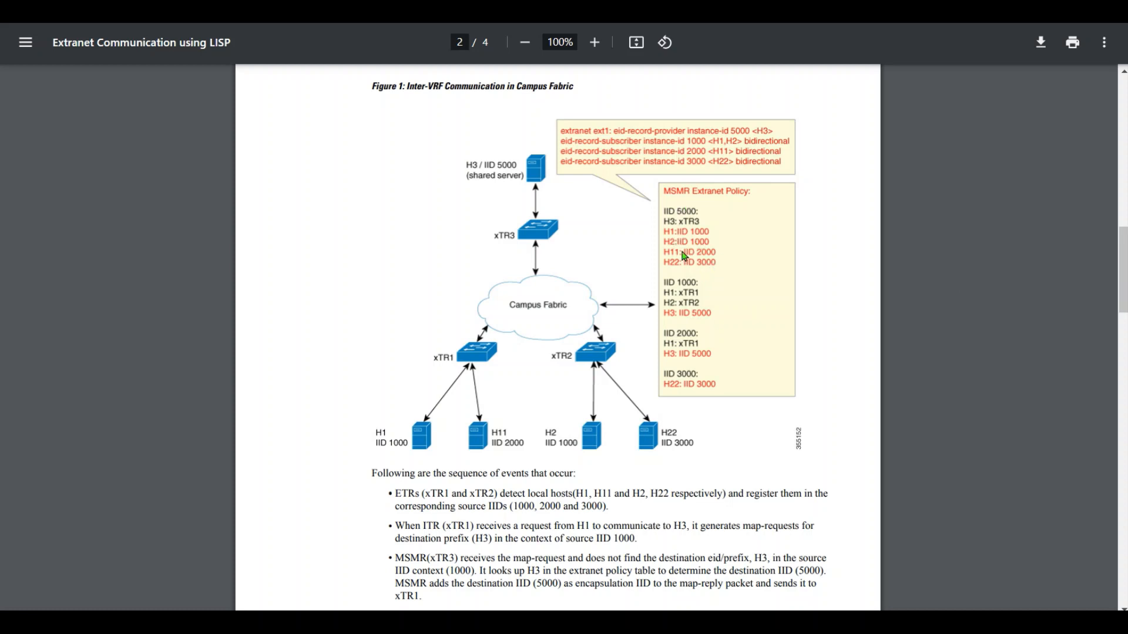
mouse_move(659, 273)
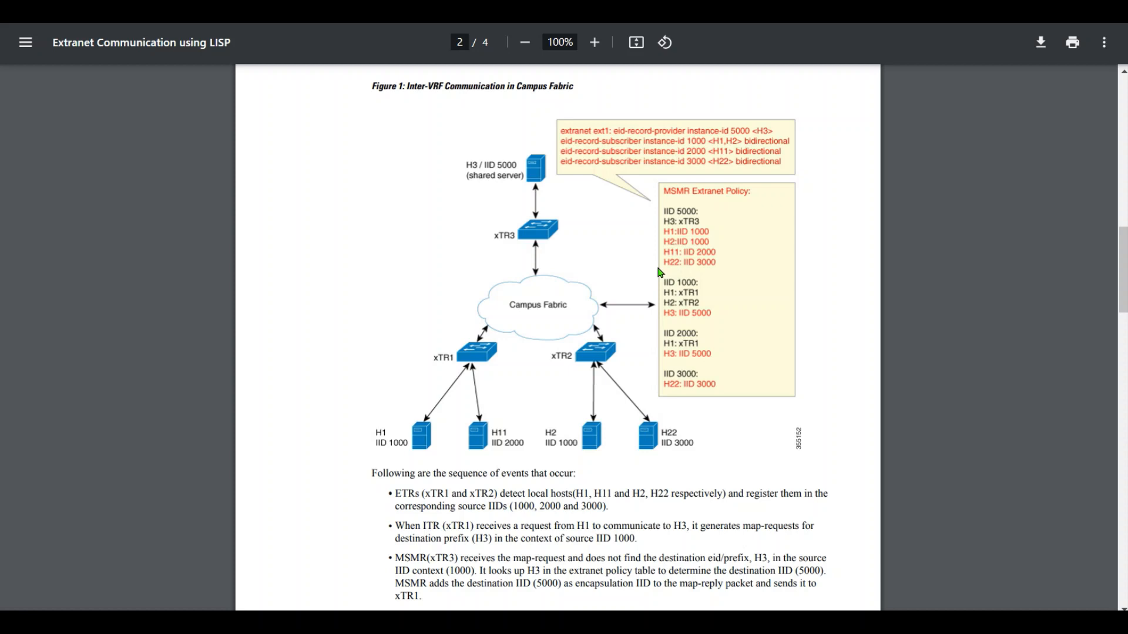
mouse_move(659, 273)
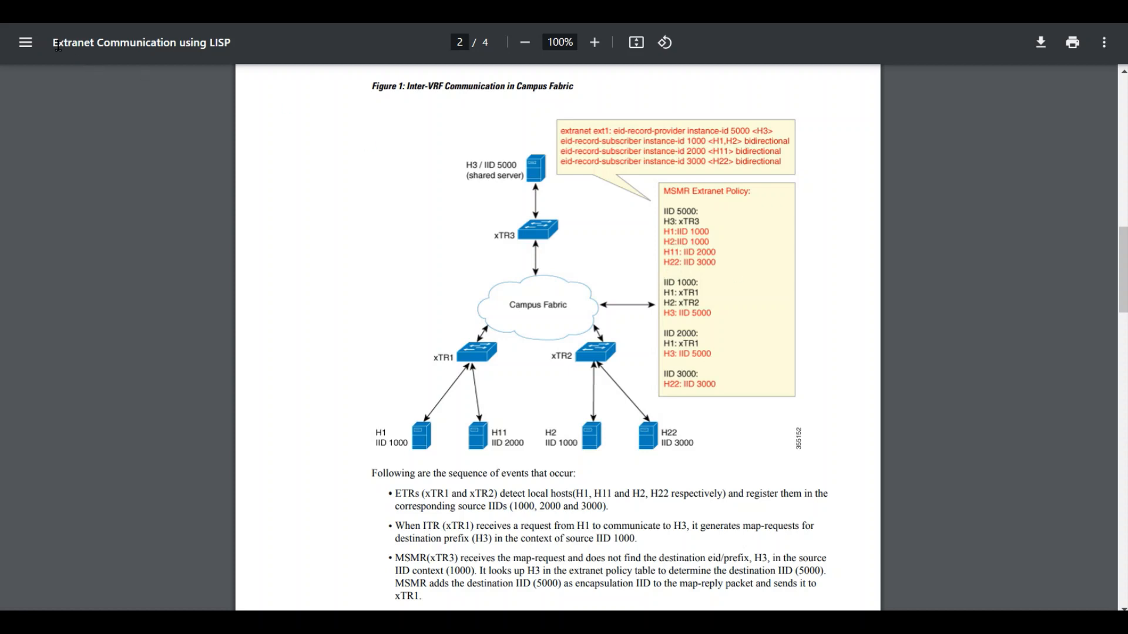
mouse_move(292, 113)
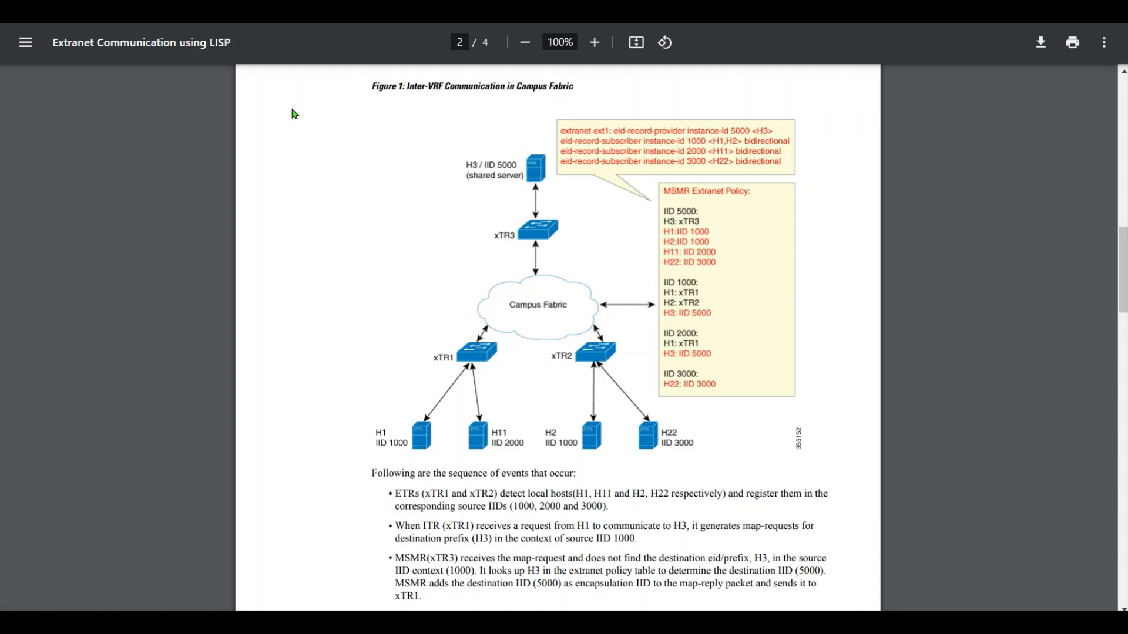
mouse_move(500, 219)
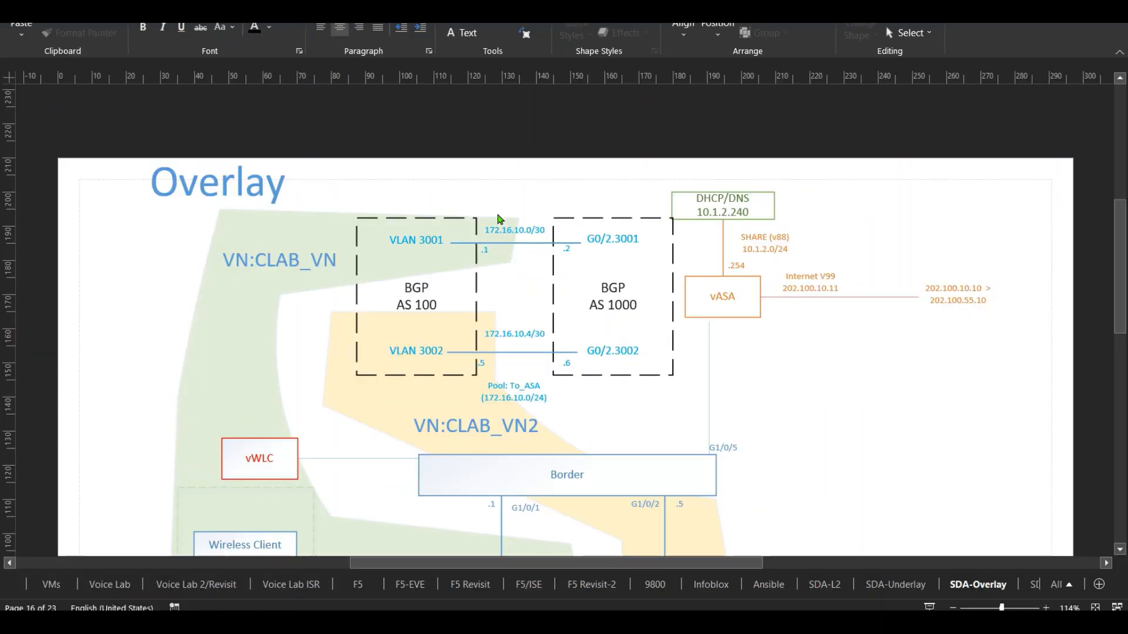
mouse_move(390, 282)
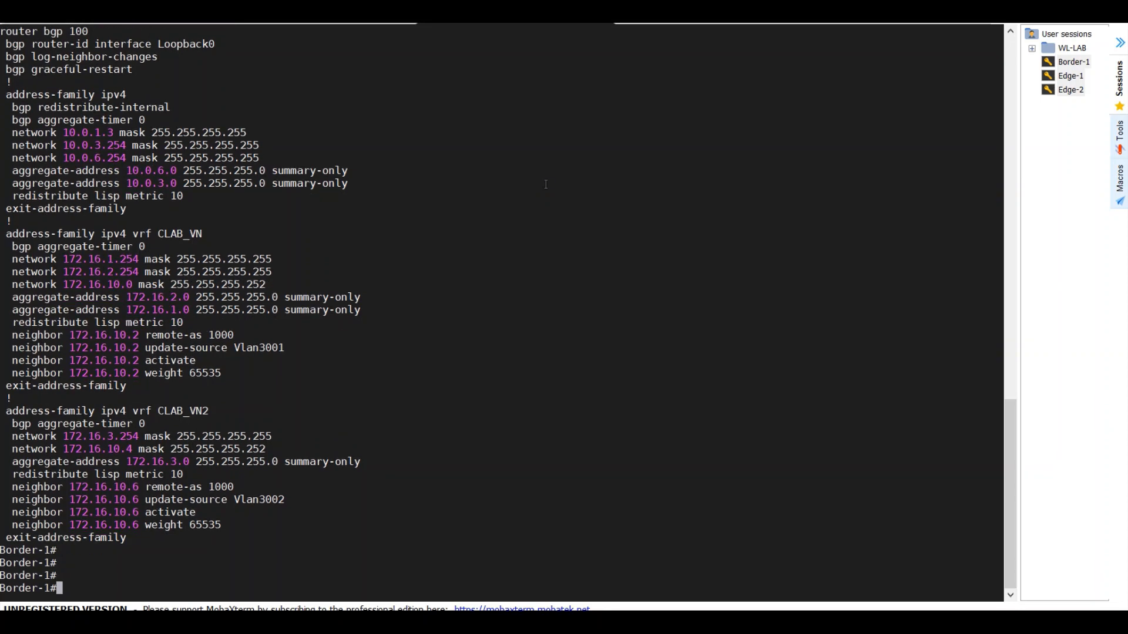
Query Border-1's GigabitEthernet1/0/5 running configuration, showing it as a trunk port
type("show")
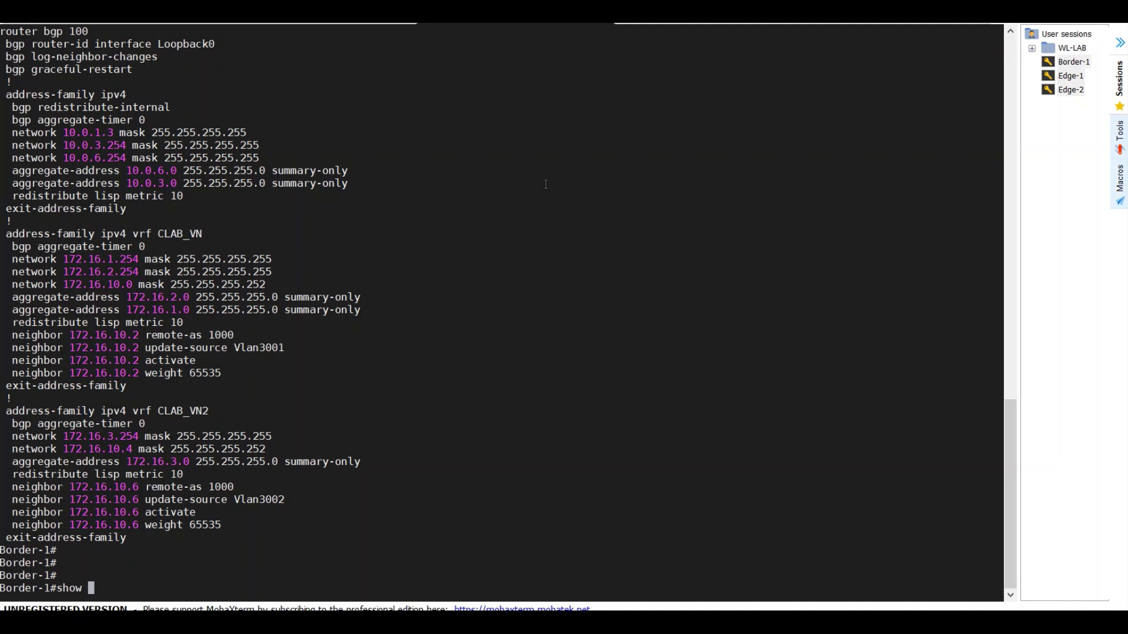
type("run")
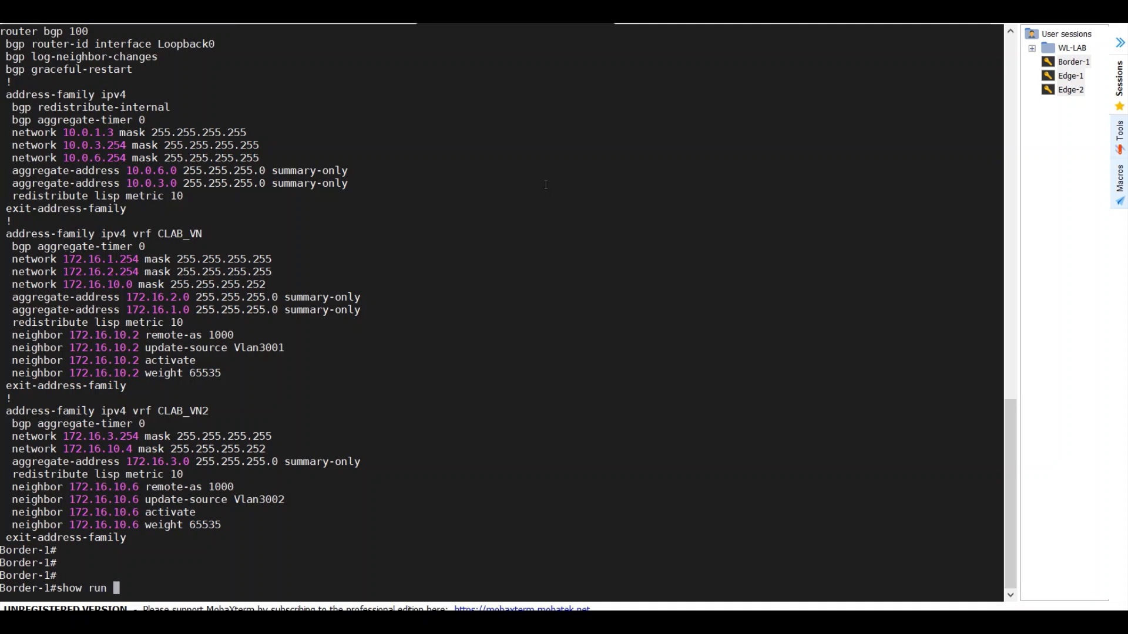
type("g1")
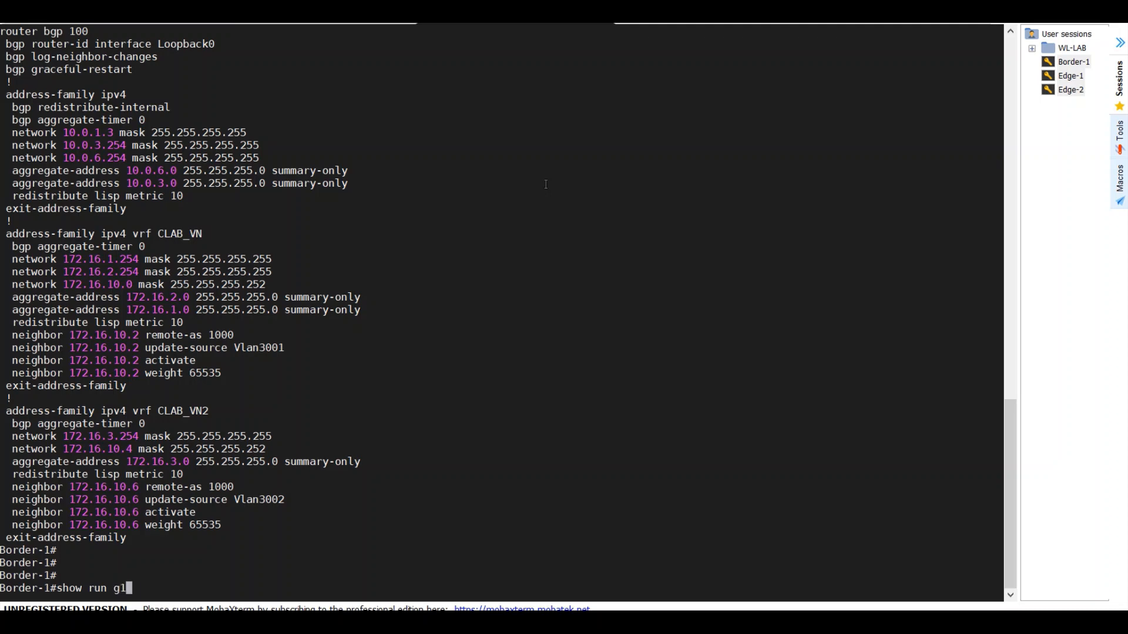
key("Return")
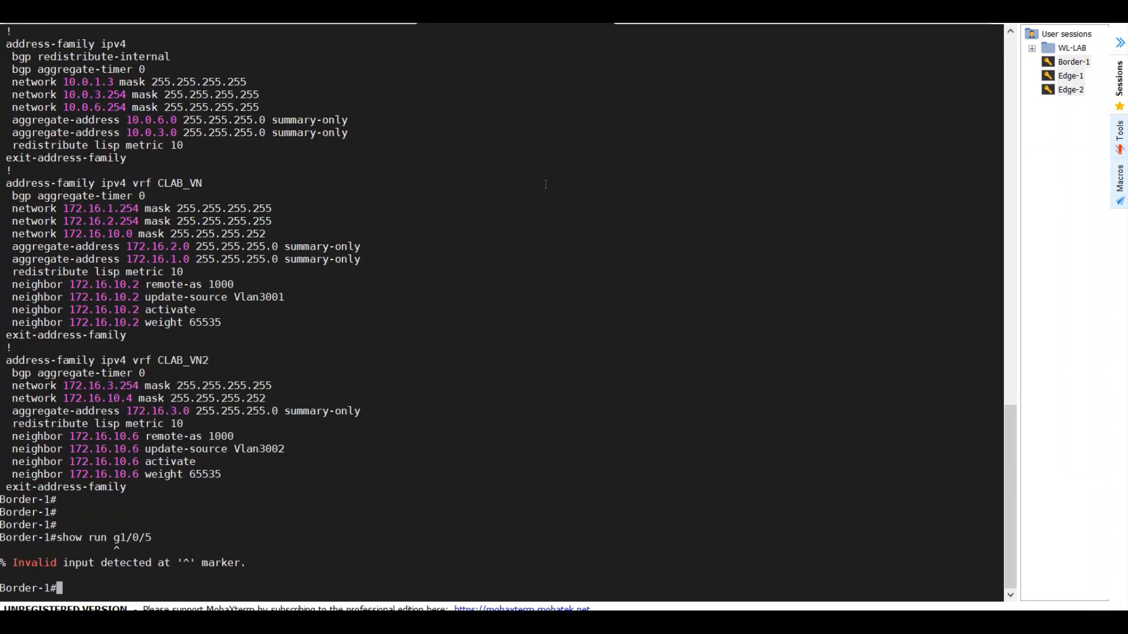
type("show run g1/0/5")
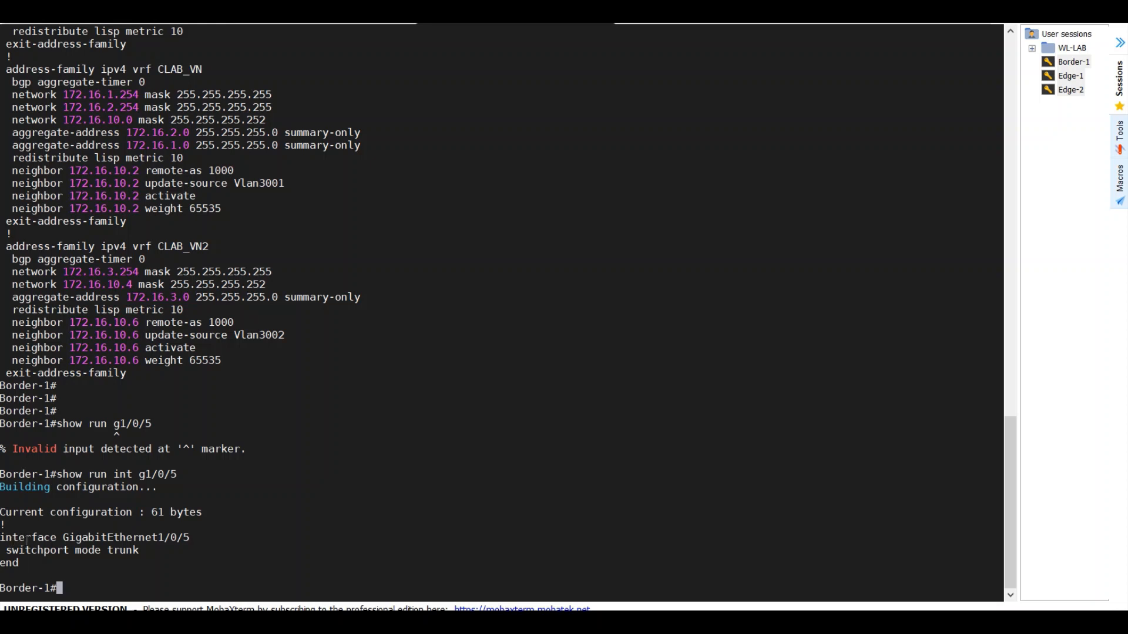
mouse_move(232, 549)
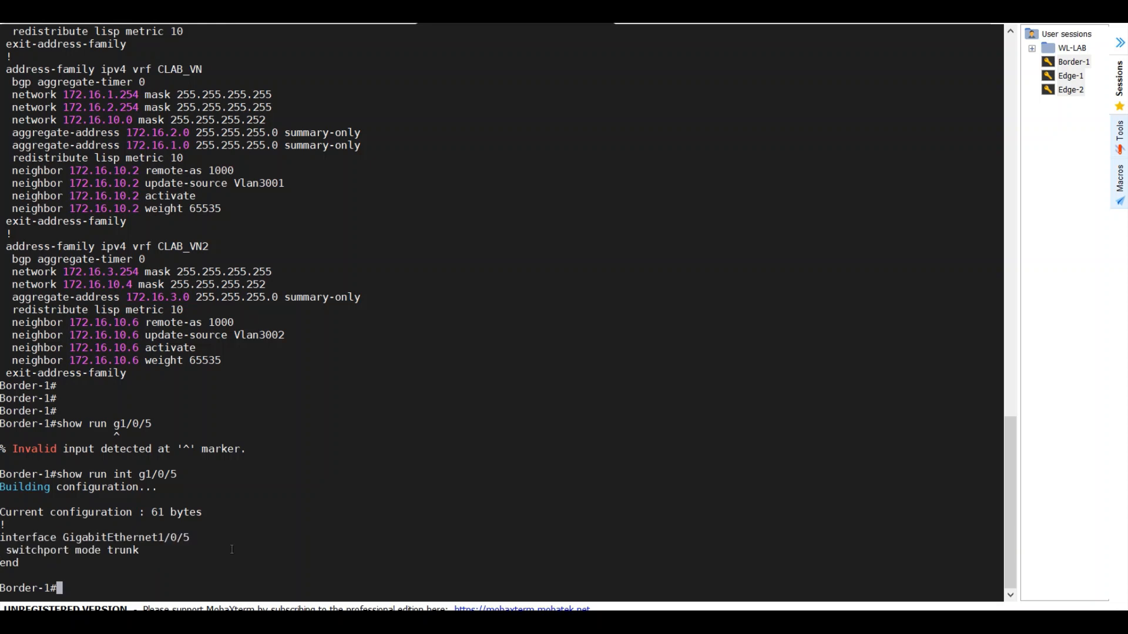
Try showing the Vlan3001 running configuration and begin an interface brief listing
type("show")
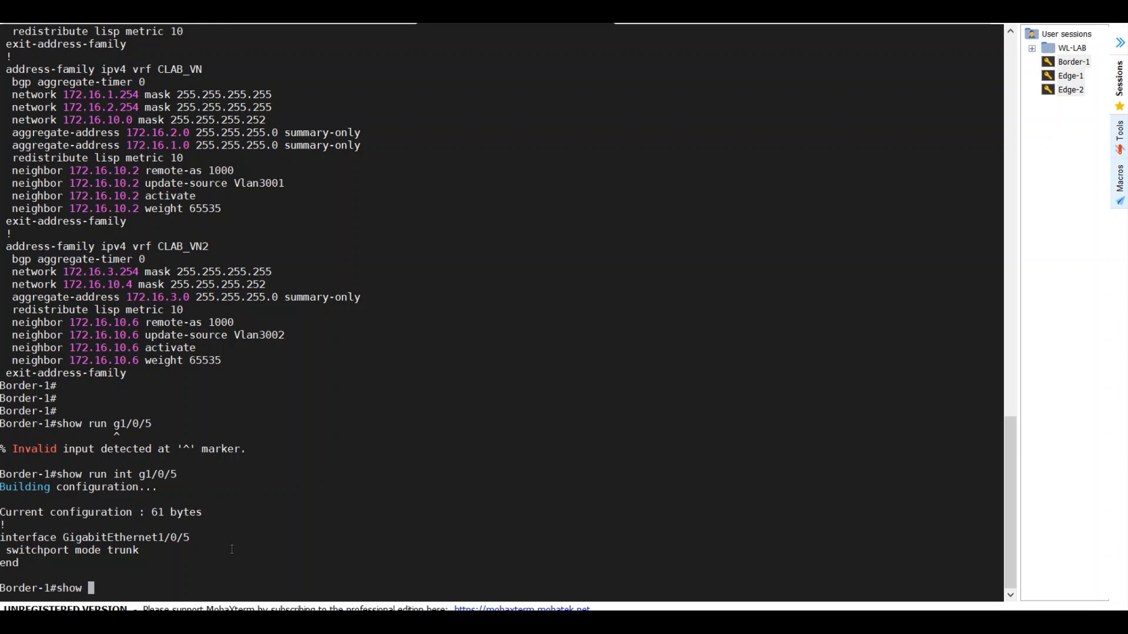
type("run")
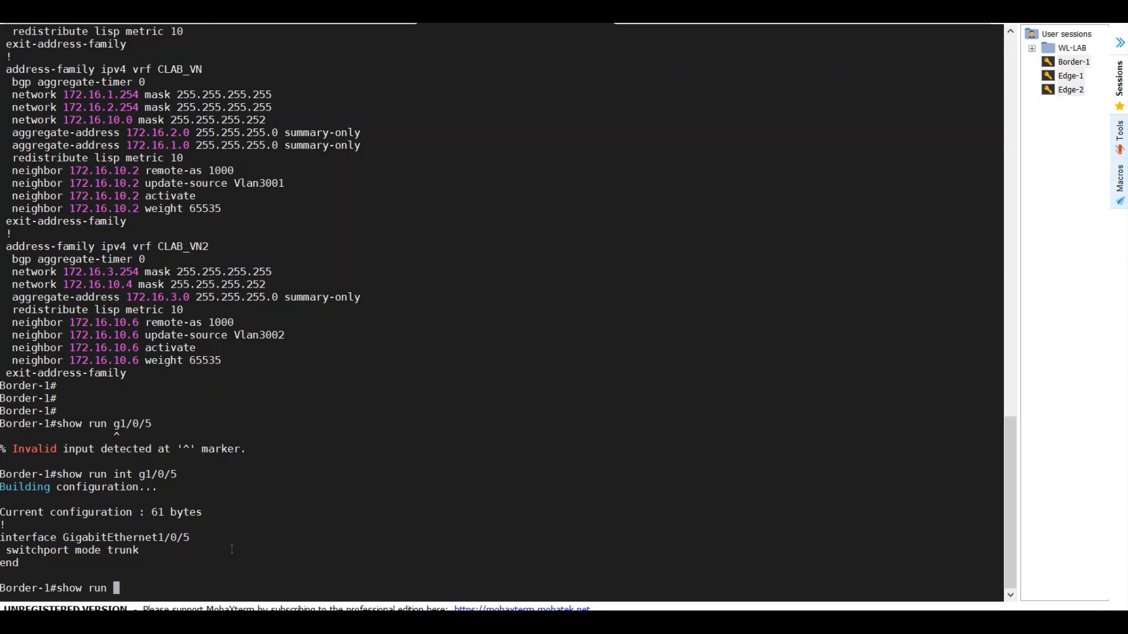
type("vlan 400")
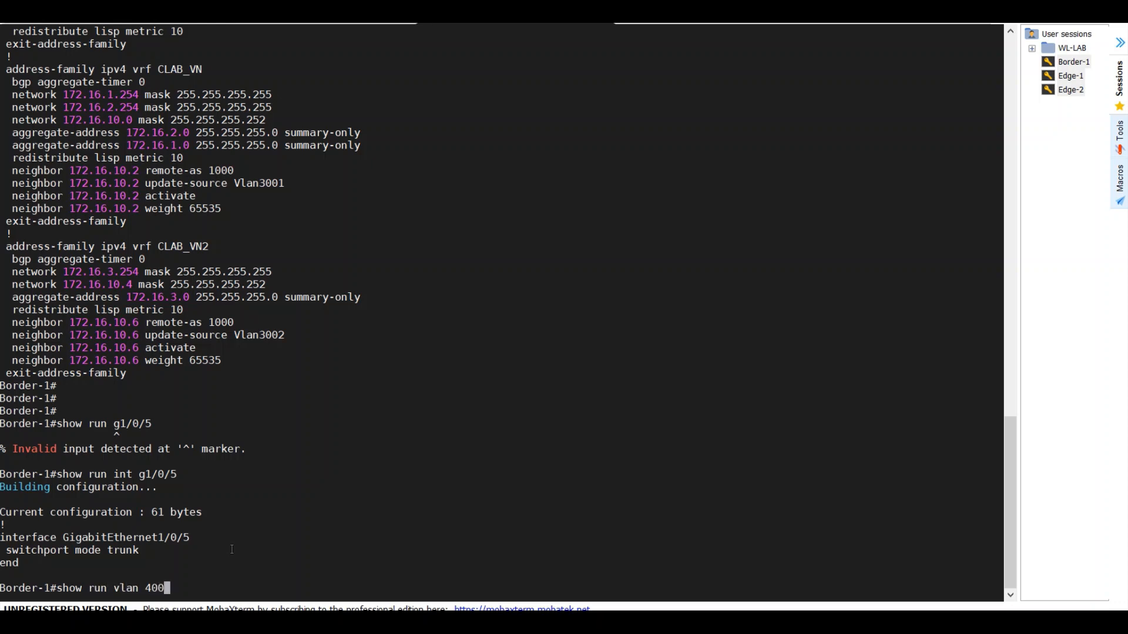
key("Return")
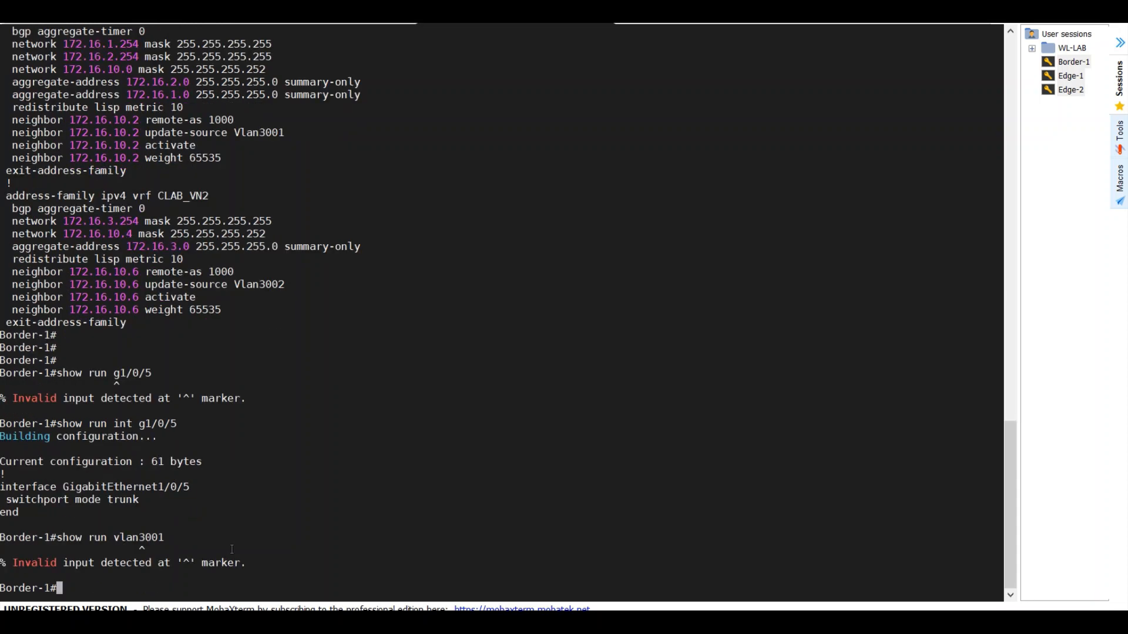
type("show ip int bri")
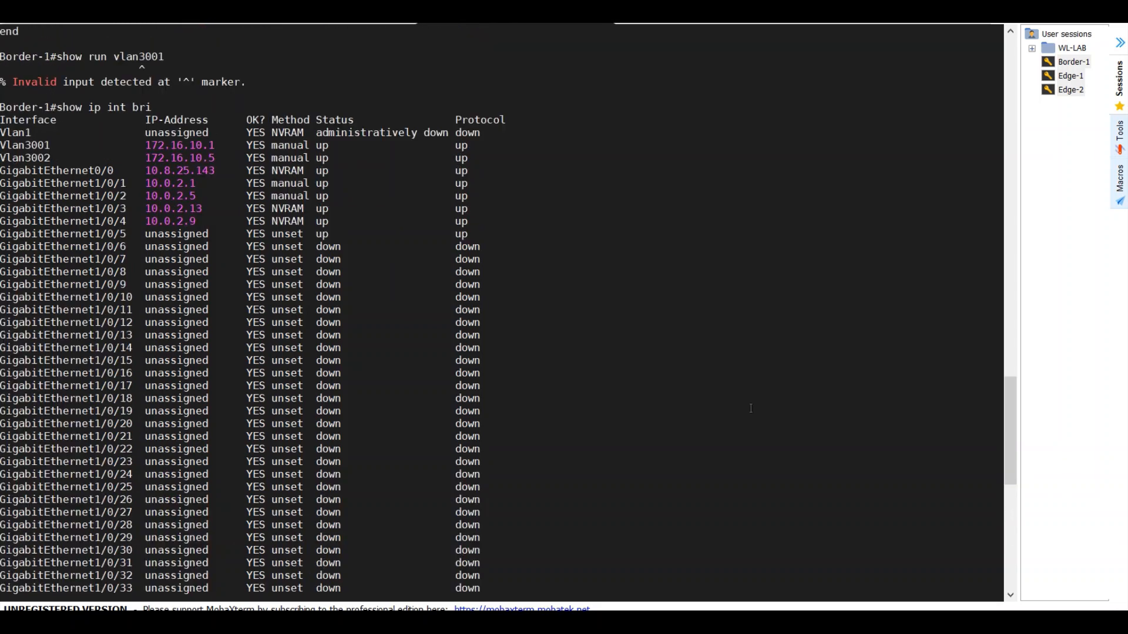
Copy Vlan3001 from the interface brief and view the Vlan3001/Vlan3002 configs and their descriptions
right_click(65, 153)
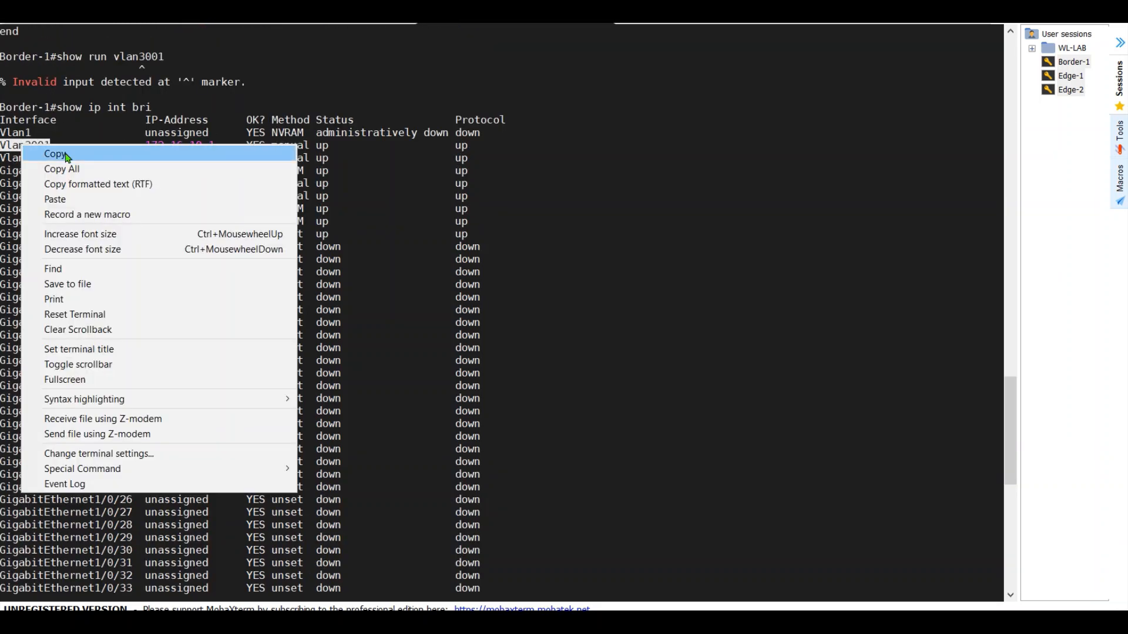
left_click(55, 153)
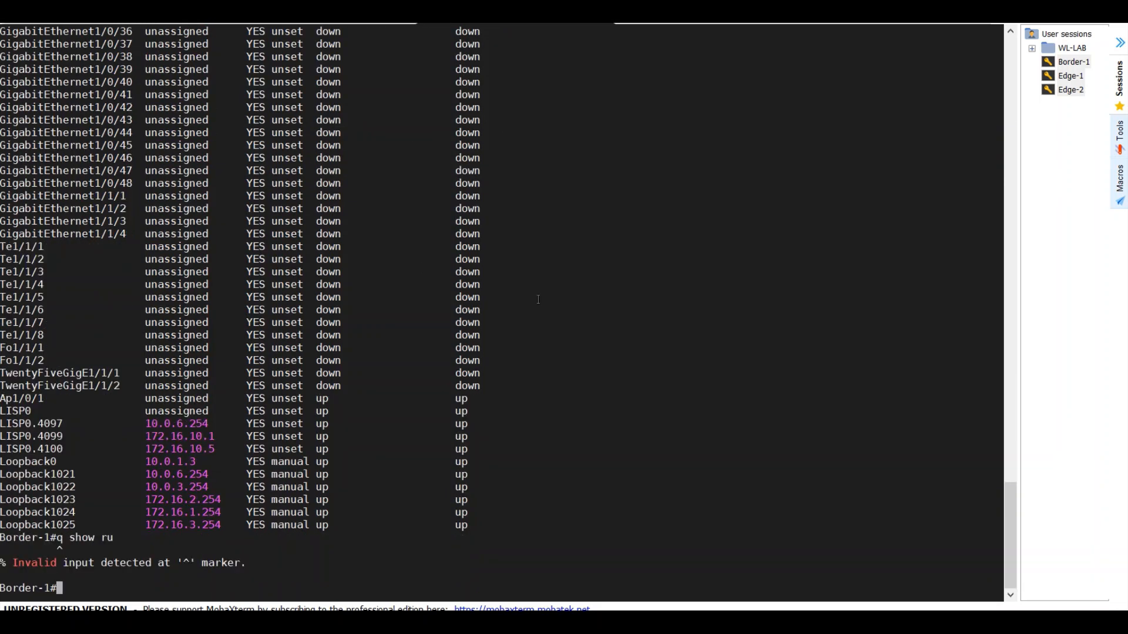
type("show run int Vlan3001")
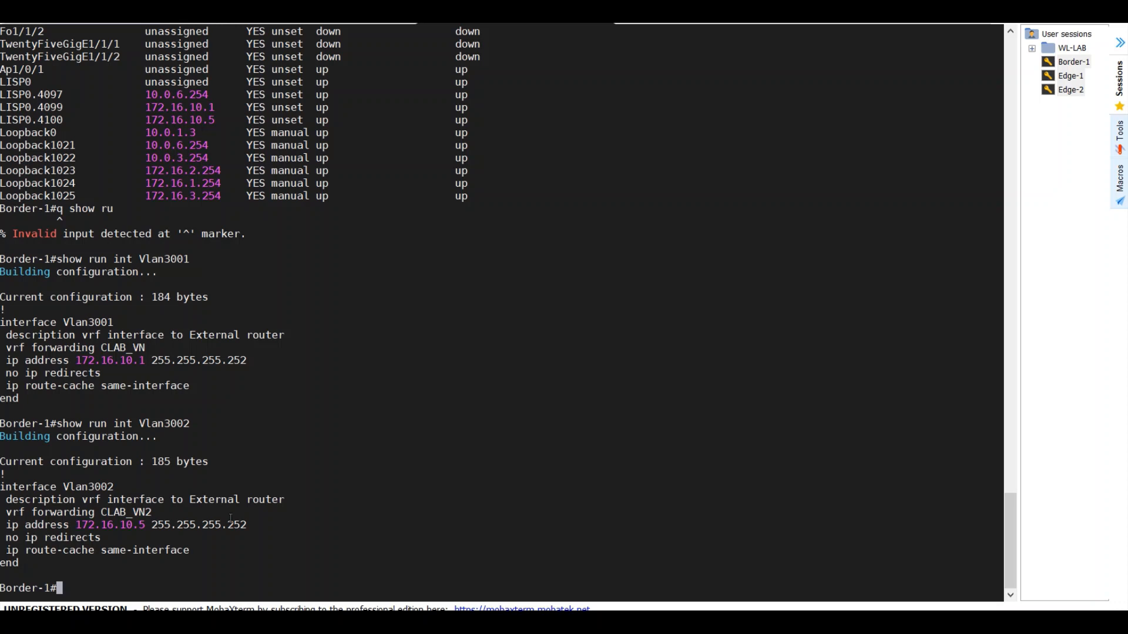
mouse_move(301, 319)
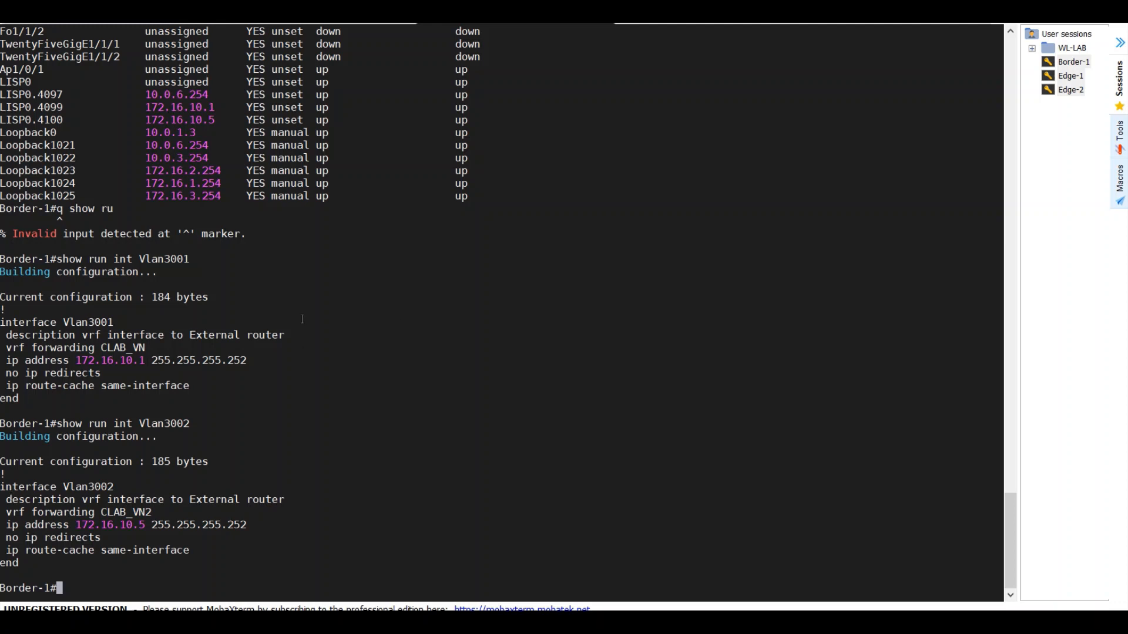
double_click(103, 335)
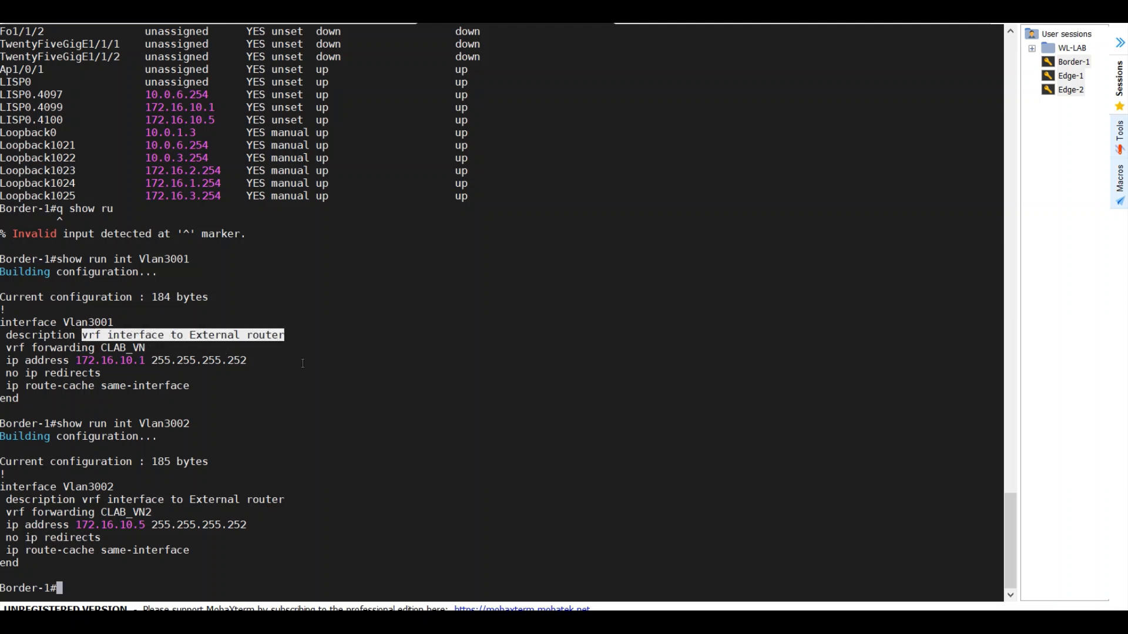
mouse_move(331, 335)
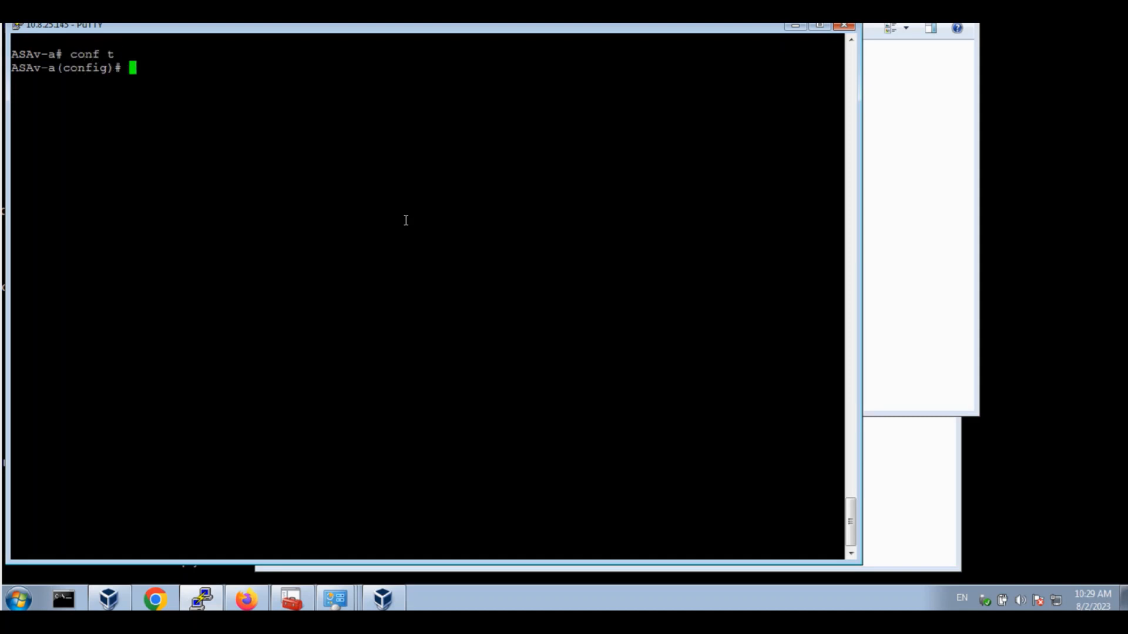
Enter interface g0/2 on the ASAv and enable it
type("int g0")
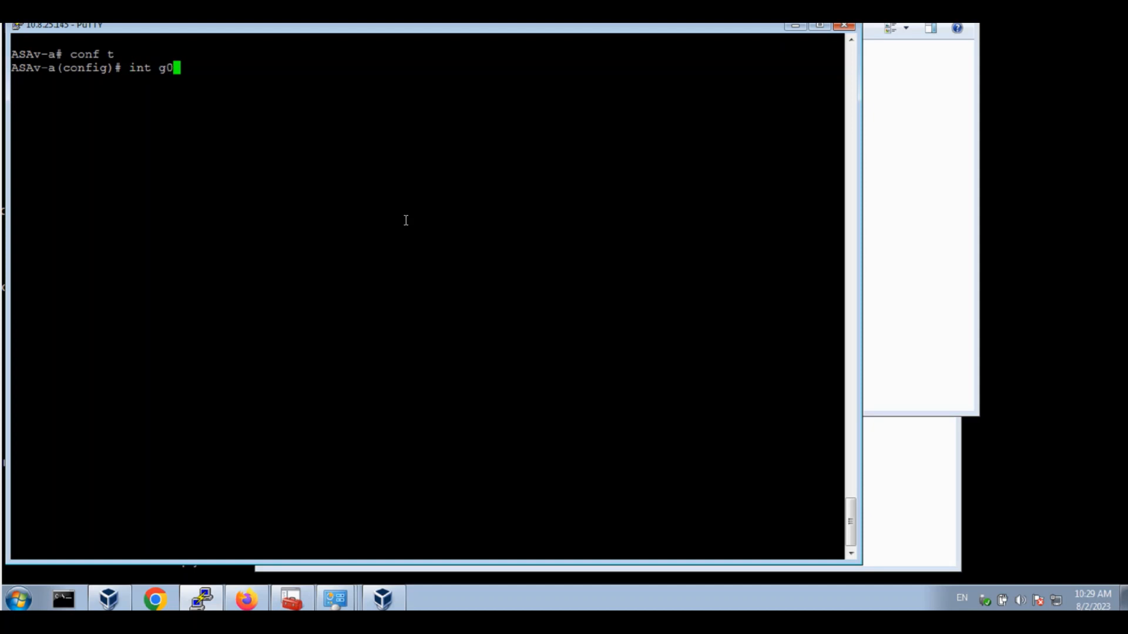
key("Return")
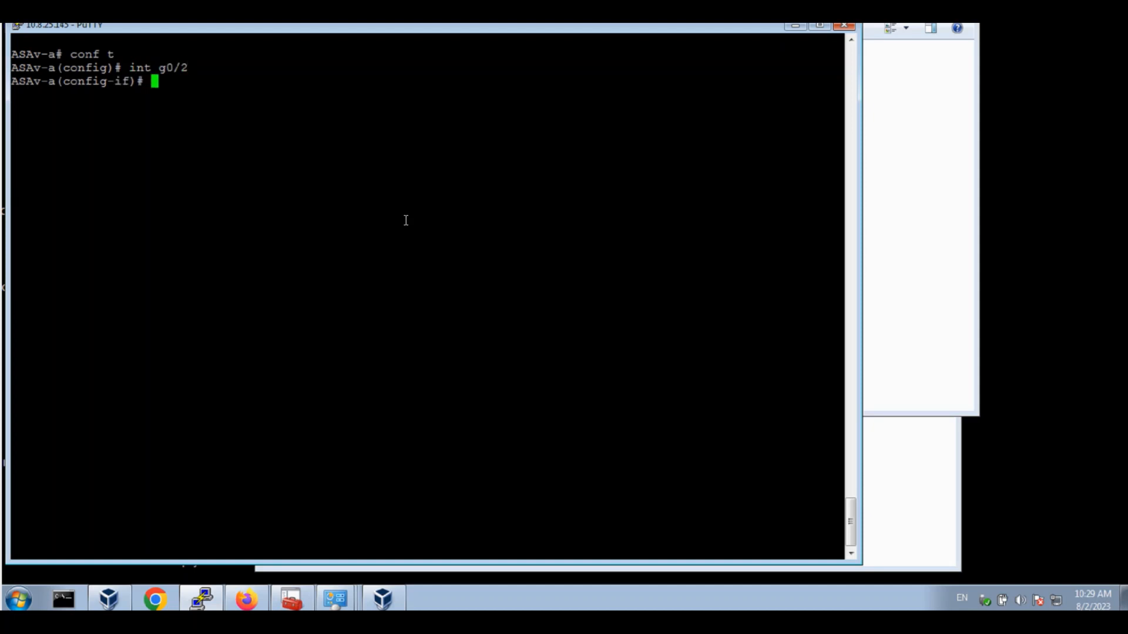
type("no name")
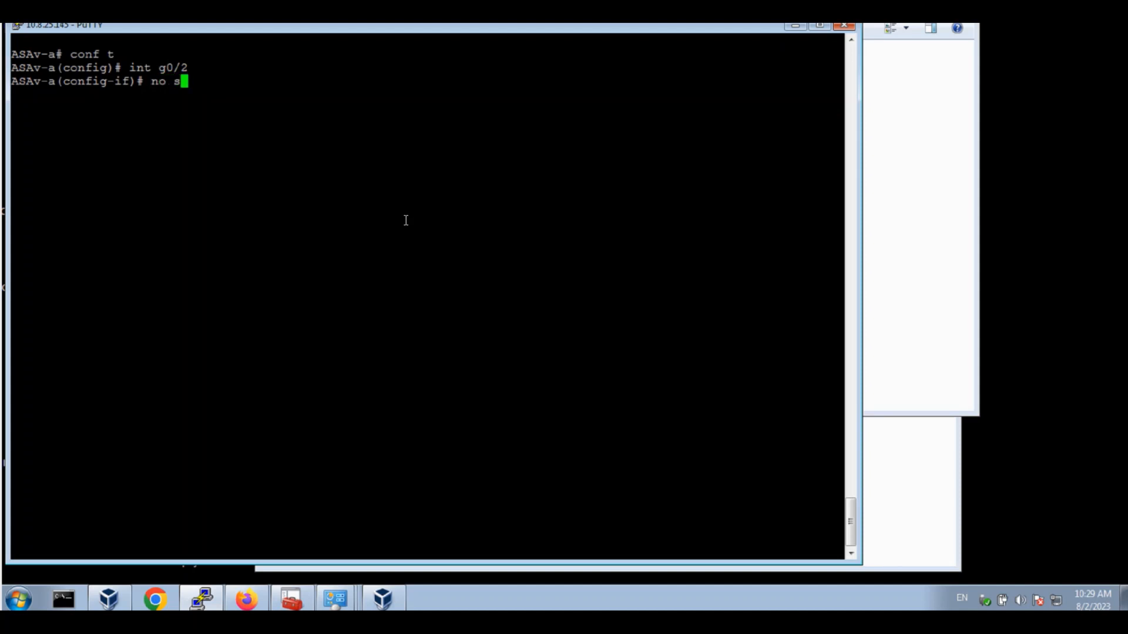
key("Return")
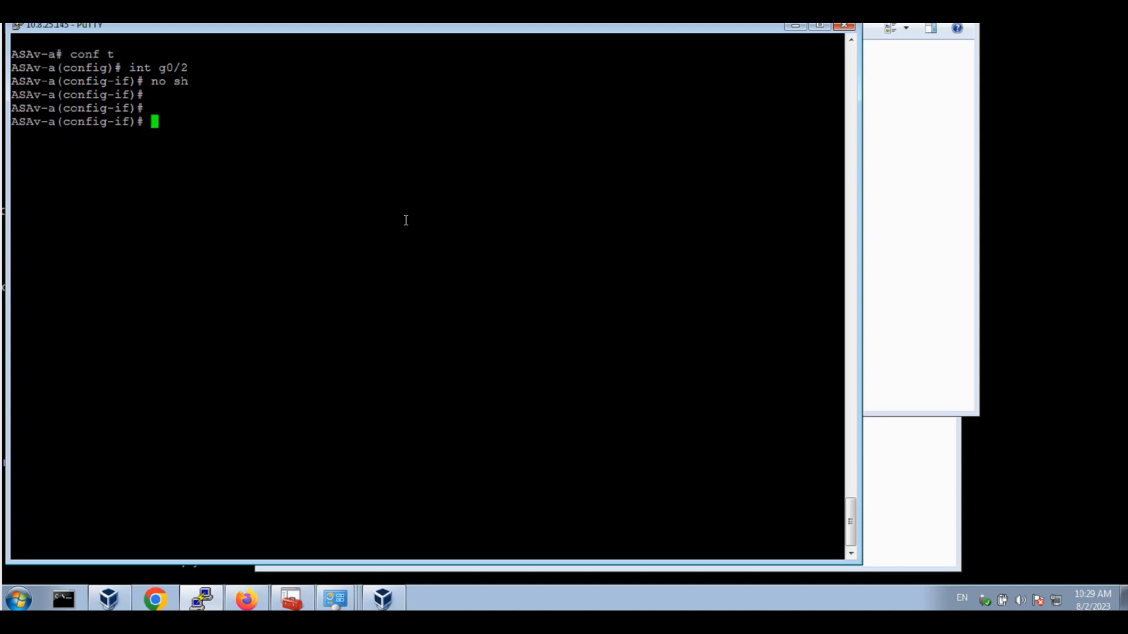
key("Return")
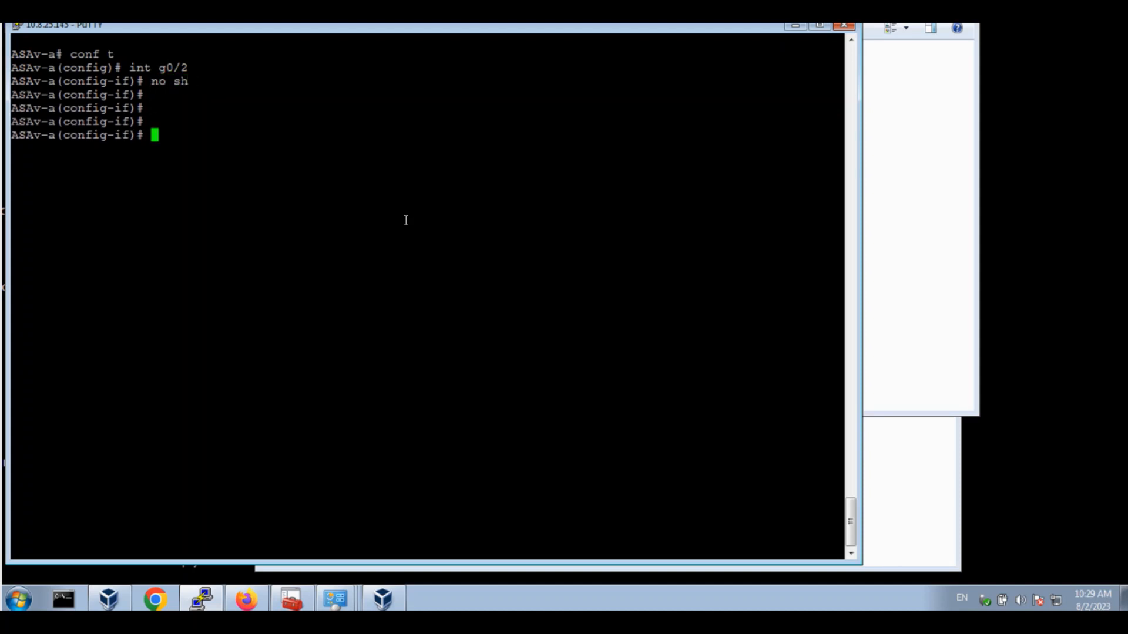
Create subinterface g0/2.3001: VLAN 3001, nameif CLAB_VN, security-level 60, IP 172.16.10.2/30
type("int")
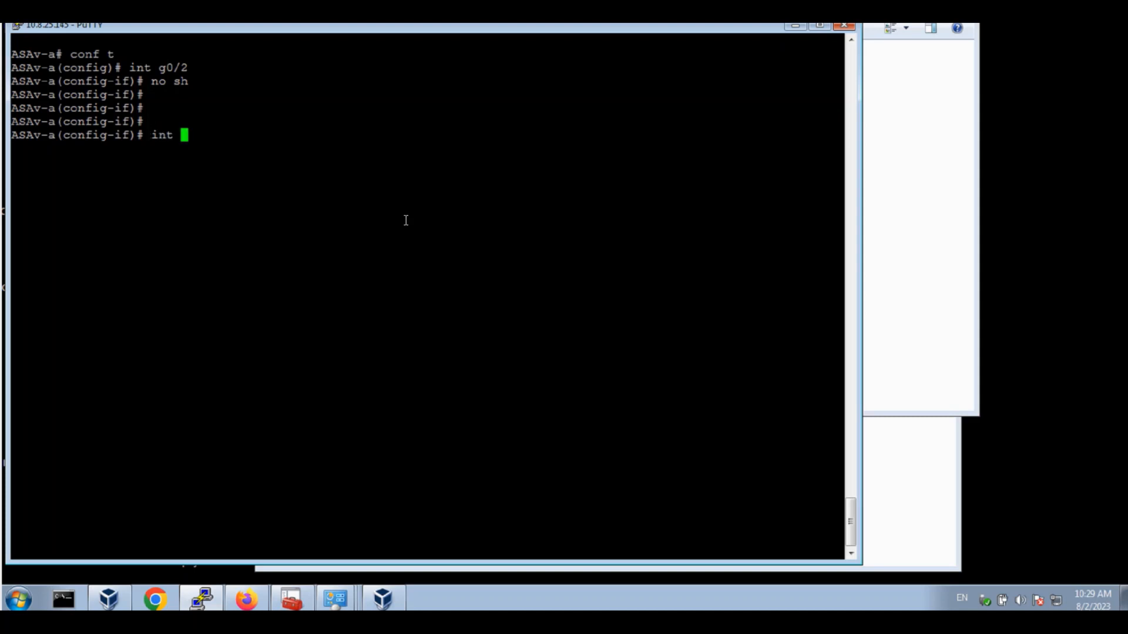
type("g0")
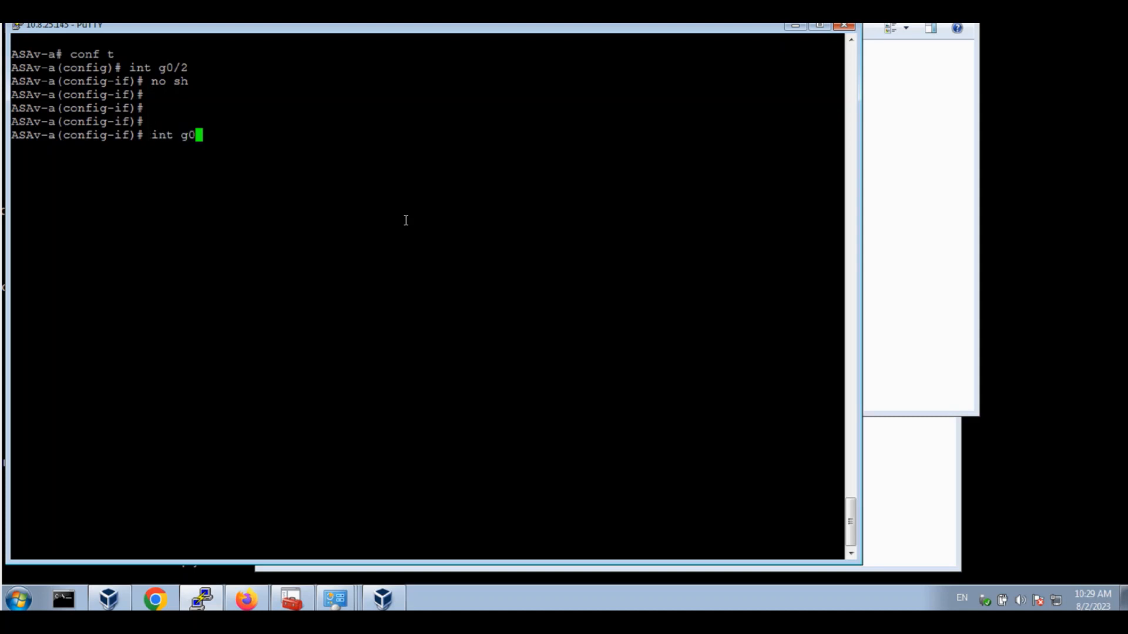
type("/2.300")
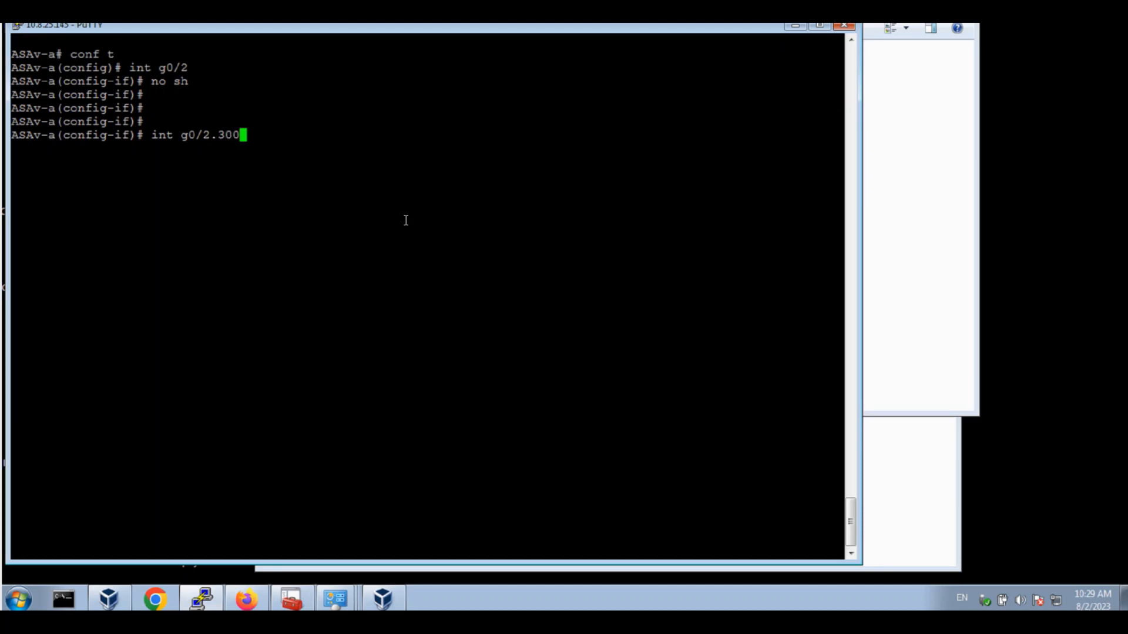
type("1")
type("vlan")
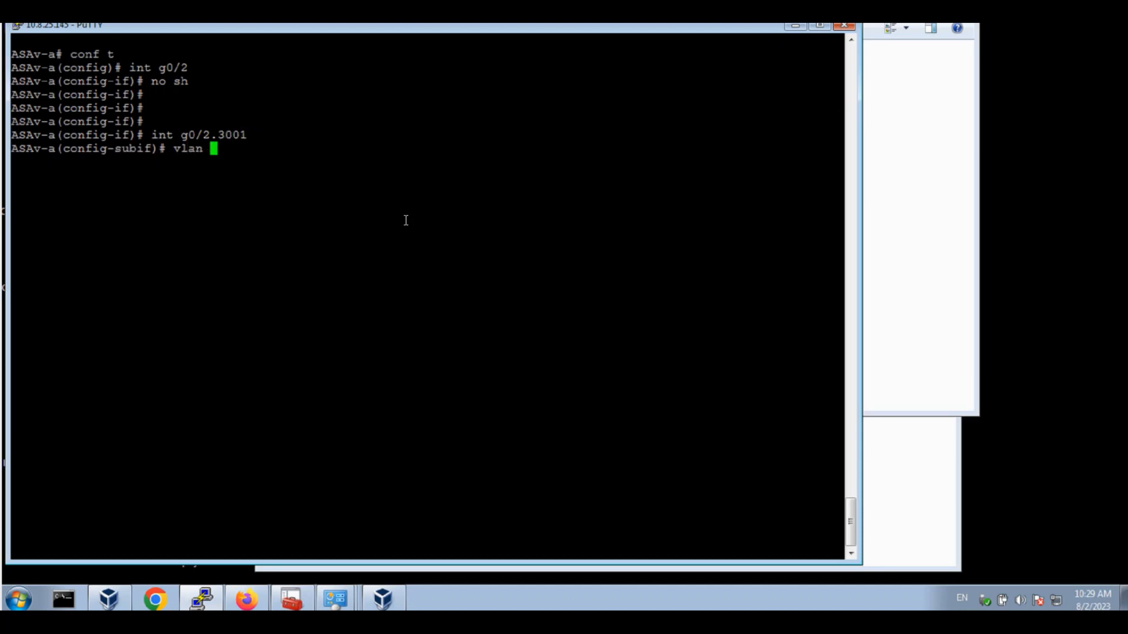
type("3001")
type("nameif")
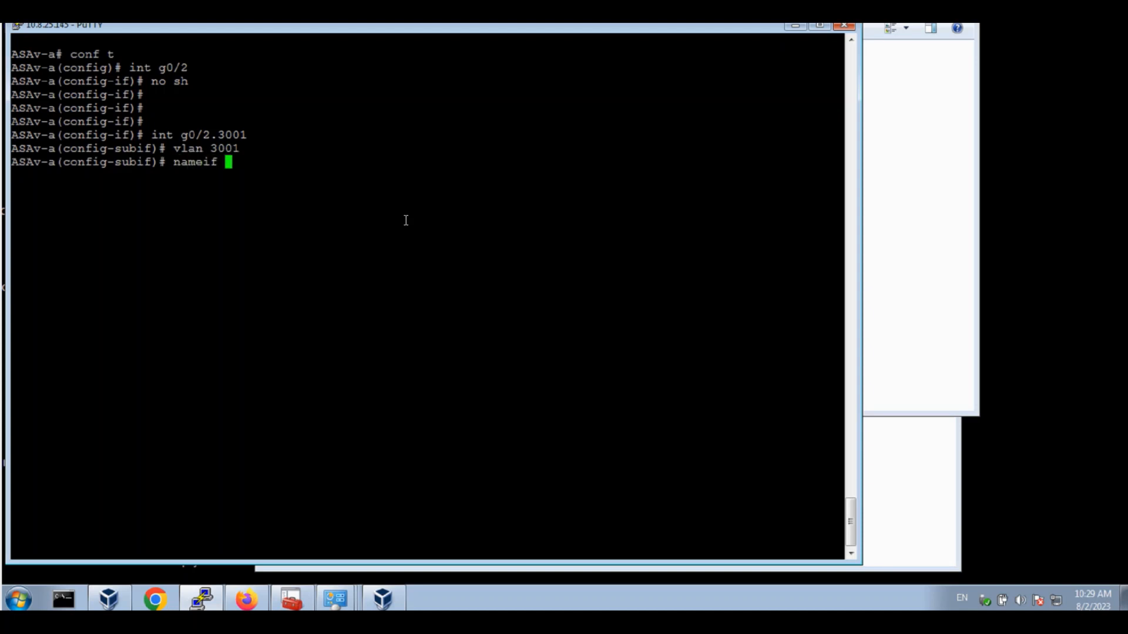
type("CLAB_VN")
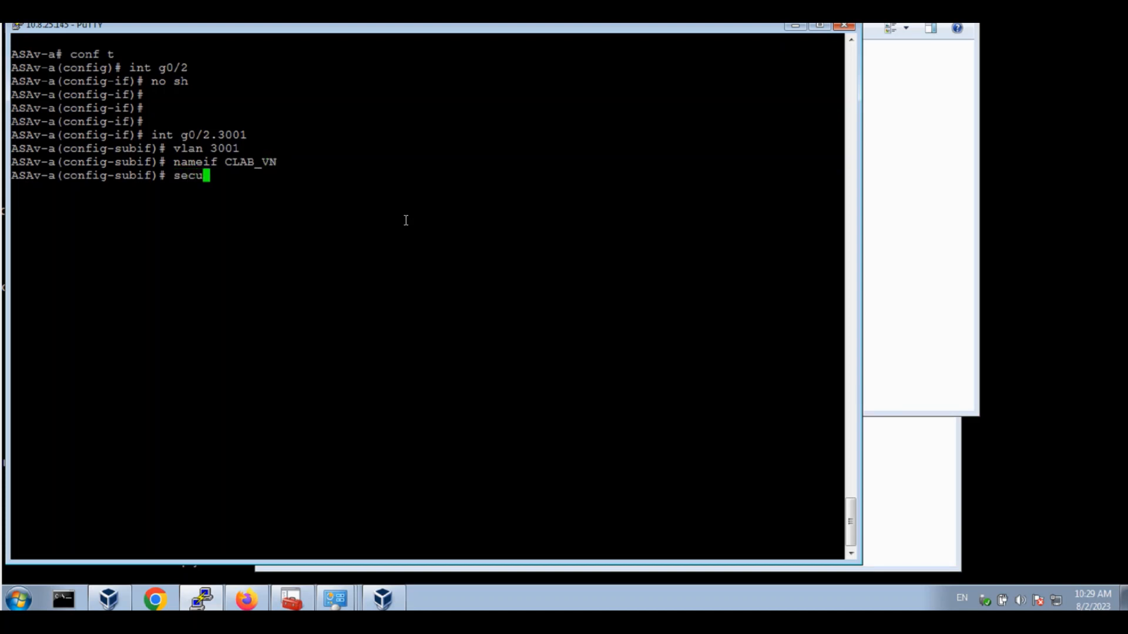
type("security-level 60")
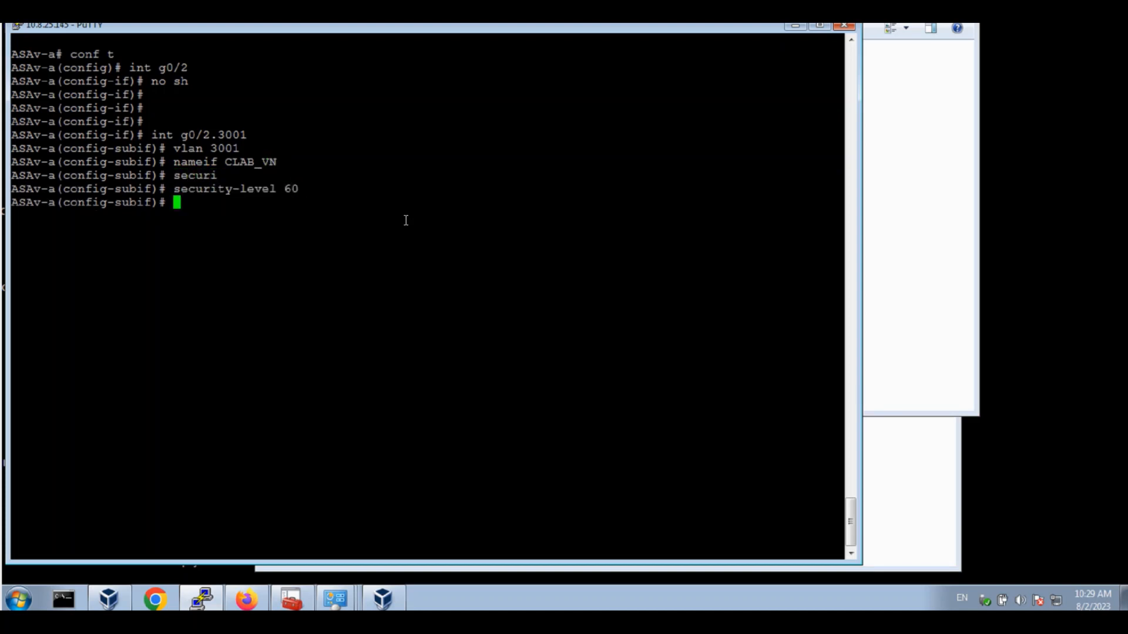
type("ip add 172.")
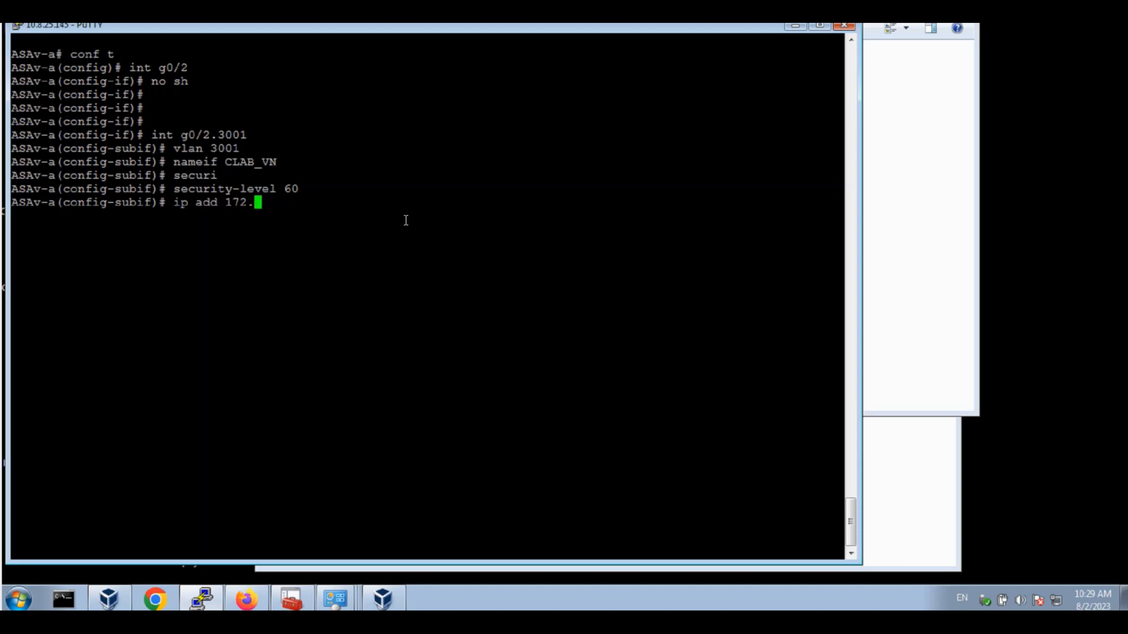
type("16.10.2")
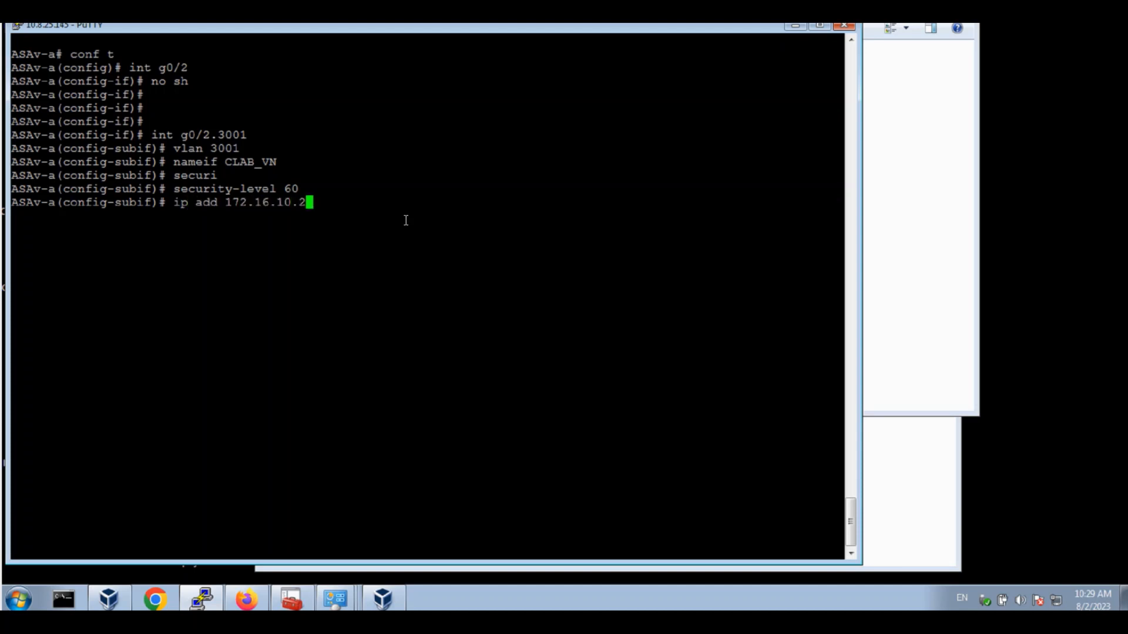
type("255.255.255.")
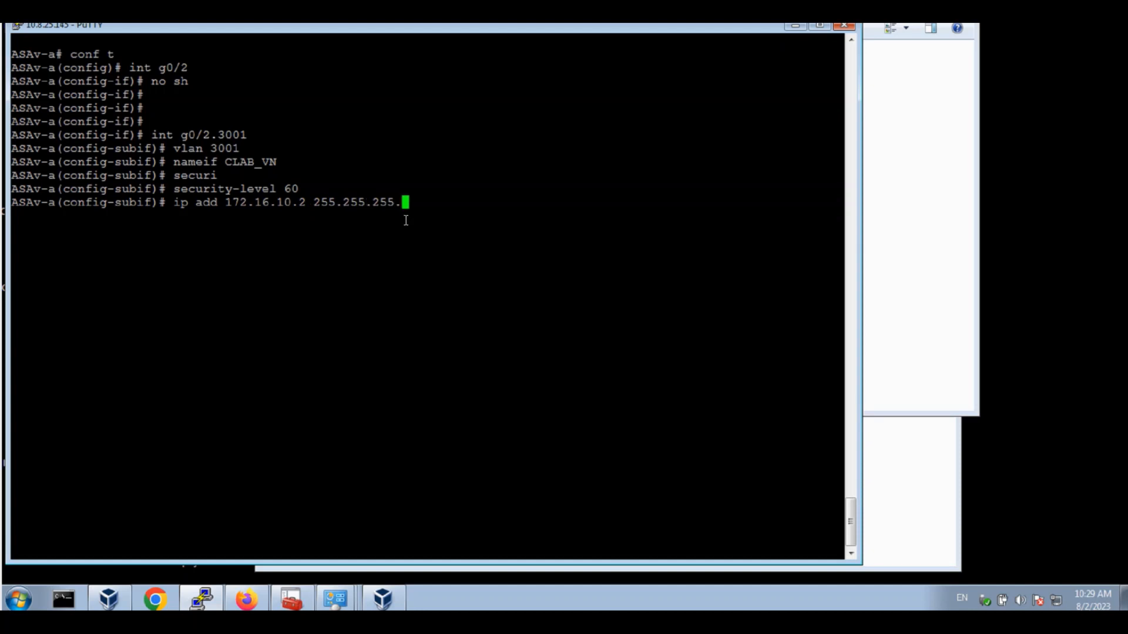
type("252")
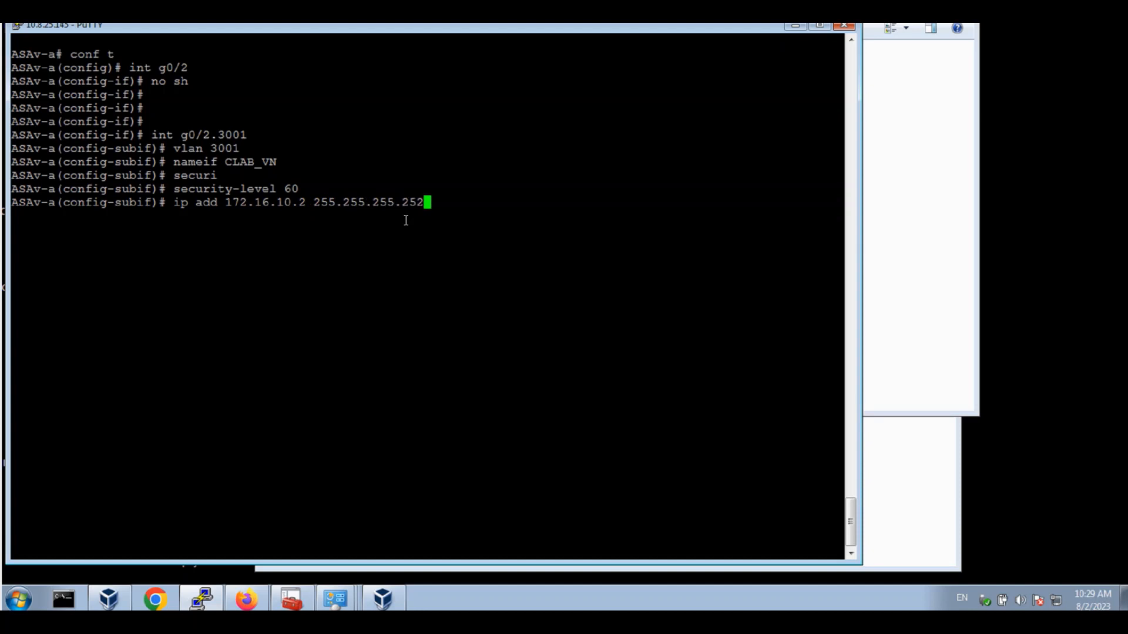
key("Return")
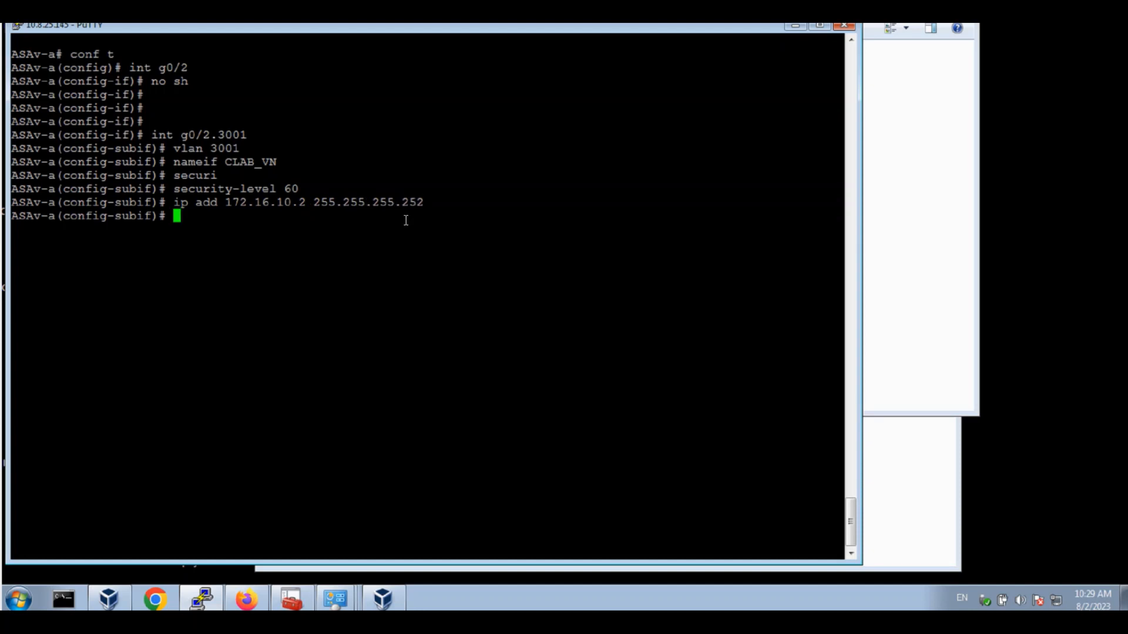
key("Return")
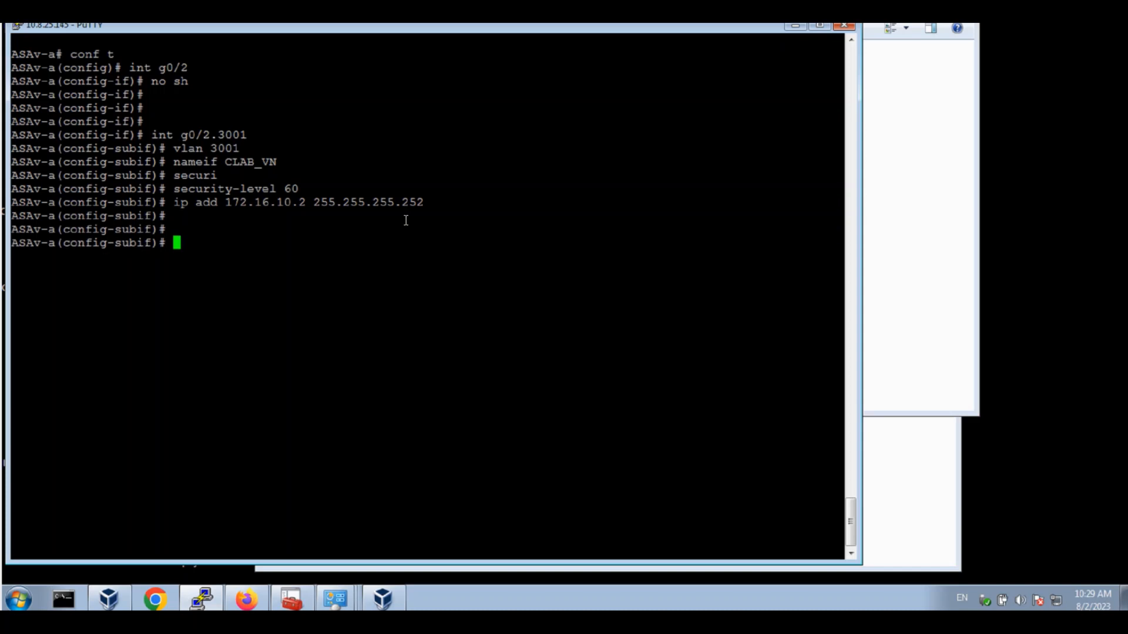
Create subinterface g0/2.3002 as CLAB_VN2, security-level 60, IP 172.16.10.6/30
type("int g0/")
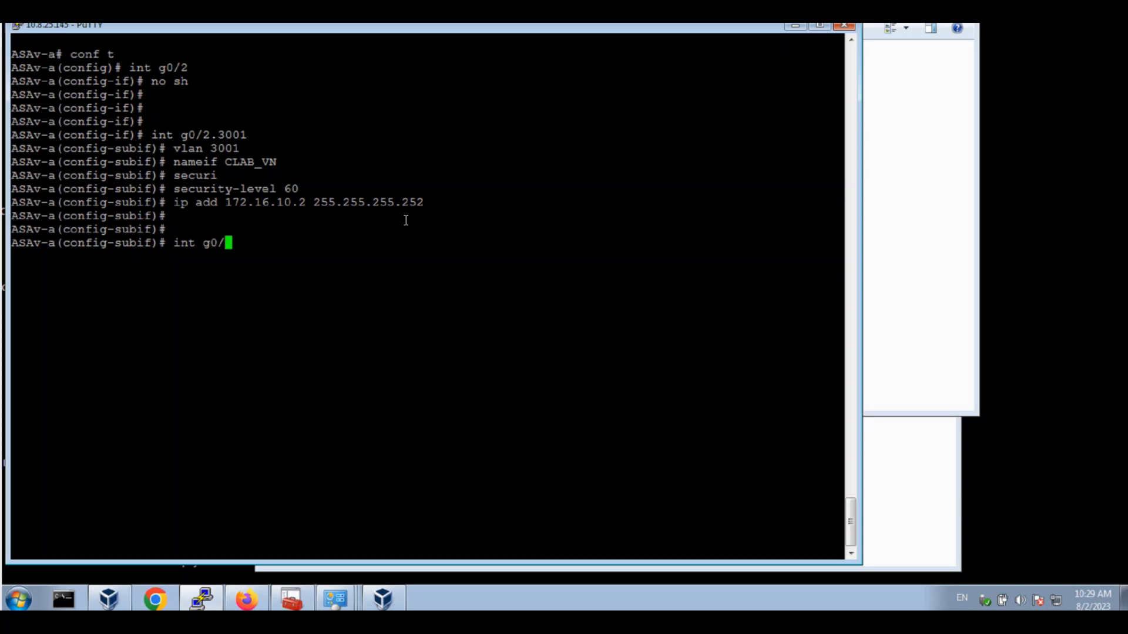
type("2")
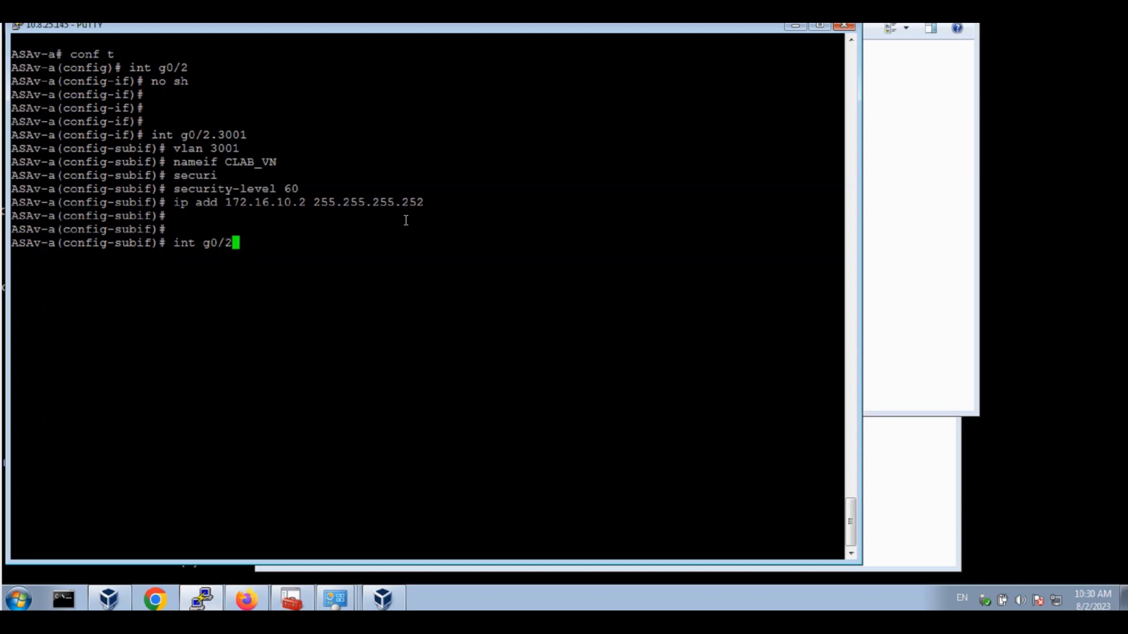
type(".3002")
type("vlan 3002")
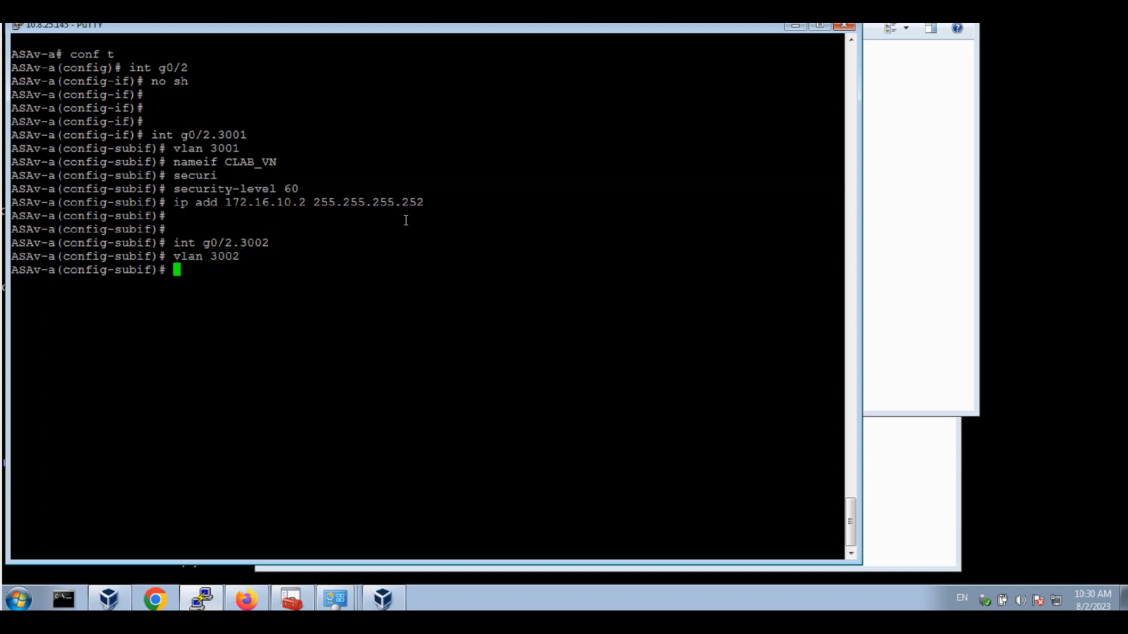
type("nameif")
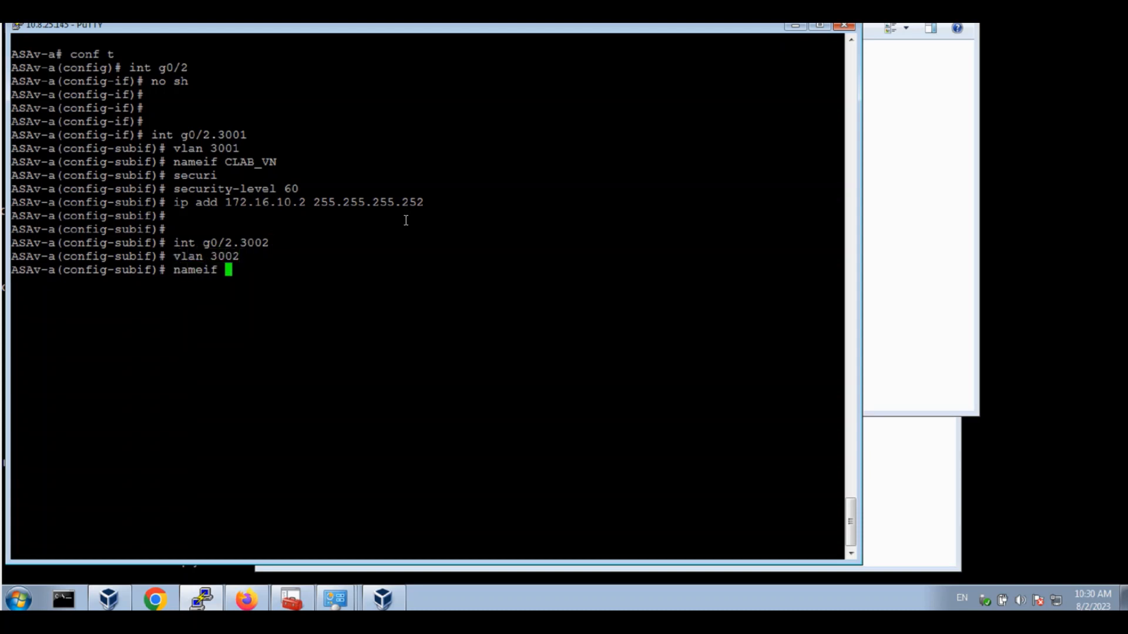
type("CLAB_VN2")
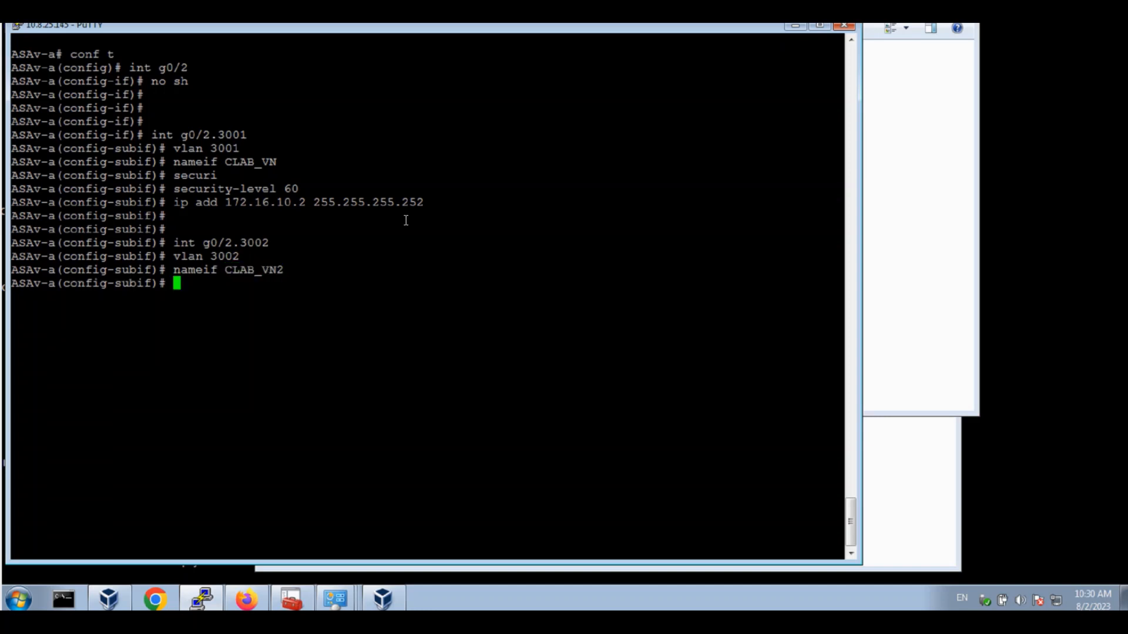
type("sec")
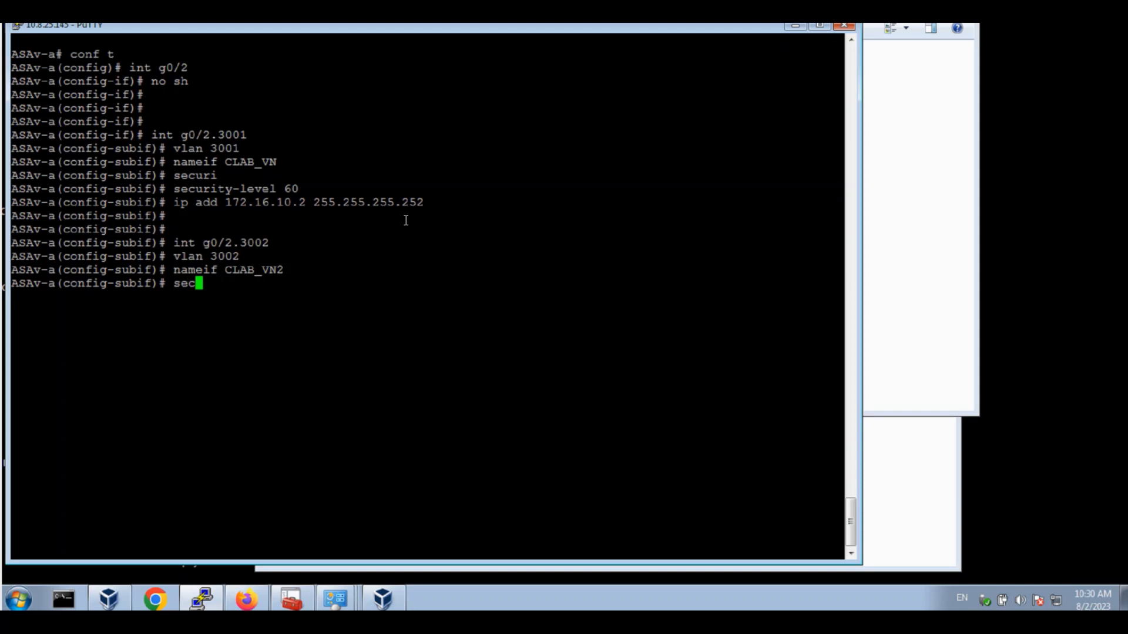
type("security-level 60")
type("ip")
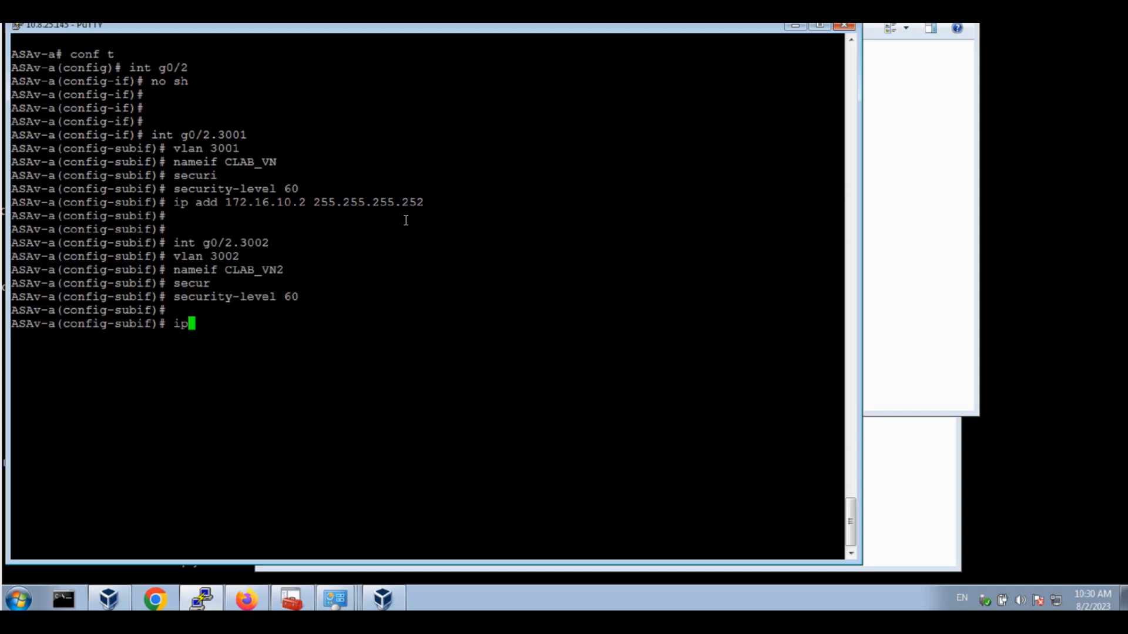
type("add 172.16.1")
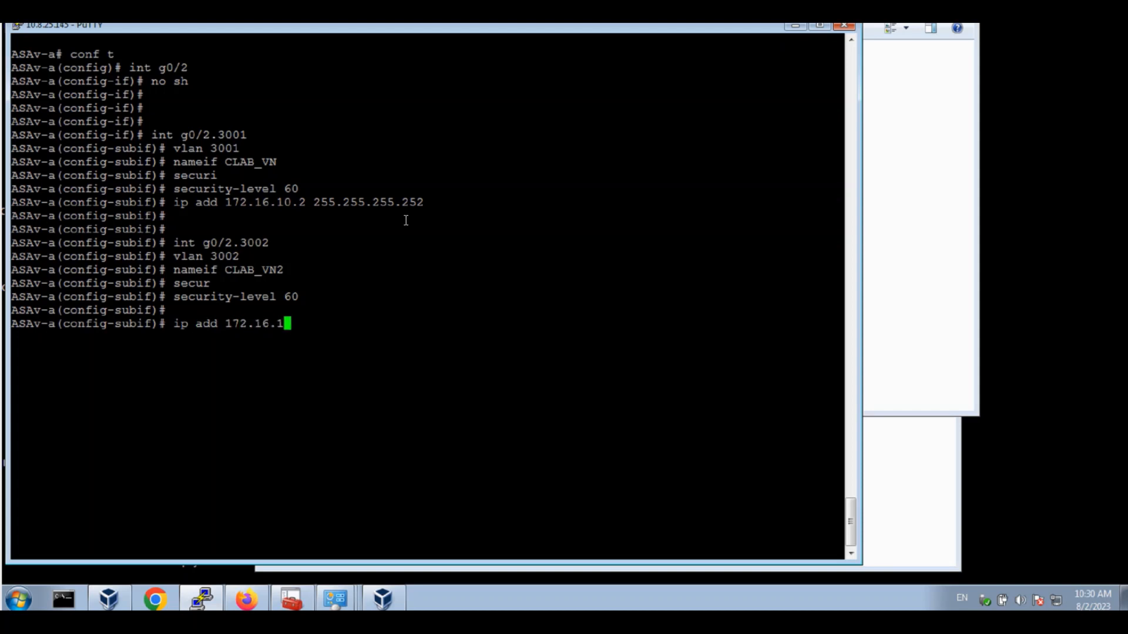
type("0.6")
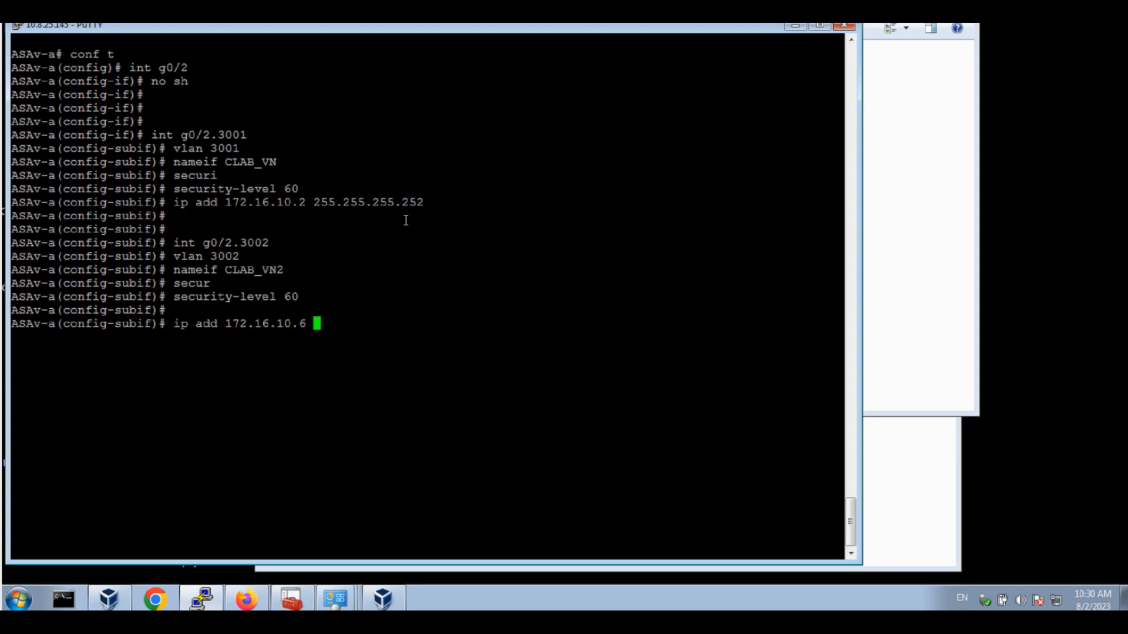
type("255.255.255.25")
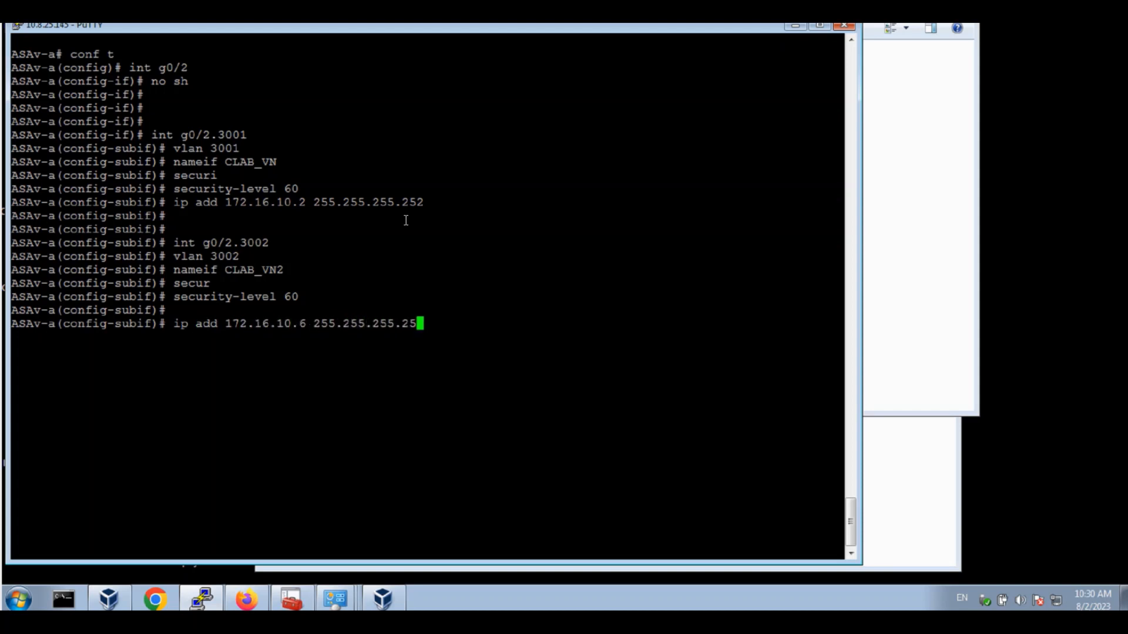
key("Return")
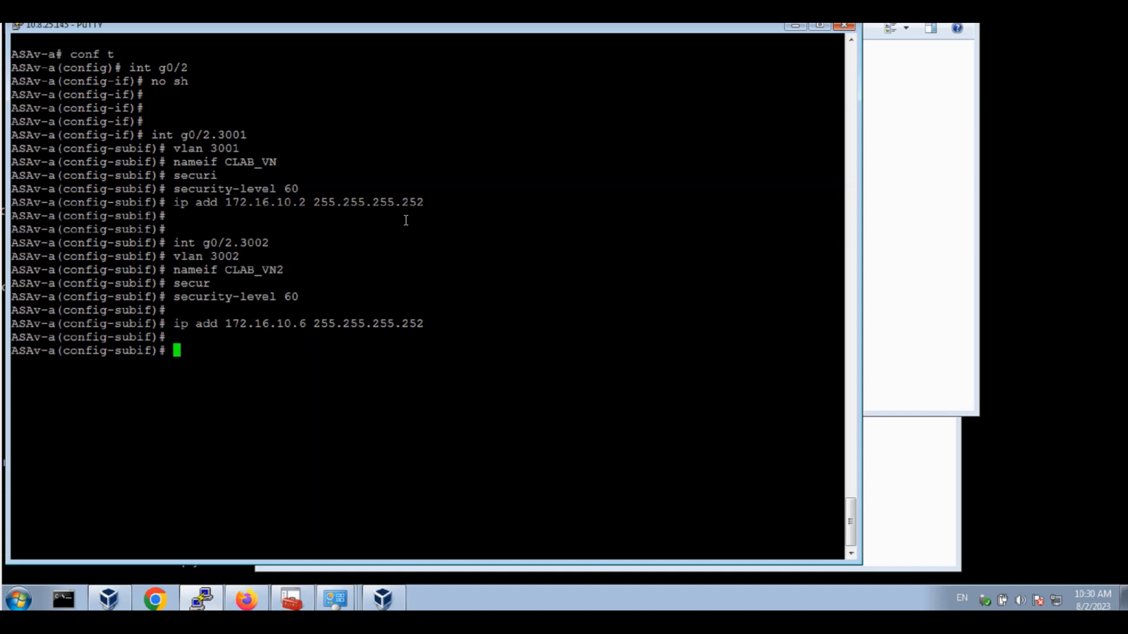
type("e")
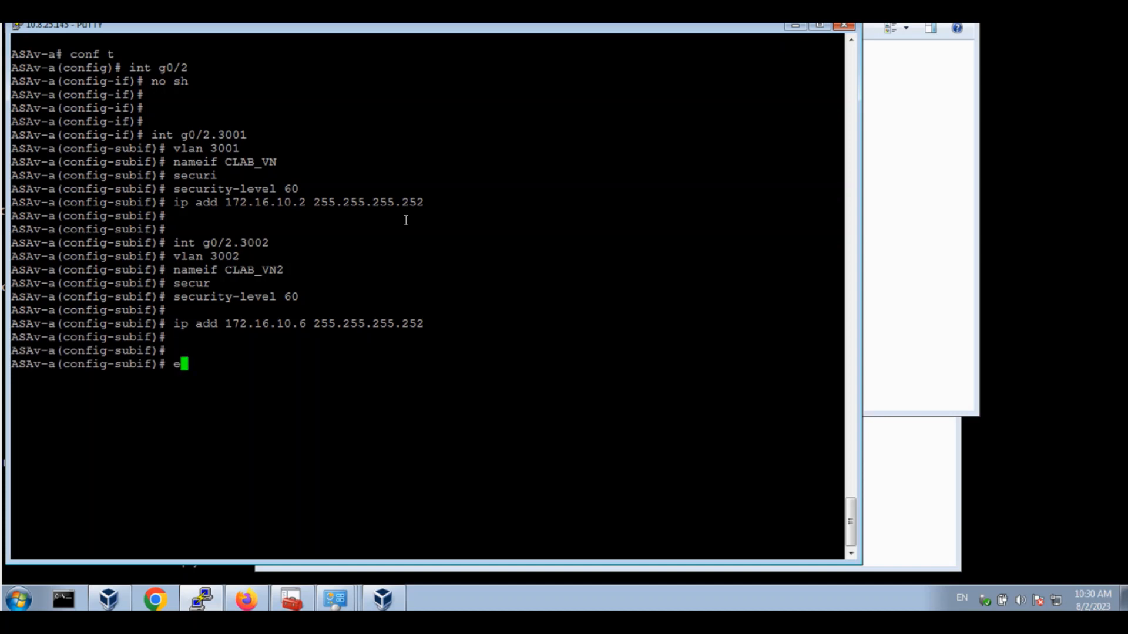
Leave config mode and ping border peers 172.16.10.1 and 172.16.10.5 from the ASAv
type("nd")
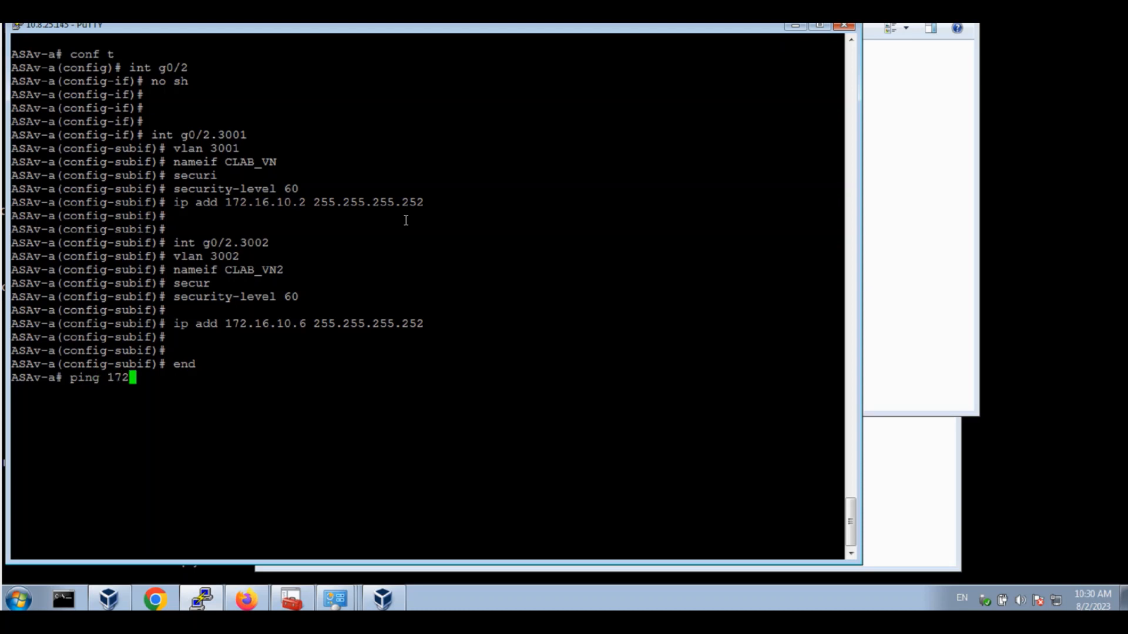
type(".16.1")
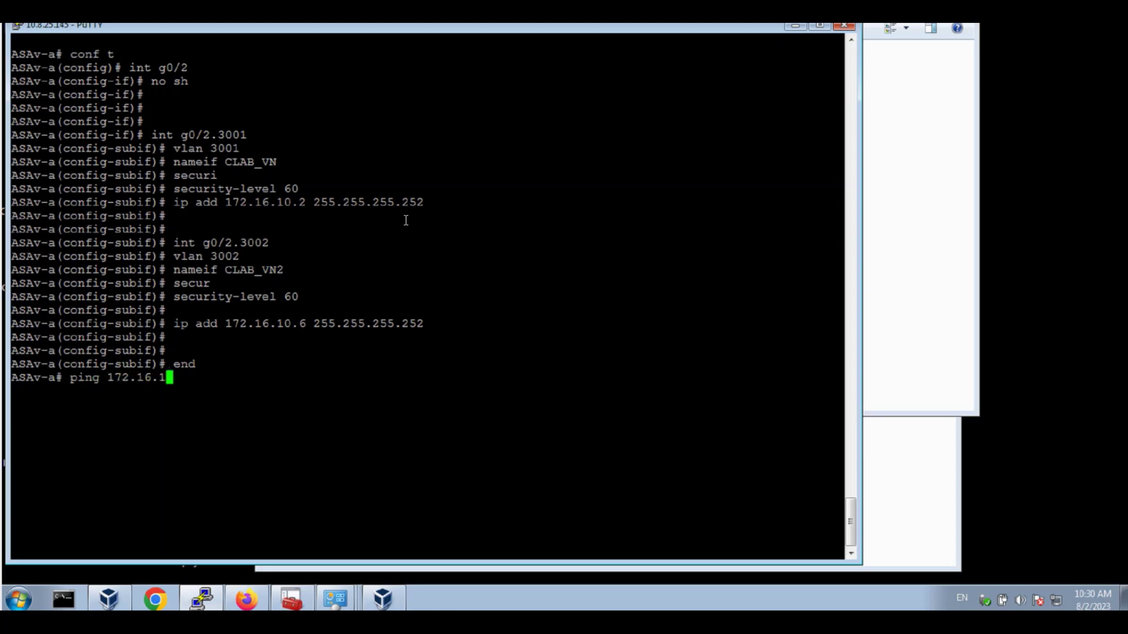
key("Return")
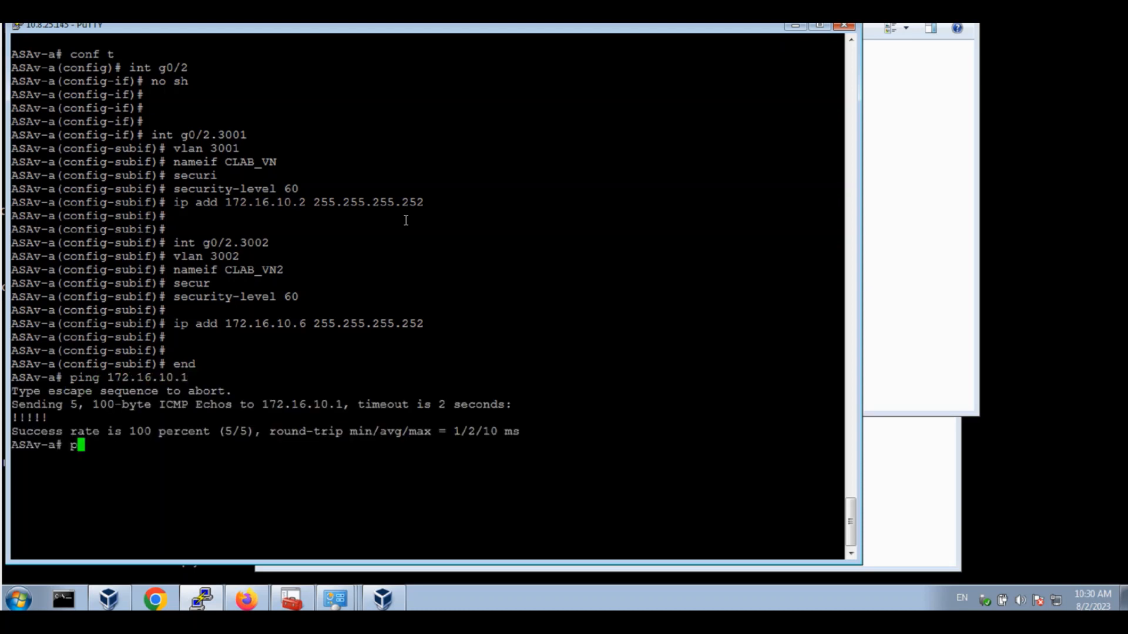
type("ing 172.16.10.5")
type("router")
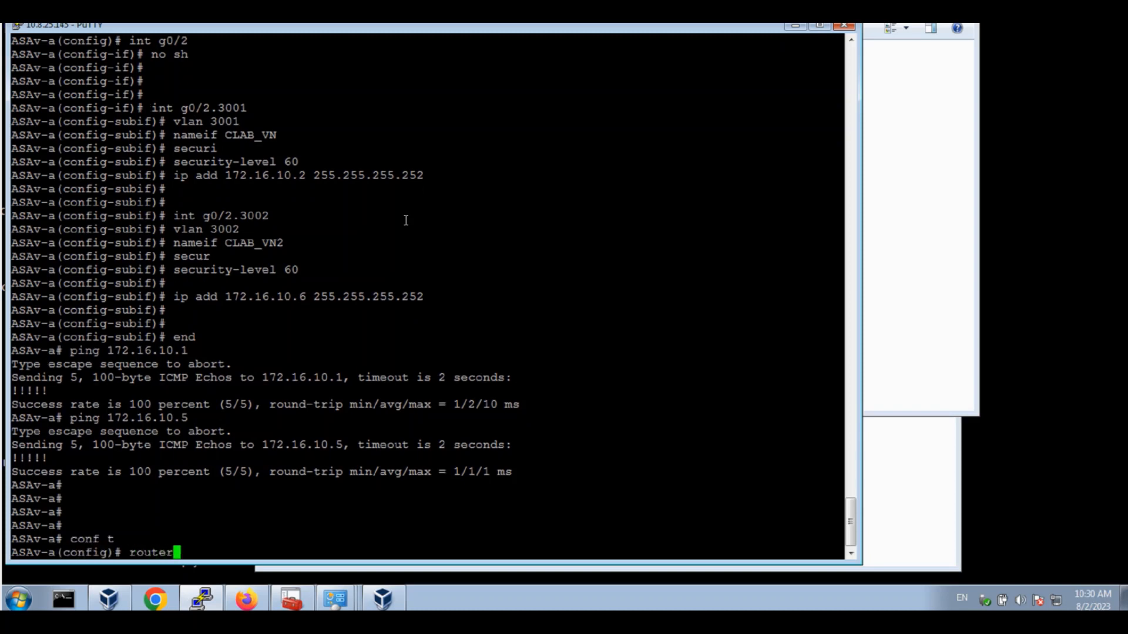
Create BGP 1000 with IPv4 unicast AS 100 neighbors 172.16.10.1 and 172.16.10.5
type("bgp 1000")
type("address-family")
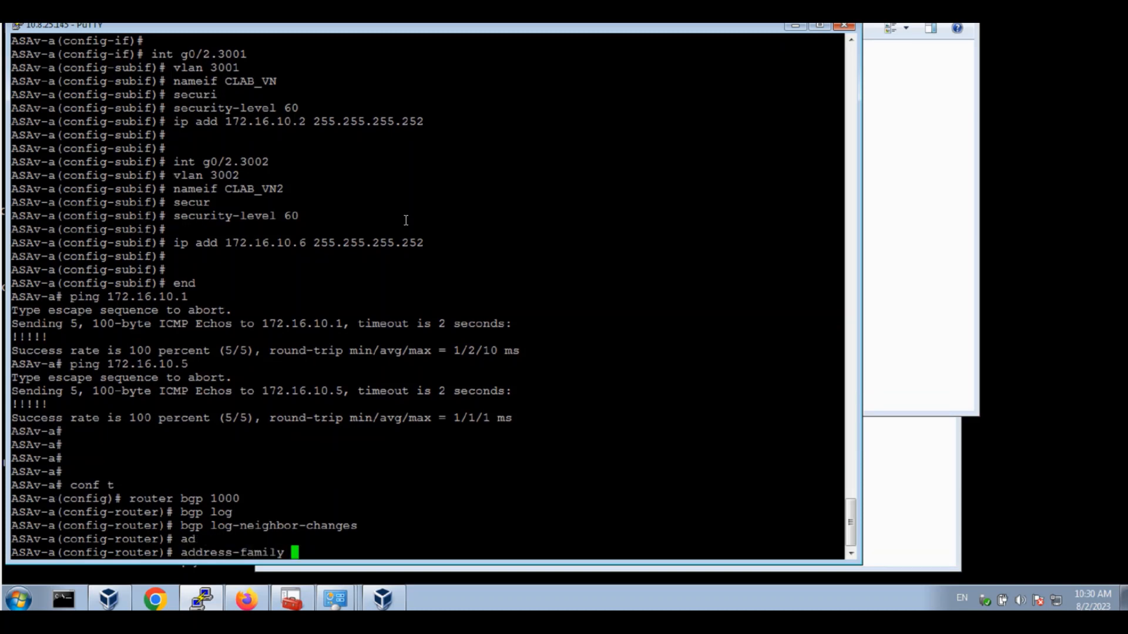
type("ipv4 uni")
type("neighbor 17")
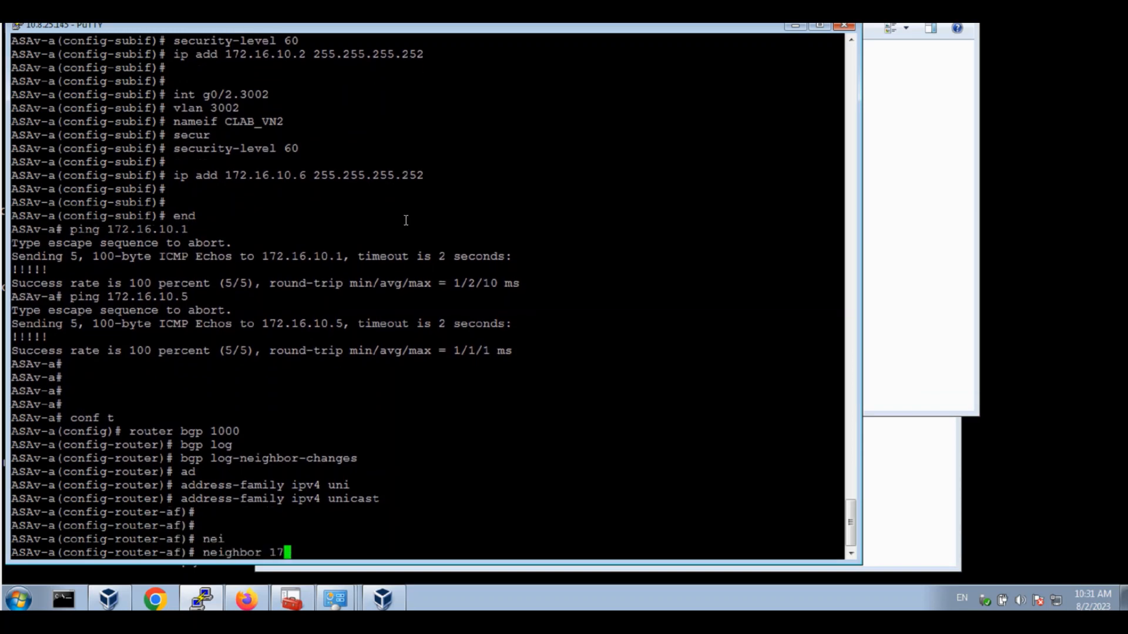
type("2.16.10.1. remote-")
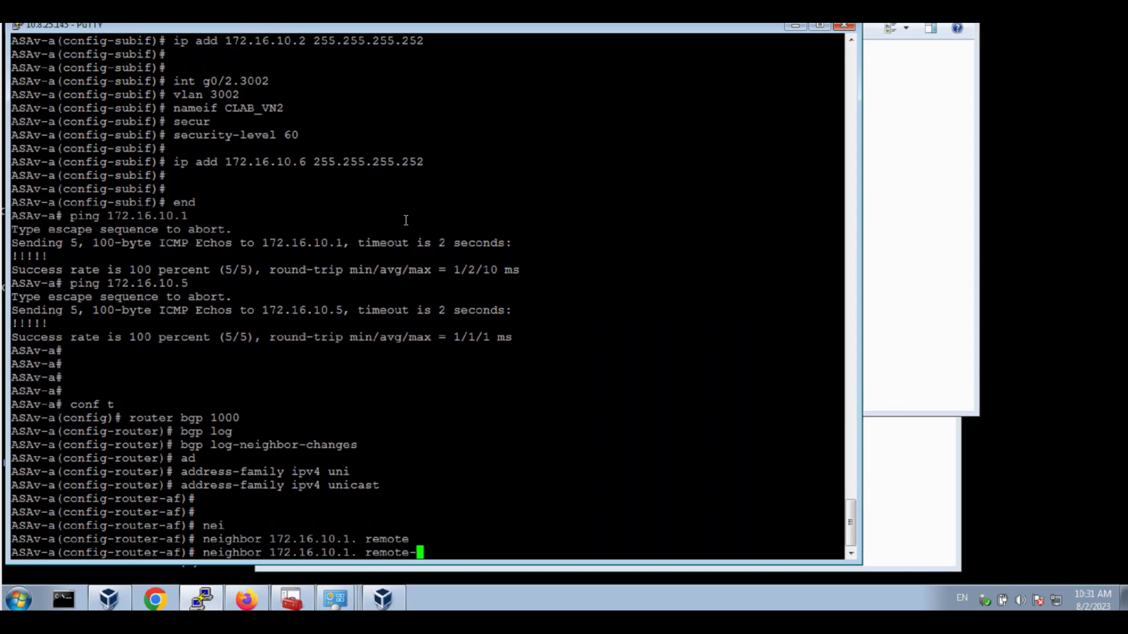
type("as 100")
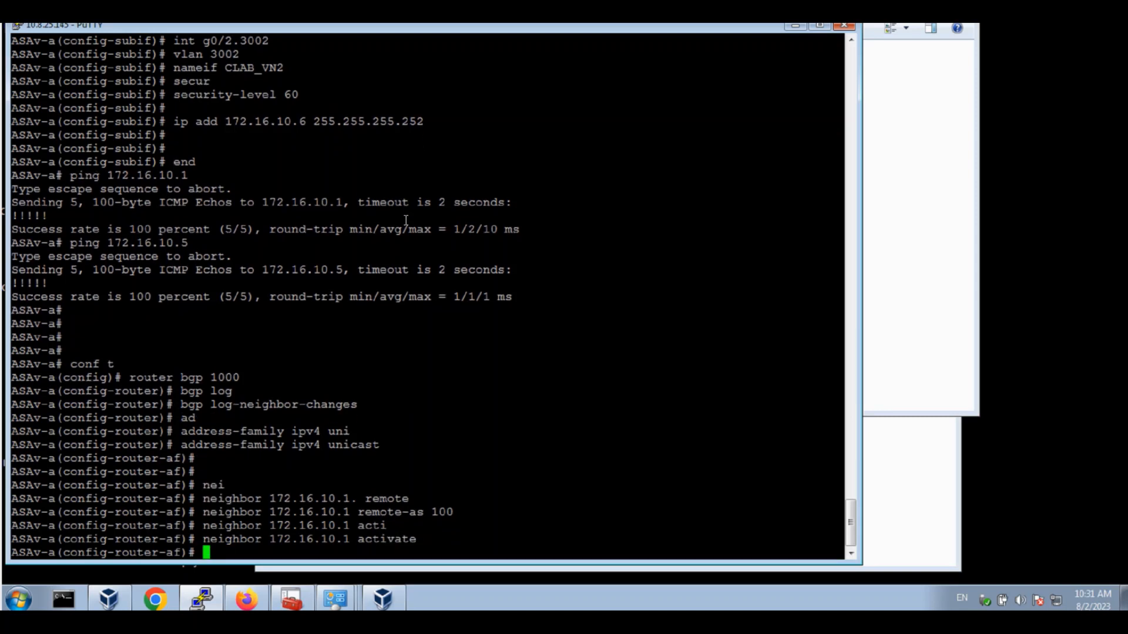
type("neighbor 172.16.10.1 remote-as 100")
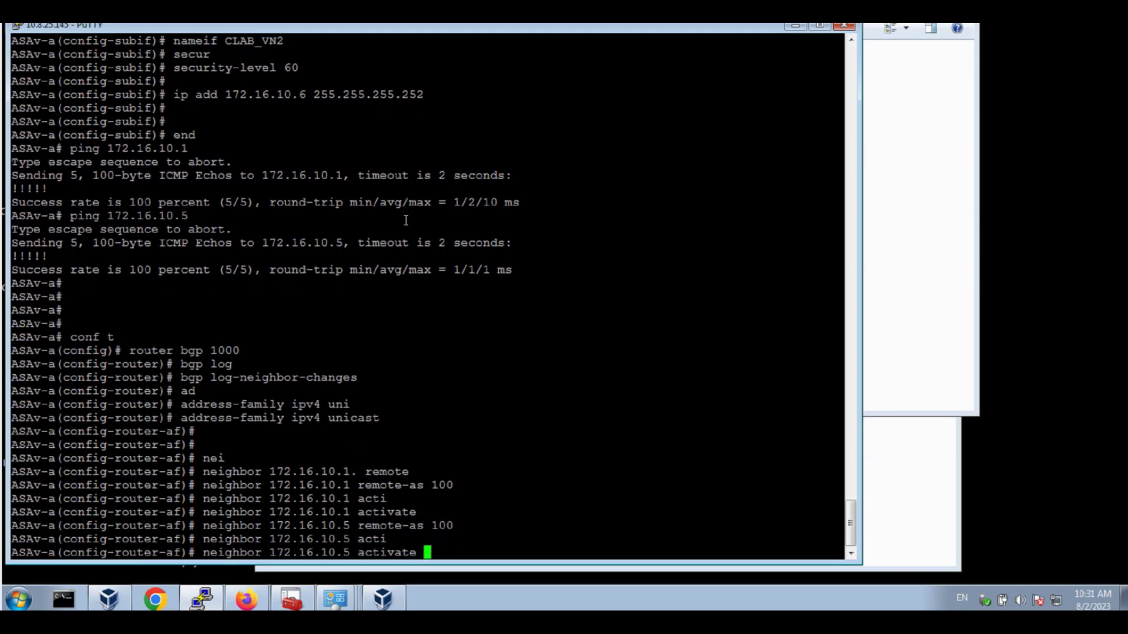
Advertise network 0.0.0.0 with no auto-summary or synchronization, then re-enter configuration mode
type("netwo")
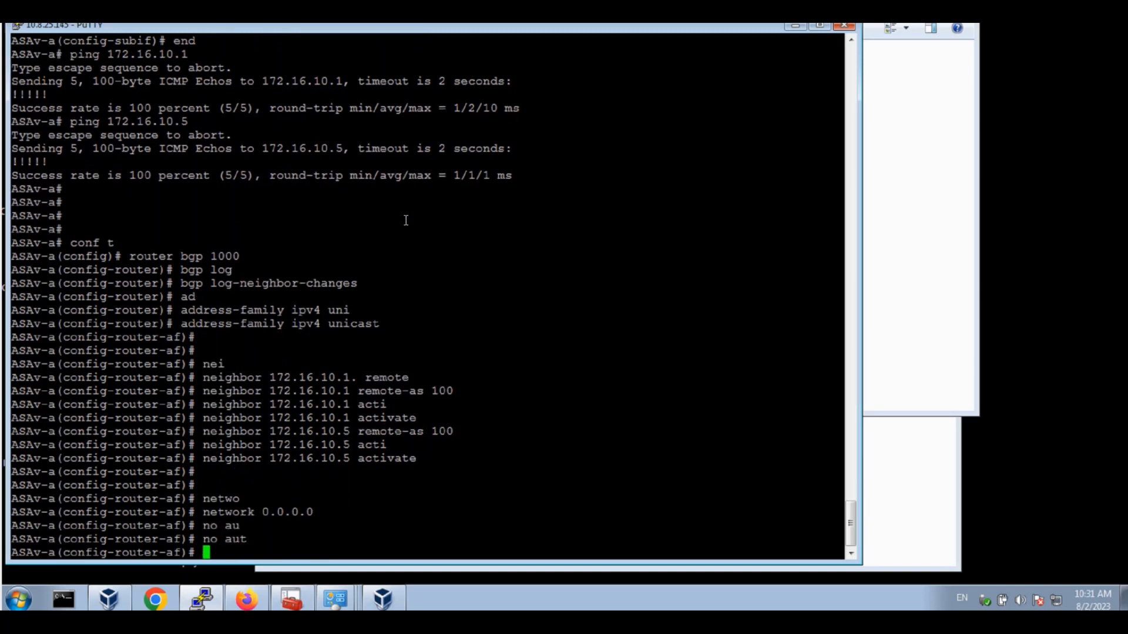
type("nosy")
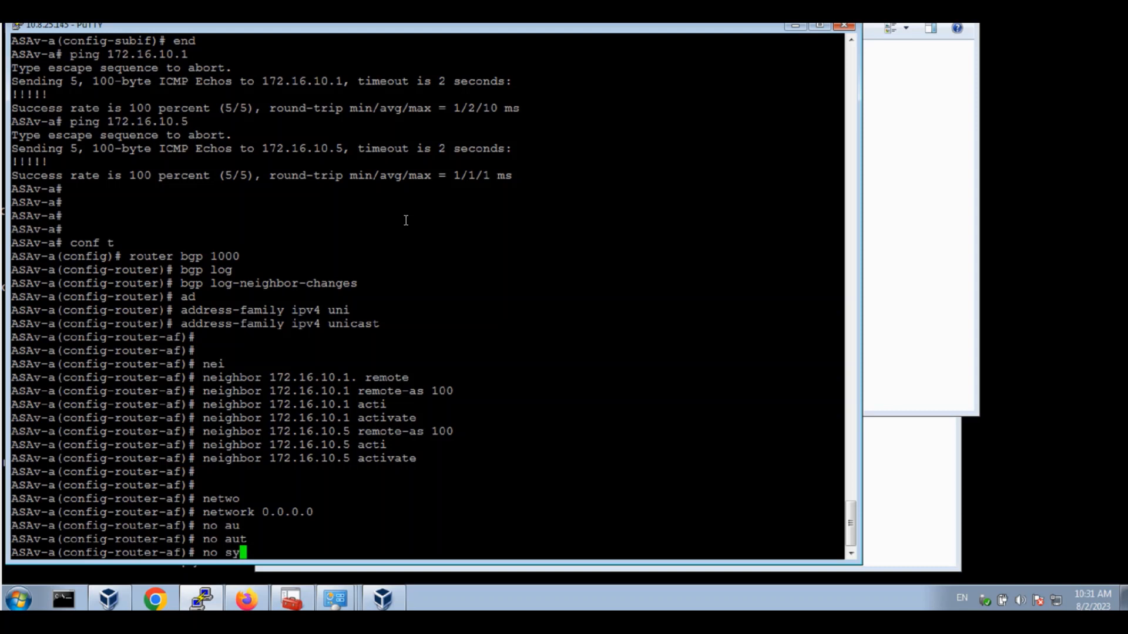
key("Return")
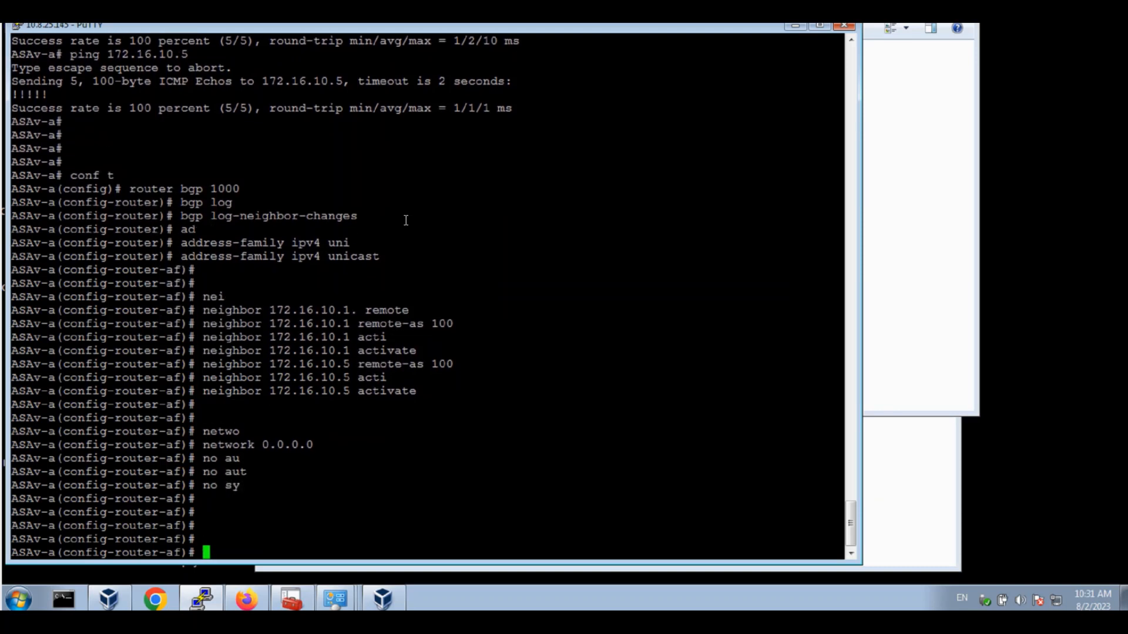
type("end")
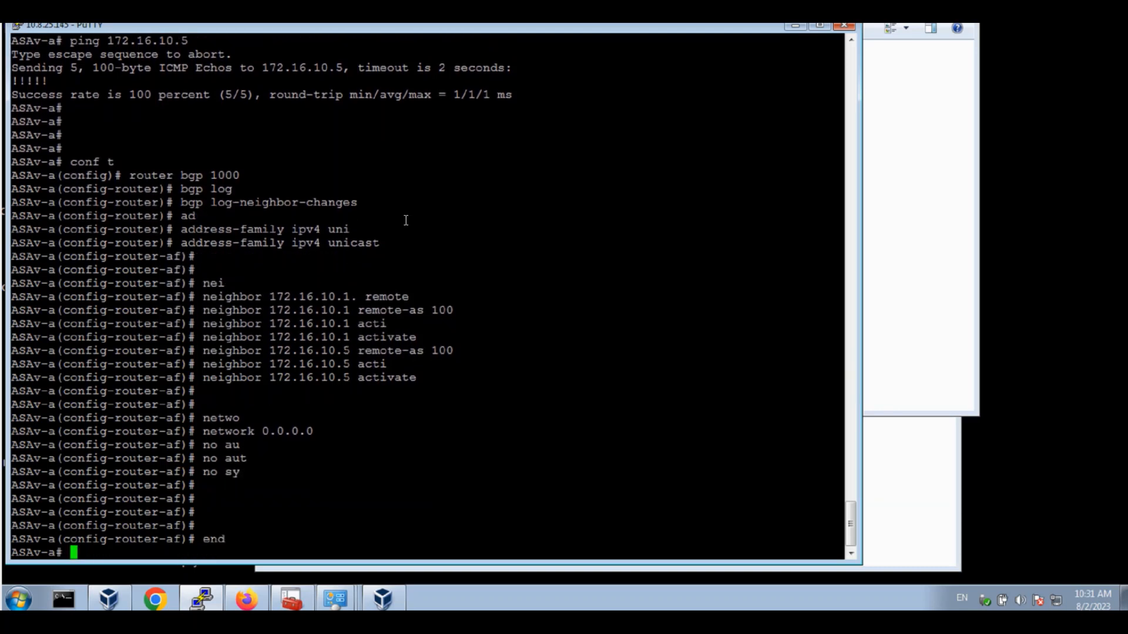
type("conf t")
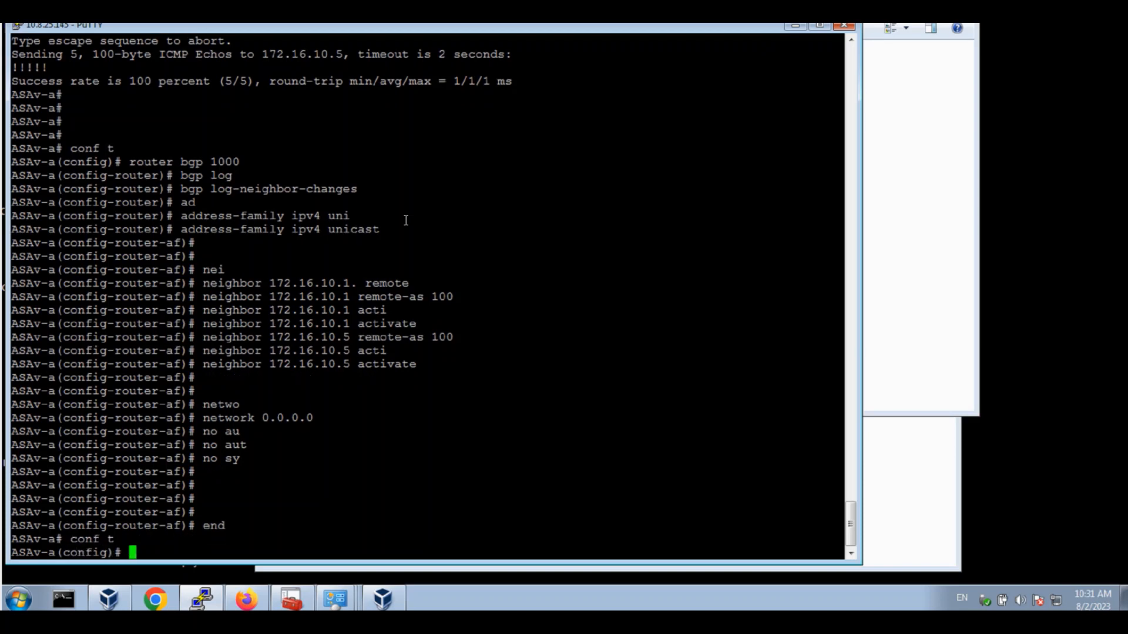
Enable same-security-traffic permit inter-interface, then list interfaces and security levels with show nameif
type("sec")
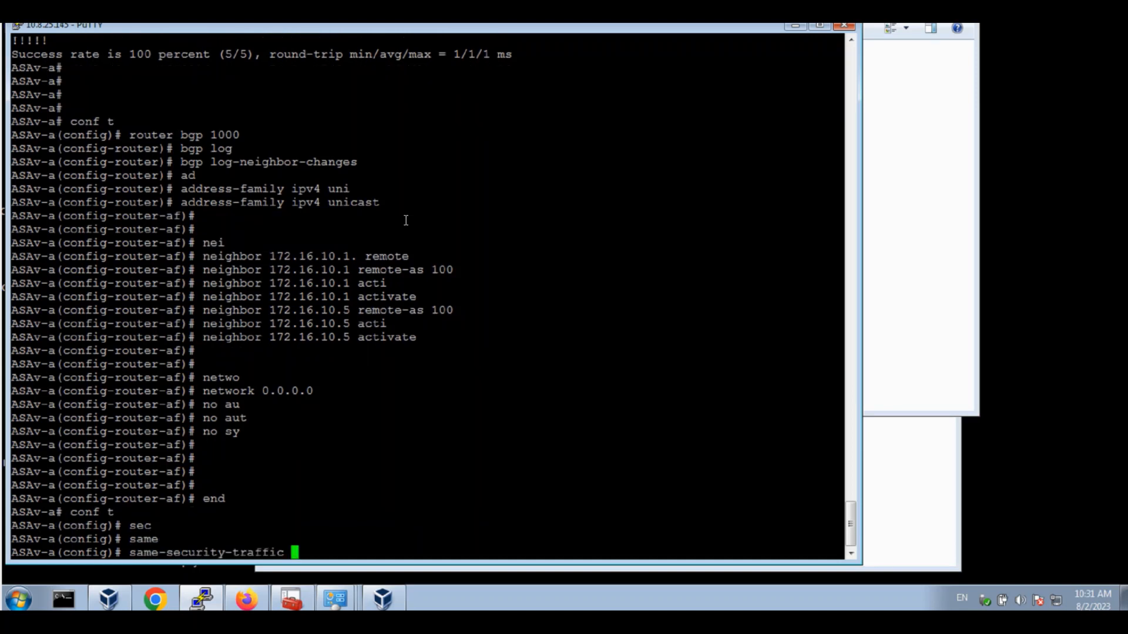
type("permit")
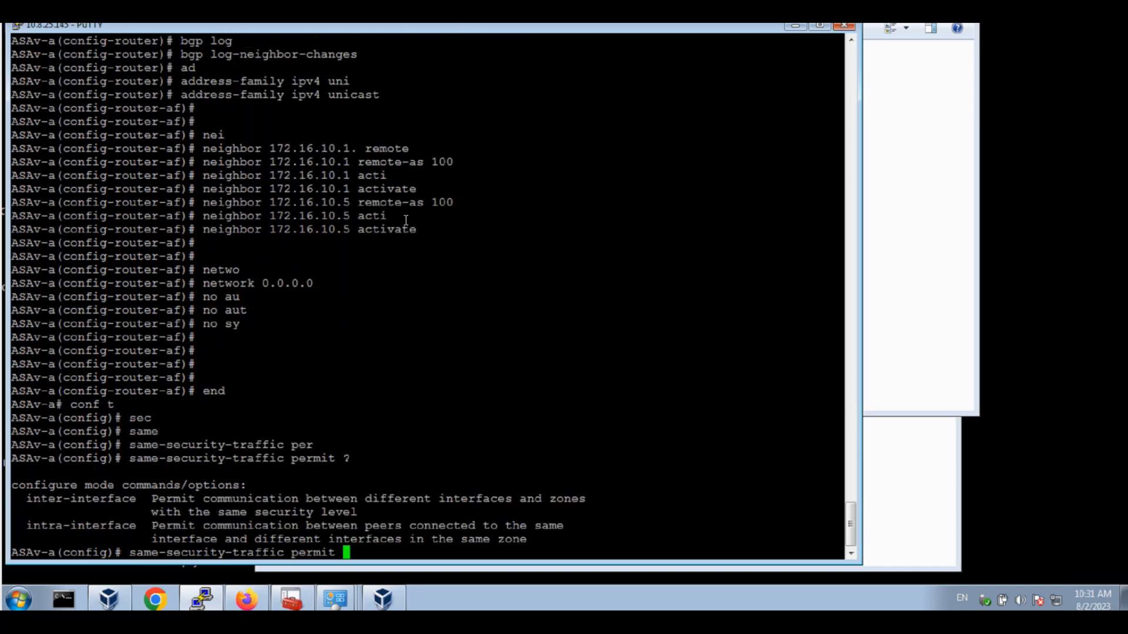
type("inter-interface")
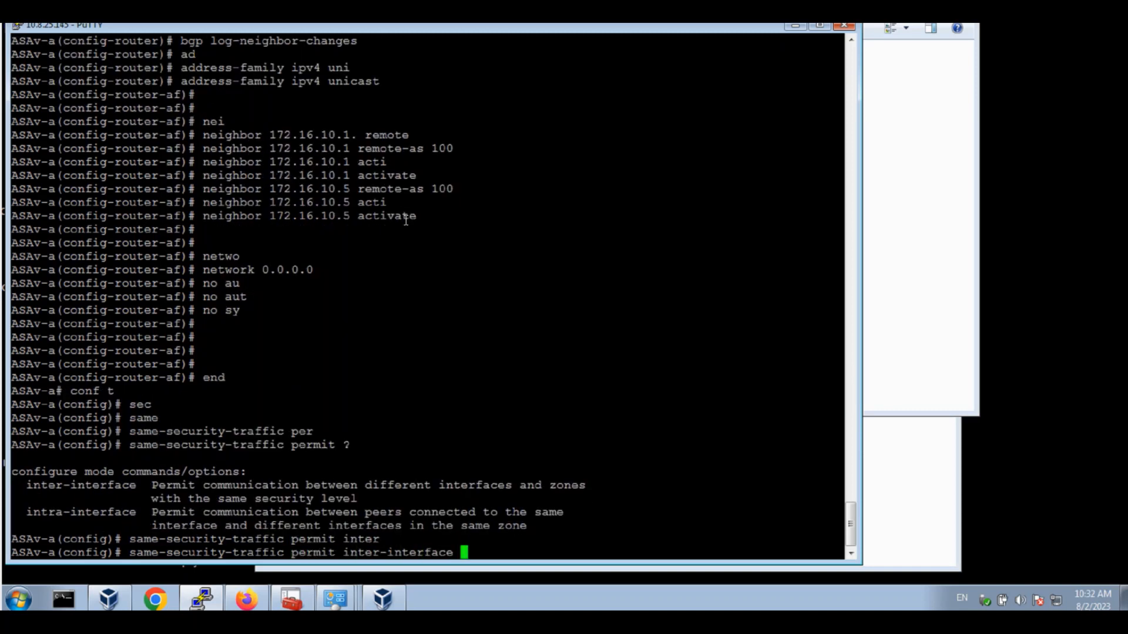
key("Return")
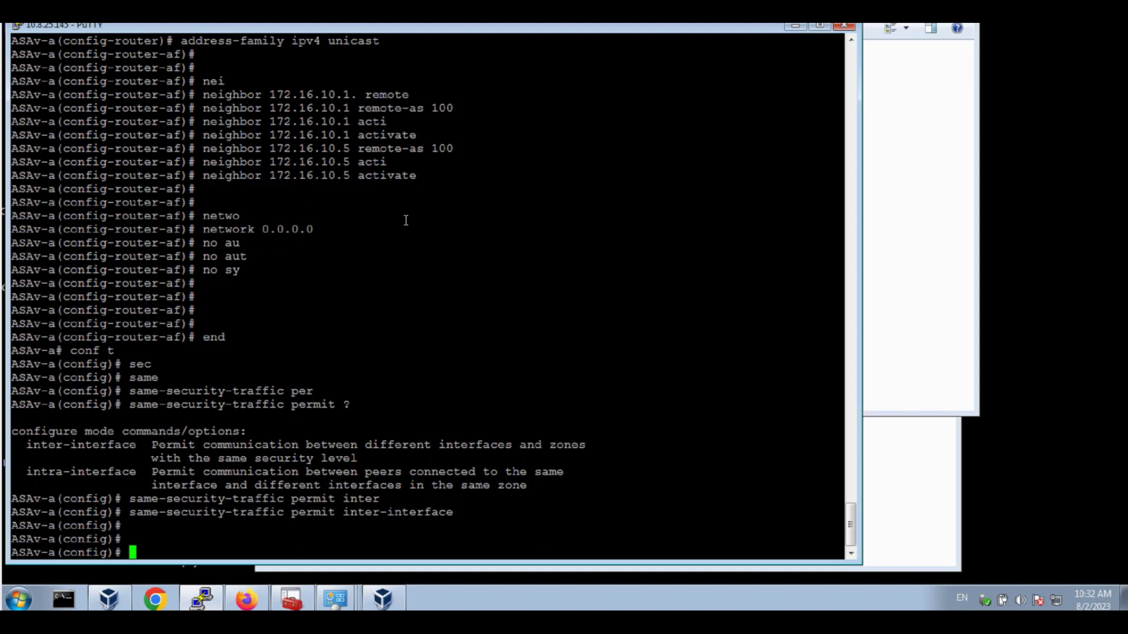
type("show name")
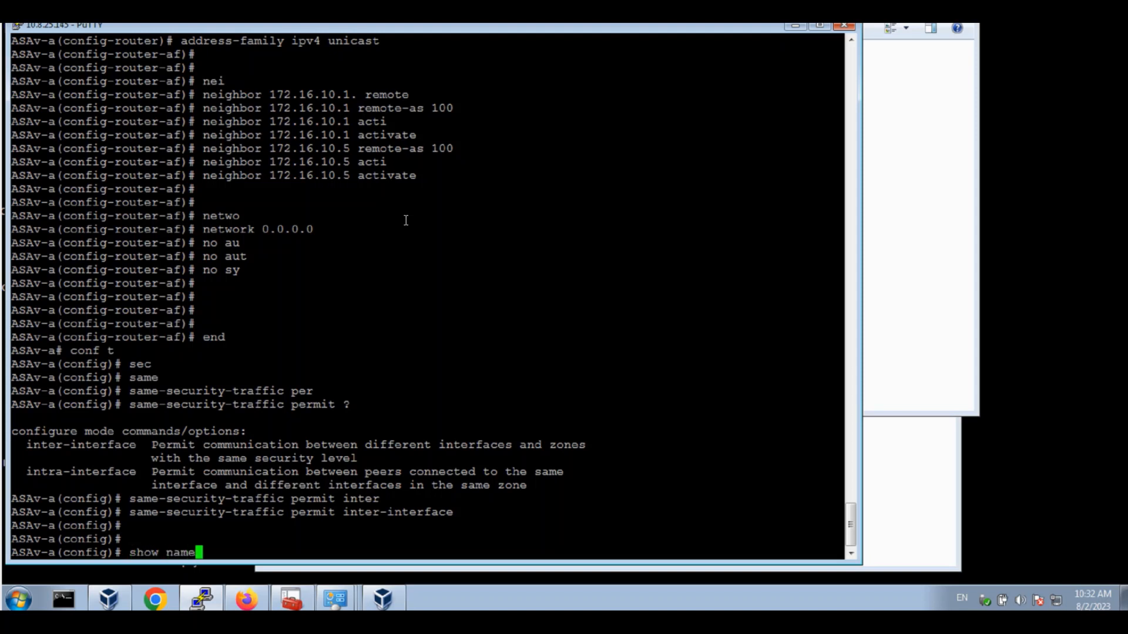
key("Return")
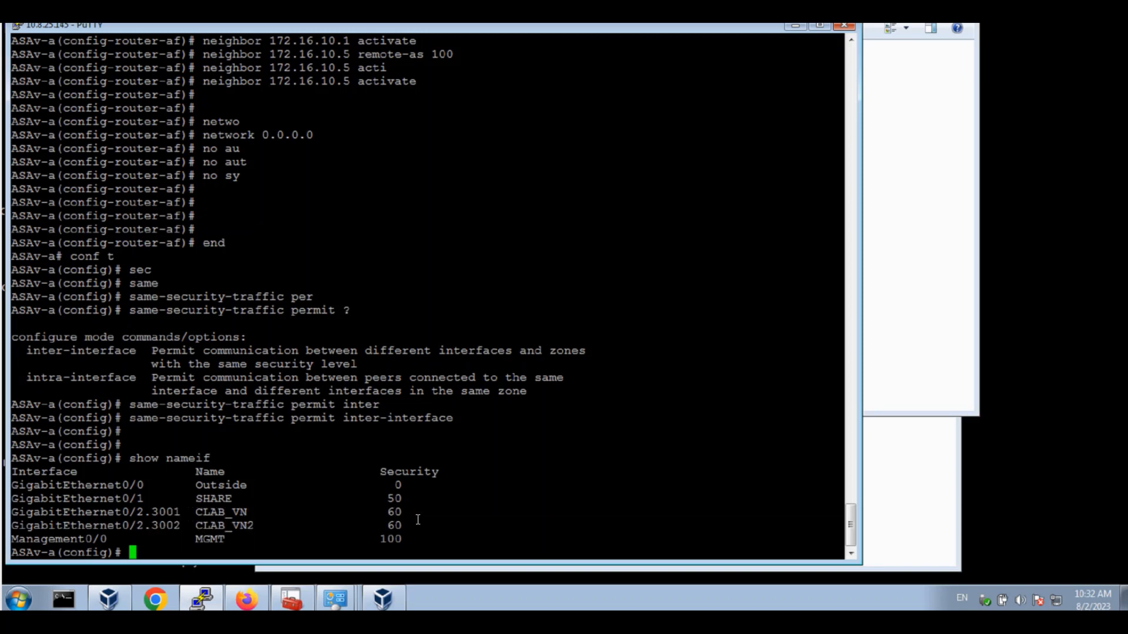
mouse_move(445, 171)
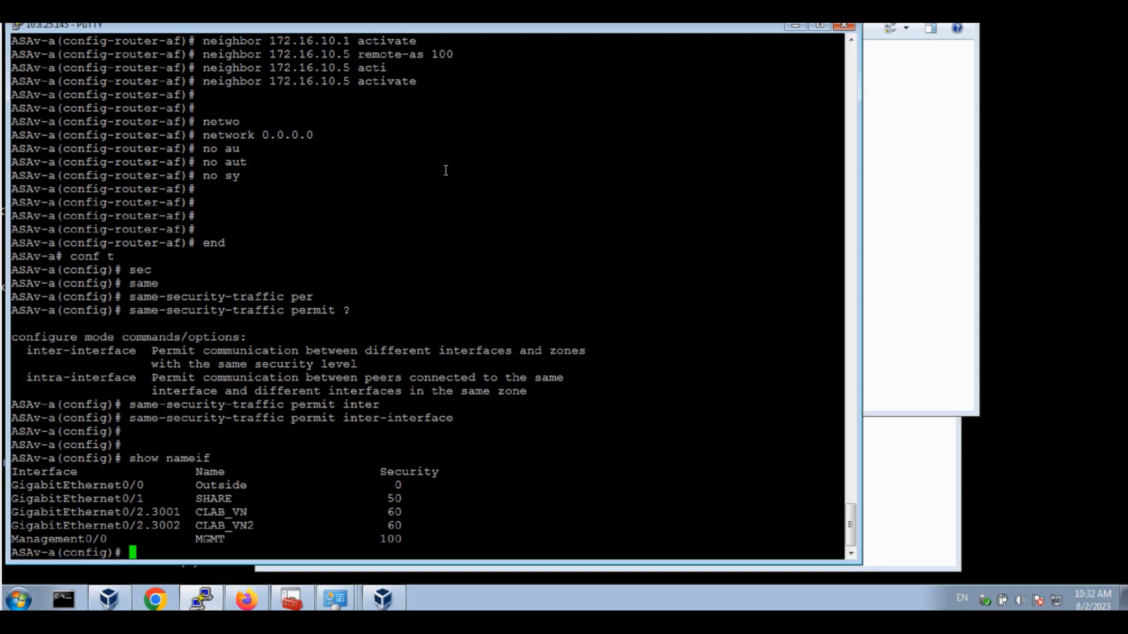
Confirm BGP routes 172.16.1.0 and 172.16.2.0 via 172.16.10.1, 172.16.3.0 via 172.16.10.5
type("show route bgp")
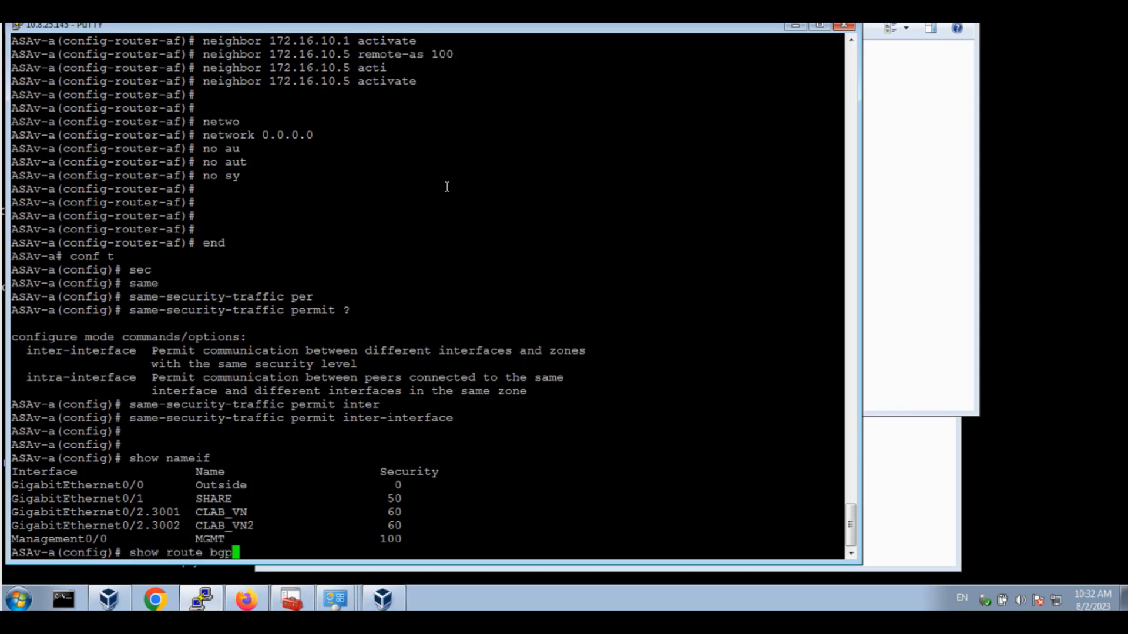
key("Return")
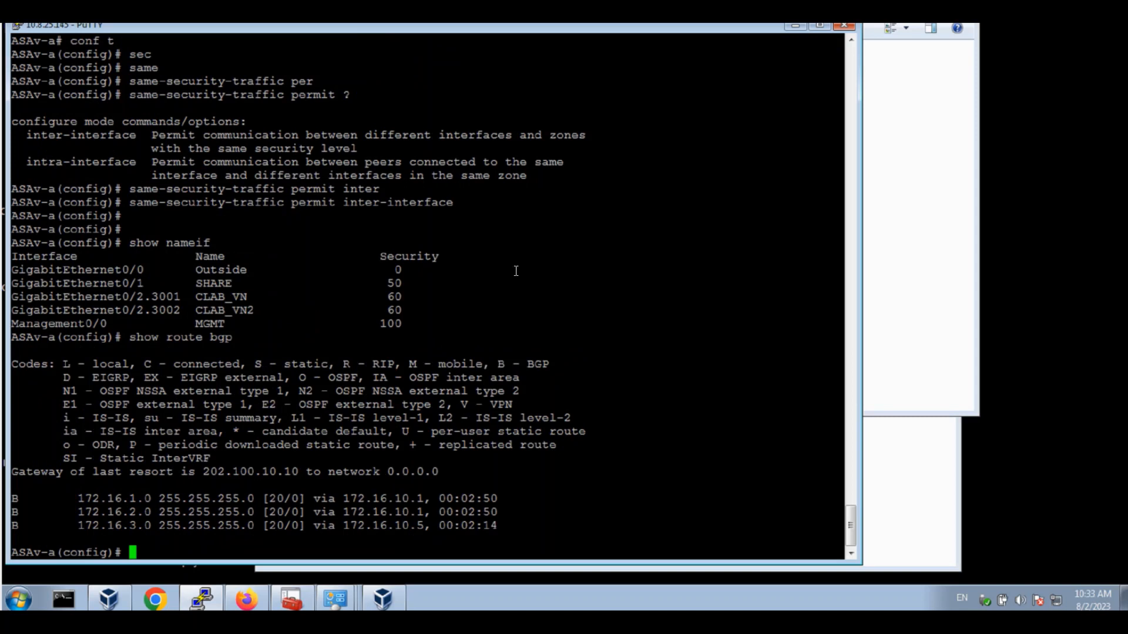
mouse_move(71, 499)
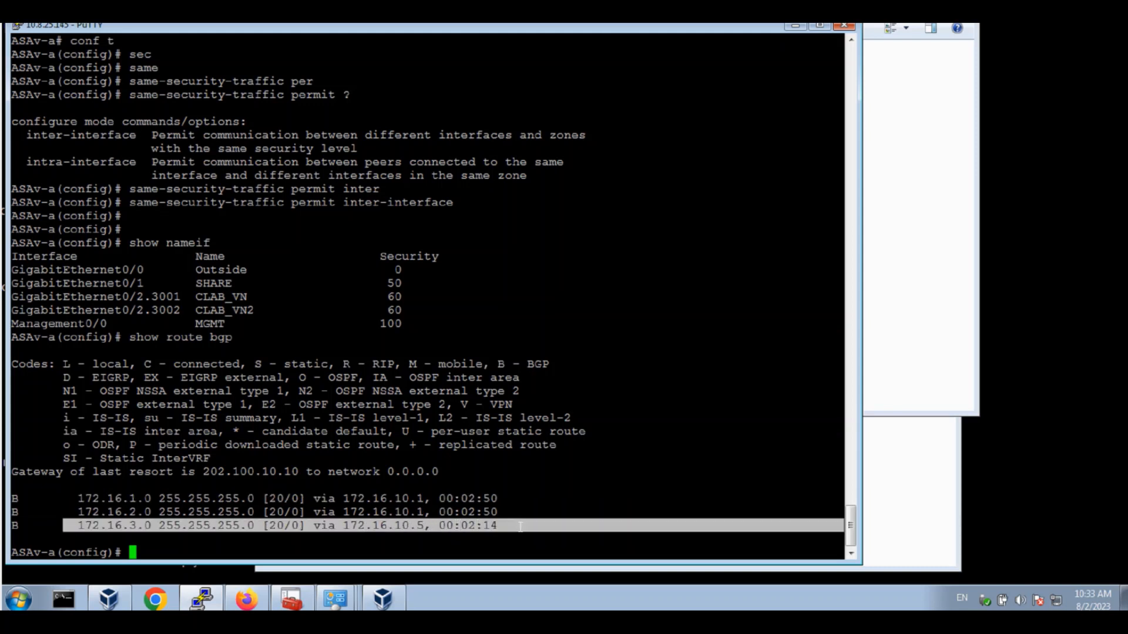
double_click(385, 499)
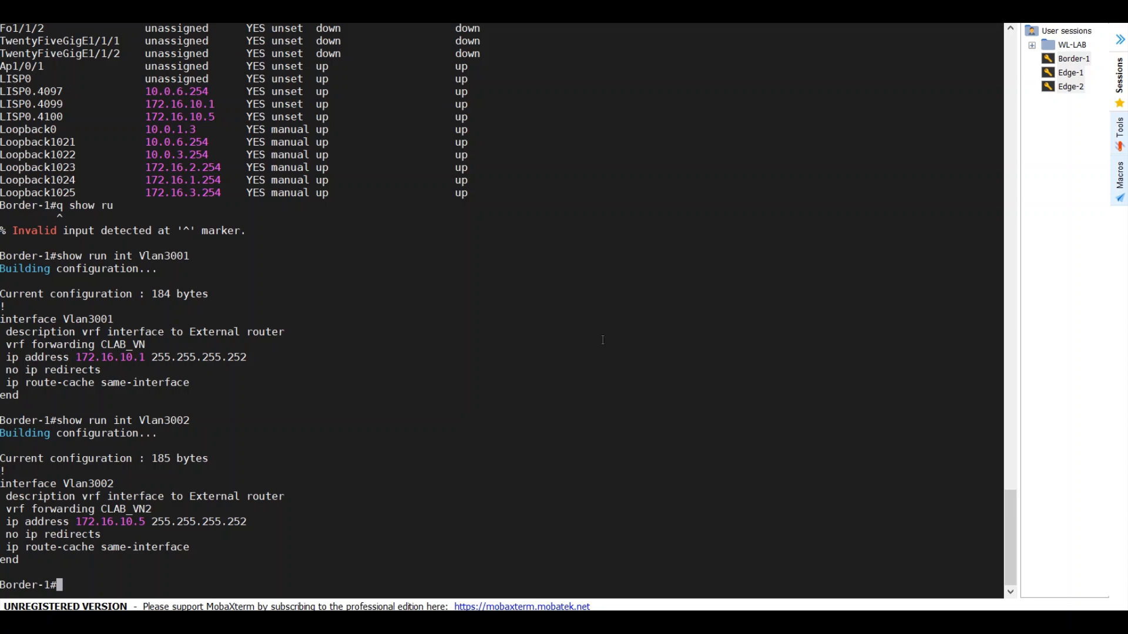
On Border-1, begin typing a show ip route vrf CLAB query
type("show ip route vrf")
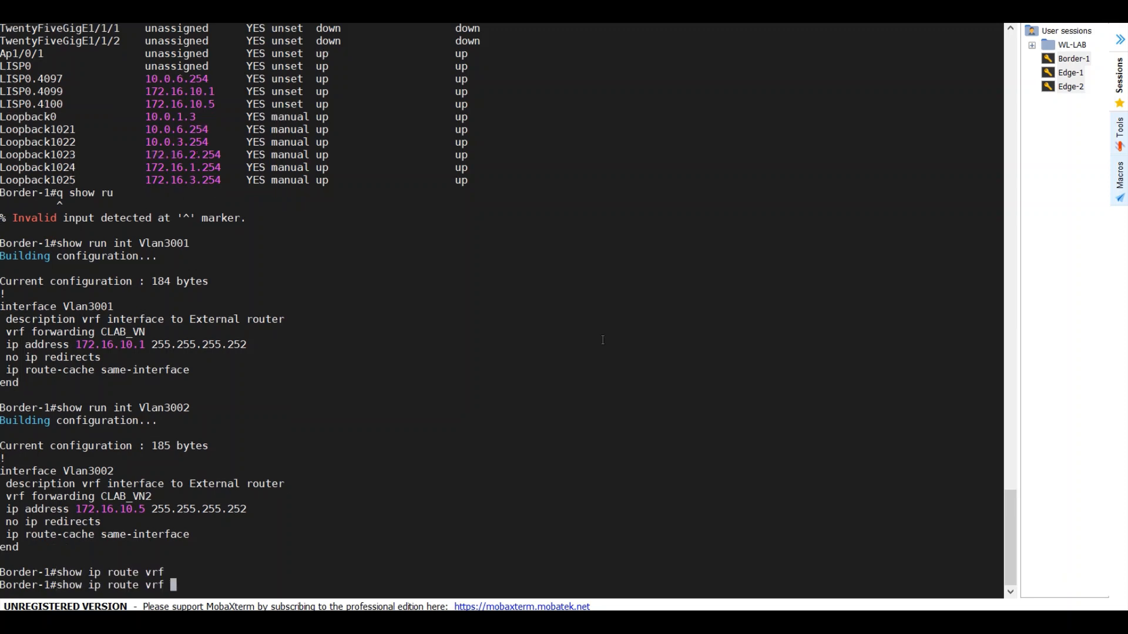
type("CLAB")
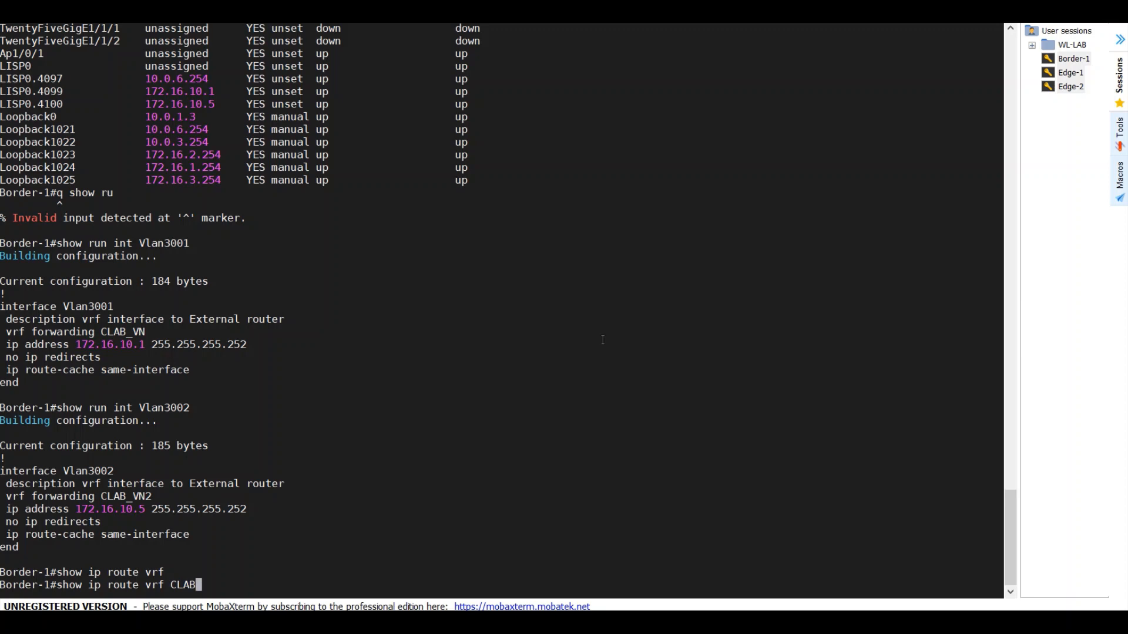